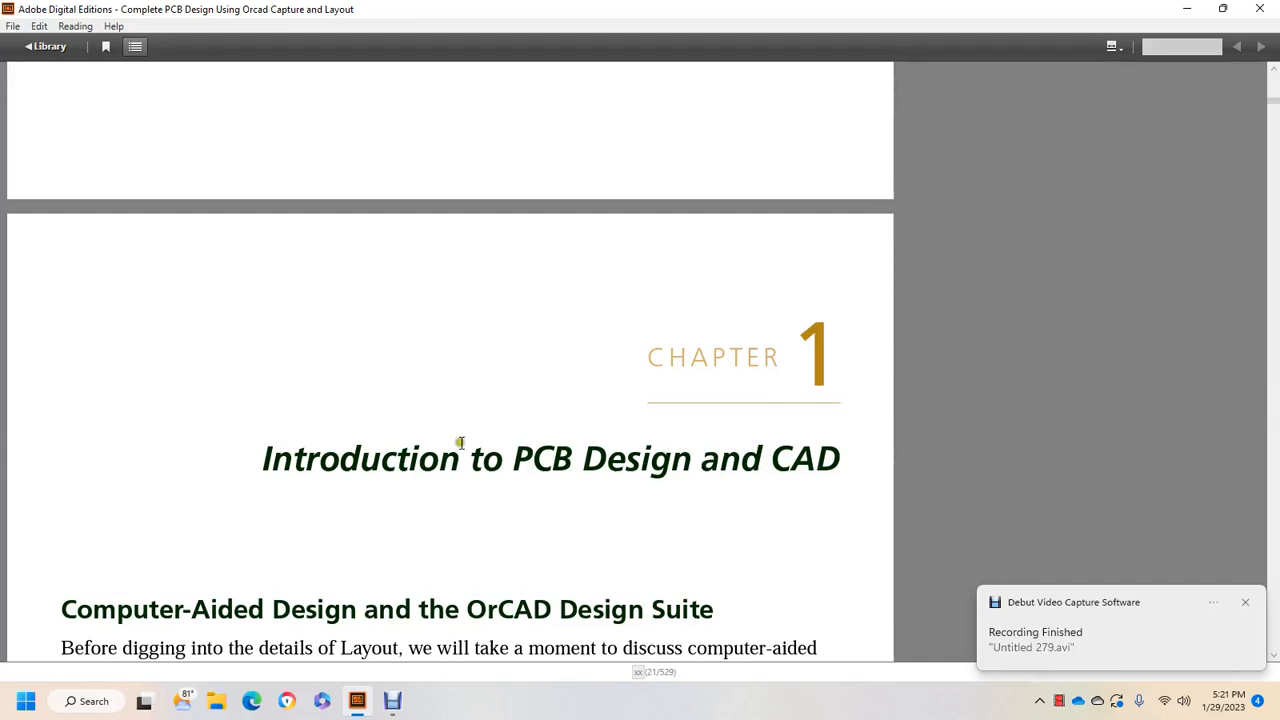
# Scroll from the Chapter 1 opener through the first Computer-Aided Design paragraph
pyautogui.scroll(-3)
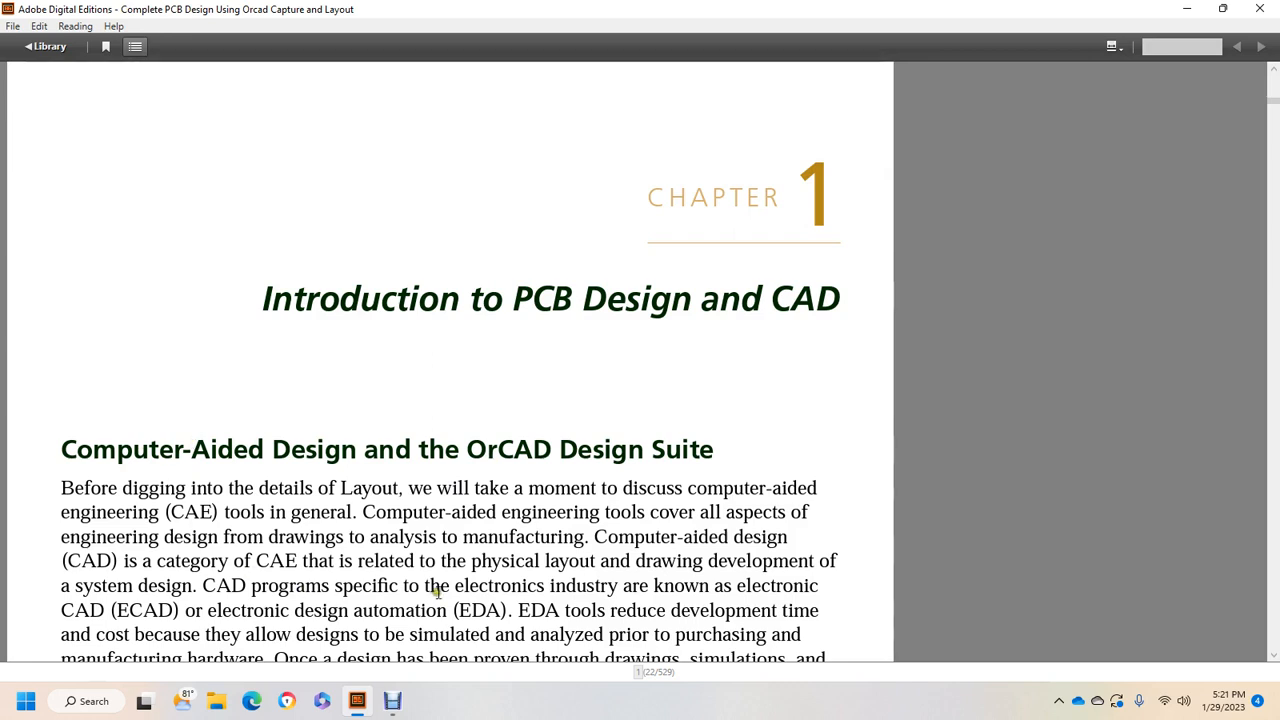
pyautogui.moveTo(820, 555)
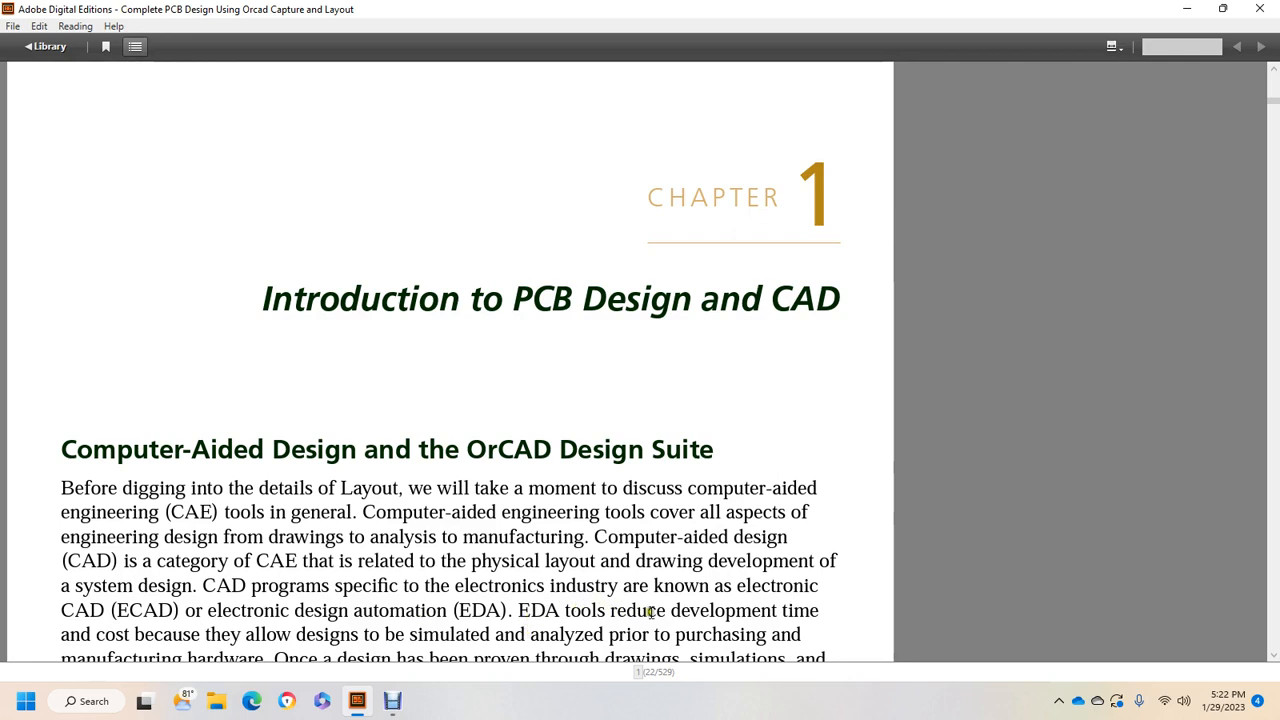
pyautogui.scroll(-3)
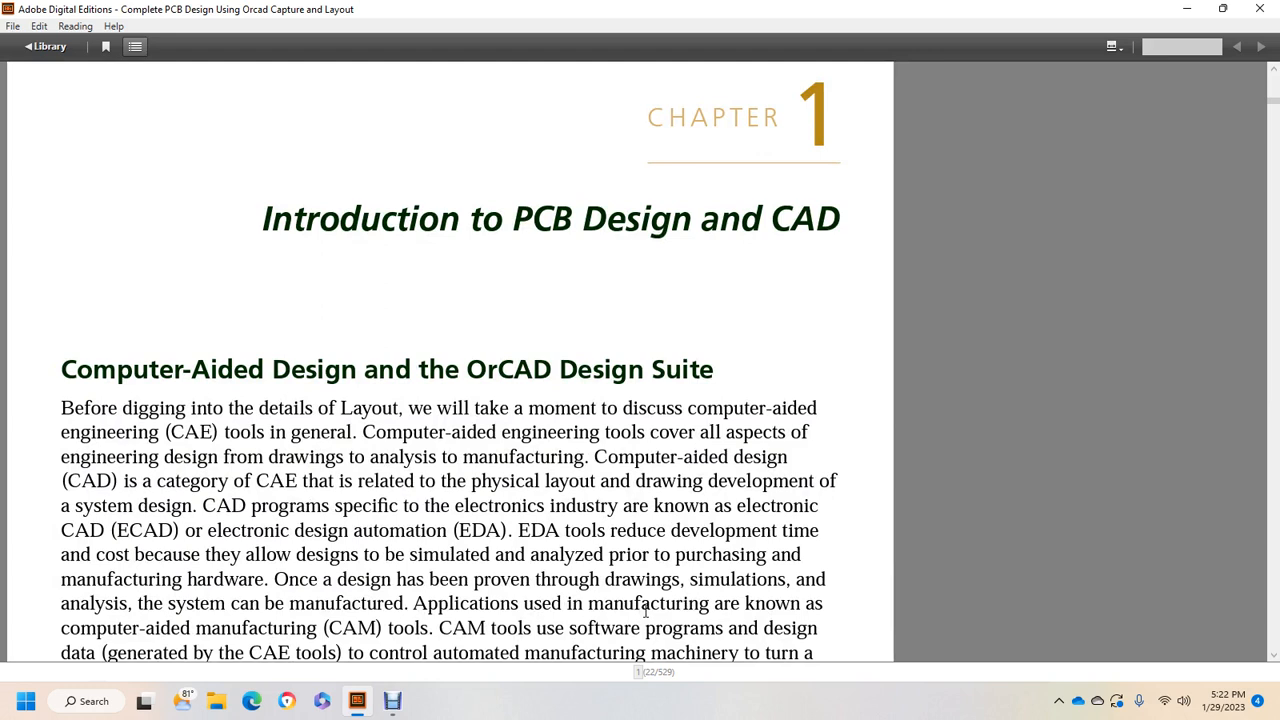
pyautogui.moveTo(640, 578)
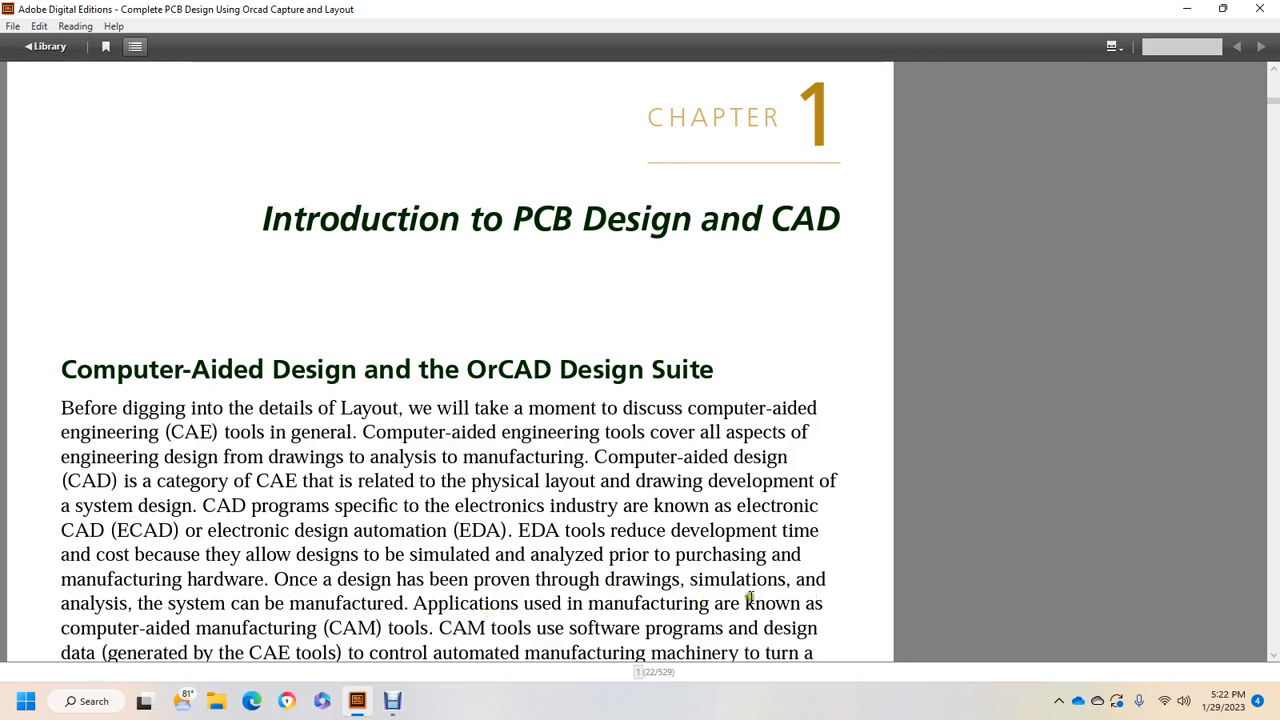
pyautogui.moveTo(530, 632)
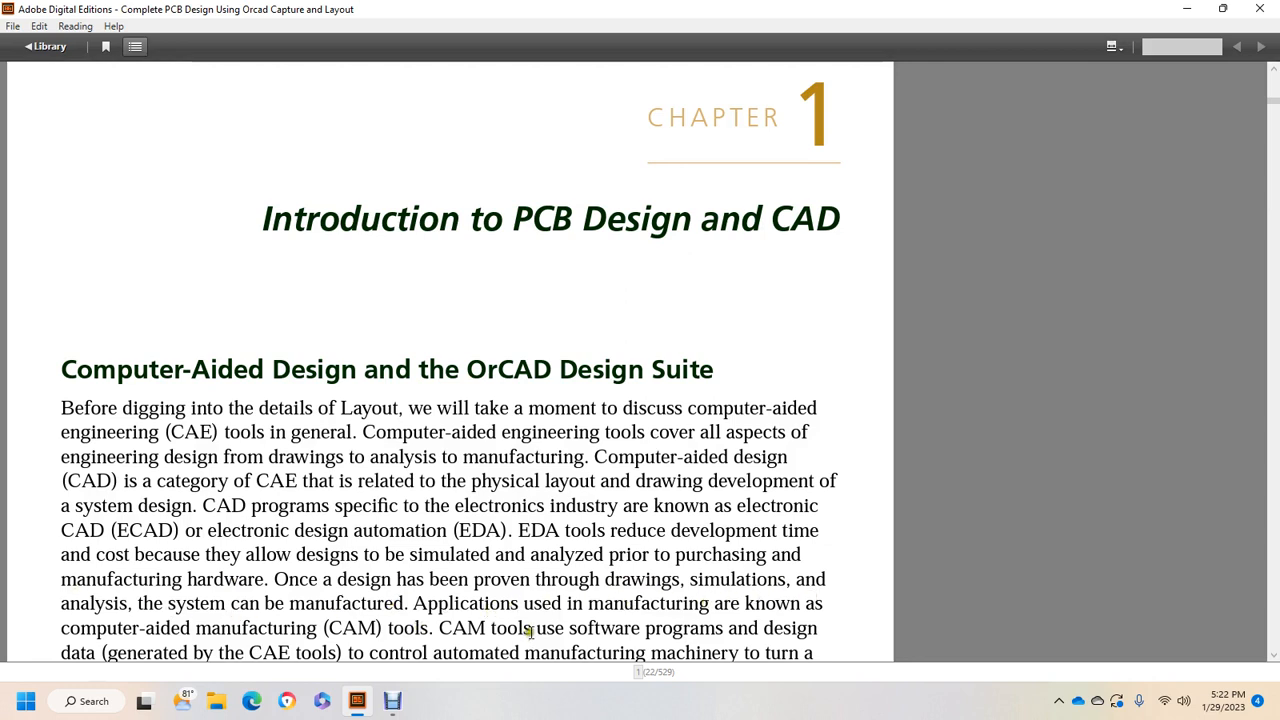
pyautogui.moveTo(752, 614)
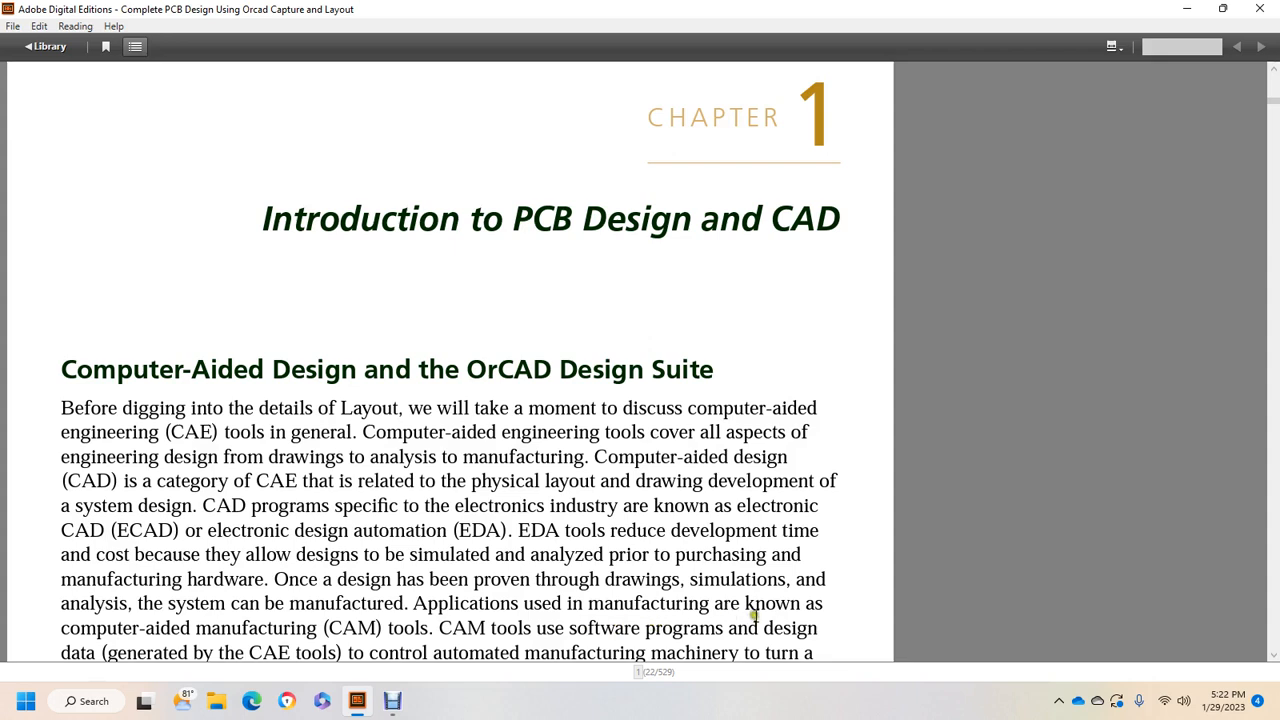
pyautogui.scroll(-3)
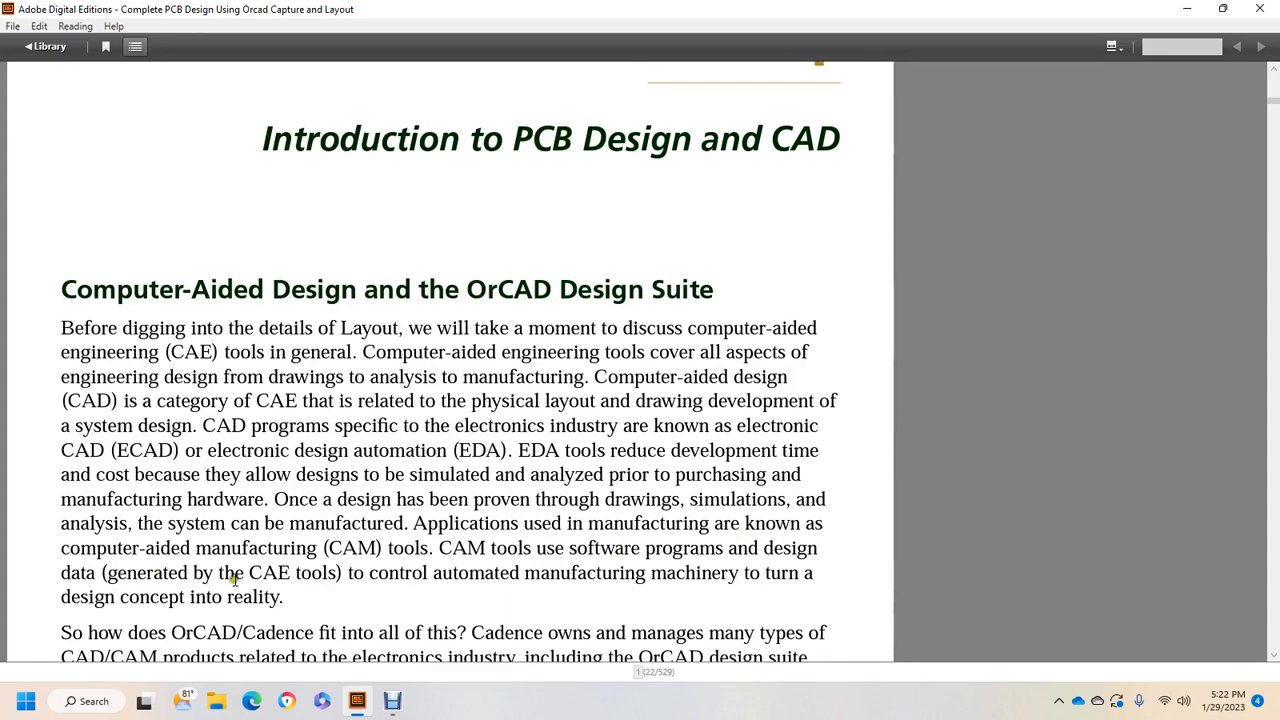
pyautogui.moveTo(532, 578)
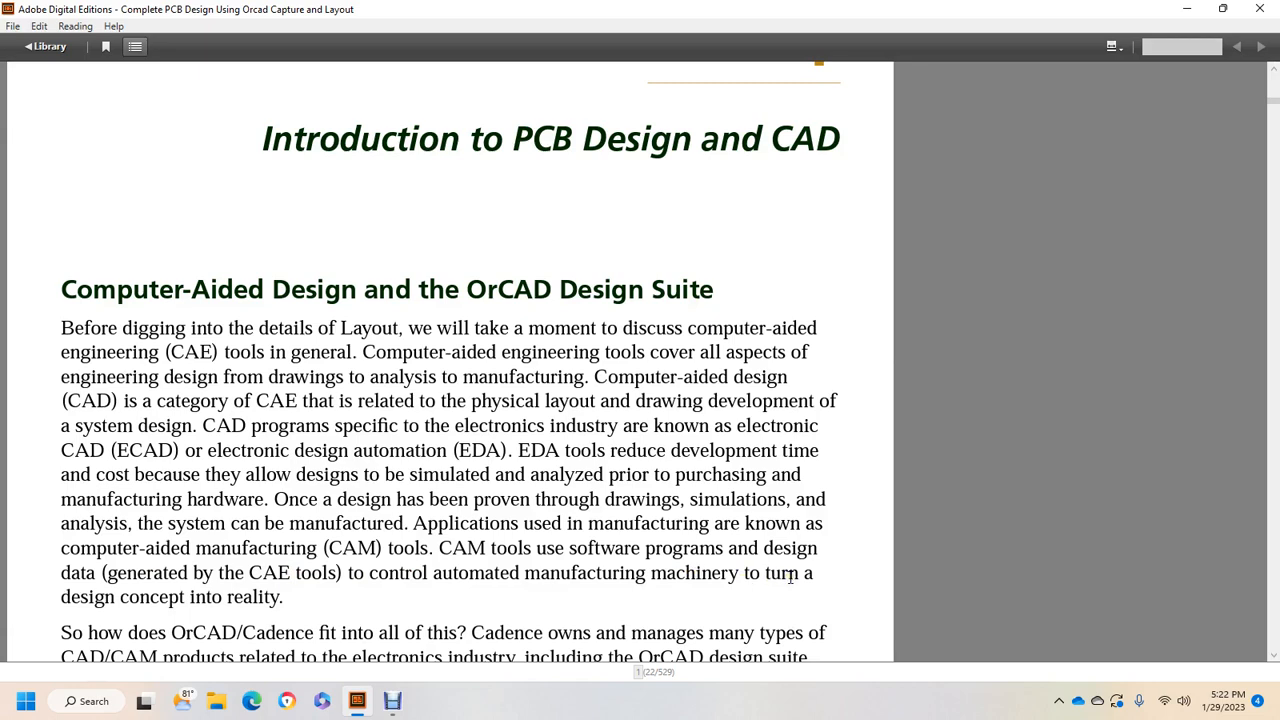
# Scroll to the 'So how does OrCAD/Cadence fit into all of this?' paragraph
pyautogui.scroll(-3)
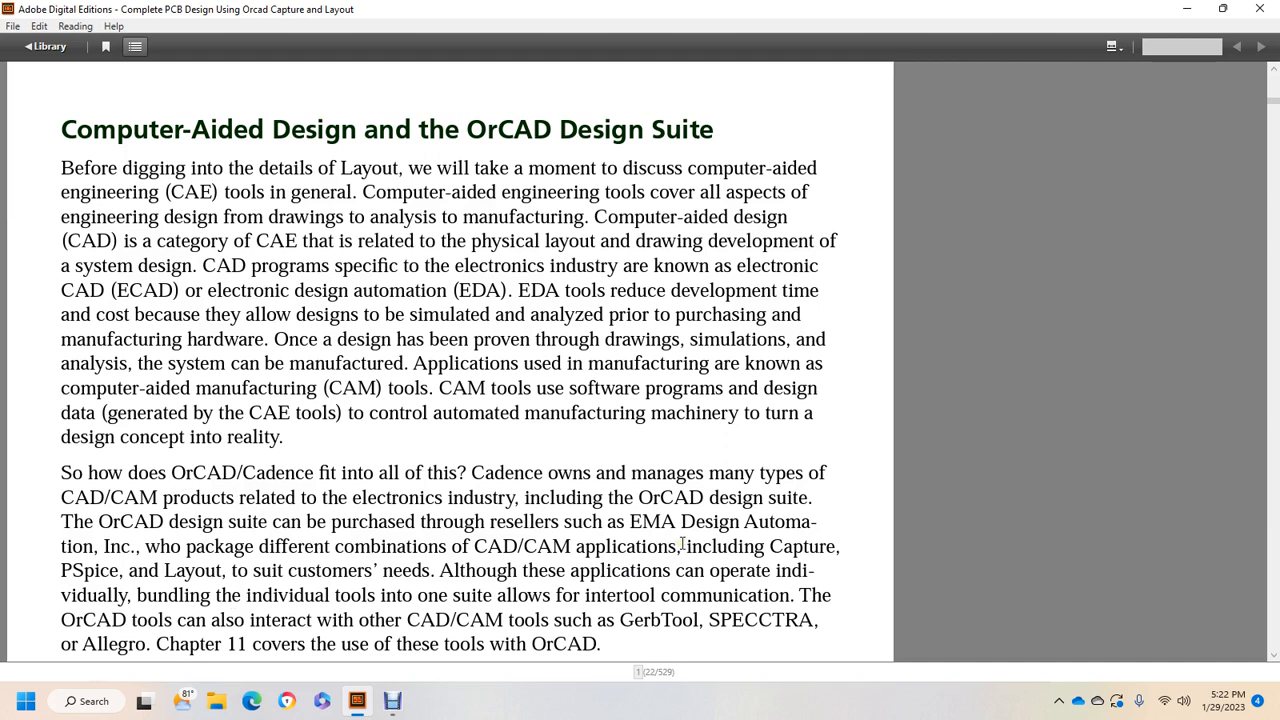
pyautogui.moveTo(80, 522)
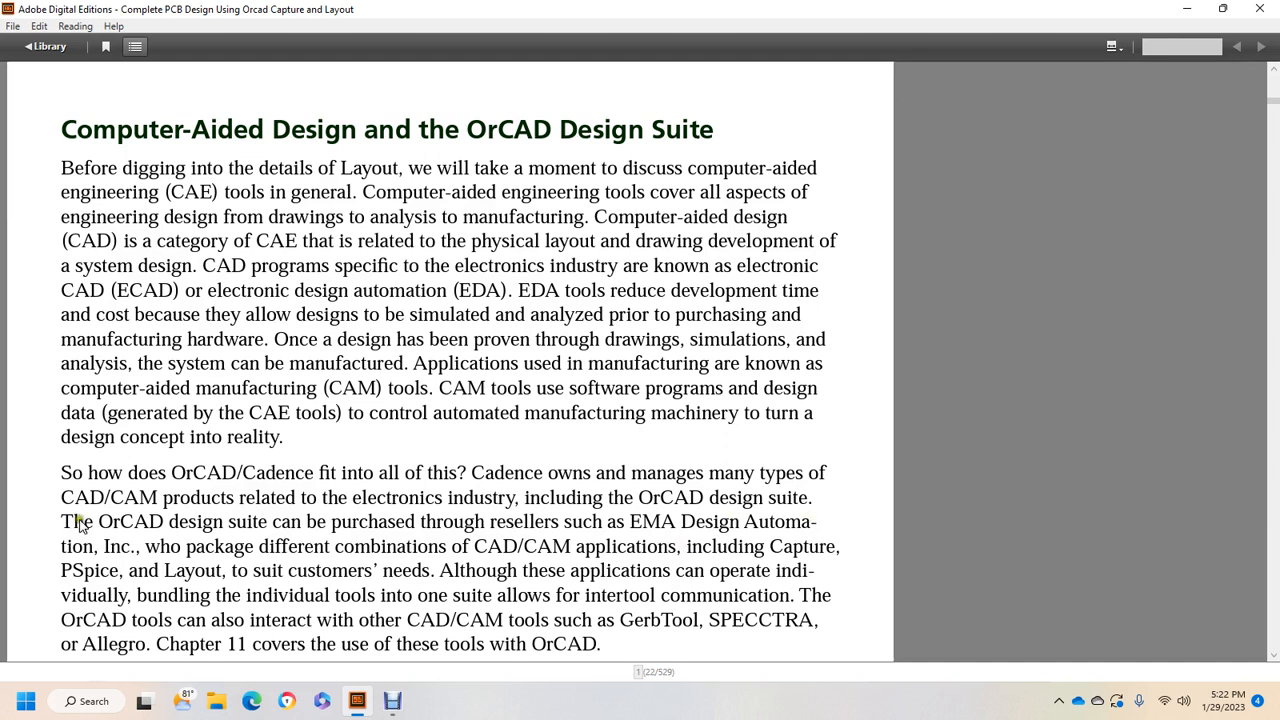
pyautogui.moveTo(480, 570)
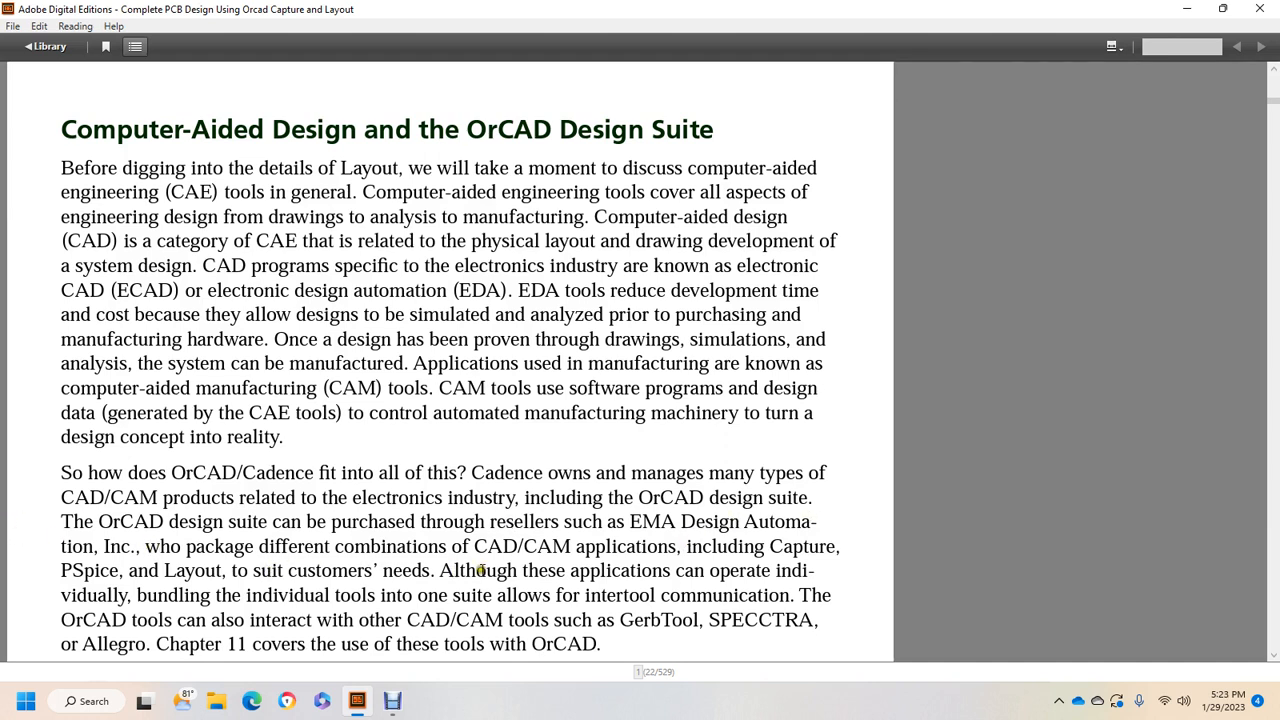
pyautogui.moveTo(715, 558)
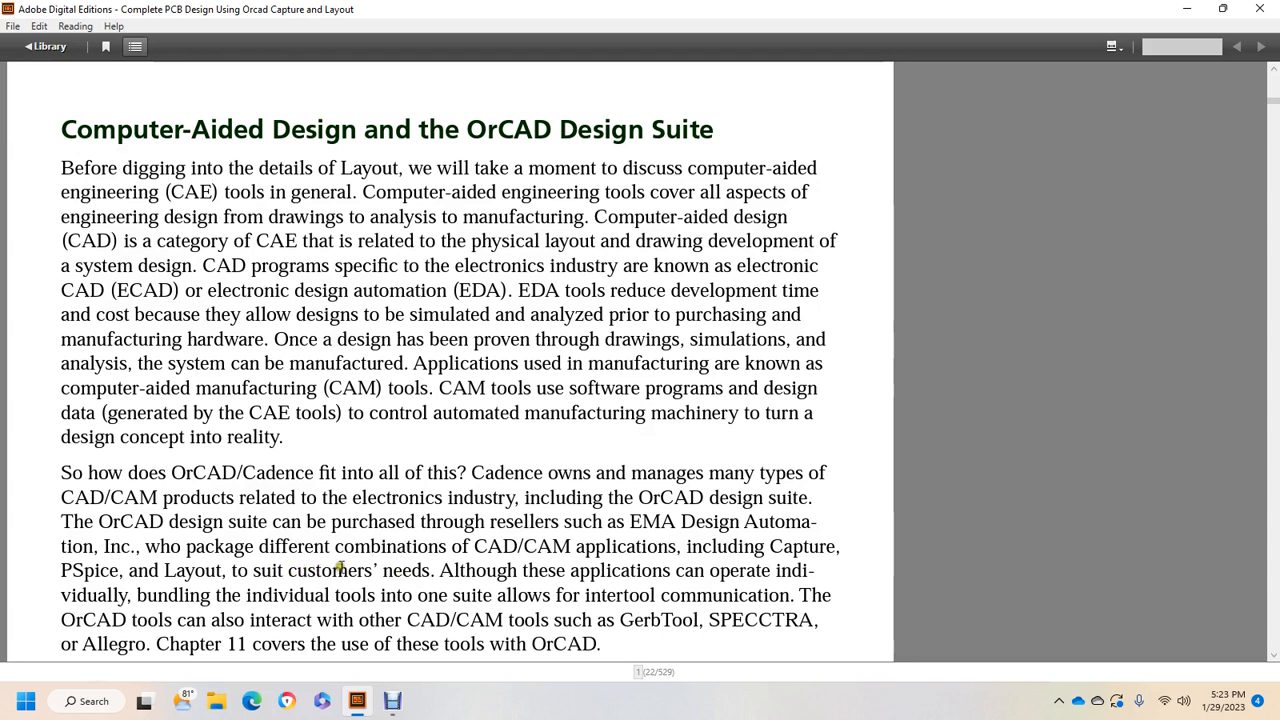
pyautogui.moveTo(790, 568)
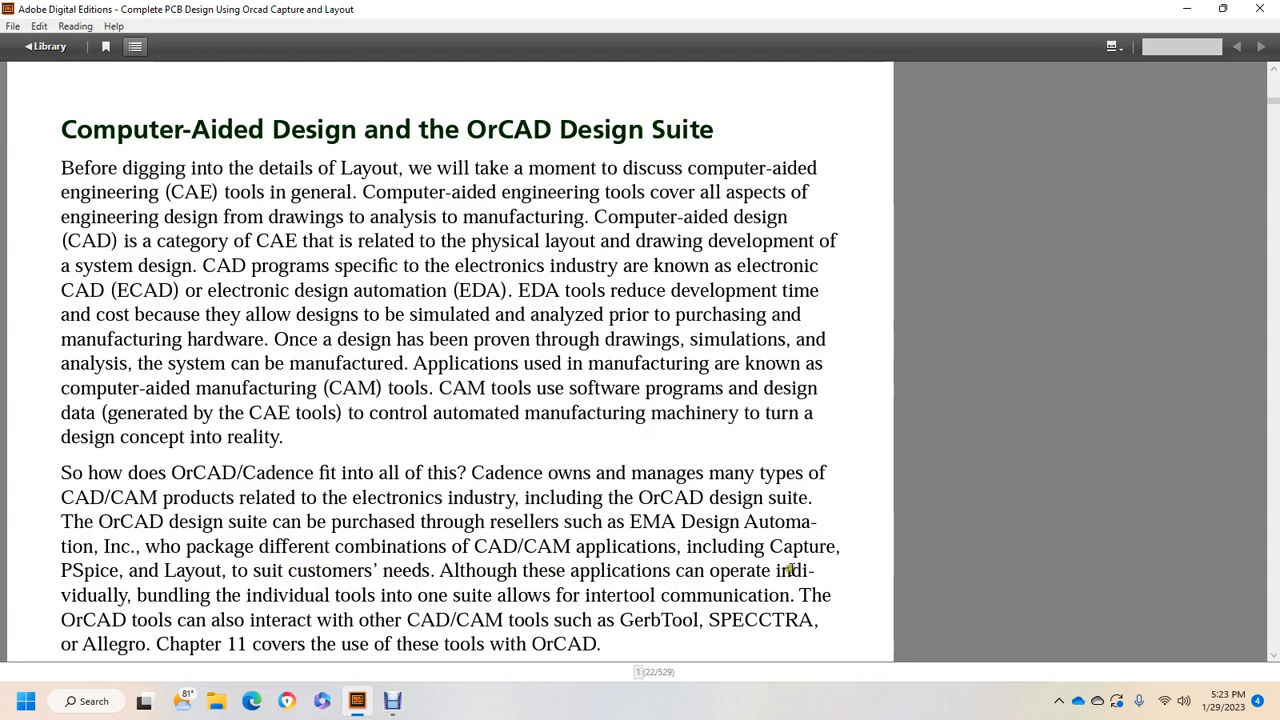
pyautogui.moveTo(207, 592)
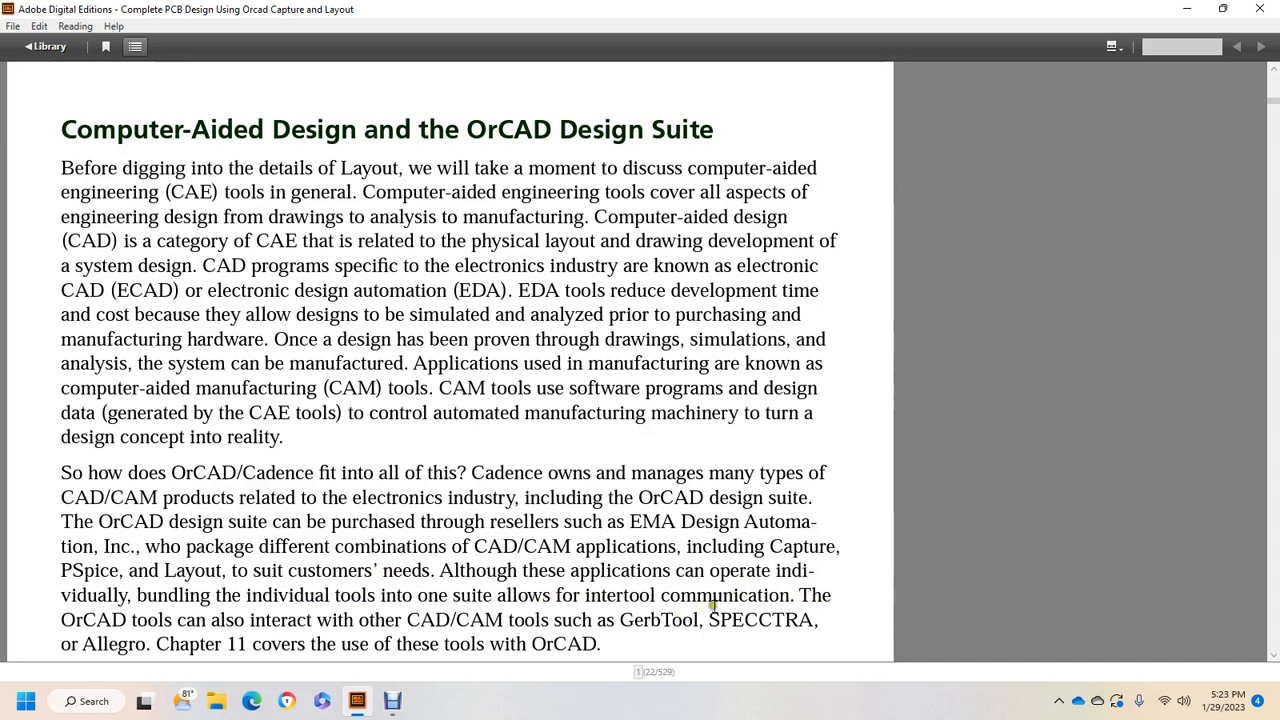
pyautogui.moveTo(388, 619)
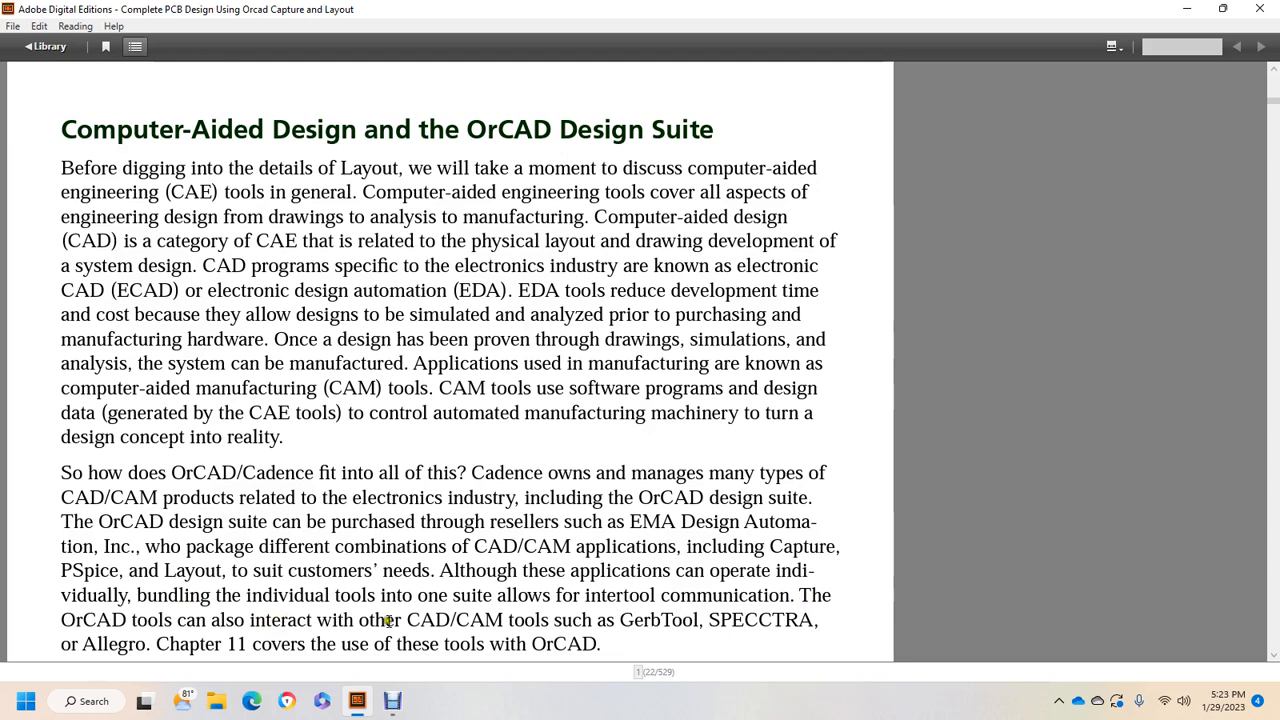
pyautogui.moveTo(672, 627)
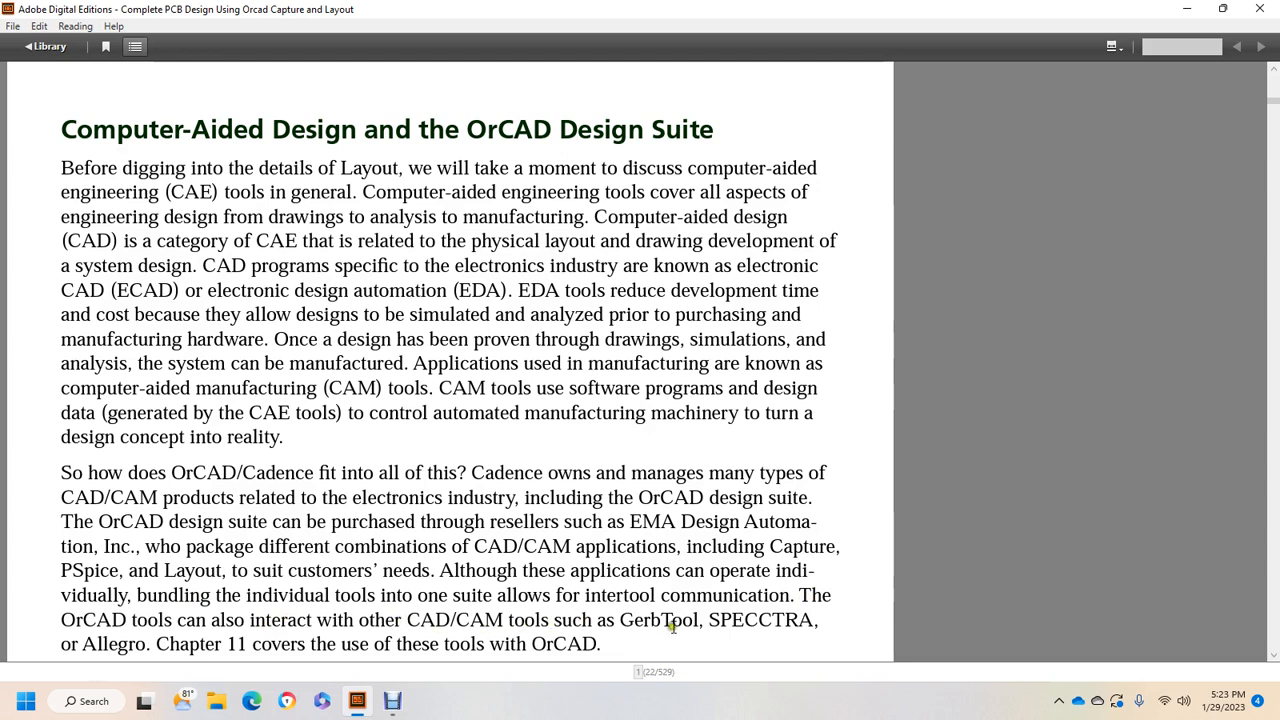
pyautogui.moveTo(25, 618)
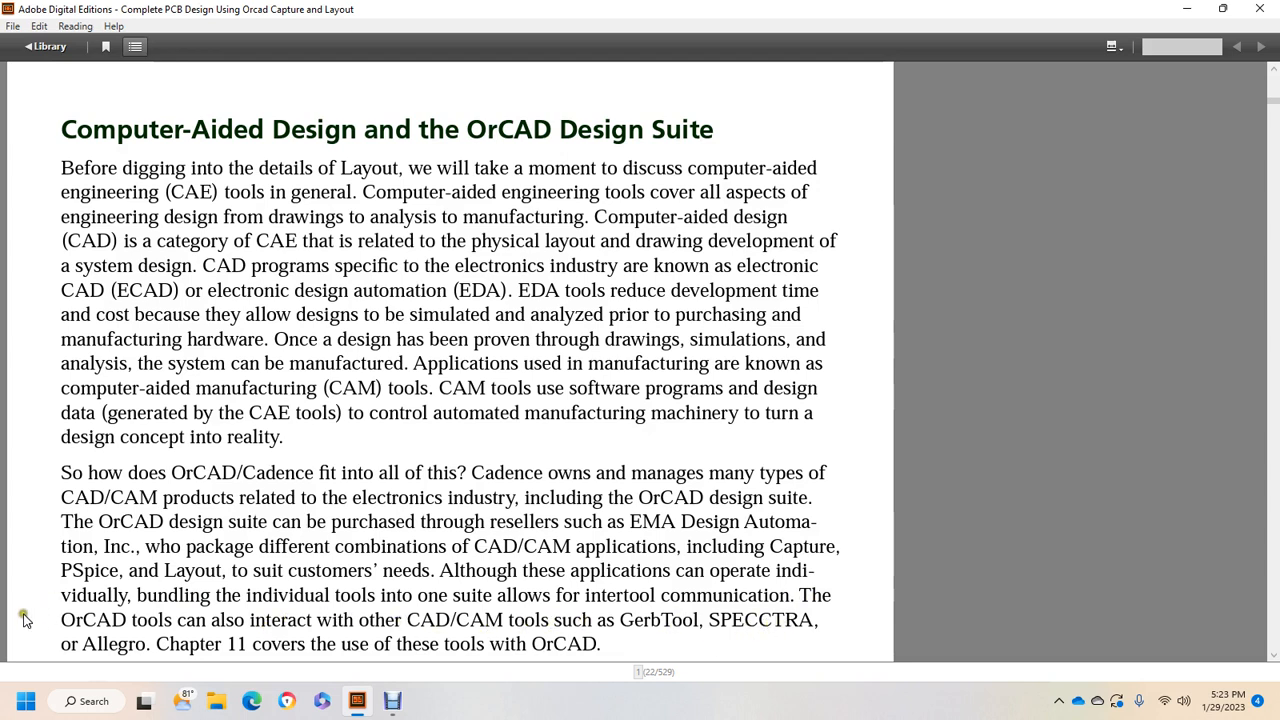
pyautogui.moveTo(283, 650)
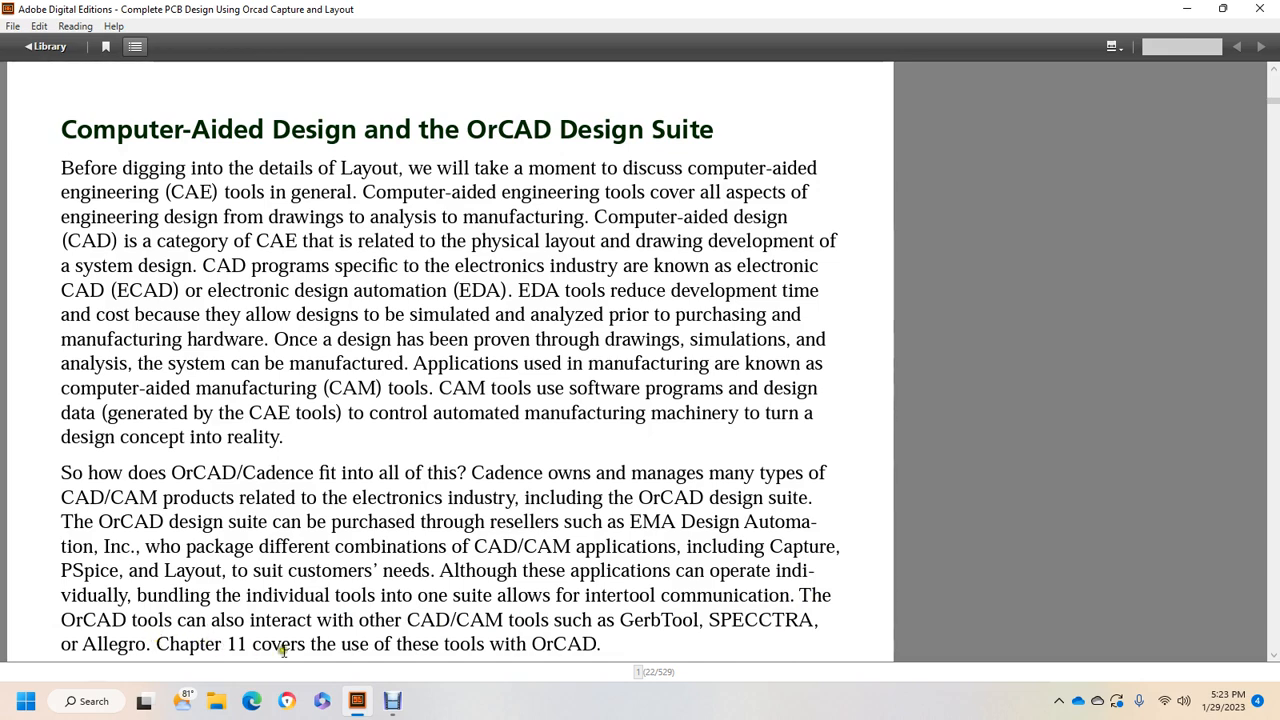
# Scroll to the Capture paragraph ending with Layout as a front-end CAM tool
pyautogui.scroll(-3)
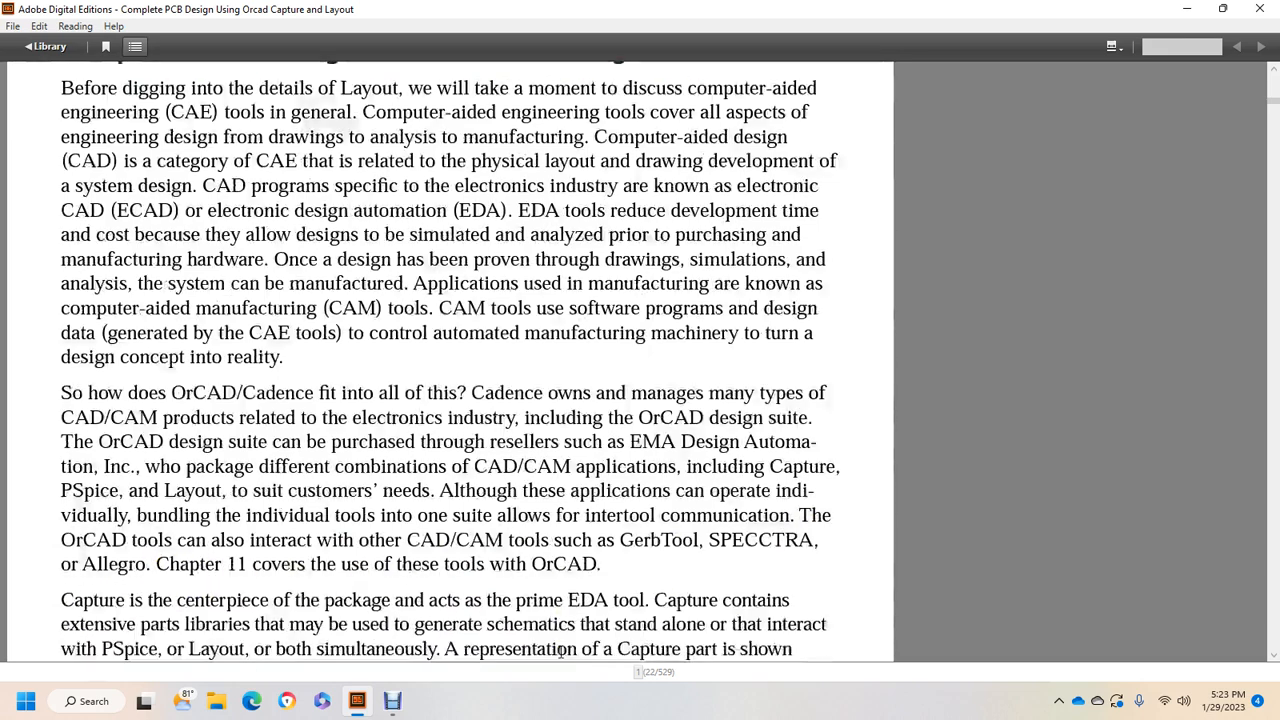
pyautogui.scroll(-3)
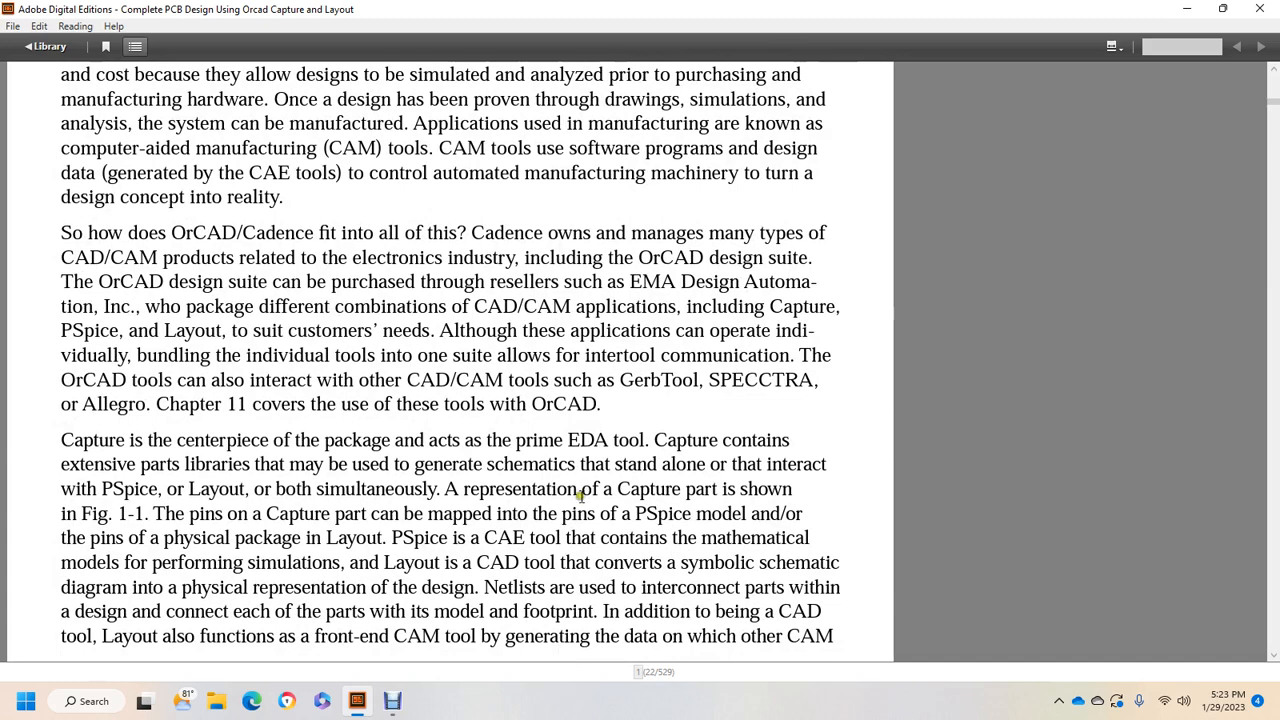
pyautogui.scroll(3)
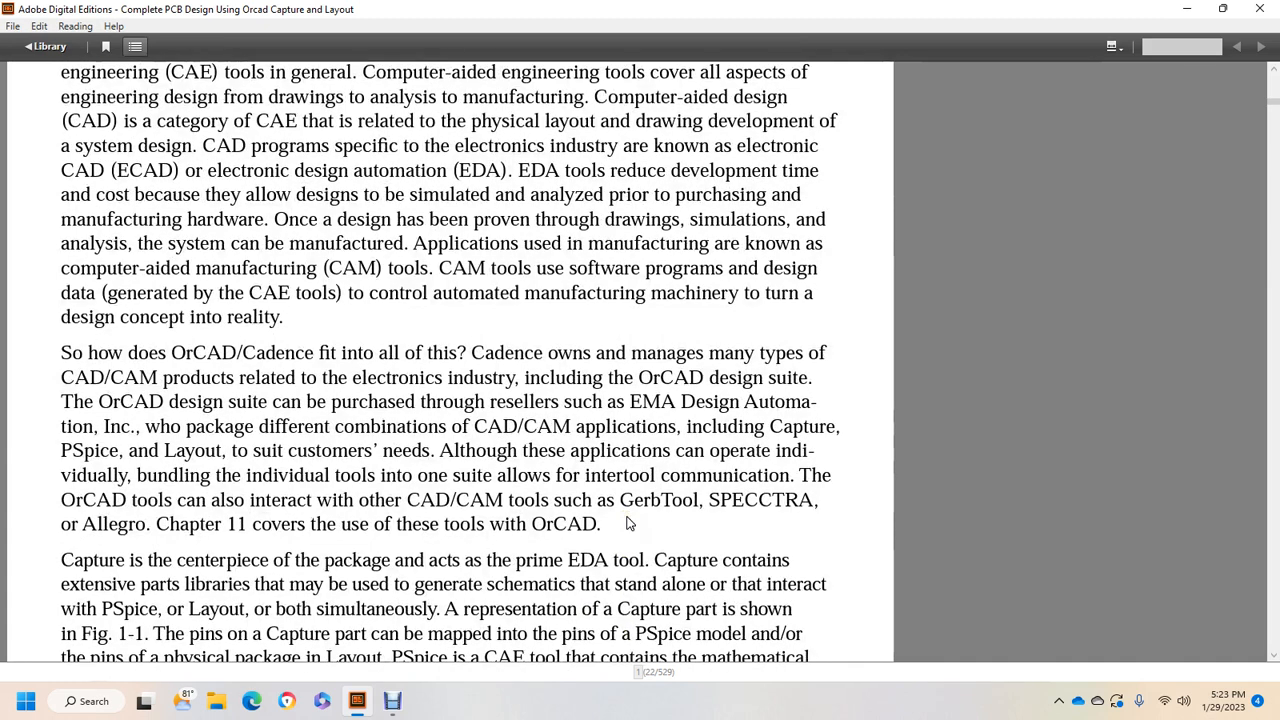
pyautogui.scroll(-3)
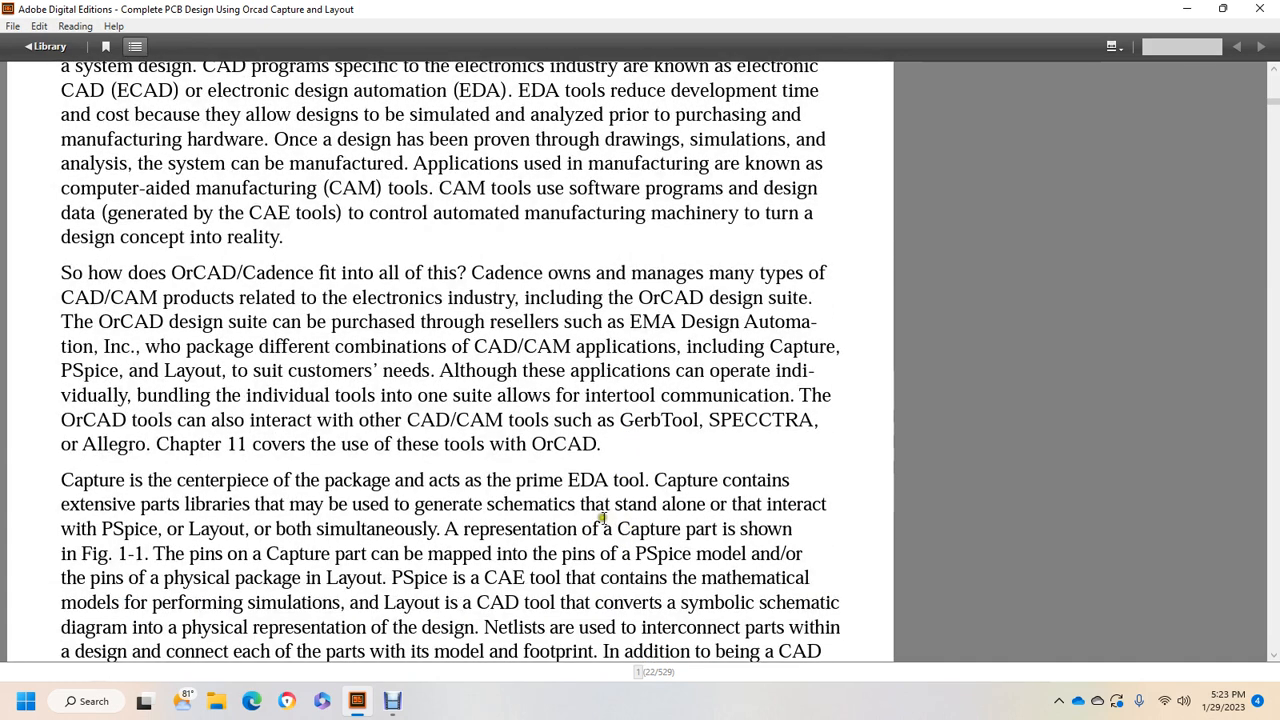
pyautogui.moveTo(97, 513)
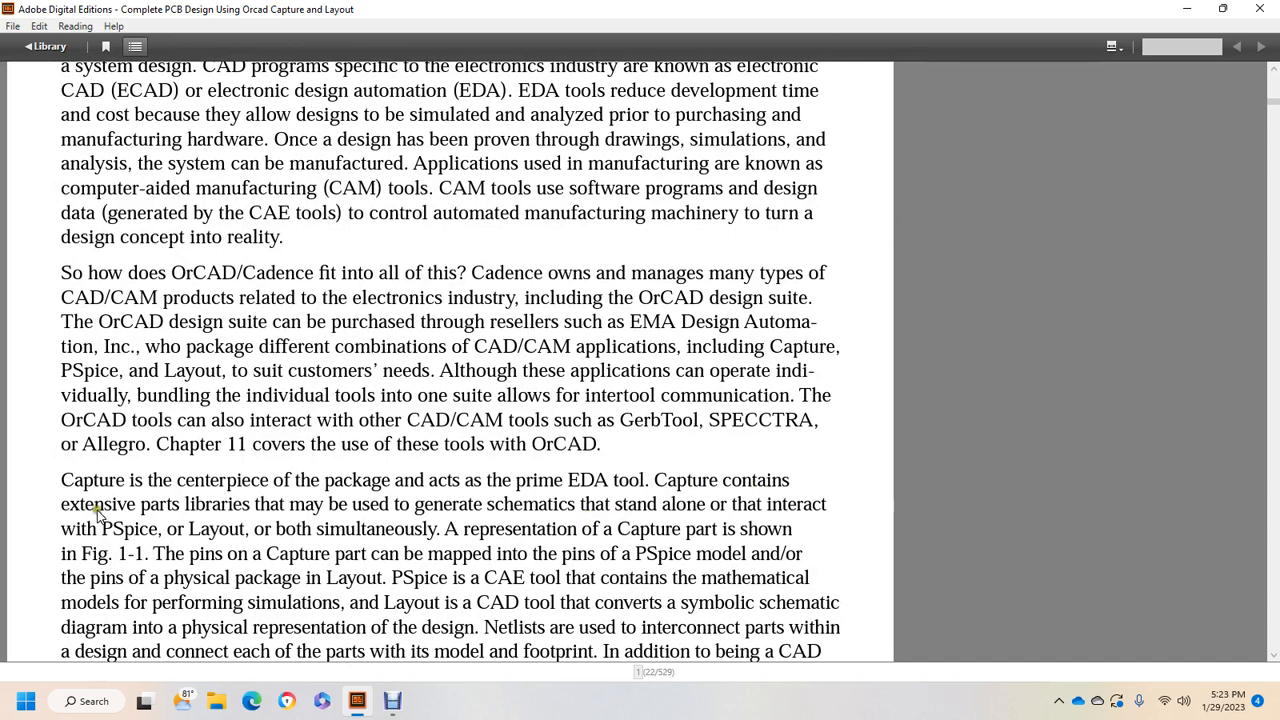
pyautogui.moveTo(520, 503)
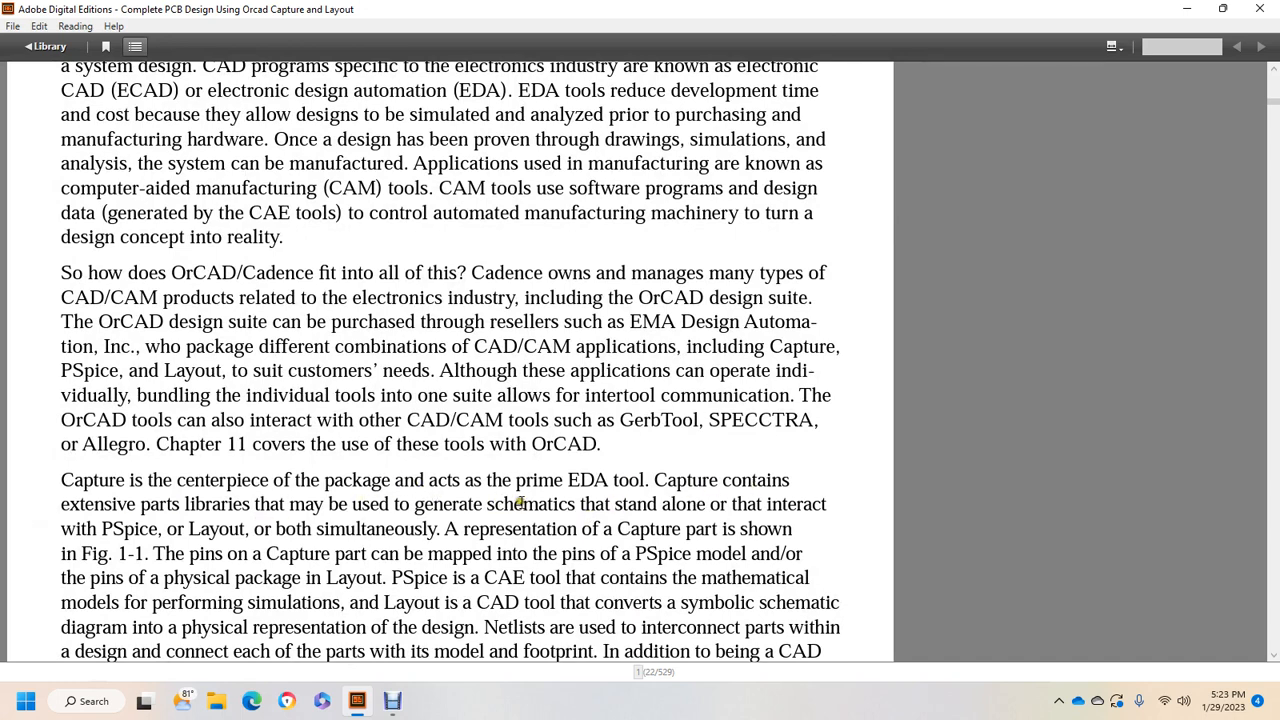
pyautogui.moveTo(152, 535)
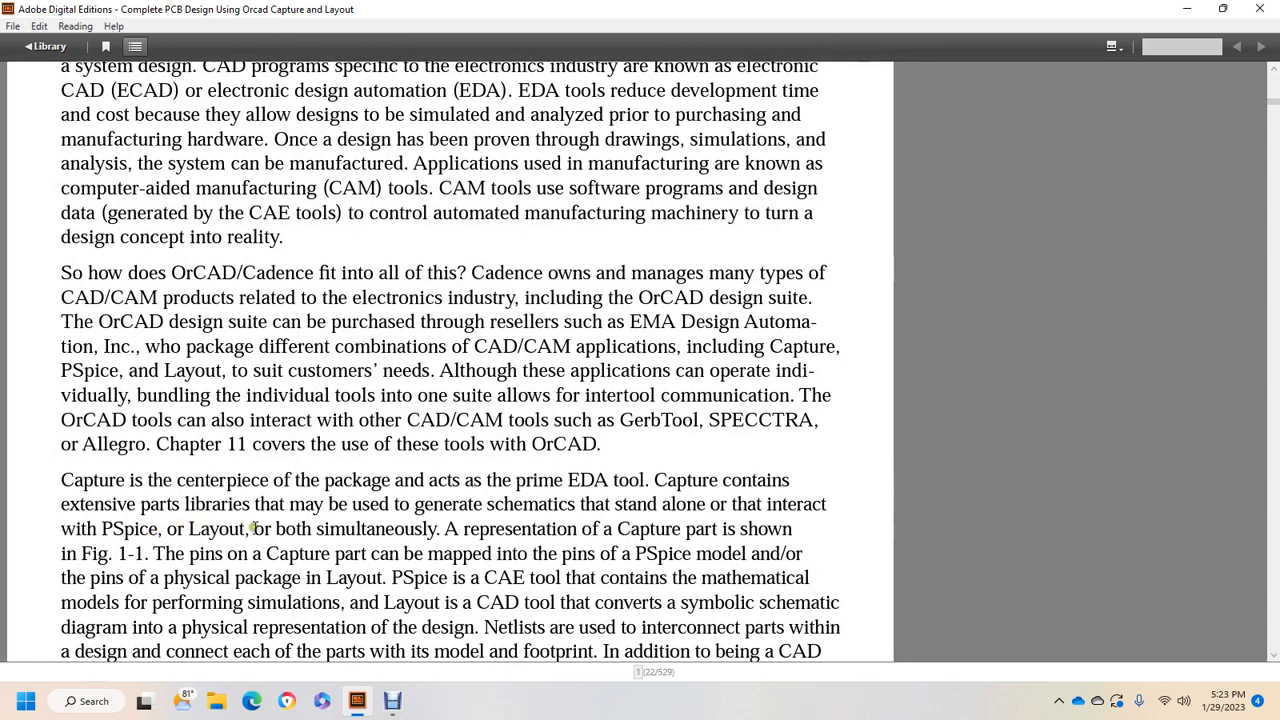
pyautogui.moveTo(775, 521)
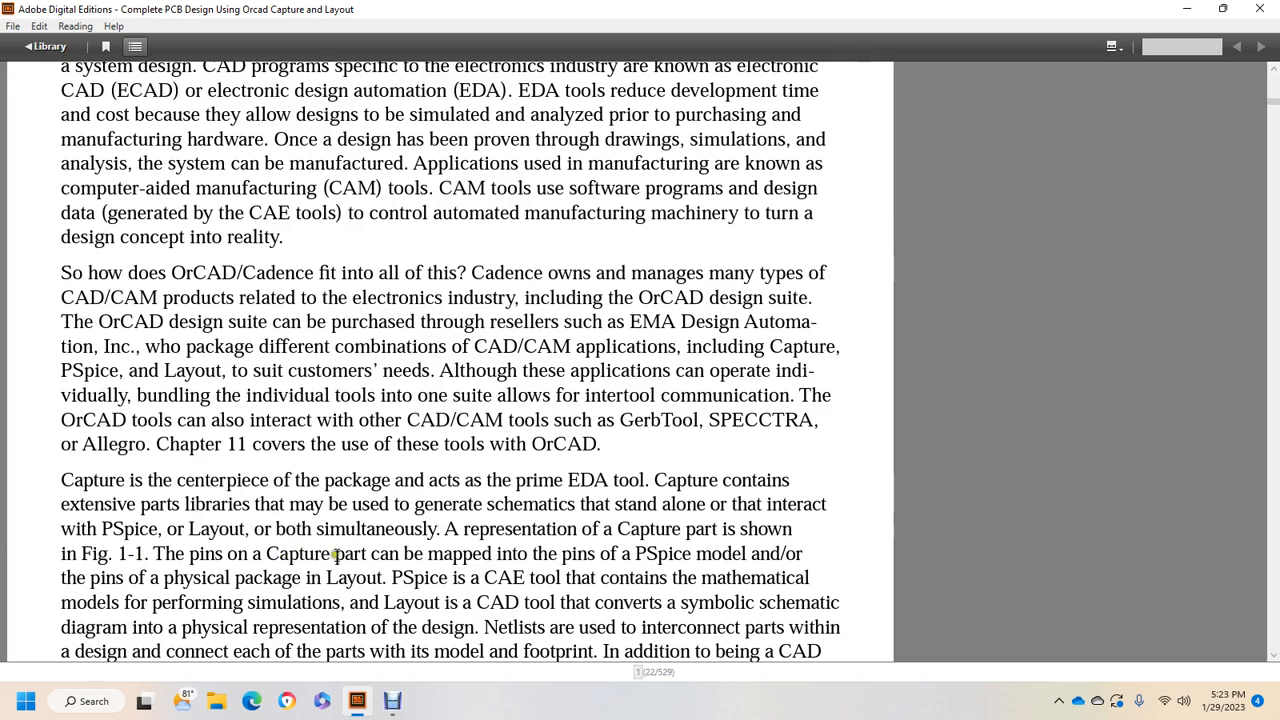
pyautogui.moveTo(679, 552)
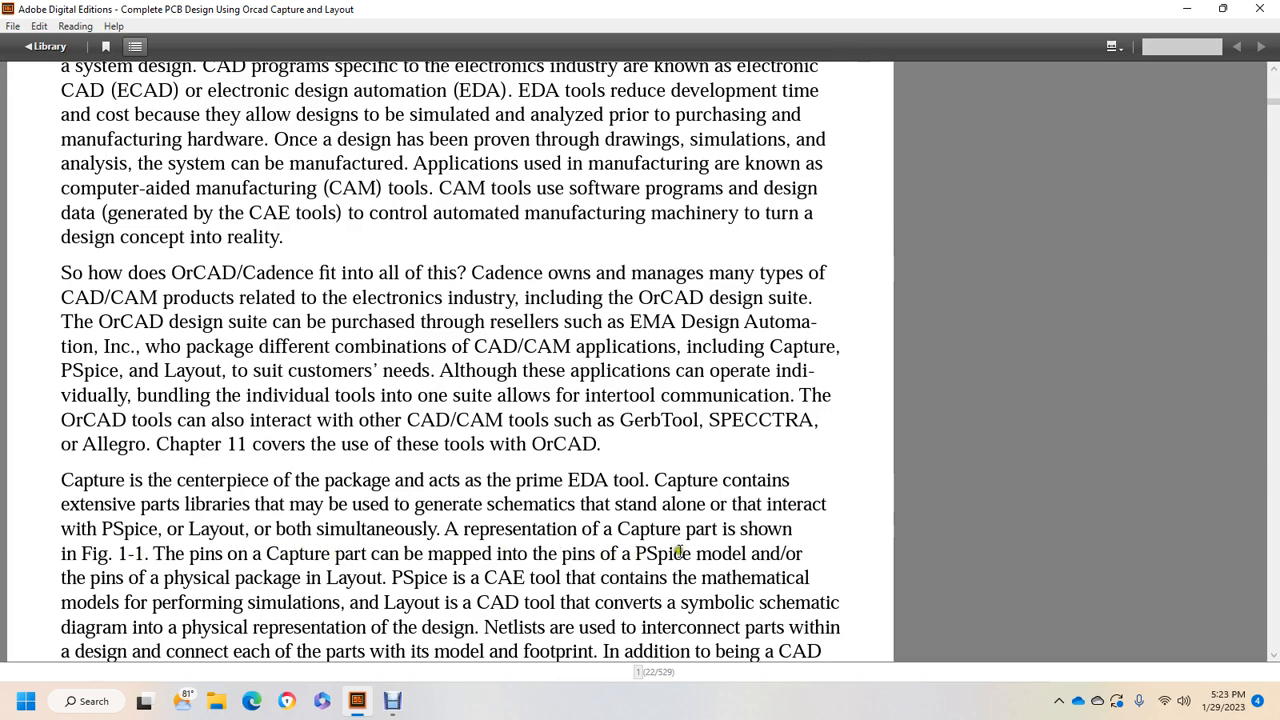
pyautogui.moveTo(82, 589)
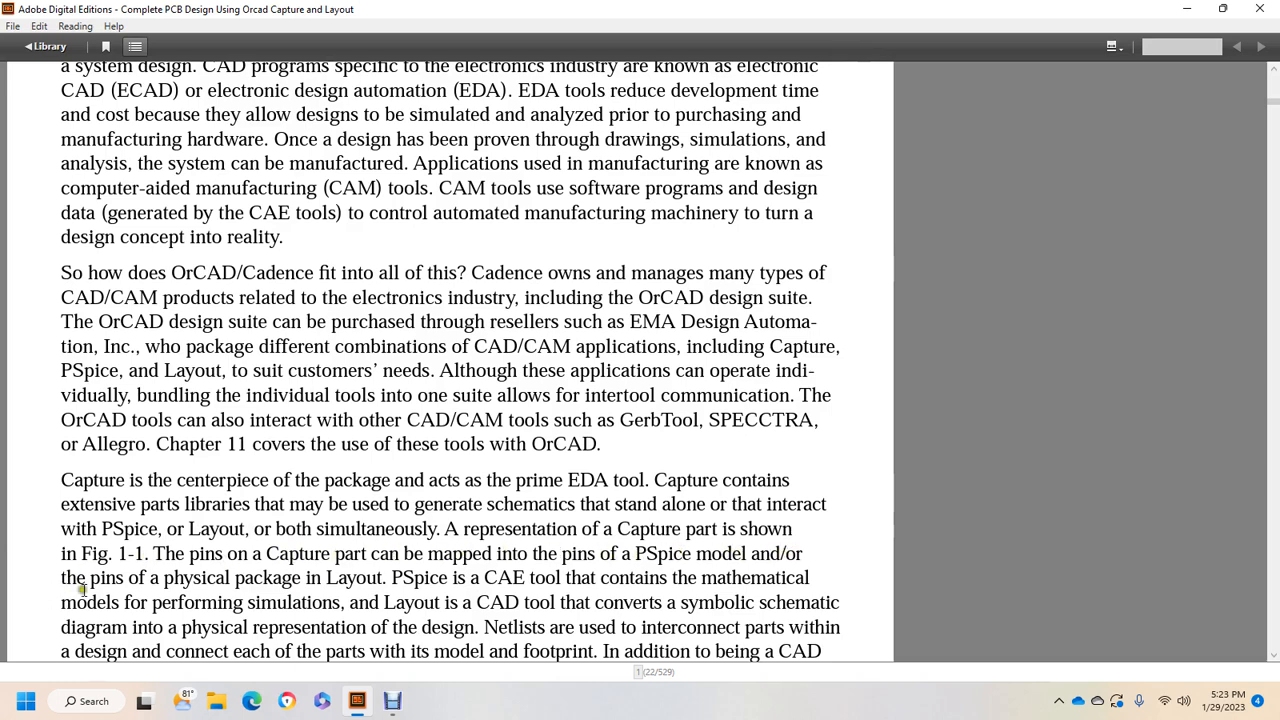
pyautogui.moveTo(494, 572)
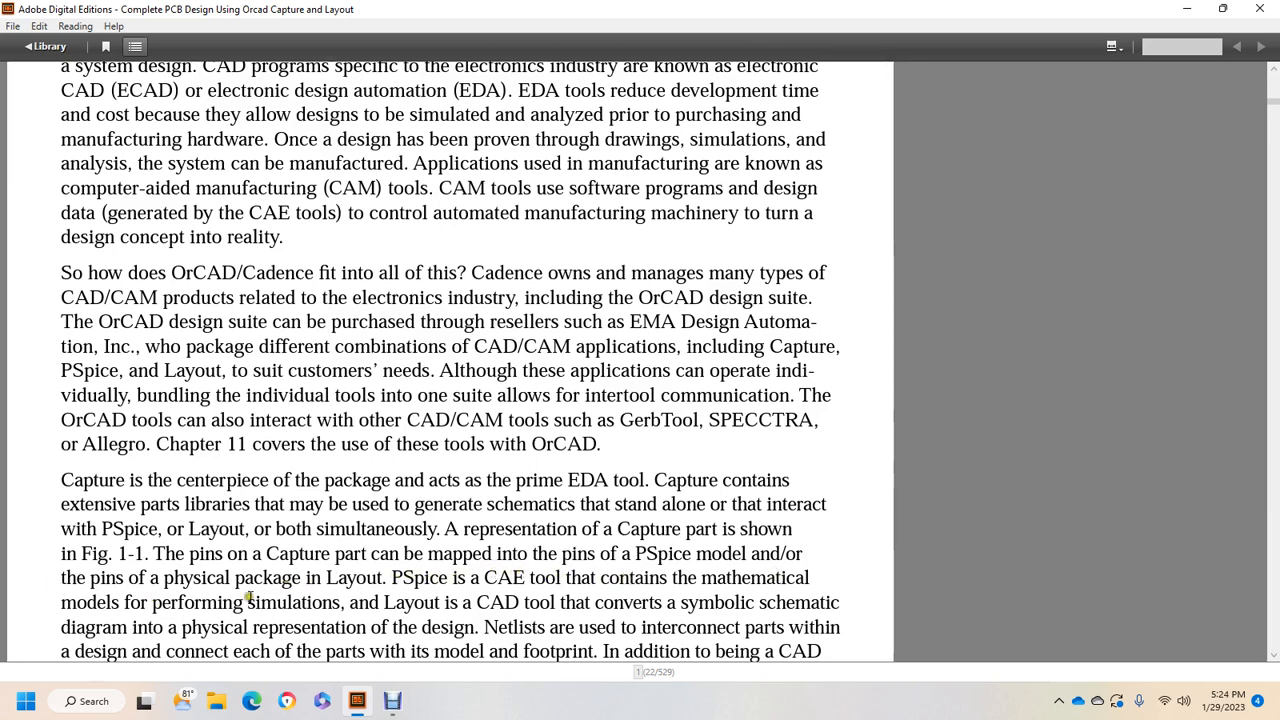
pyautogui.moveTo(607, 596)
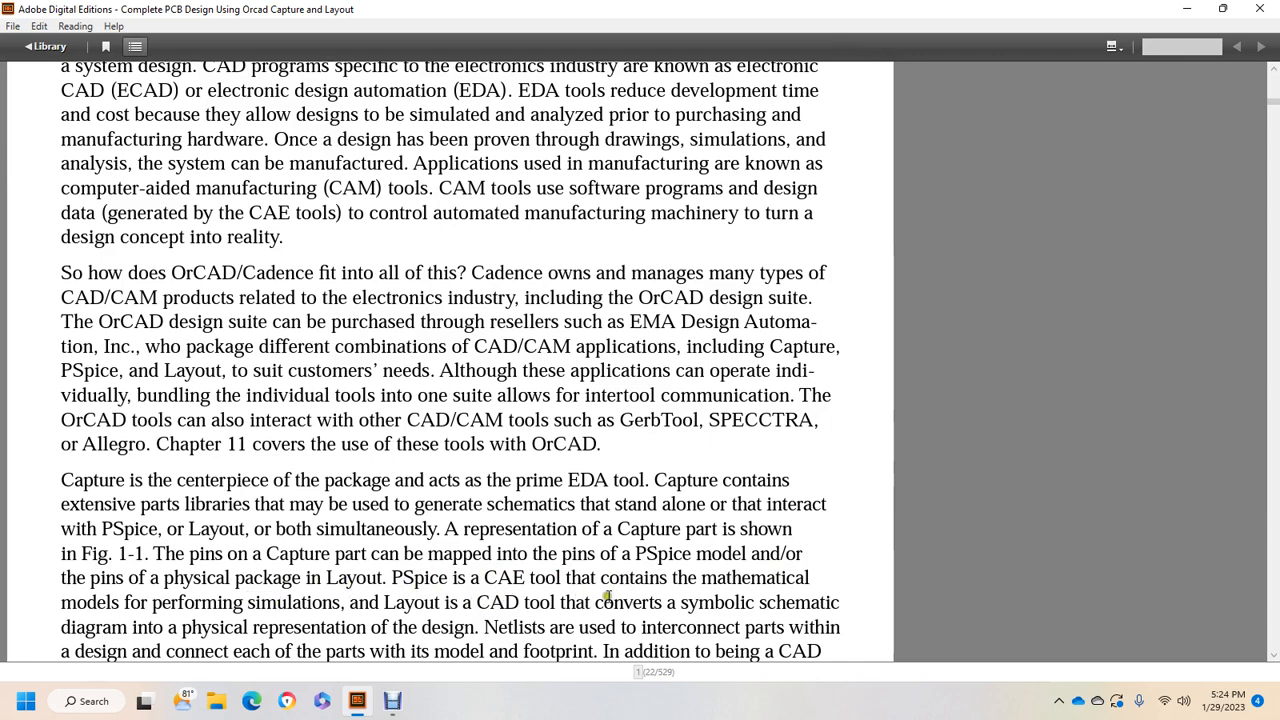
pyautogui.moveTo(705, 598)
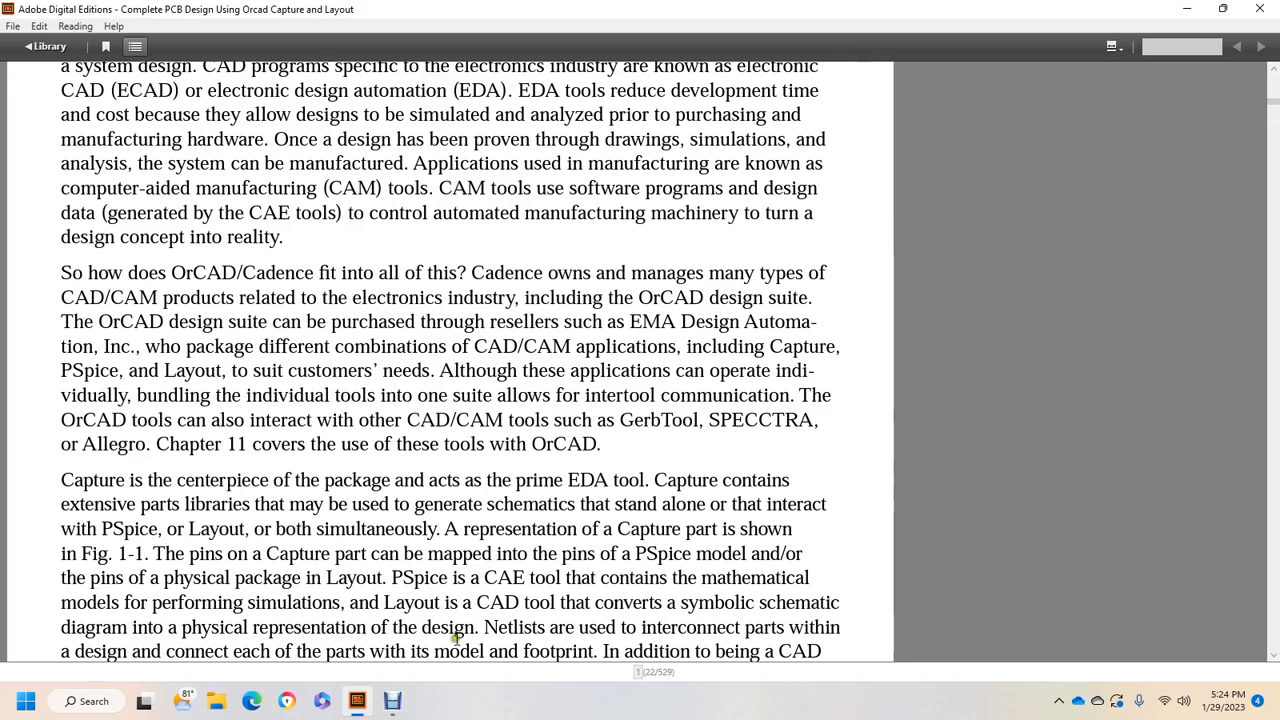
pyautogui.moveTo(673, 637)
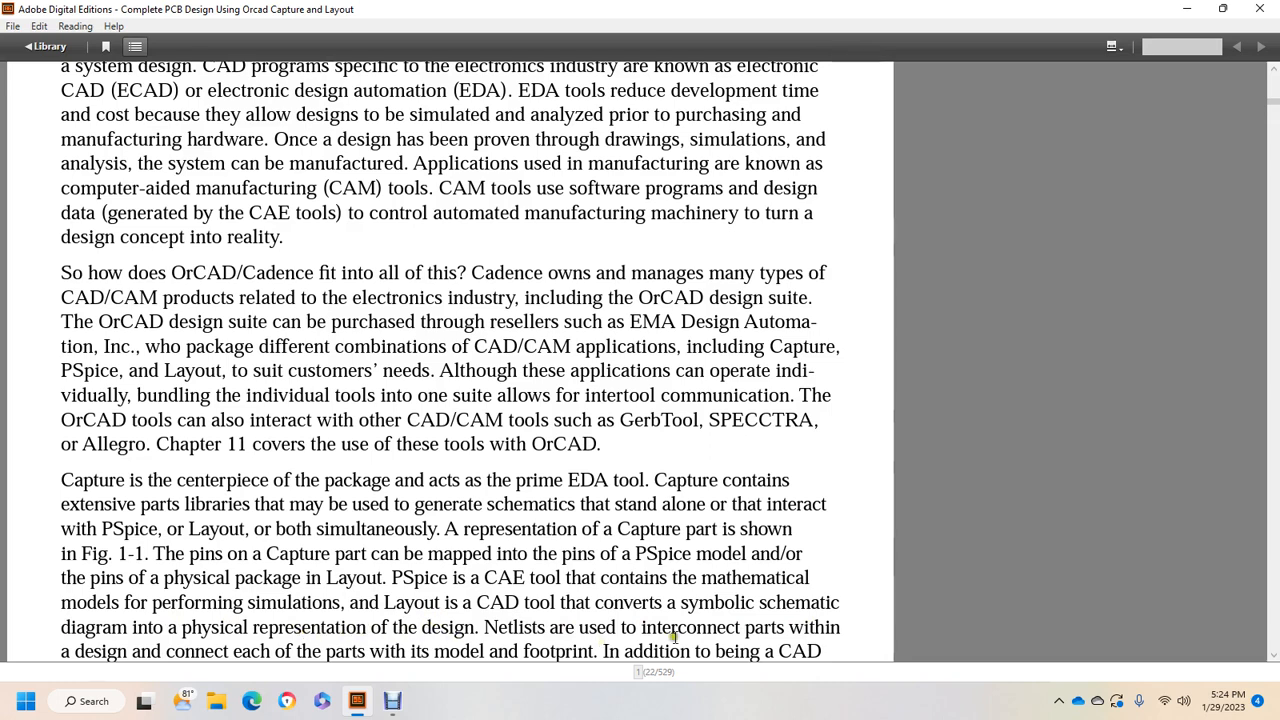
pyautogui.scroll(-3)
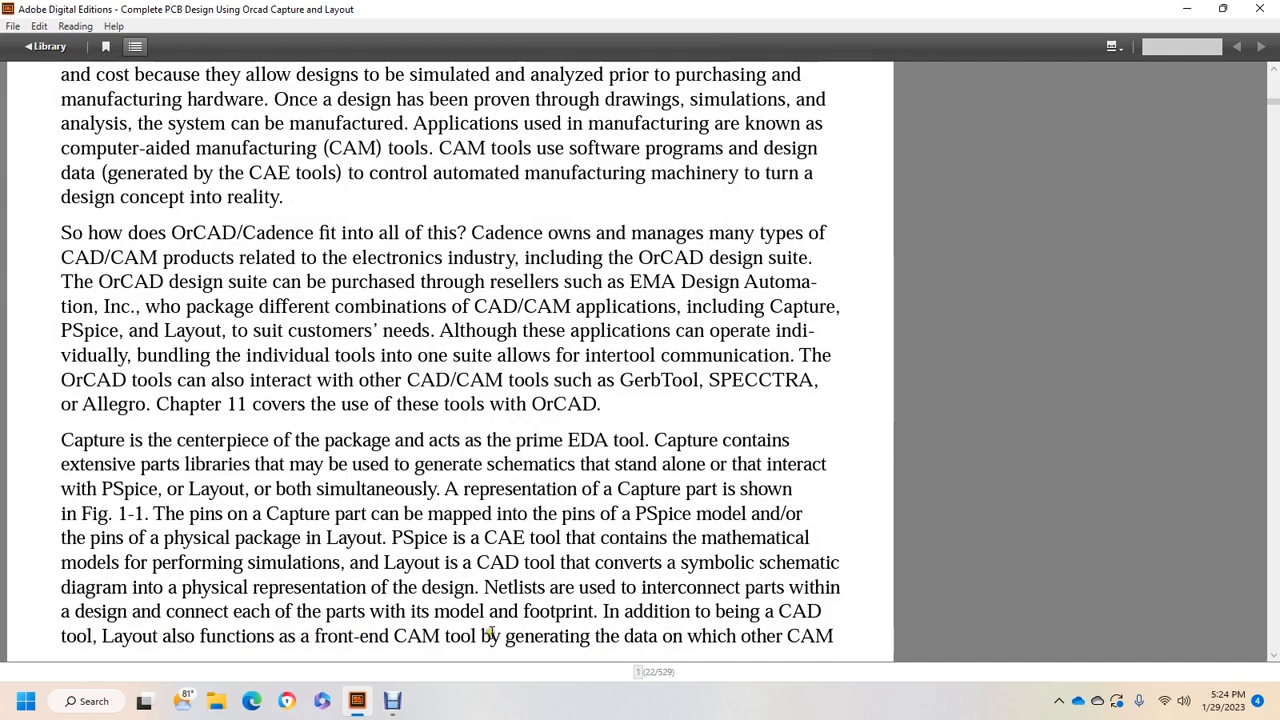
pyautogui.moveTo(716, 635)
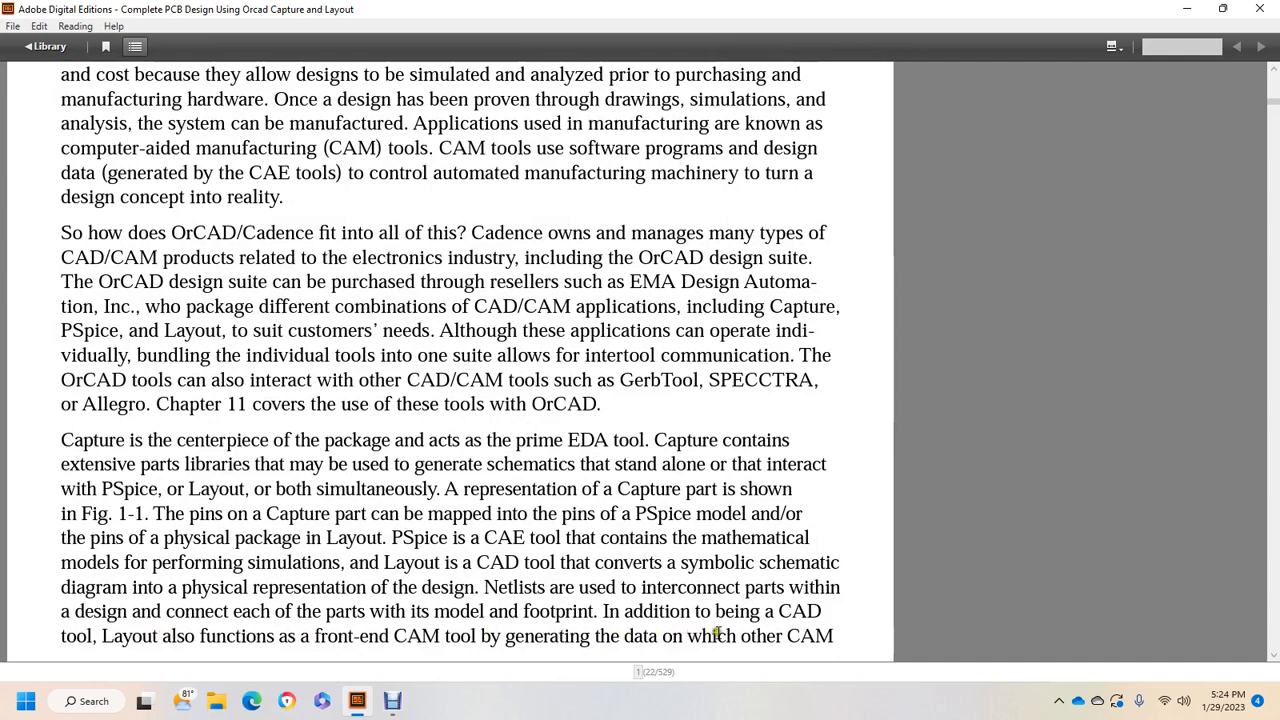
# Scroll past the page break to Figure 1-1 and the paragraph on combining applications
pyautogui.scroll(-3)
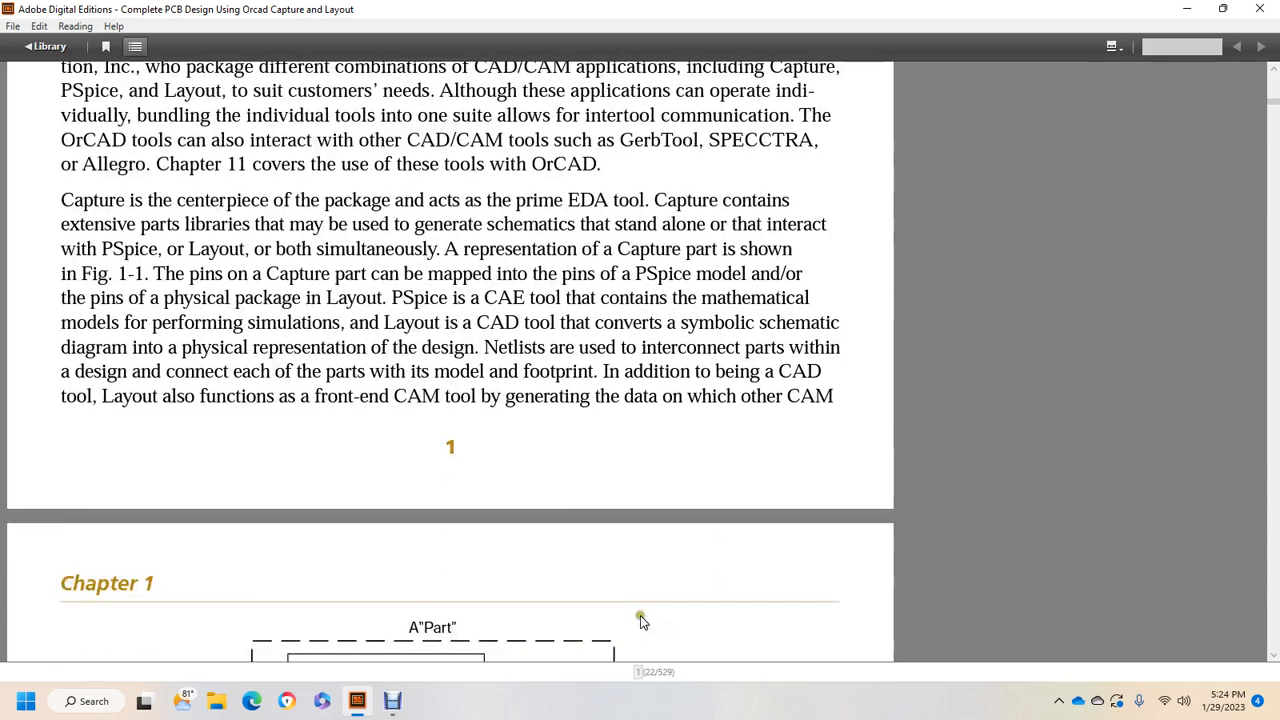
pyautogui.scroll(-3)
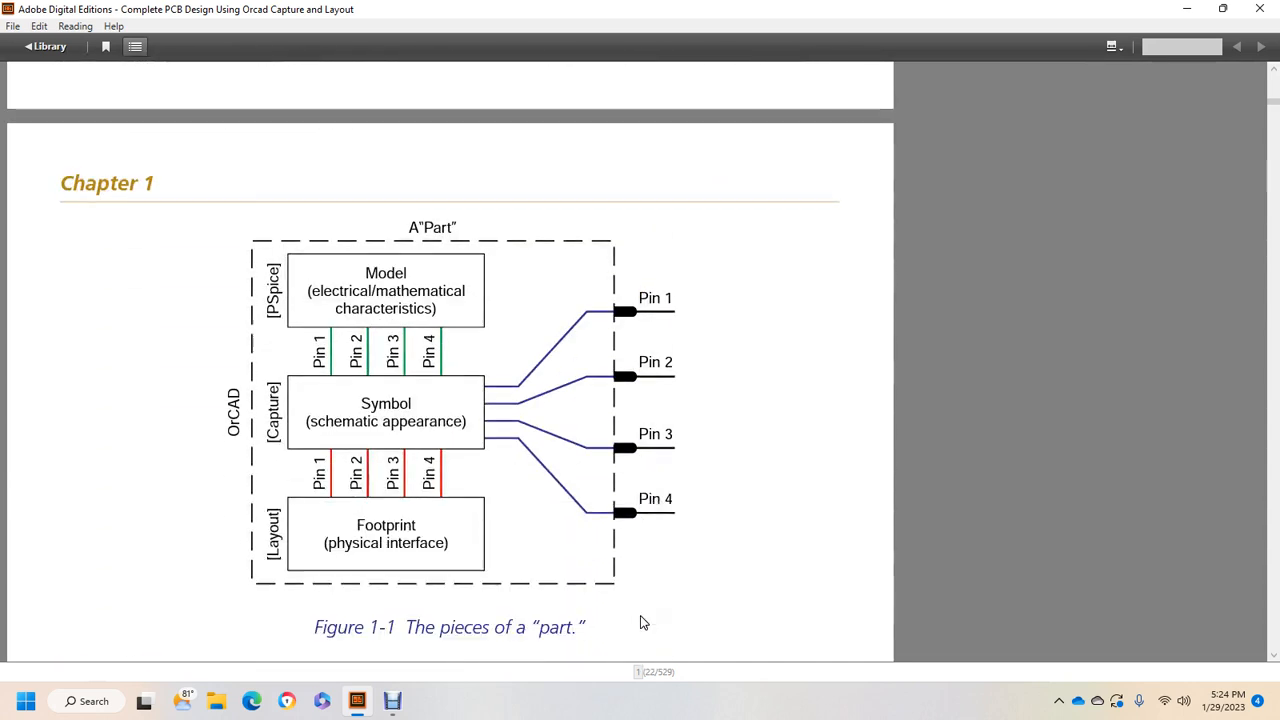
pyautogui.moveTo(697, 420)
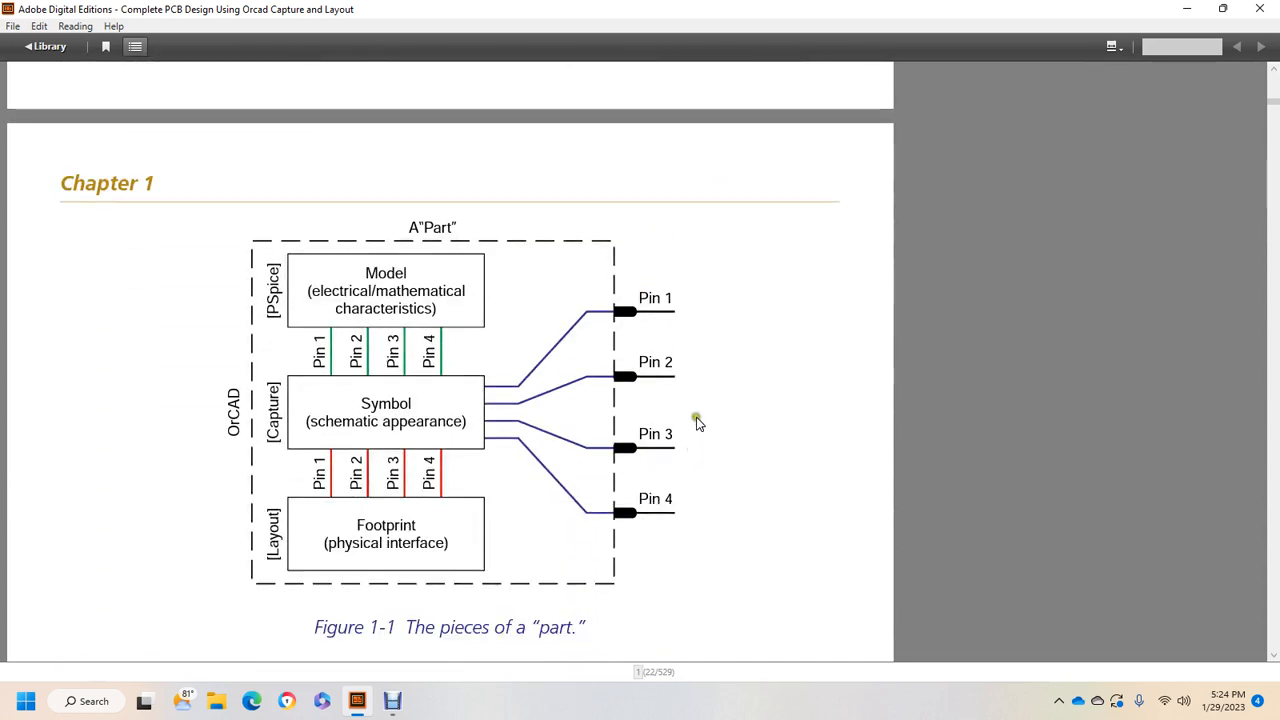
pyautogui.moveTo(353, 297)
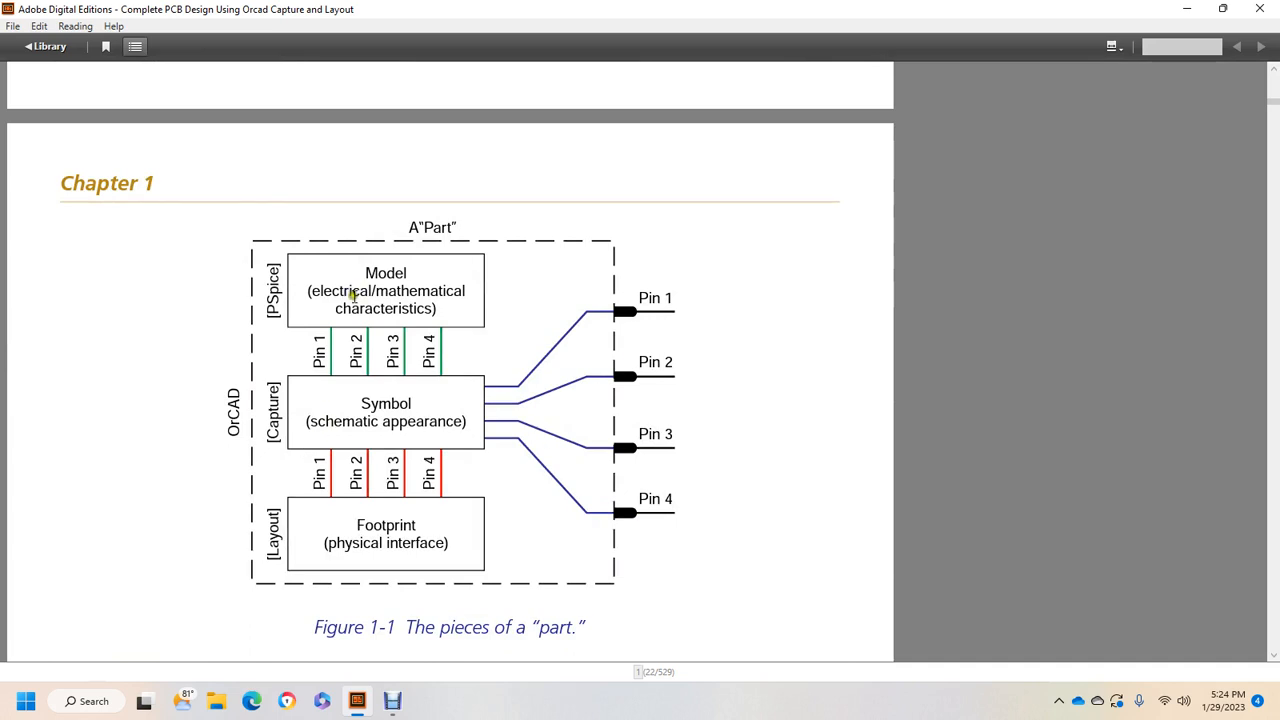
pyautogui.moveTo(278, 450)
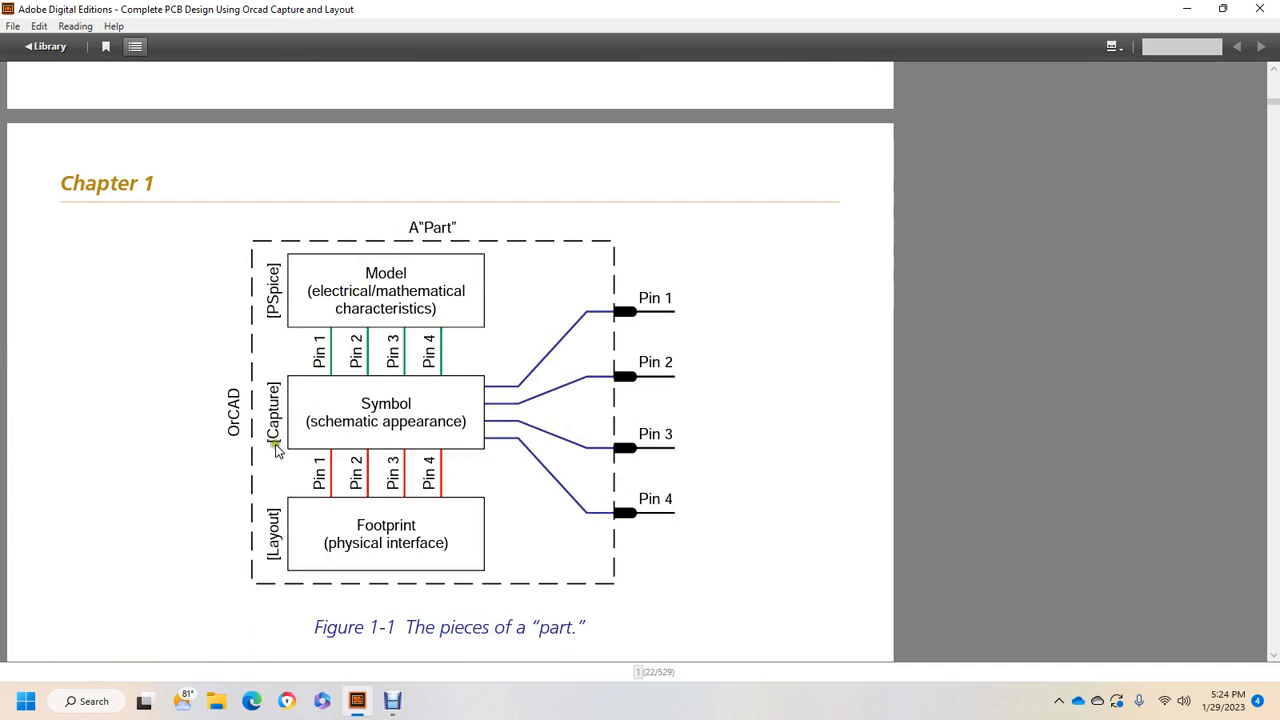
pyautogui.moveTo(295, 302)
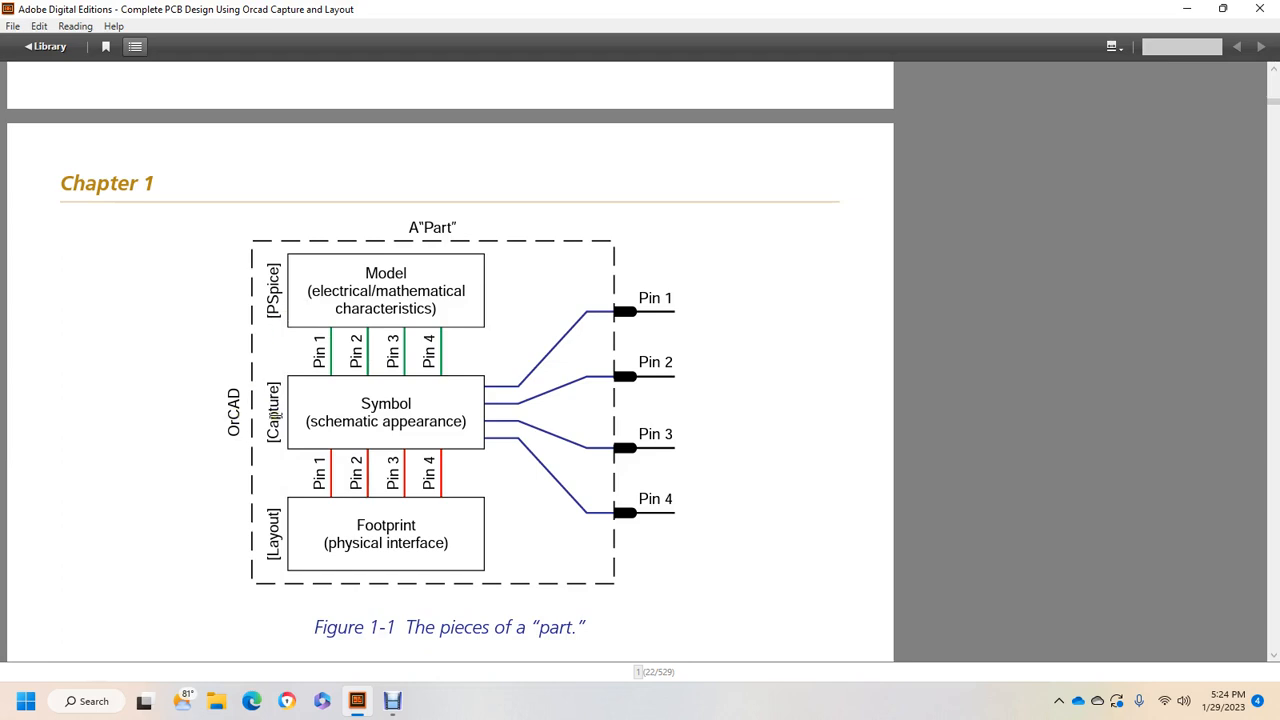
pyautogui.scroll(-3)
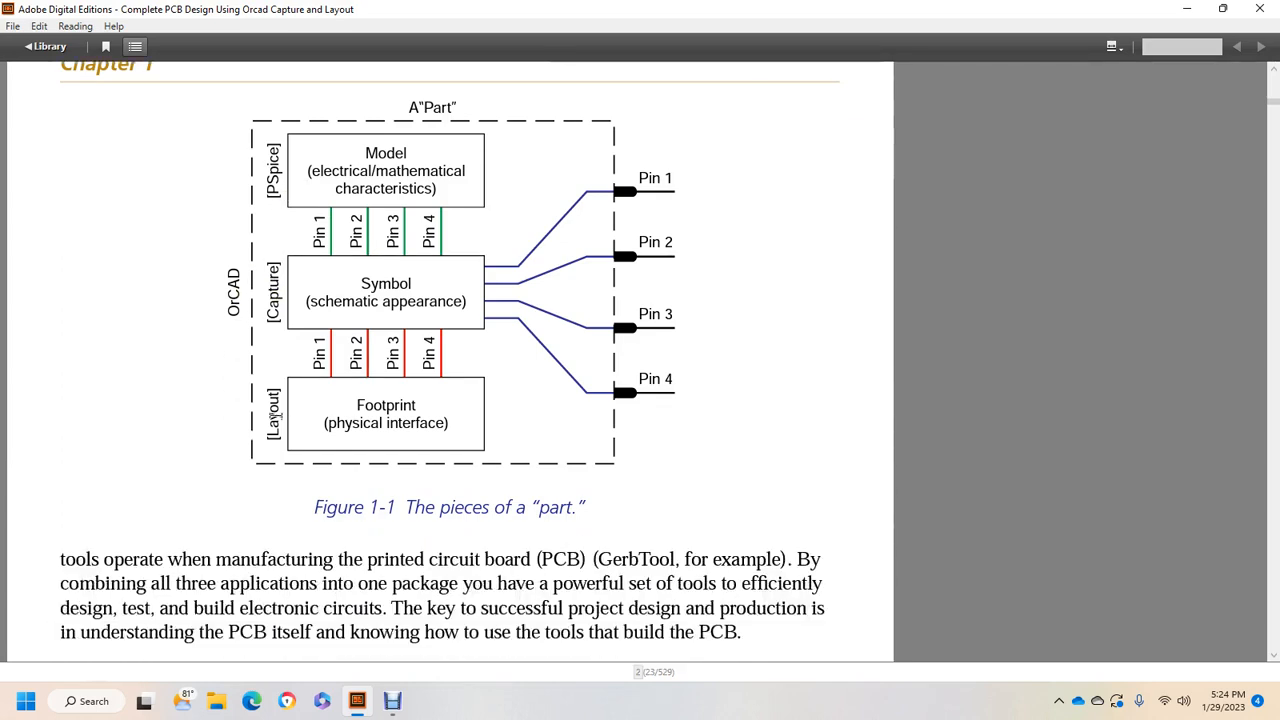
pyautogui.moveTo(285, 420)
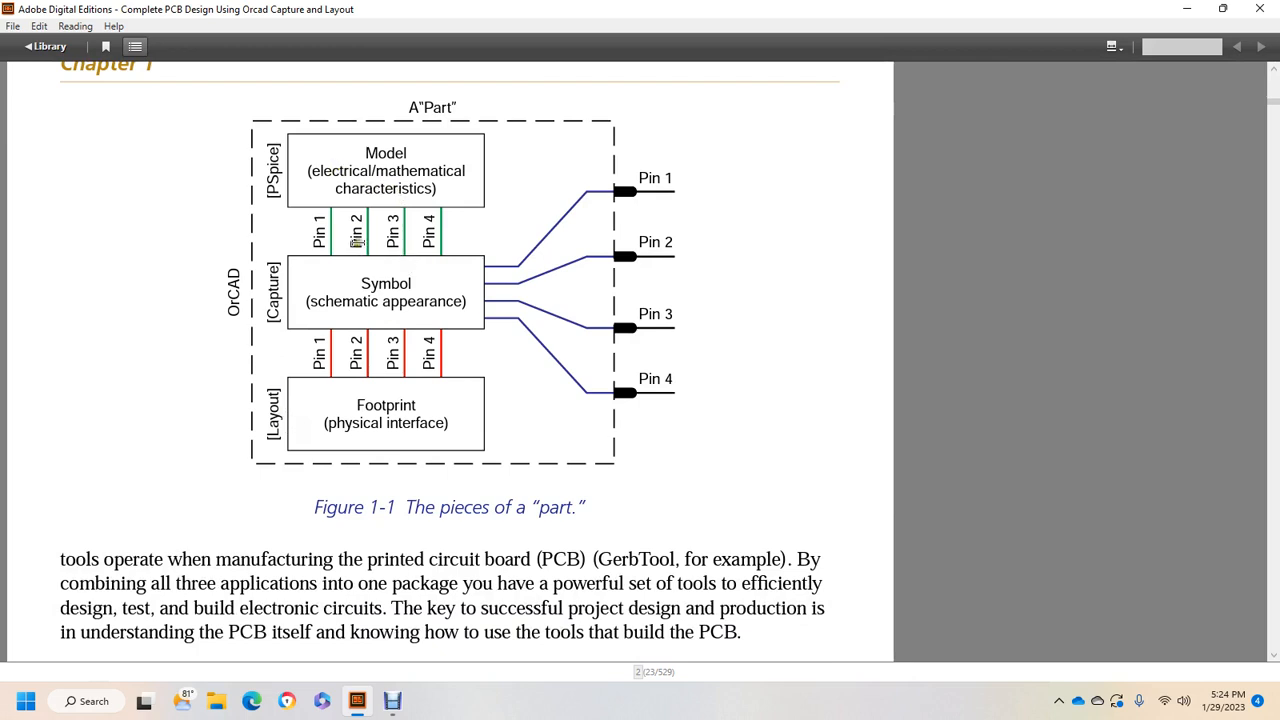
pyautogui.moveTo(366, 318)
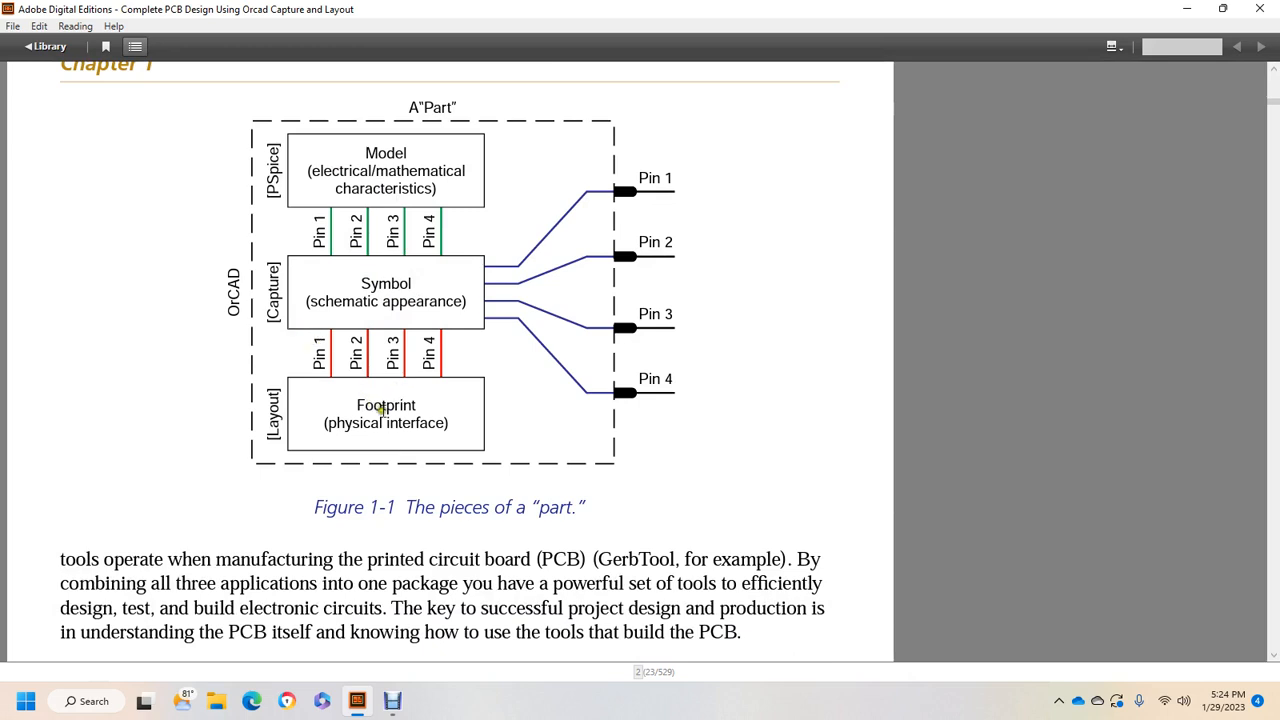
pyautogui.moveTo(332, 333)
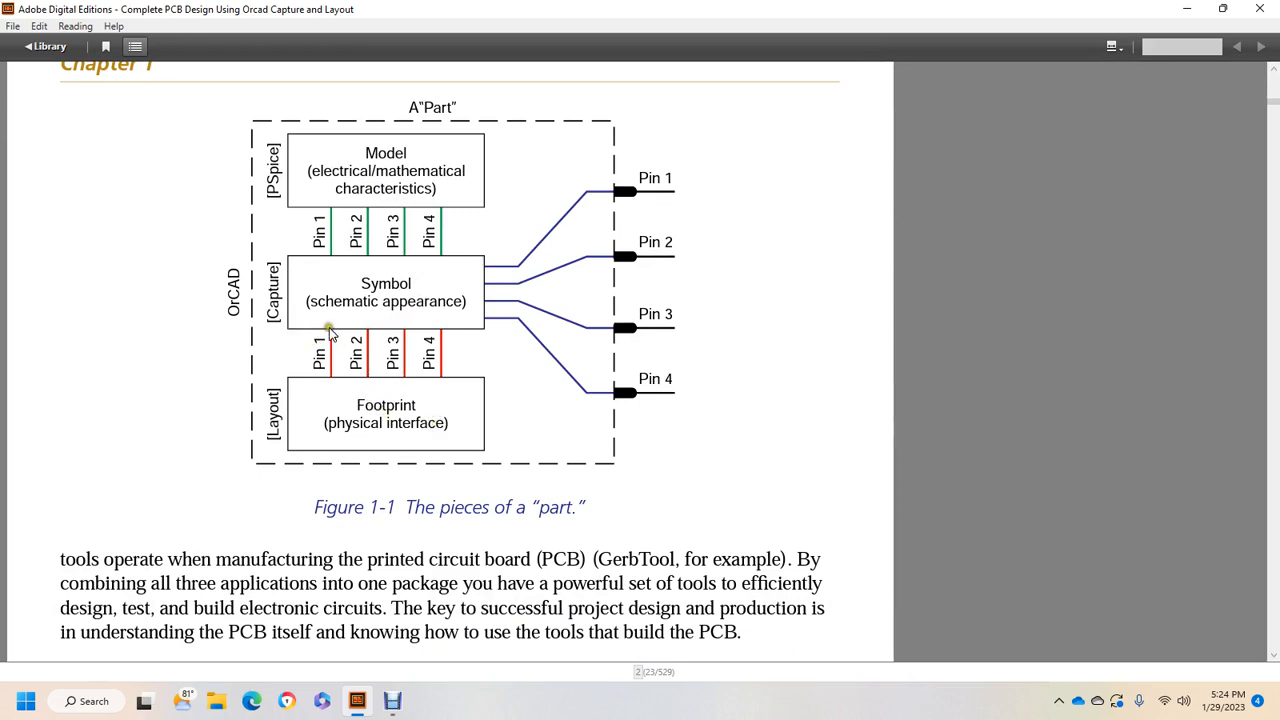
pyautogui.moveTo(353, 413)
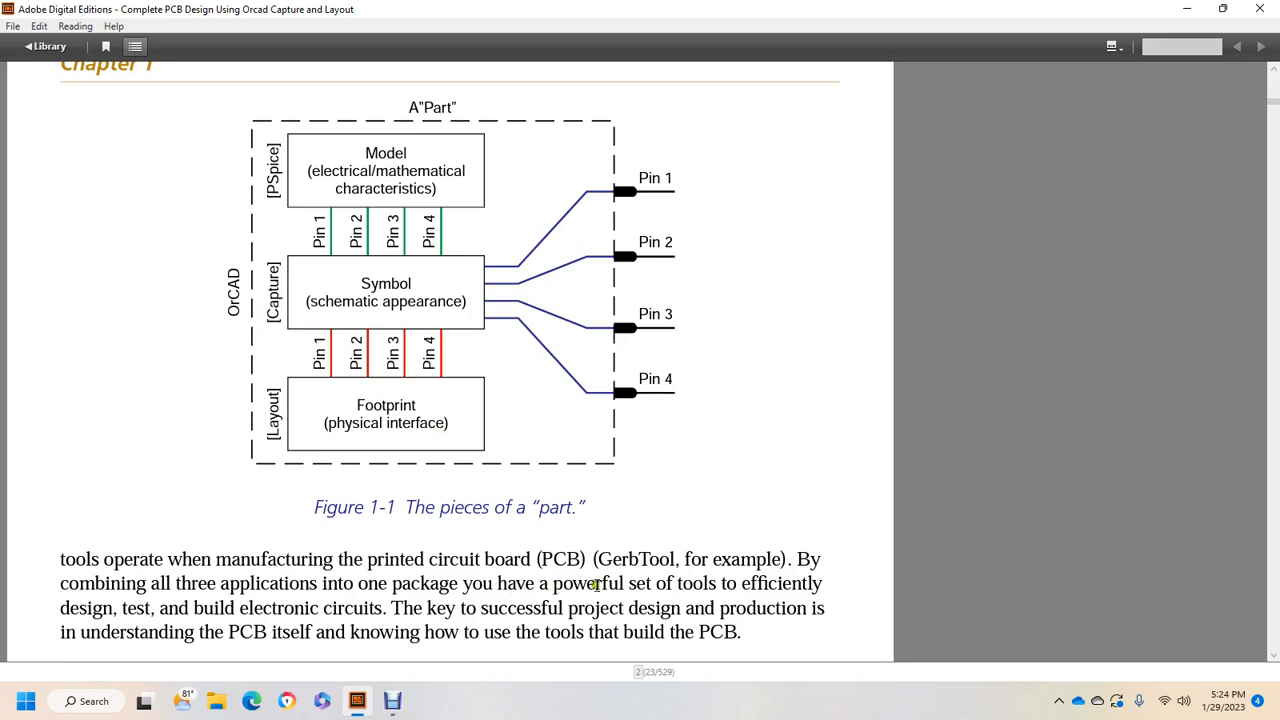
pyautogui.moveTo(210, 620)
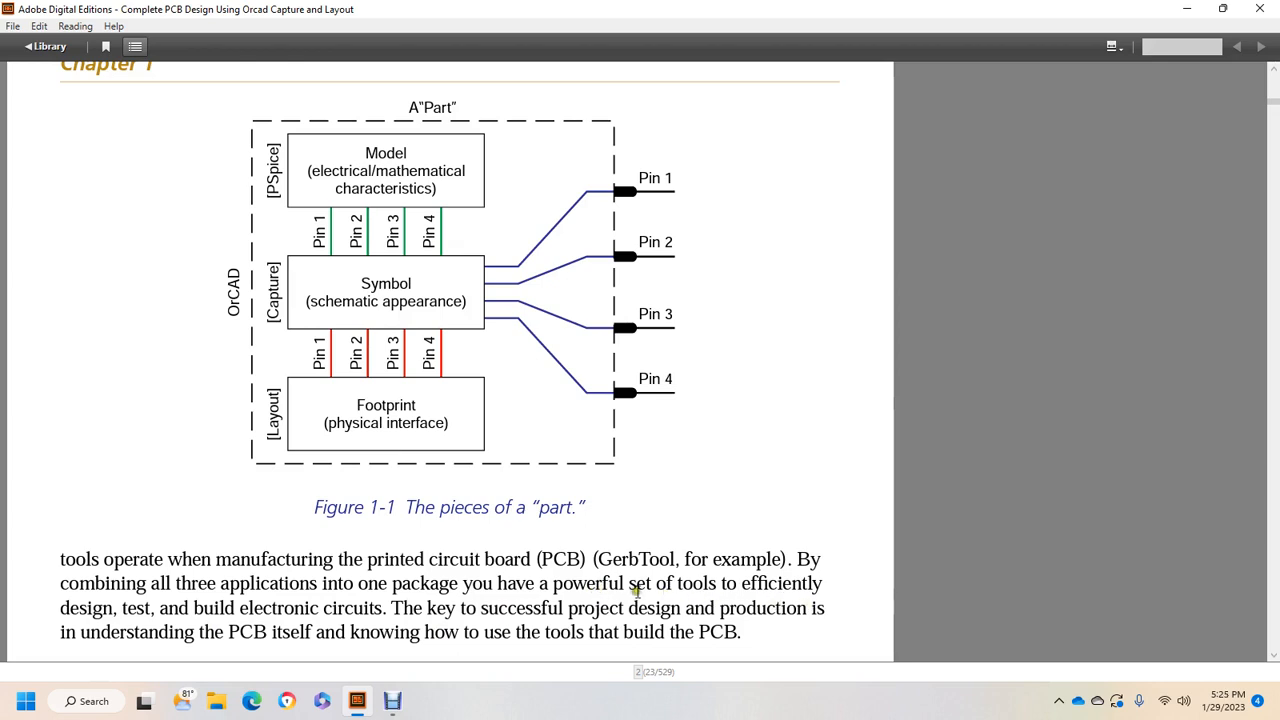
pyautogui.moveTo(513, 639)
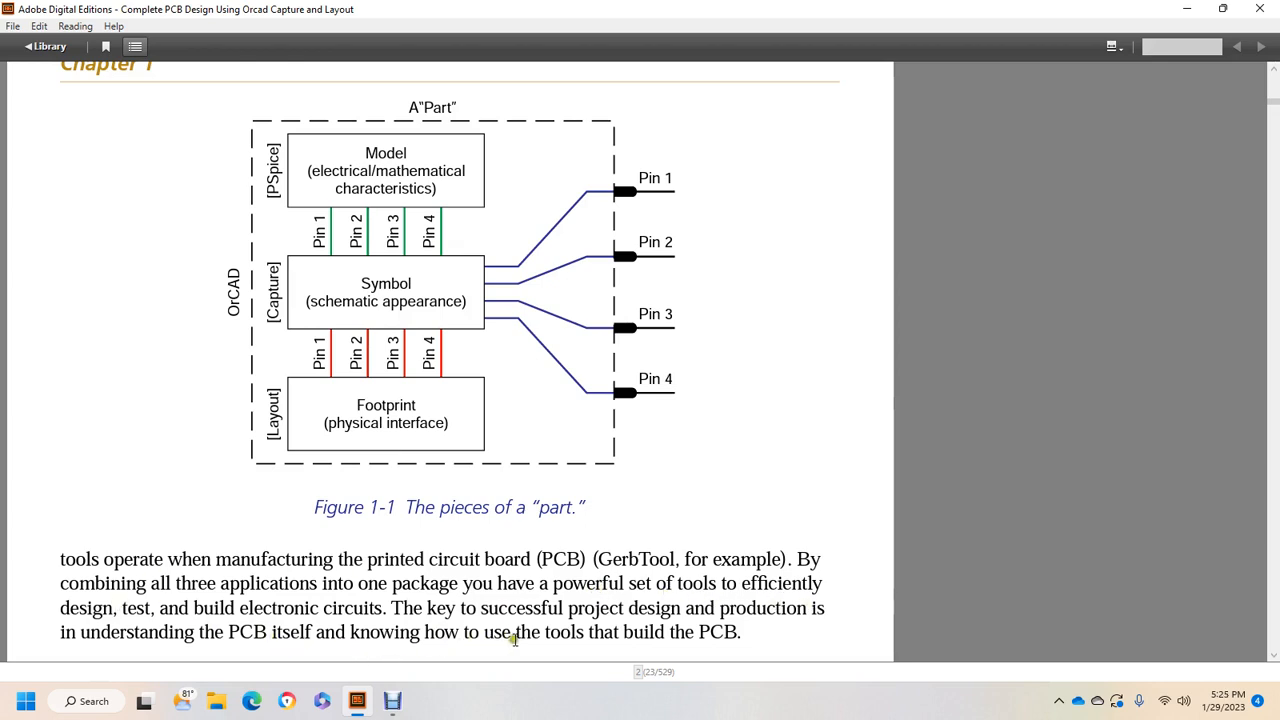
# Scroll to the Printed Circuit Board Fabrication section and its substrate materials paragraph
pyautogui.scroll(-3)
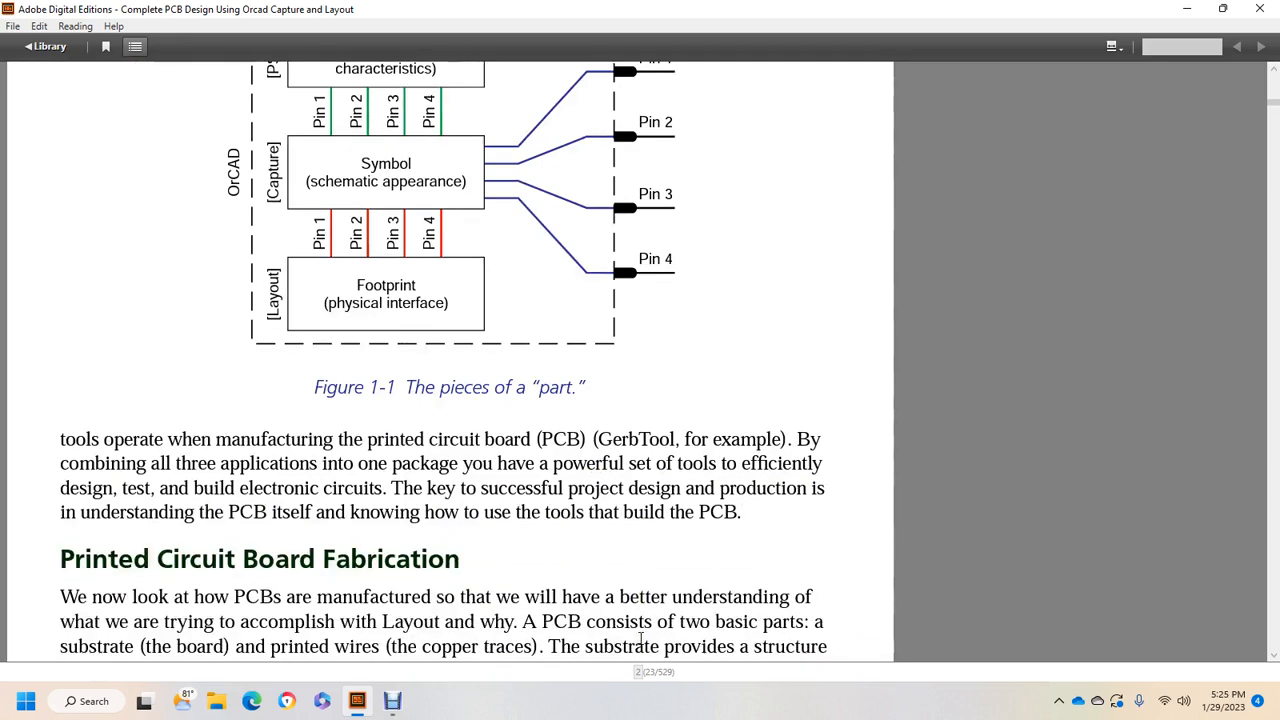
pyautogui.scroll(-3)
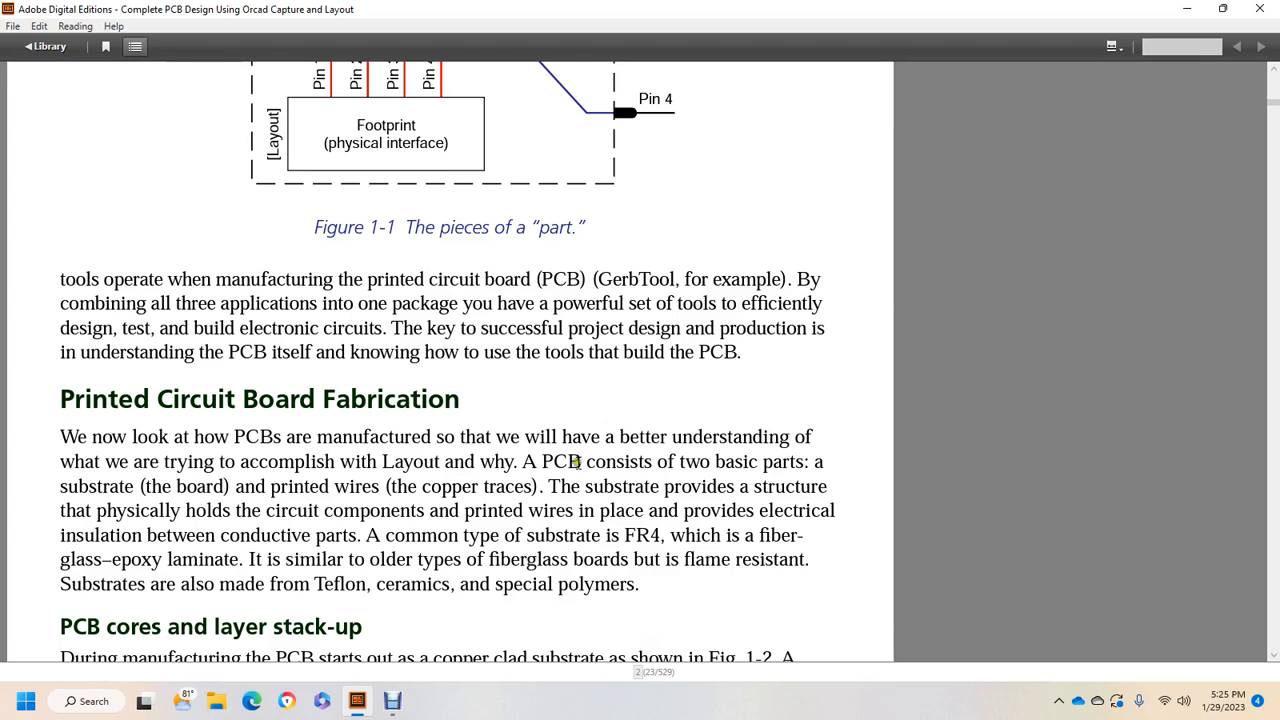
pyautogui.moveTo(758, 526)
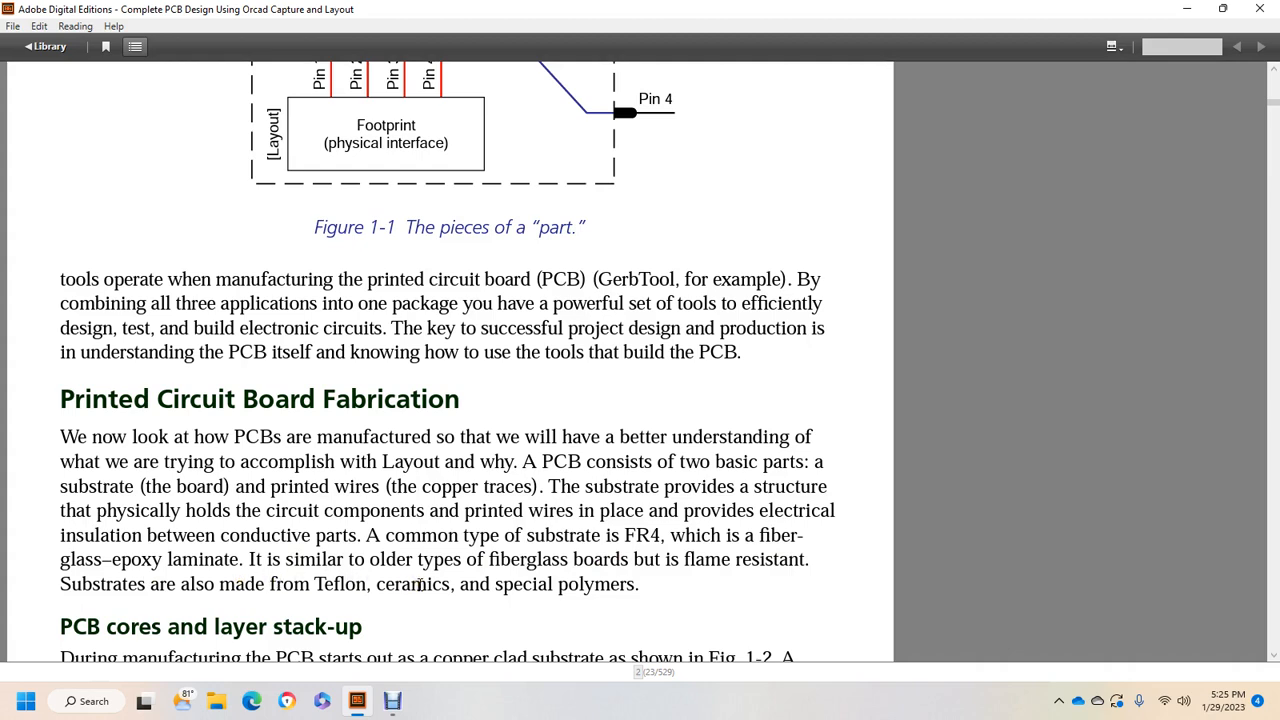
# Scroll to the PCB cores and layer stack-up text at the end of page 2
pyautogui.scroll(-3)
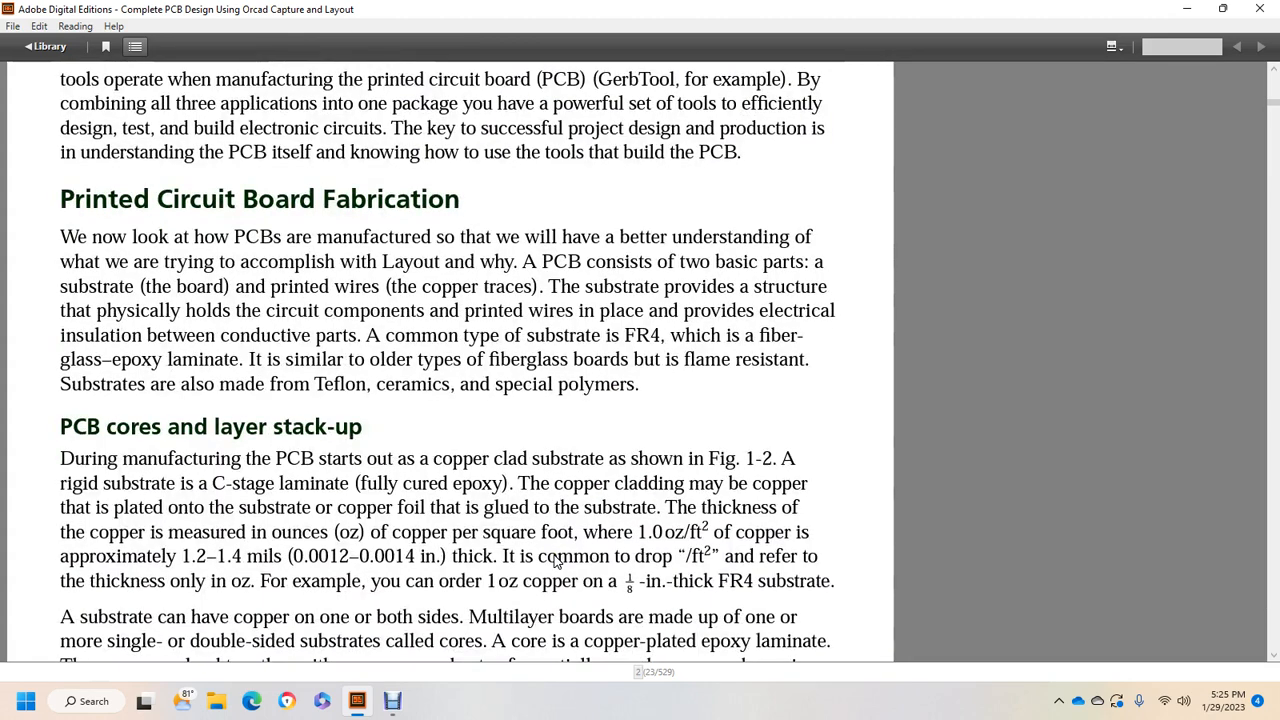
pyautogui.scroll(-3)
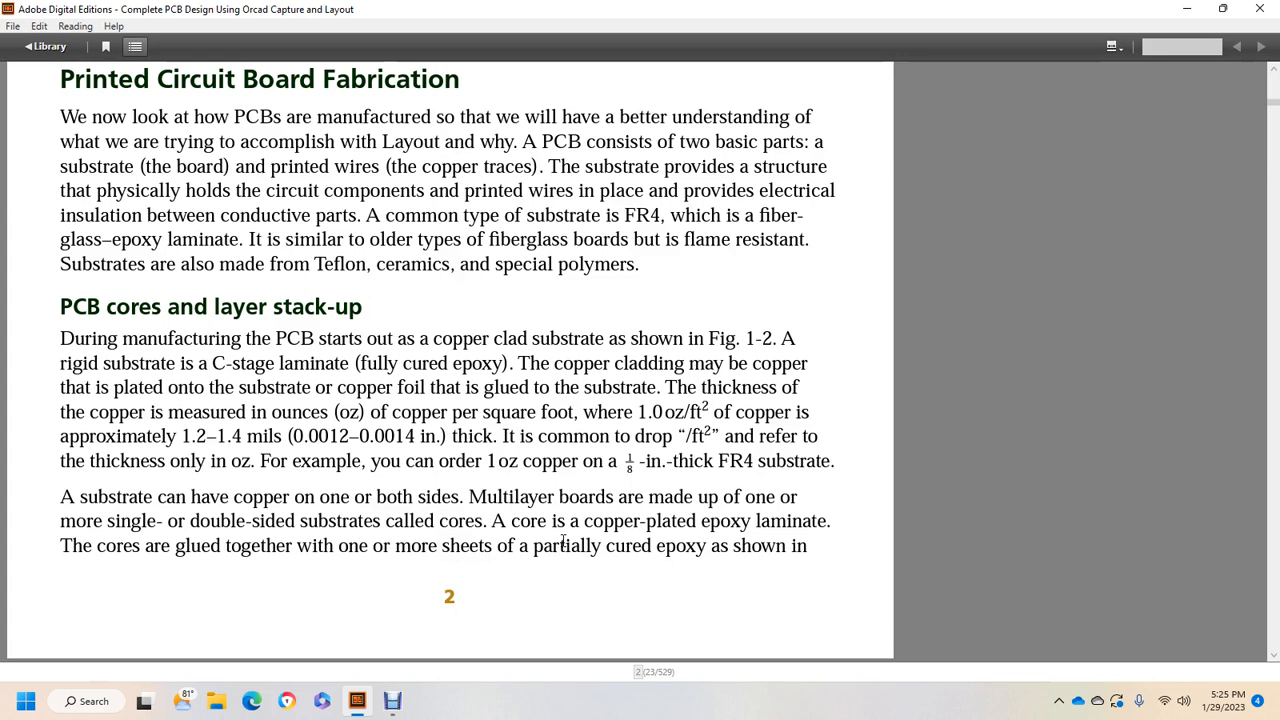
pyautogui.moveTo(285, 405)
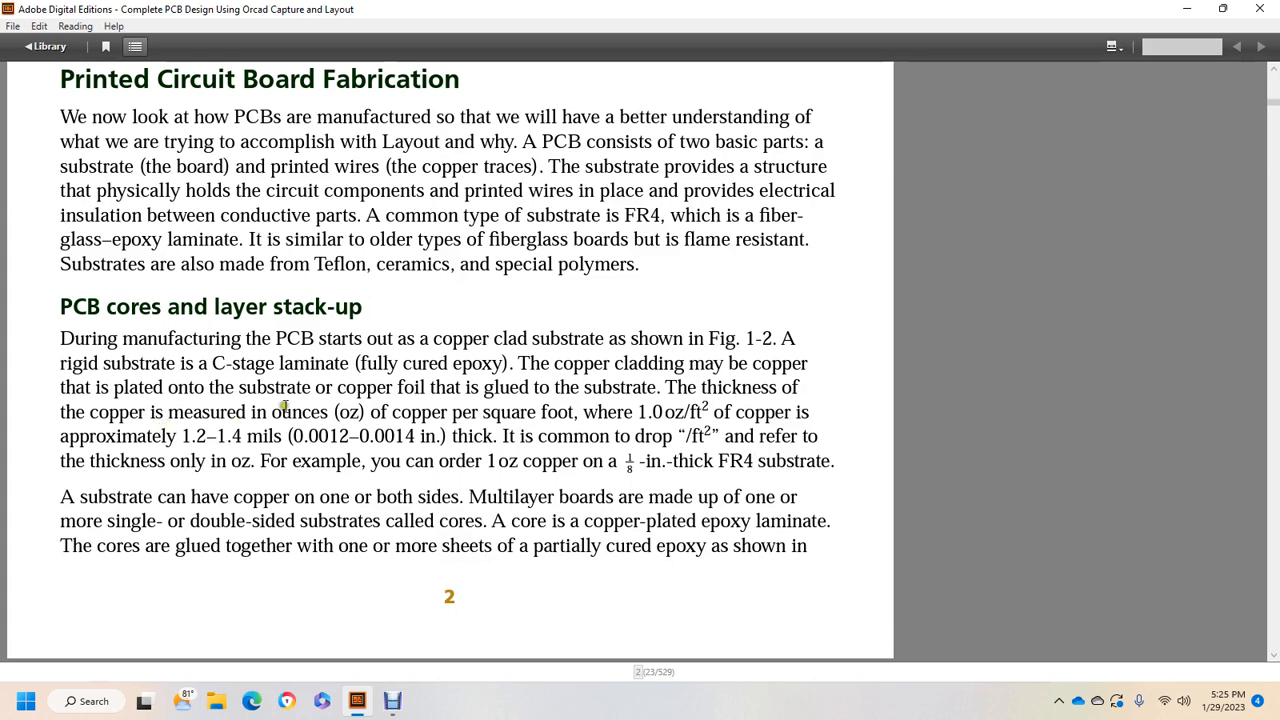
pyautogui.moveTo(494, 413)
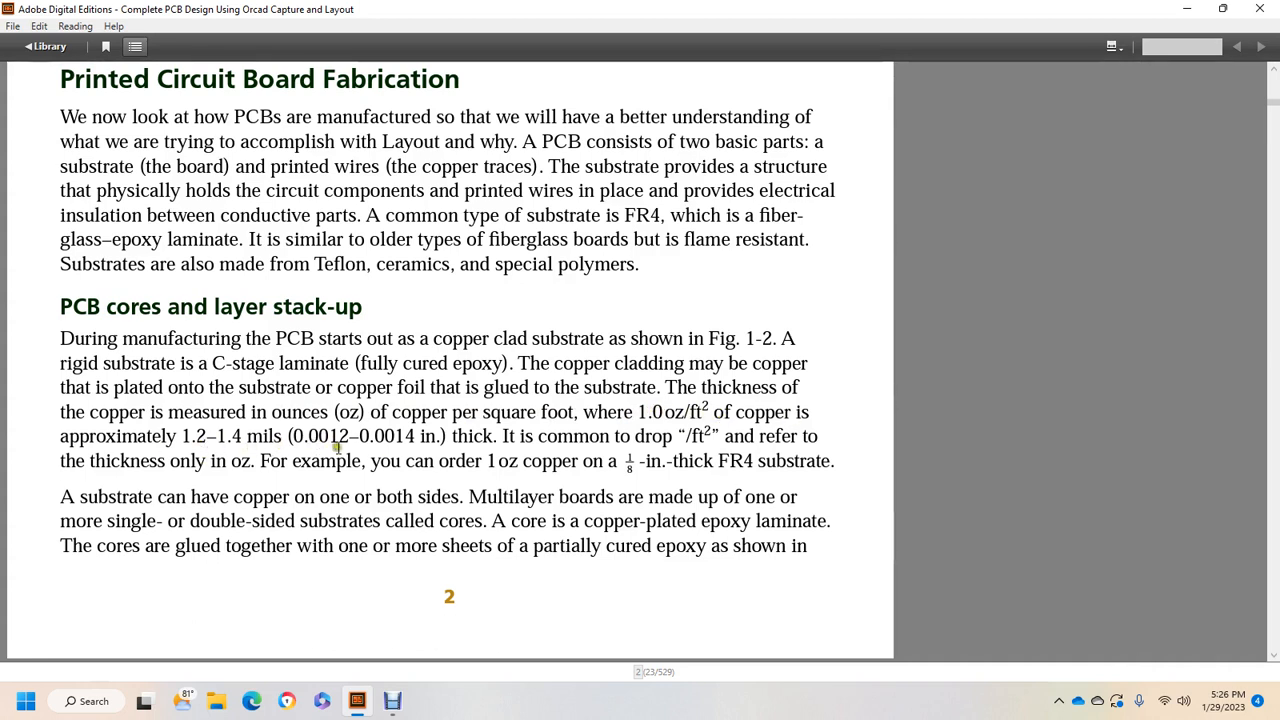
pyautogui.moveTo(617, 438)
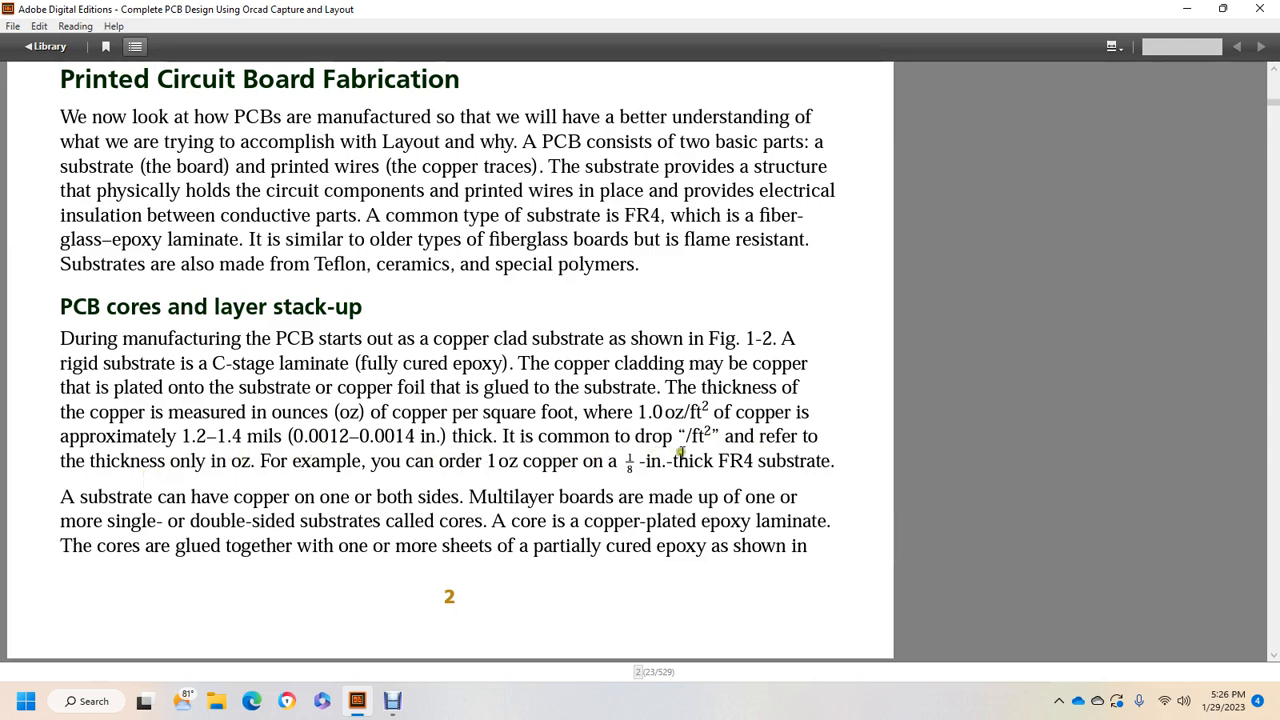
pyautogui.moveTo(755, 455)
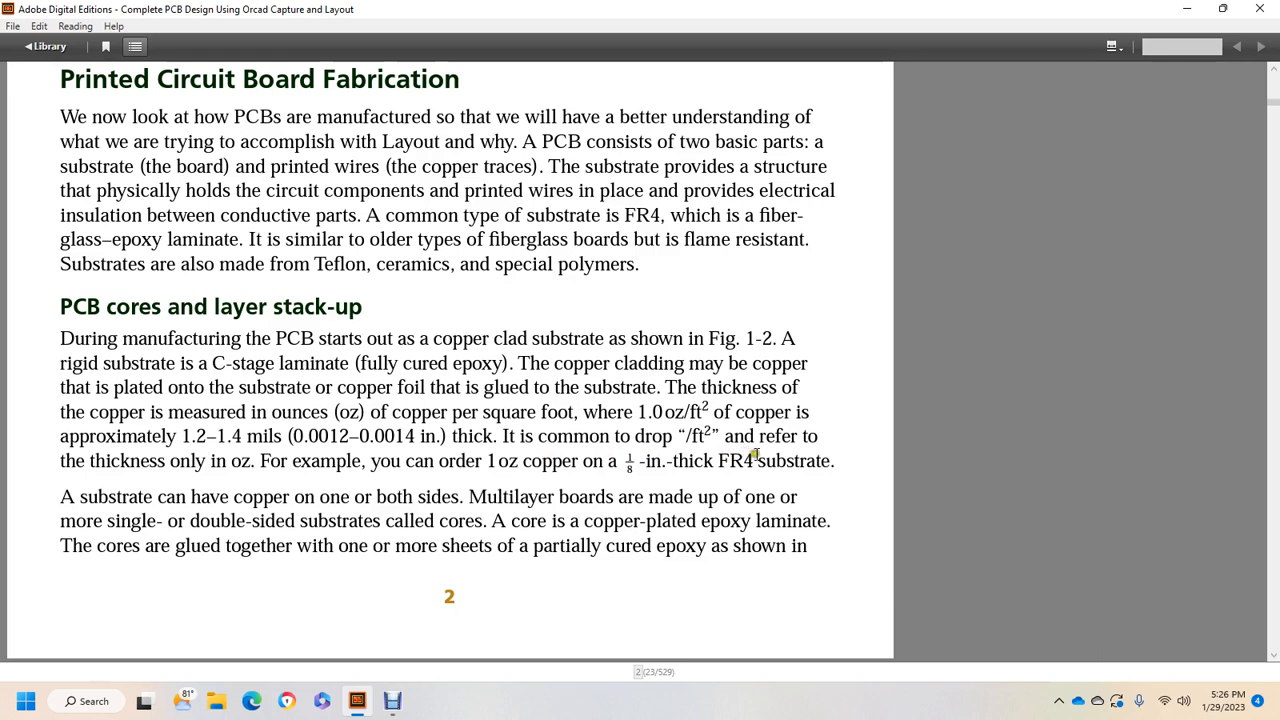
pyautogui.moveTo(90, 485)
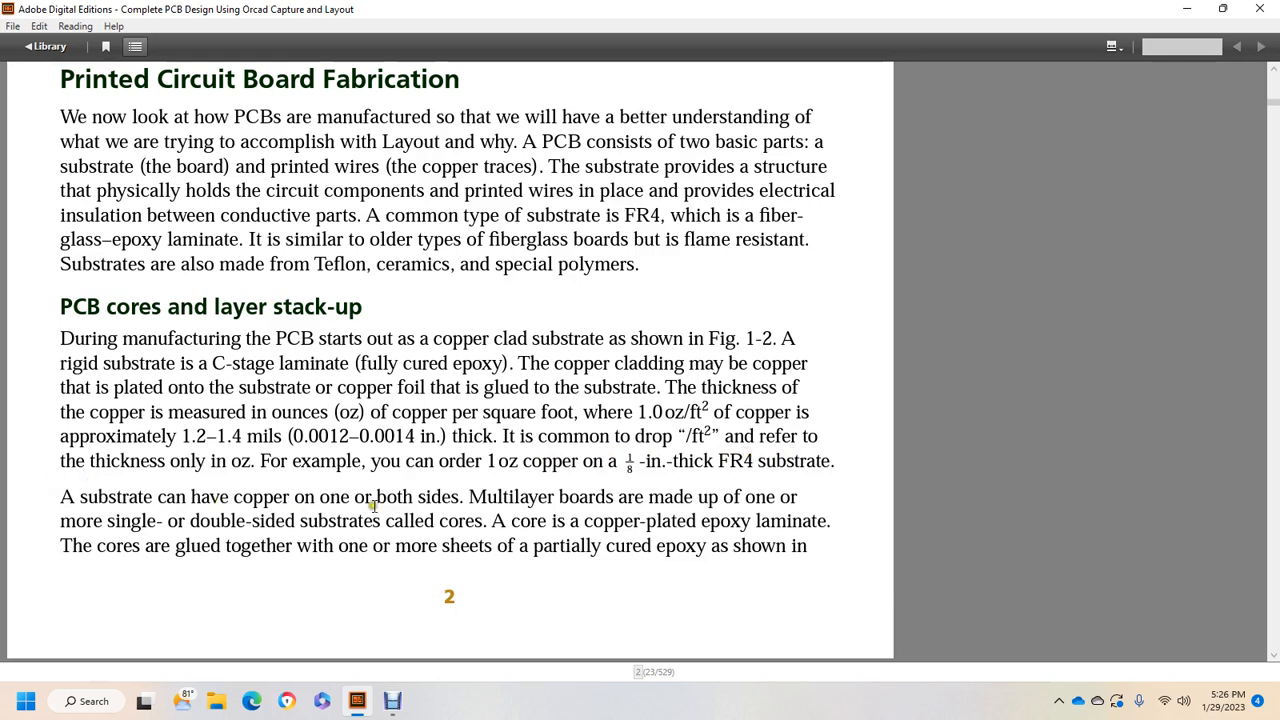
pyautogui.moveTo(703, 502)
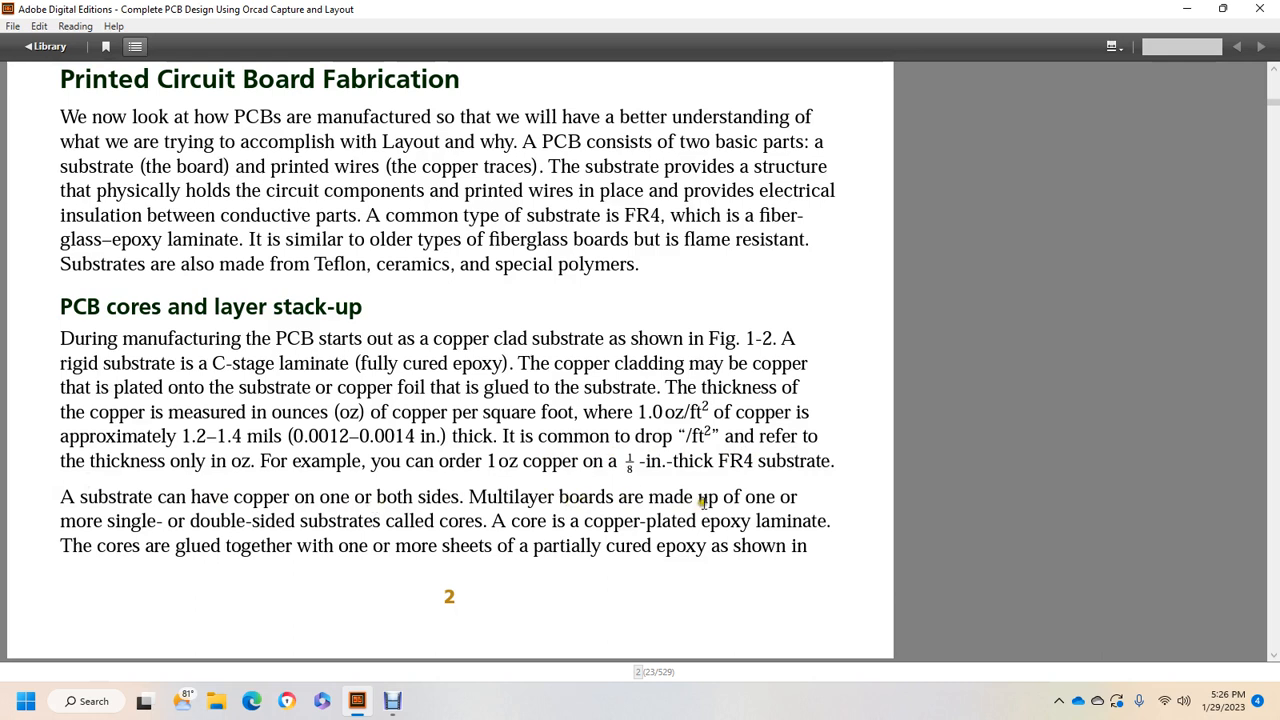
pyautogui.moveTo(362, 513)
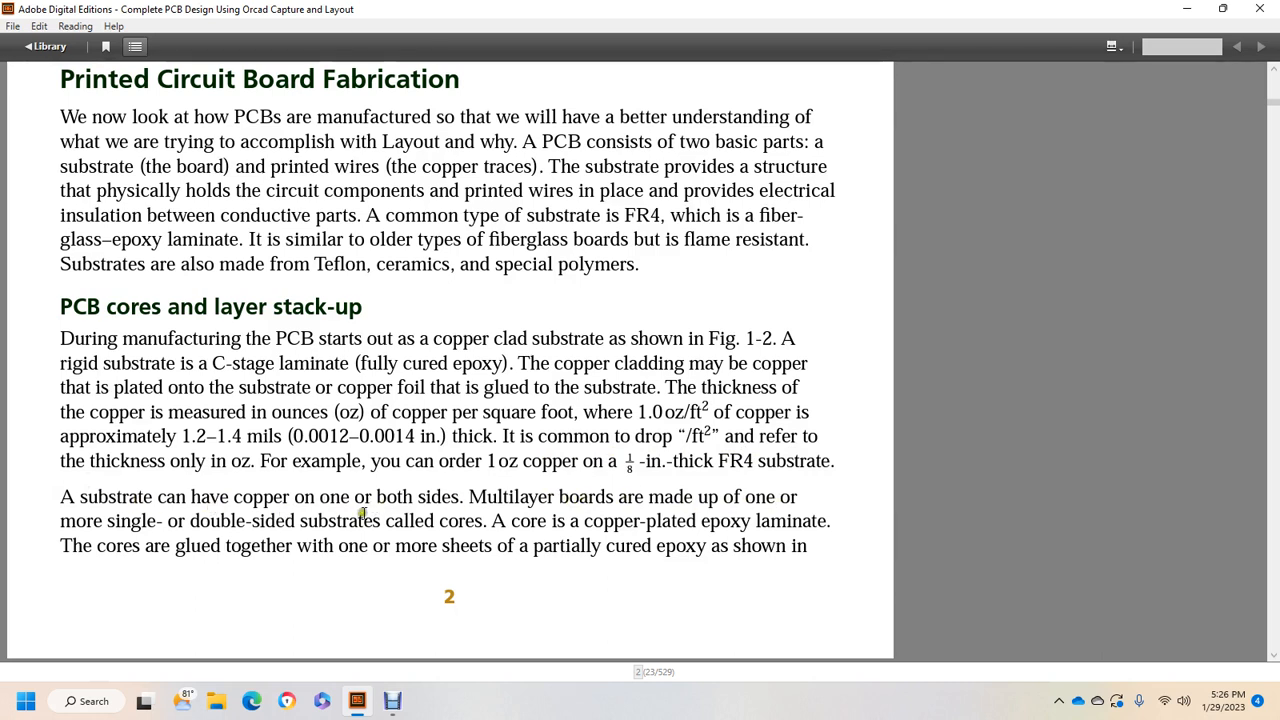
pyautogui.moveTo(518, 517)
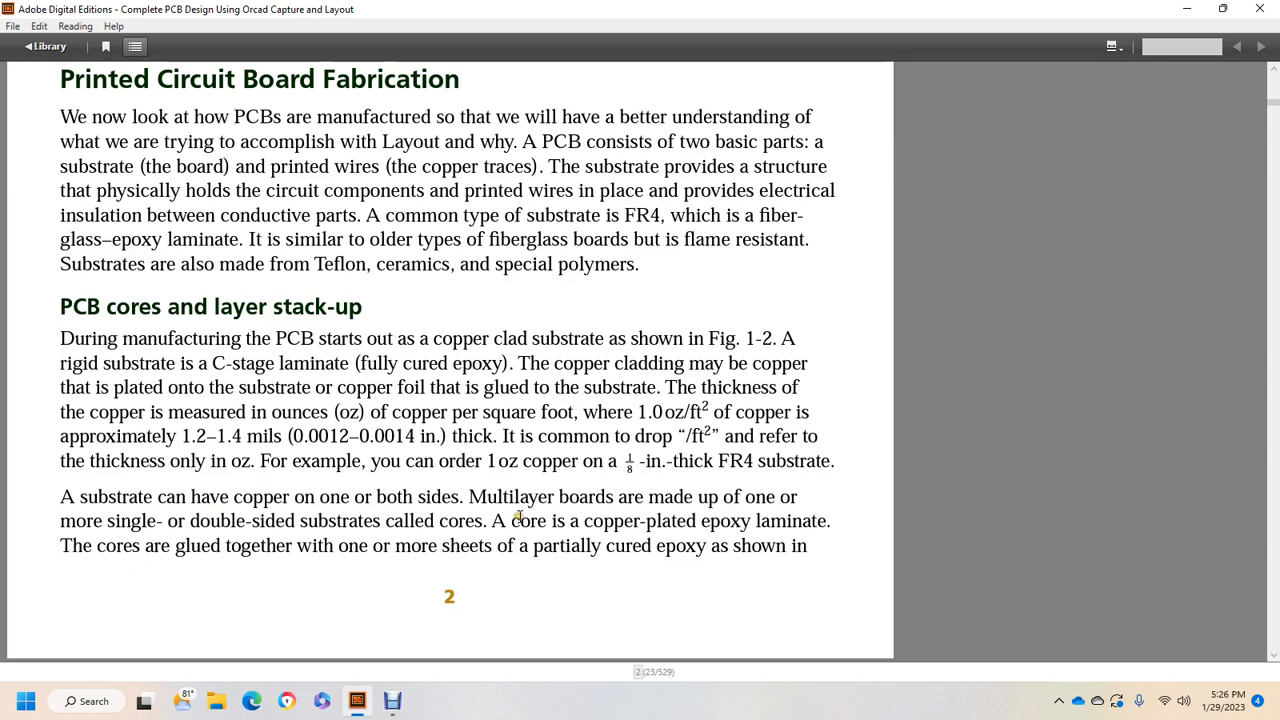
pyautogui.moveTo(793, 517)
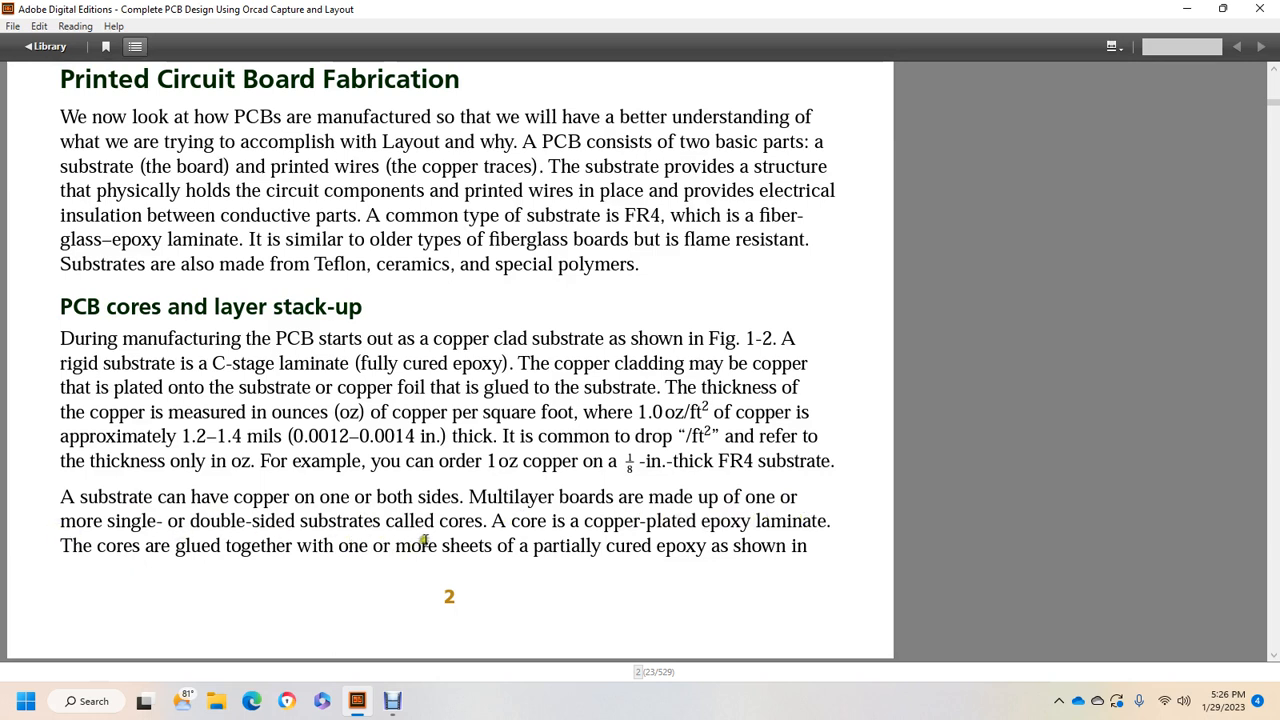
pyautogui.moveTo(710, 538)
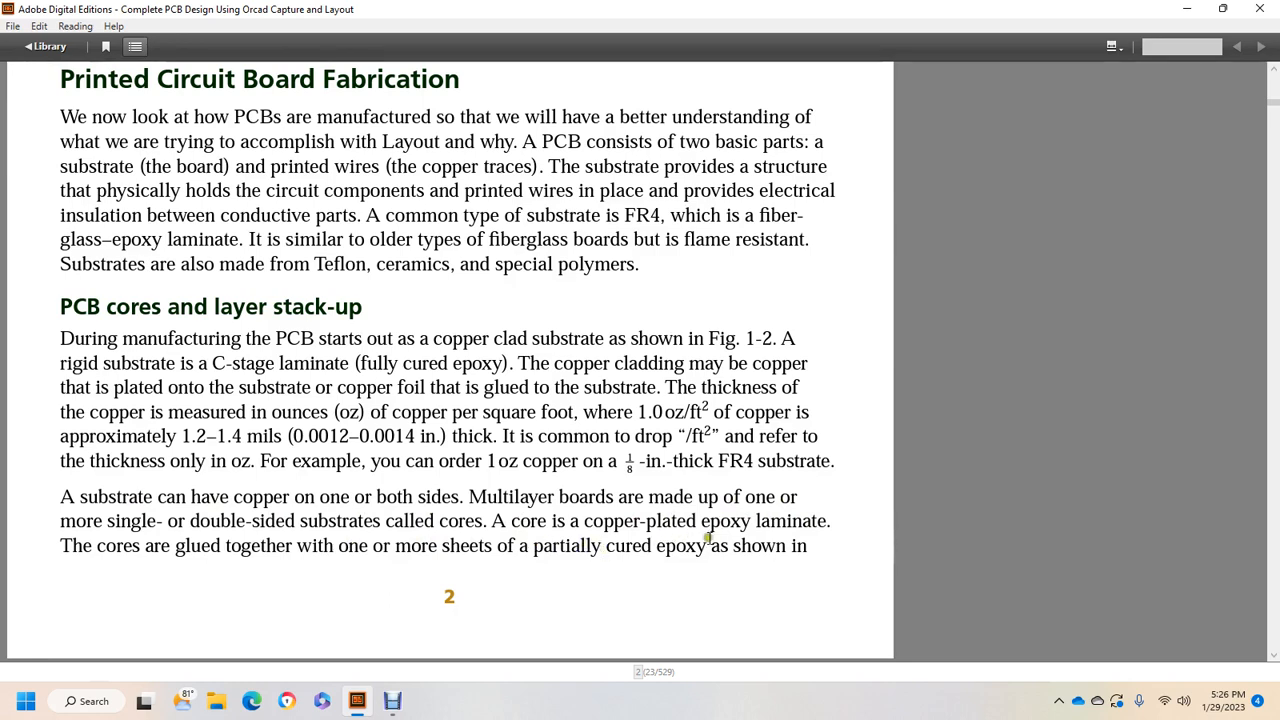
# Scroll onto page 3 to Figure 1-2's copper clad FR4 and Figure 1-3
pyautogui.scroll(-3)
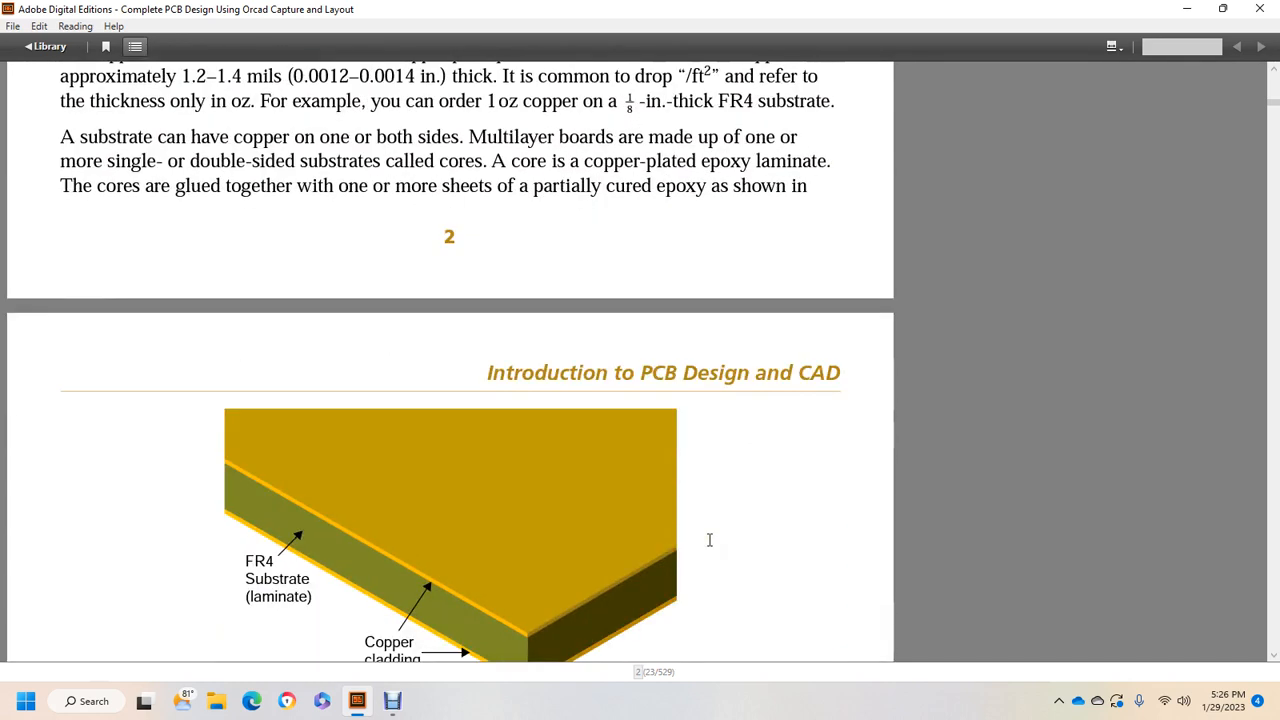
pyautogui.scroll(-3)
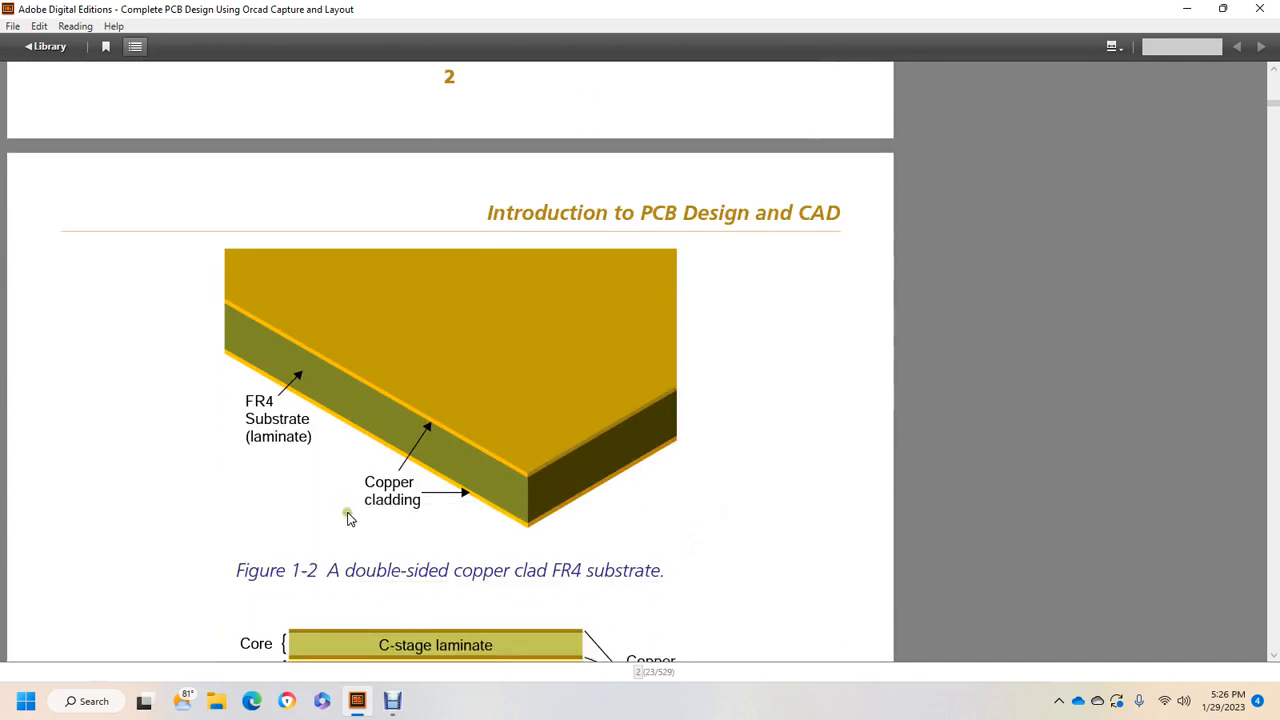
pyautogui.moveTo(408, 538)
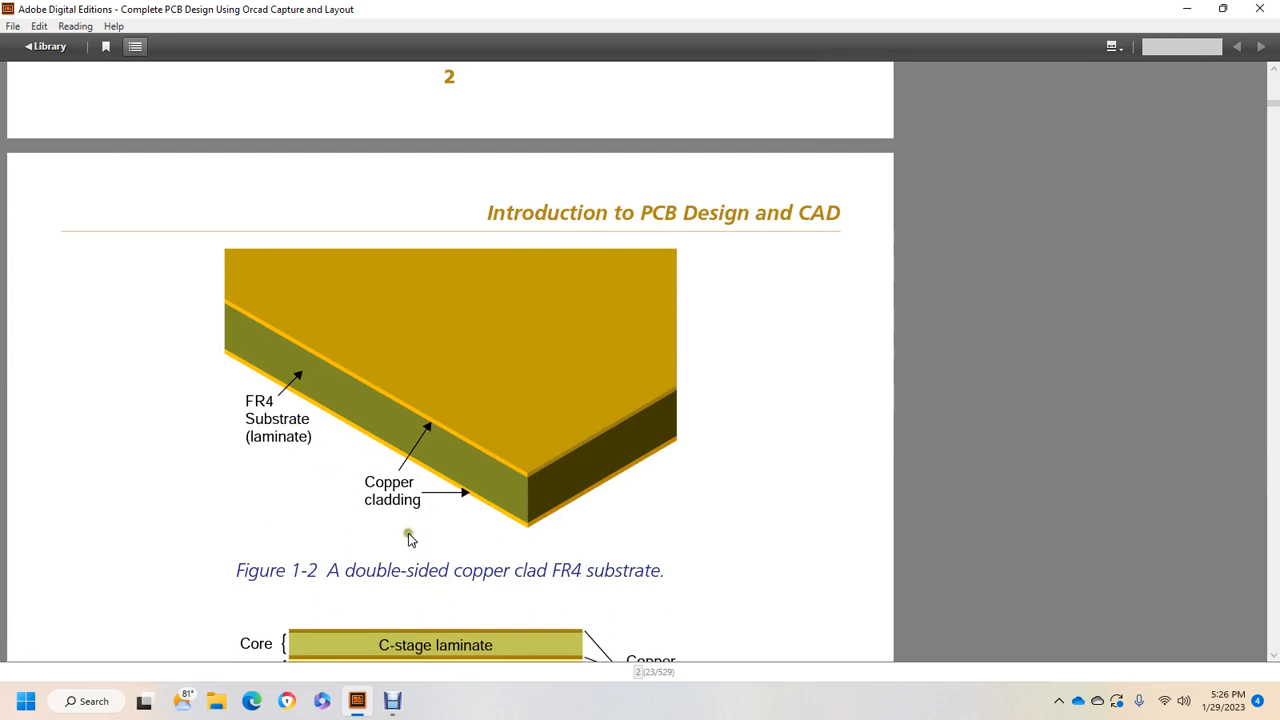
pyautogui.scroll(-3)
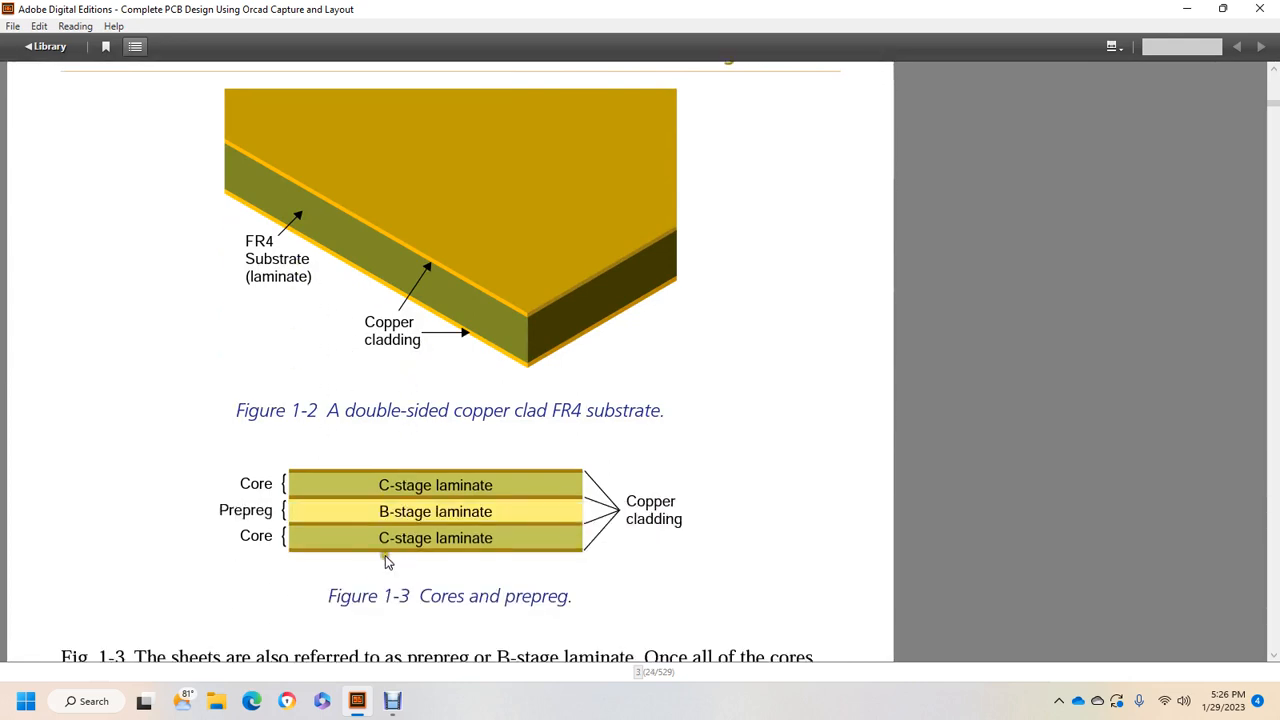
pyautogui.moveTo(558, 595)
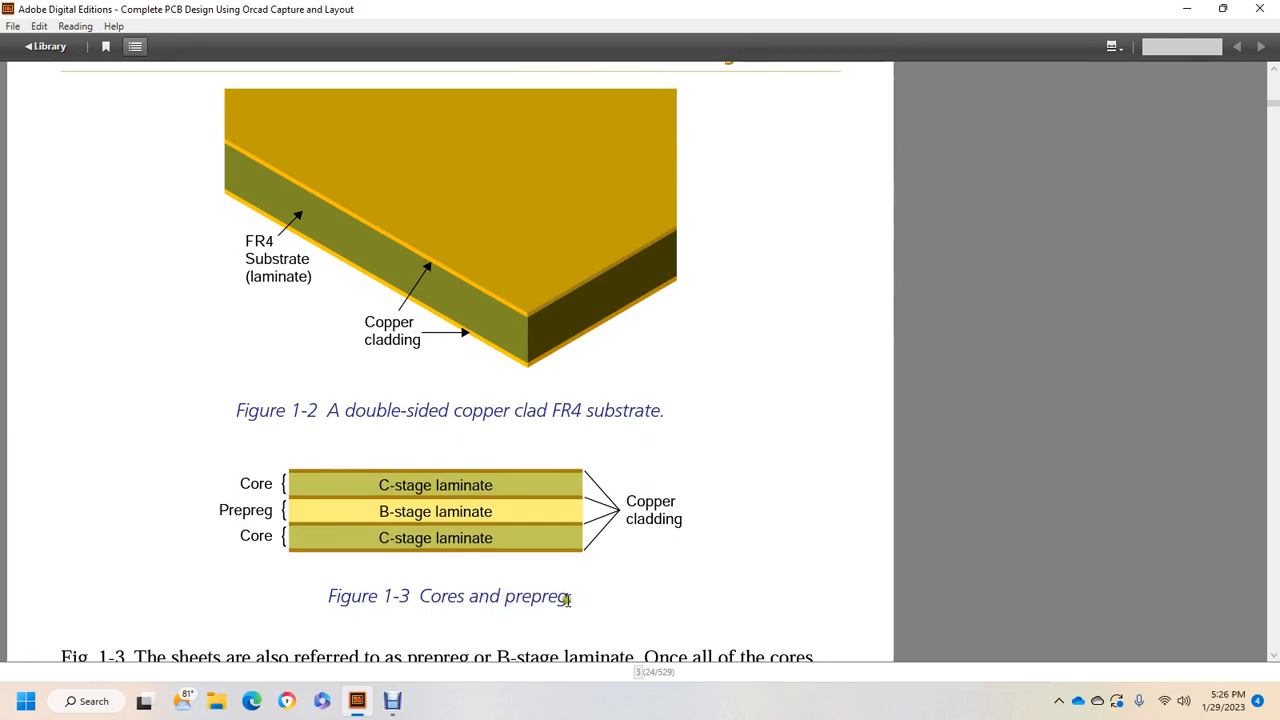
pyautogui.moveTo(298, 533)
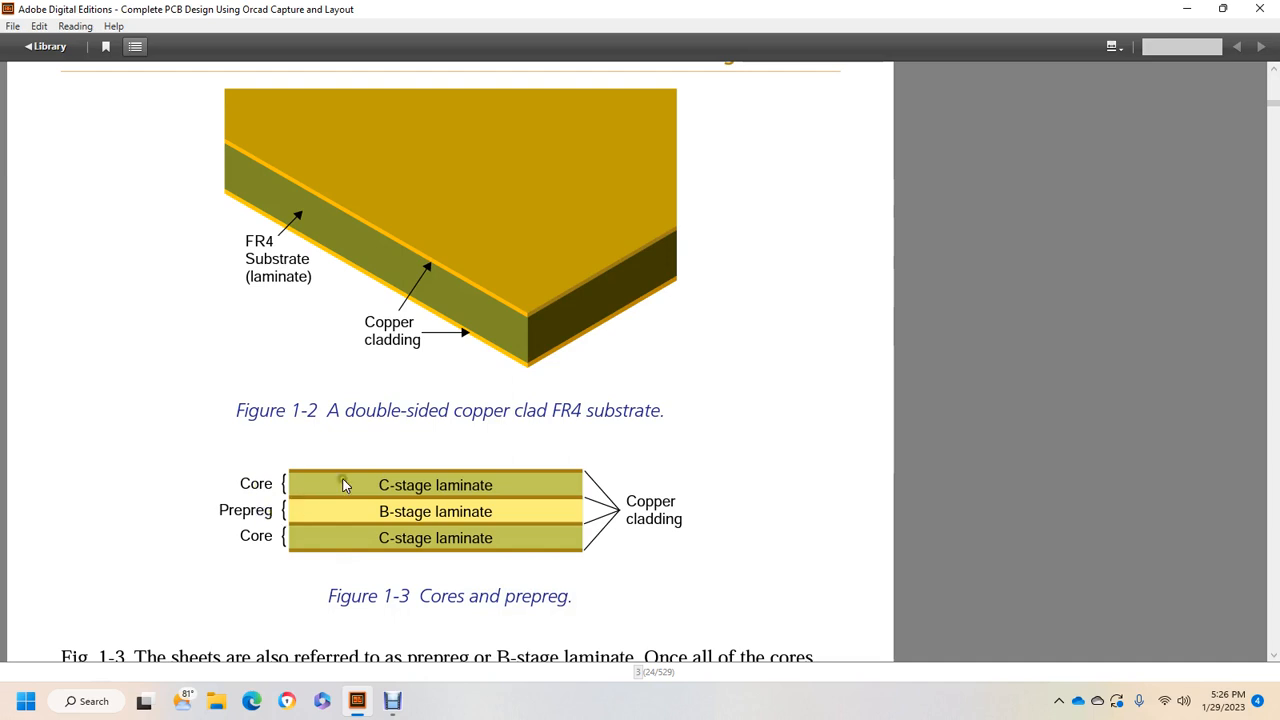
pyautogui.moveTo(330, 521)
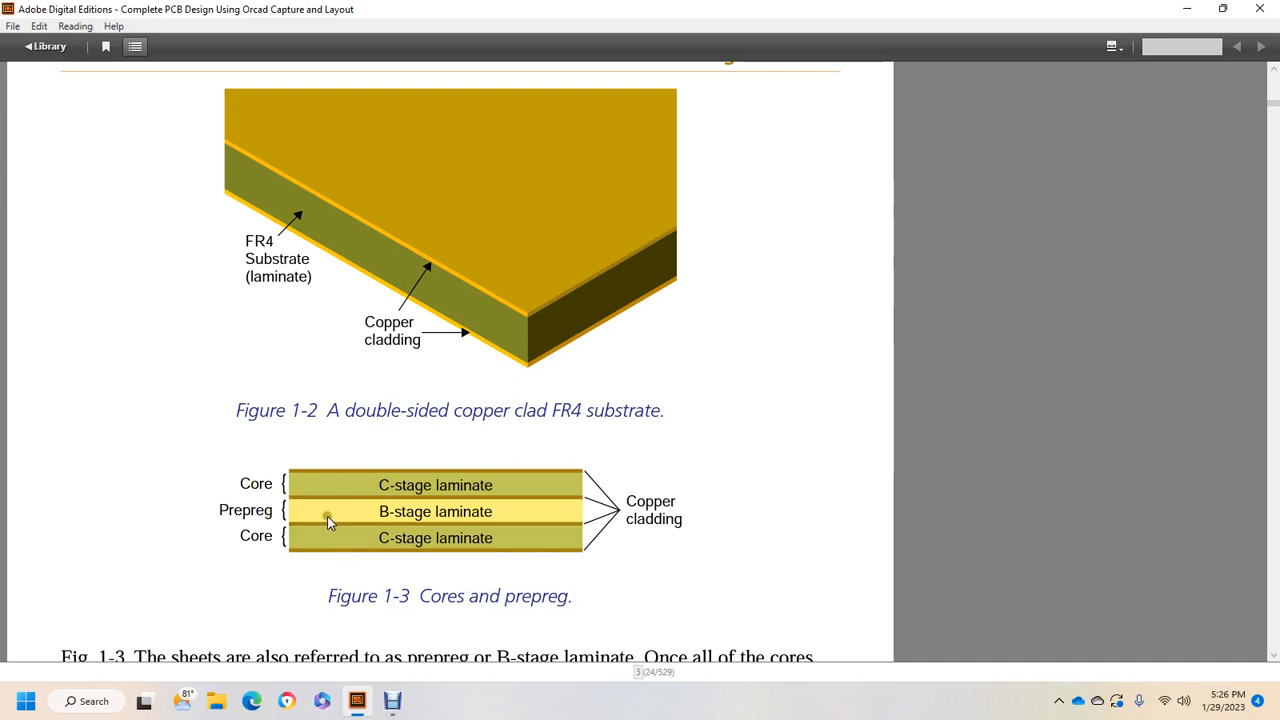
# Scroll below Figure 1-3 to the three core-assembly methods paragraph
pyautogui.scroll(-3)
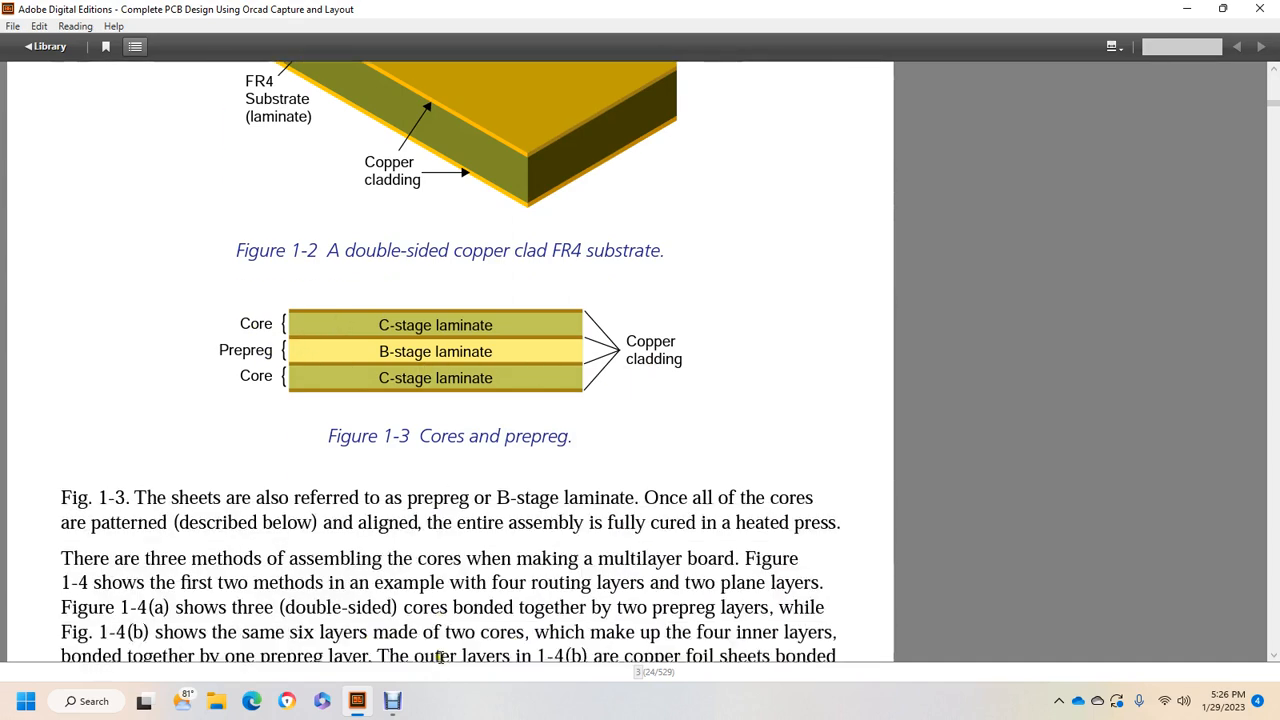
pyautogui.scroll(-3)
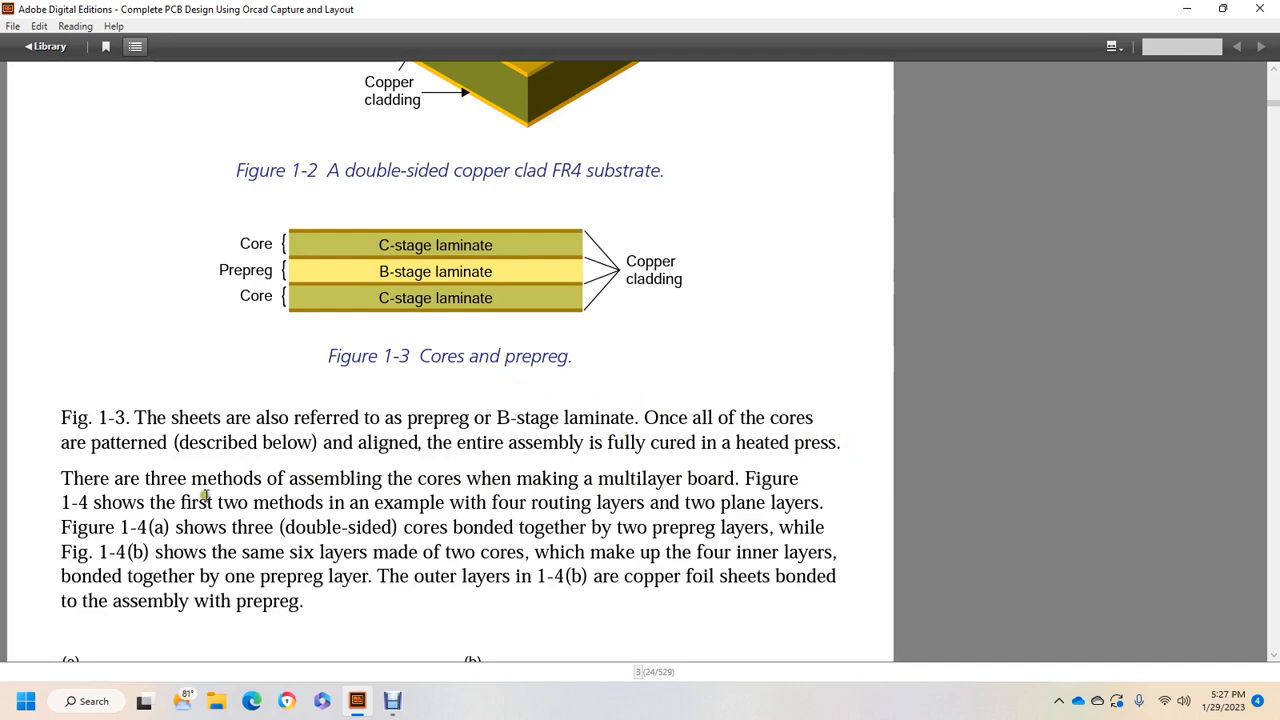
pyautogui.moveTo(393, 508)
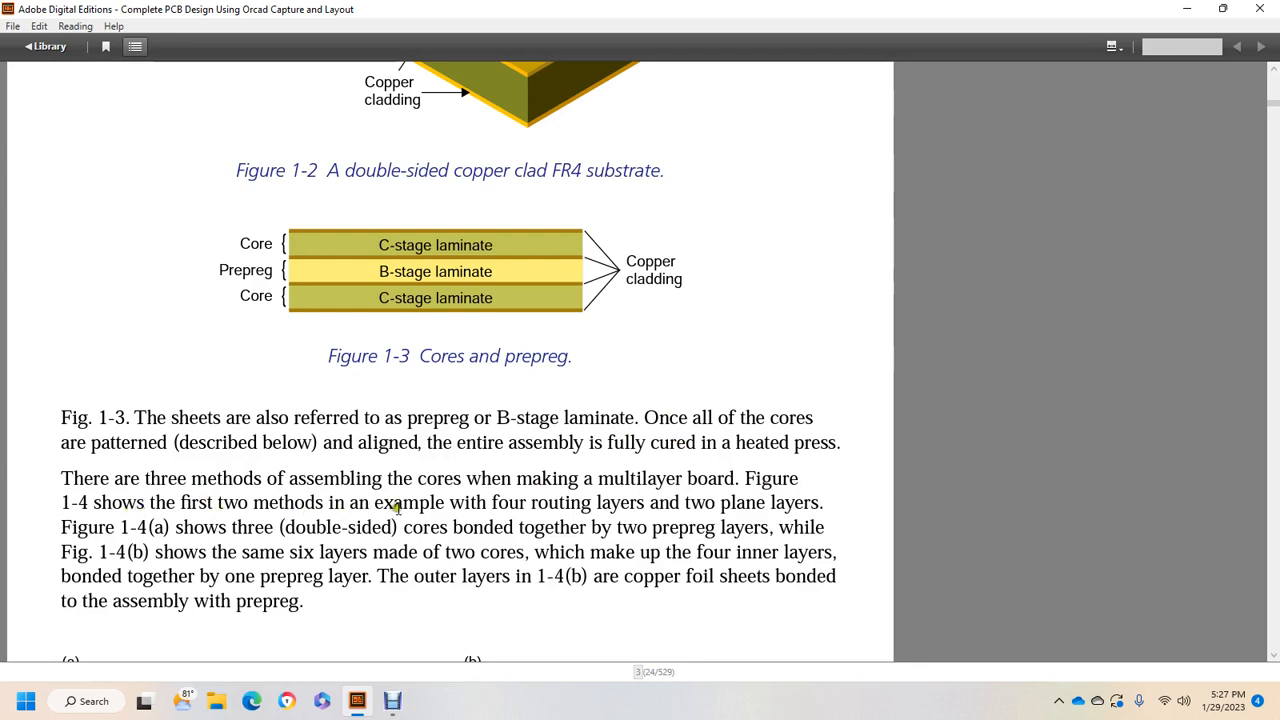
pyautogui.moveTo(628, 500)
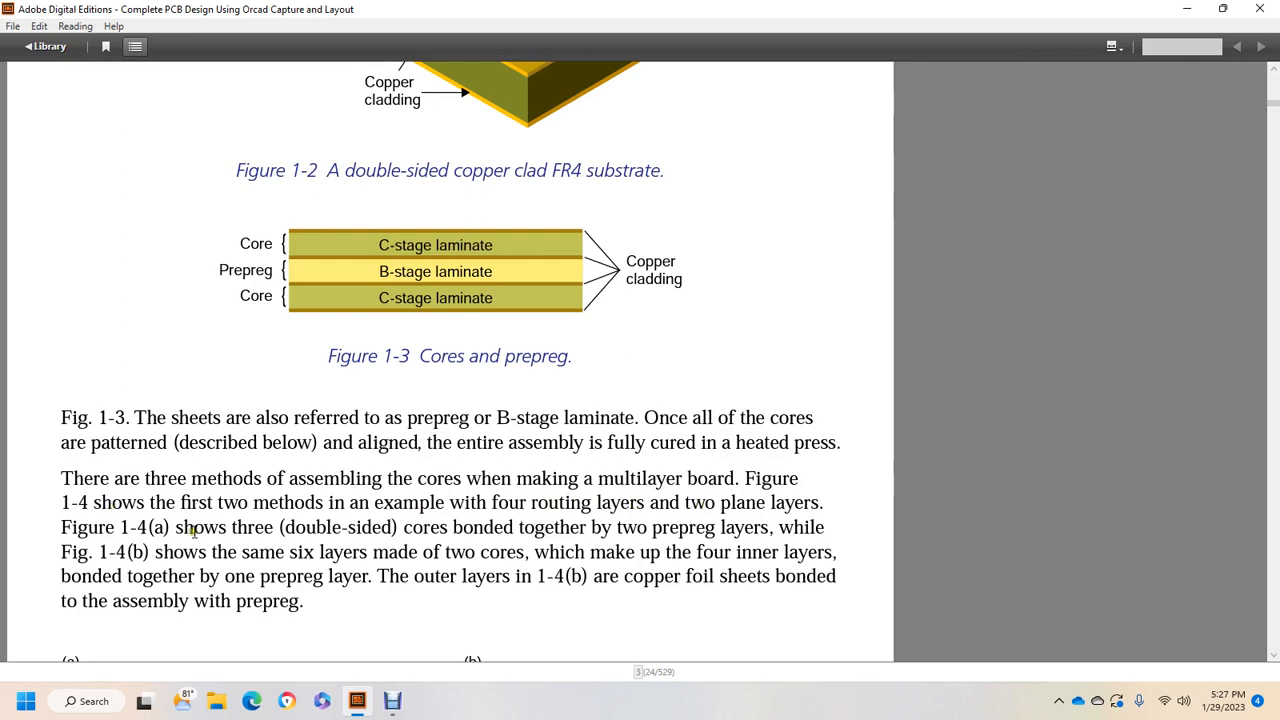
pyautogui.moveTo(583, 530)
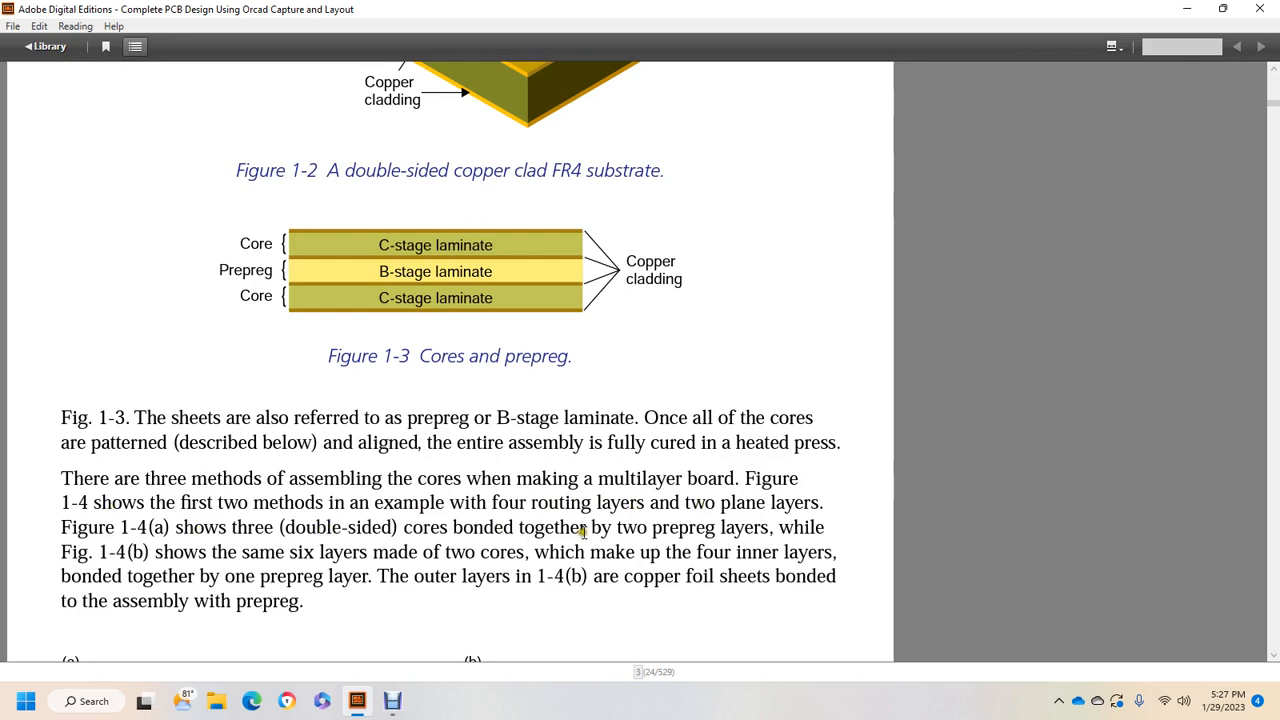
pyautogui.moveTo(400, 540)
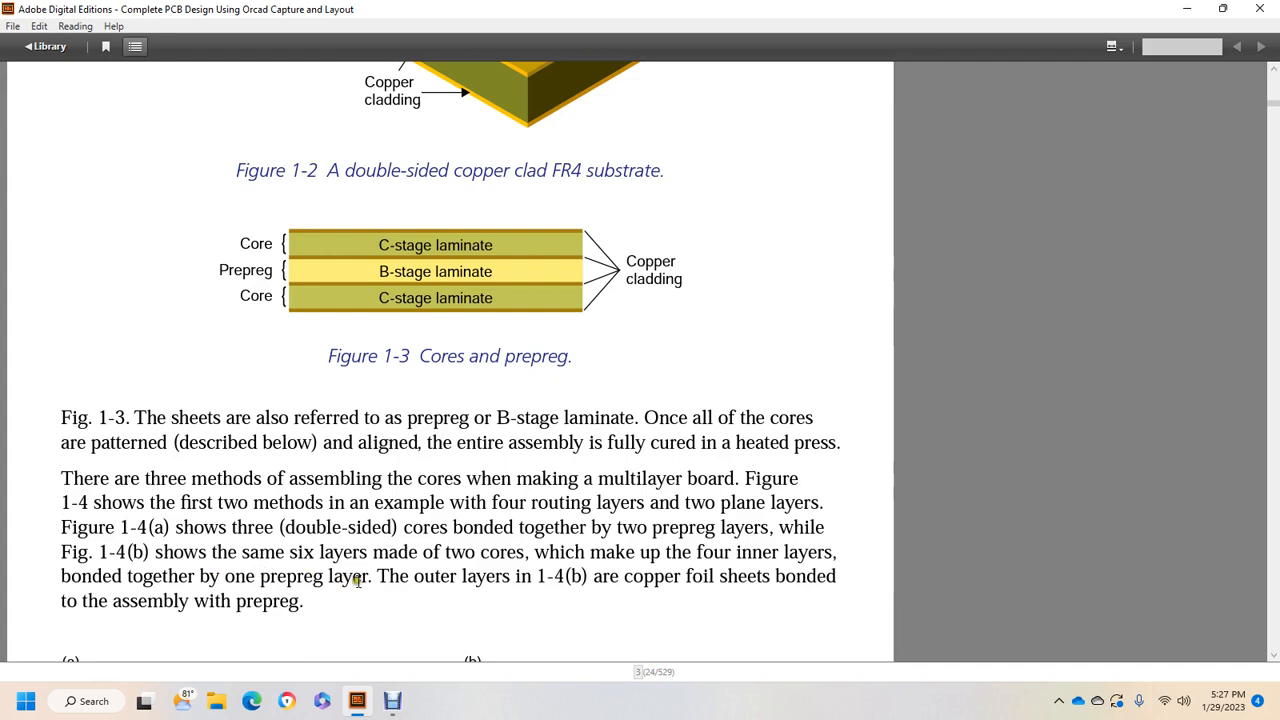
pyautogui.moveTo(604, 576)
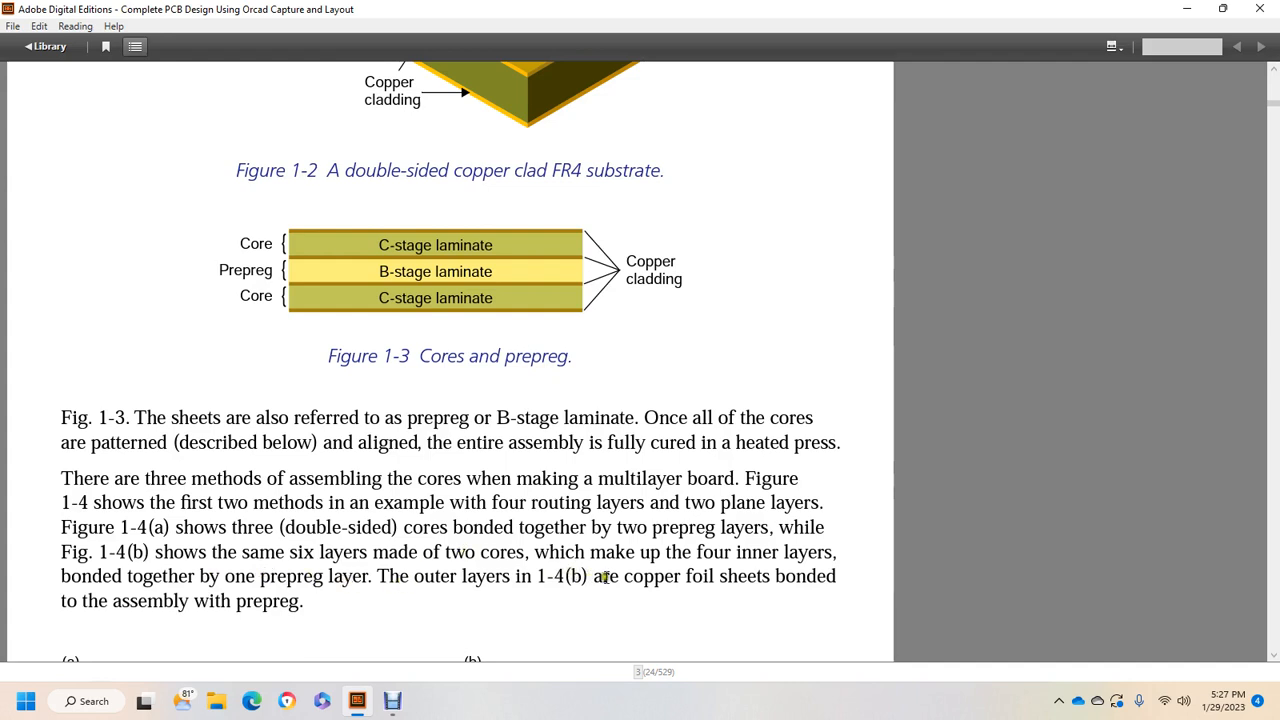
pyautogui.moveTo(745, 570)
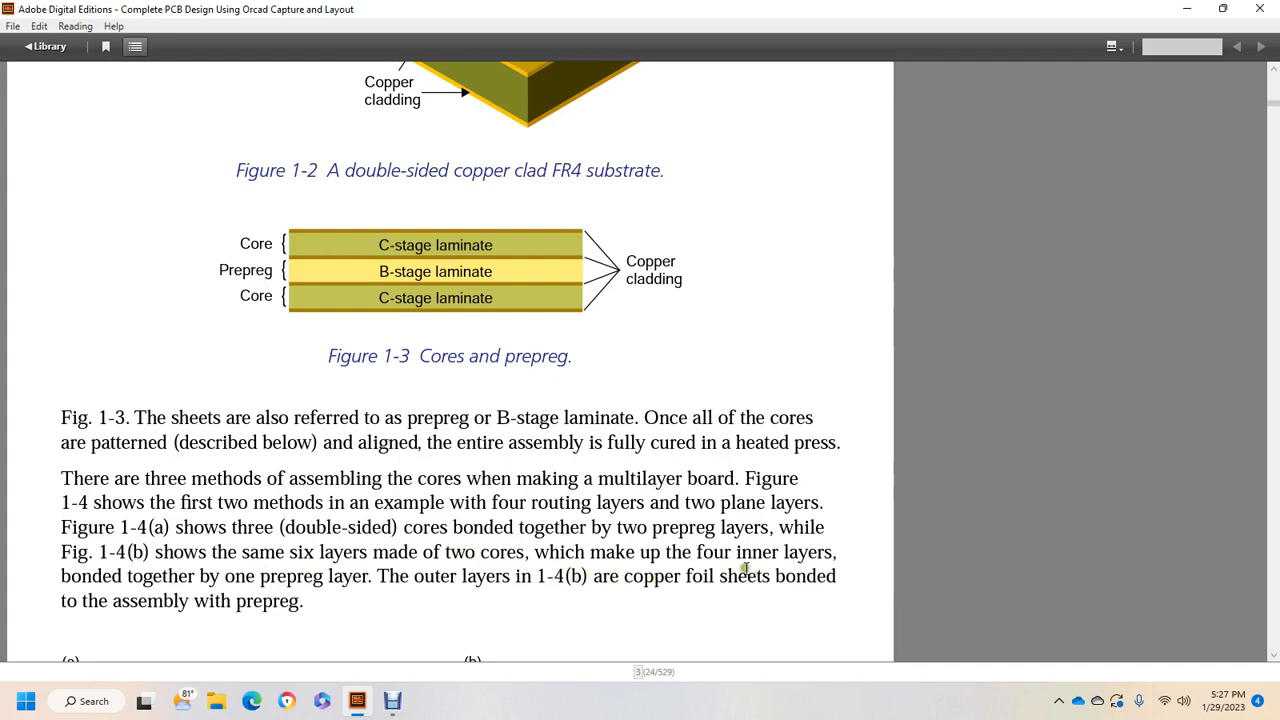
# Scroll past Figure 1-4's six-layer stack-ups to the routing layers paragraph
pyautogui.scroll(-3)
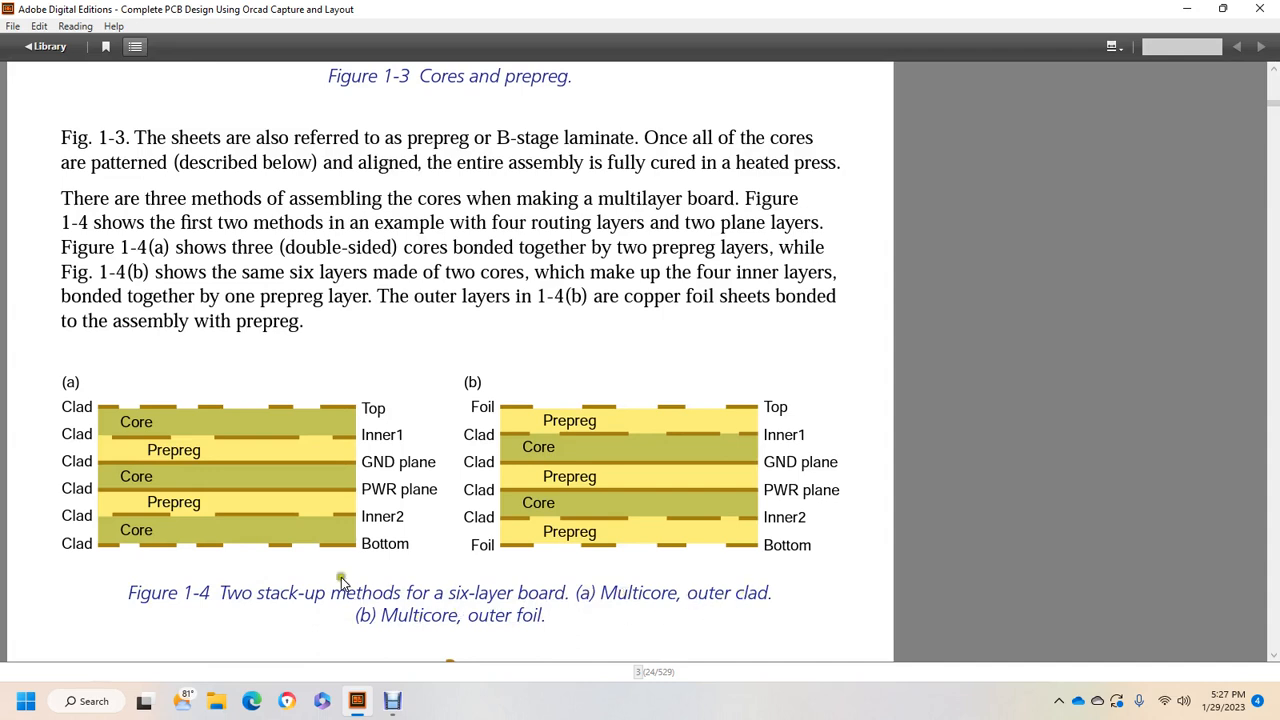
pyautogui.moveTo(160, 487)
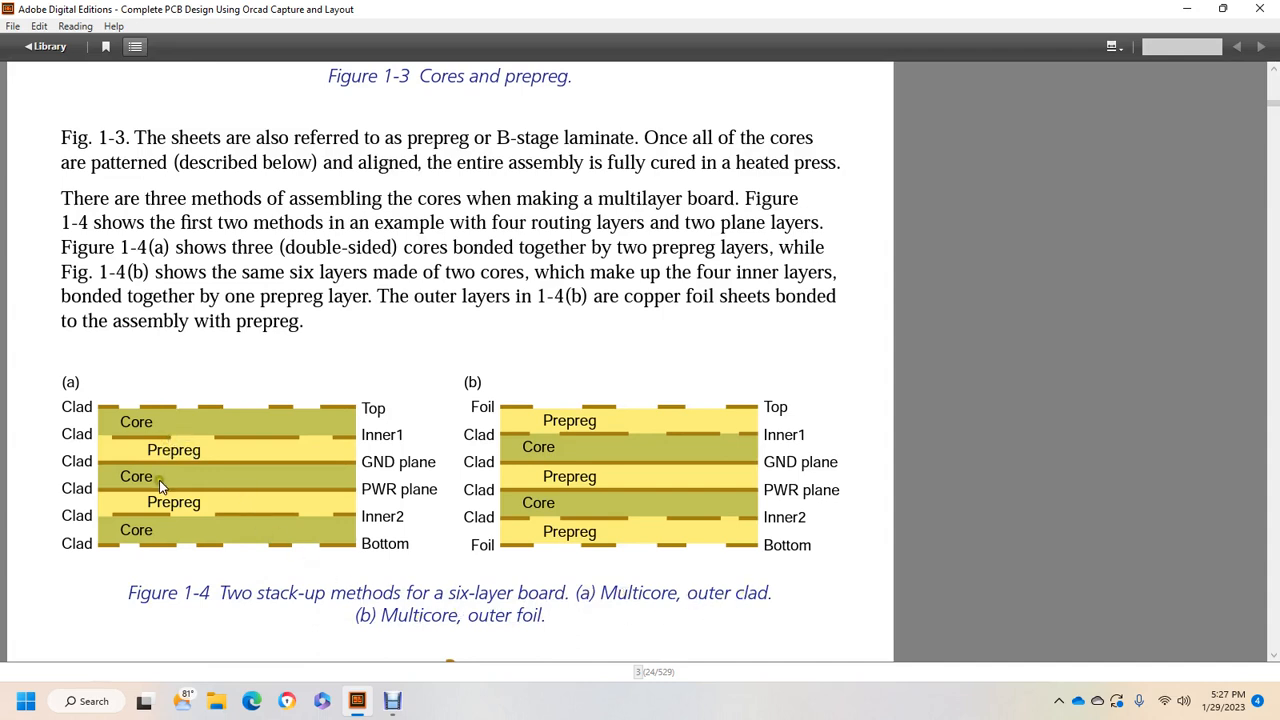
pyautogui.moveTo(215, 580)
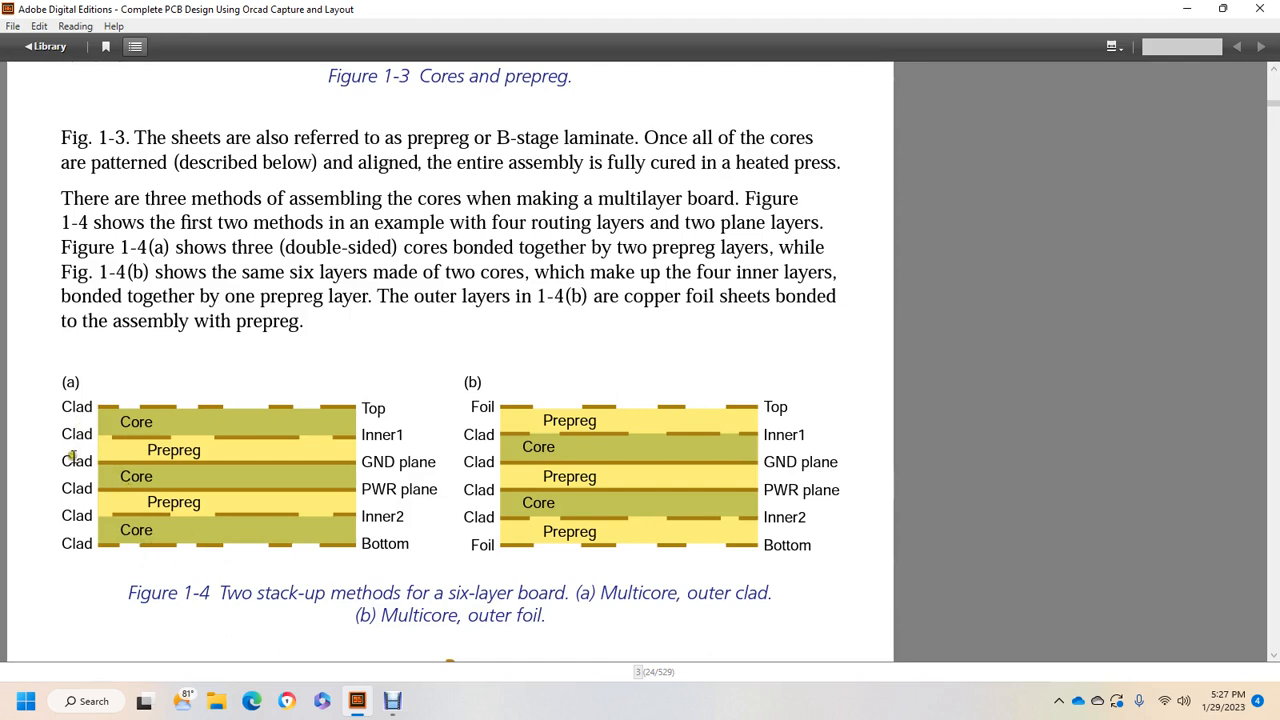
pyautogui.moveTo(510, 418)
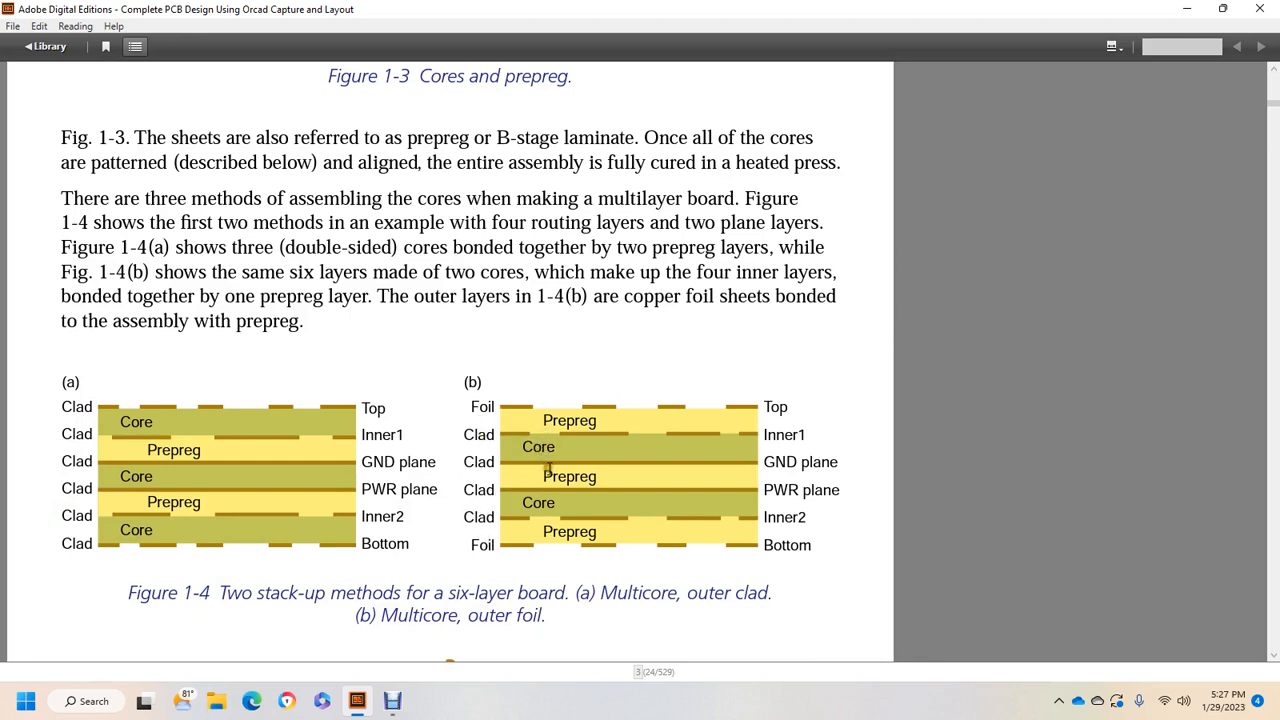
pyautogui.scroll(-3)
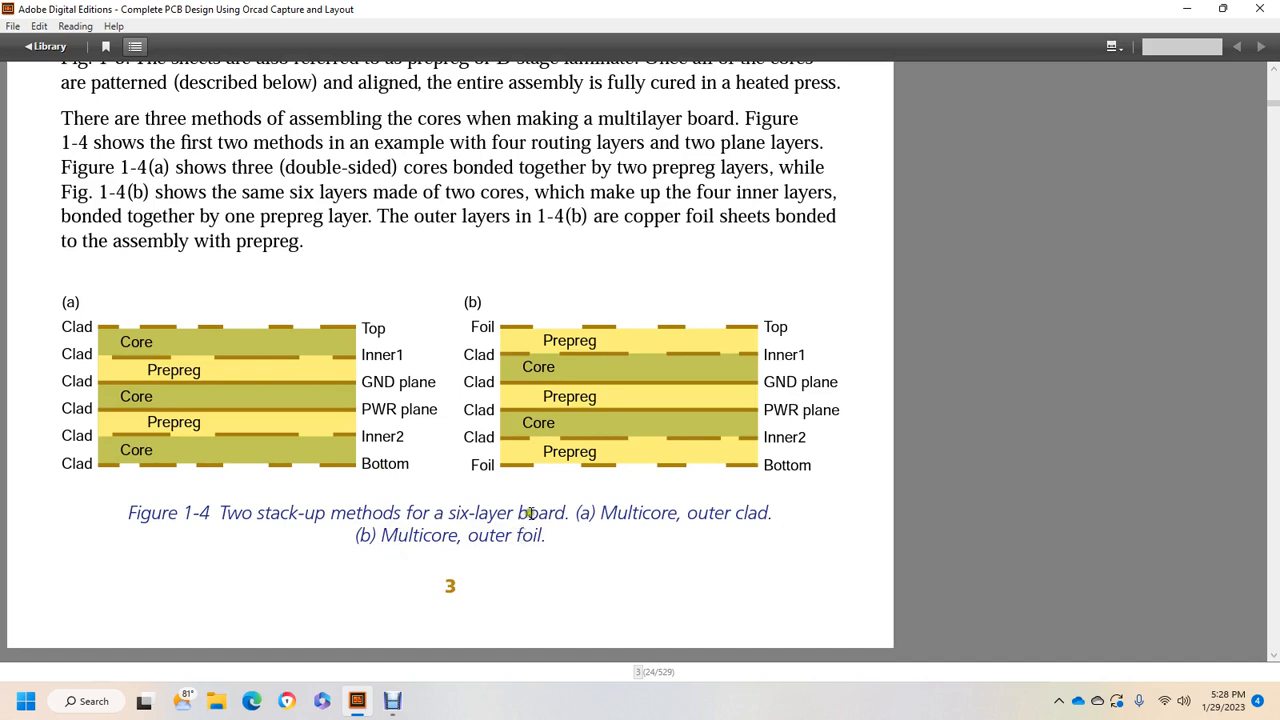
pyautogui.moveTo(325, 553)
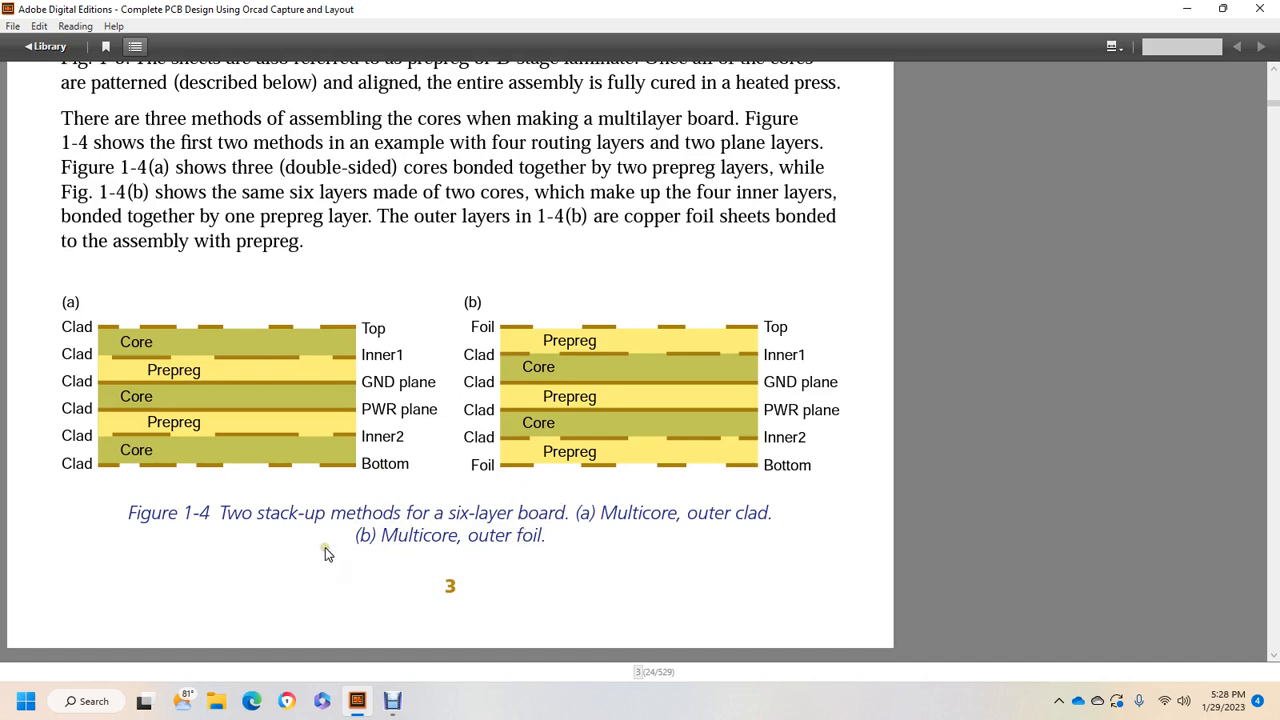
pyautogui.moveTo(280, 538)
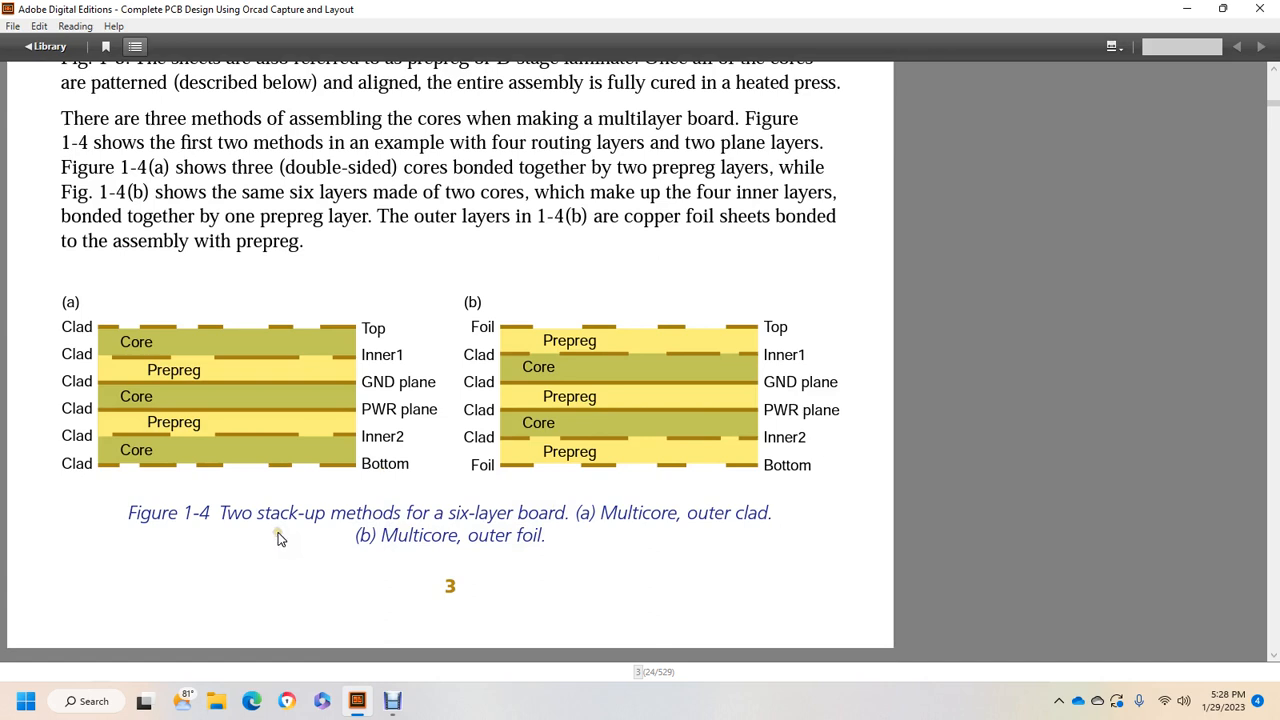
pyautogui.scroll(-3)
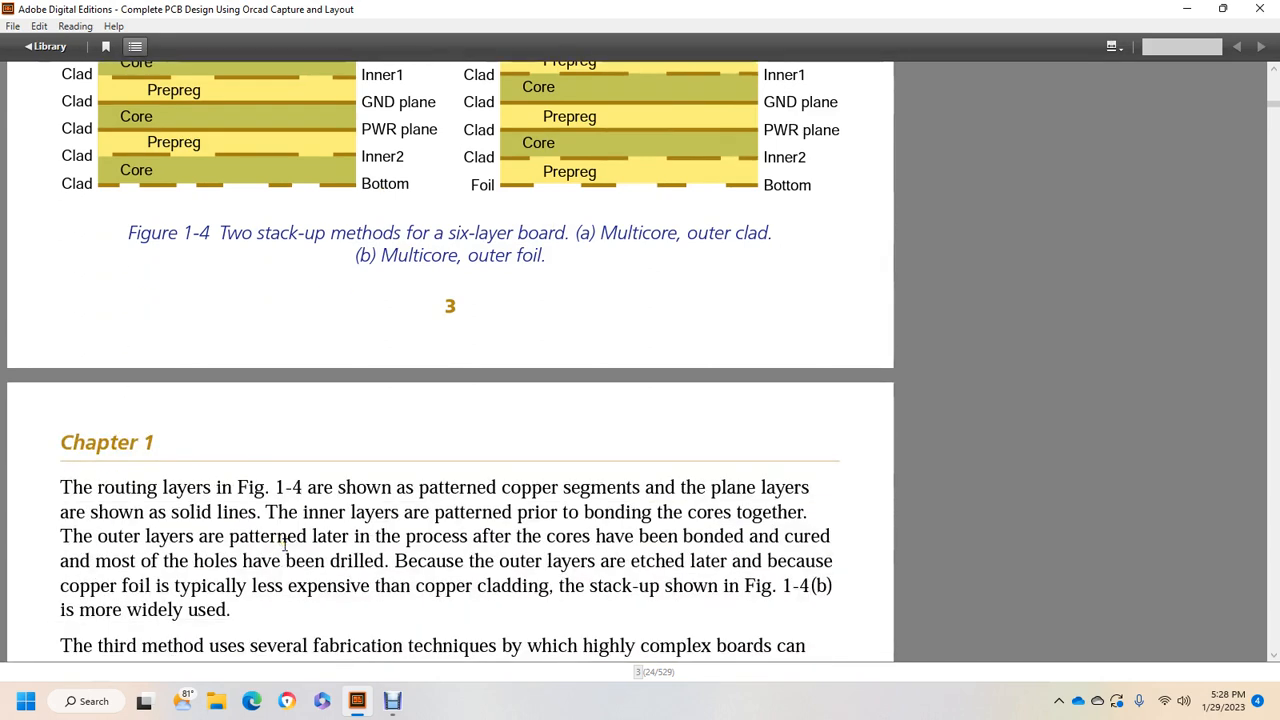
pyautogui.moveTo(600, 452)
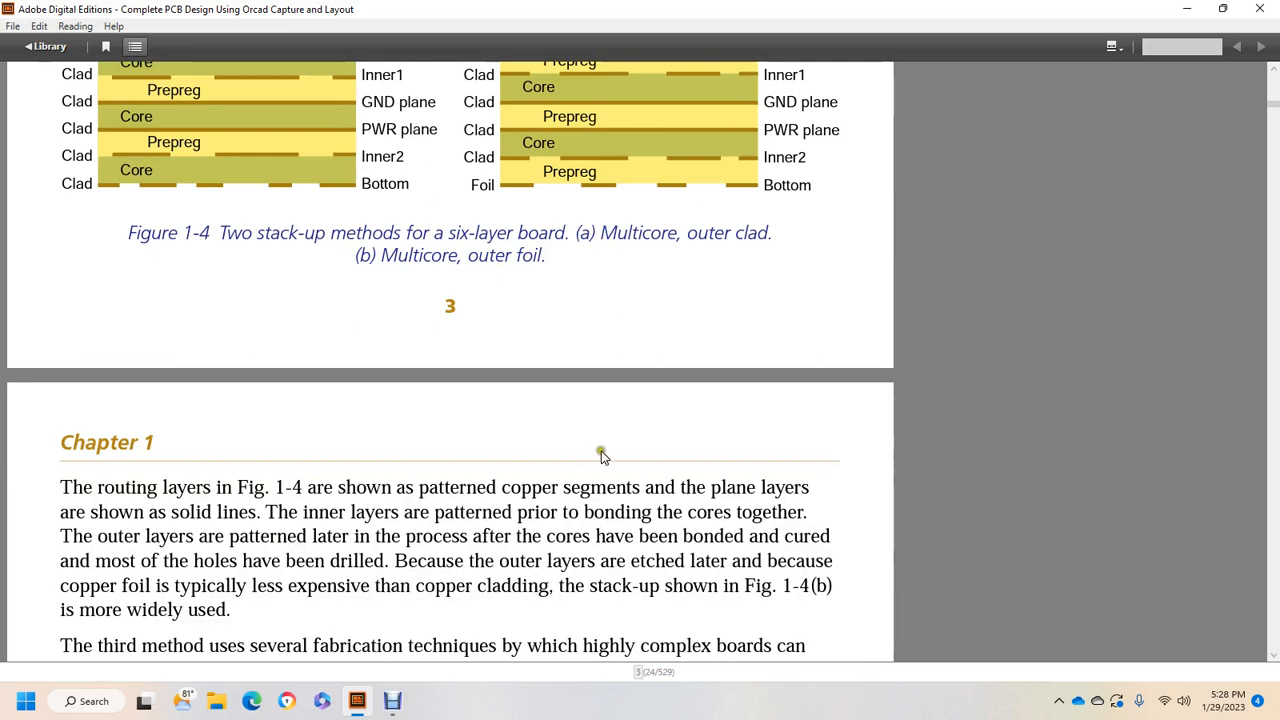
pyautogui.moveTo(307, 511)
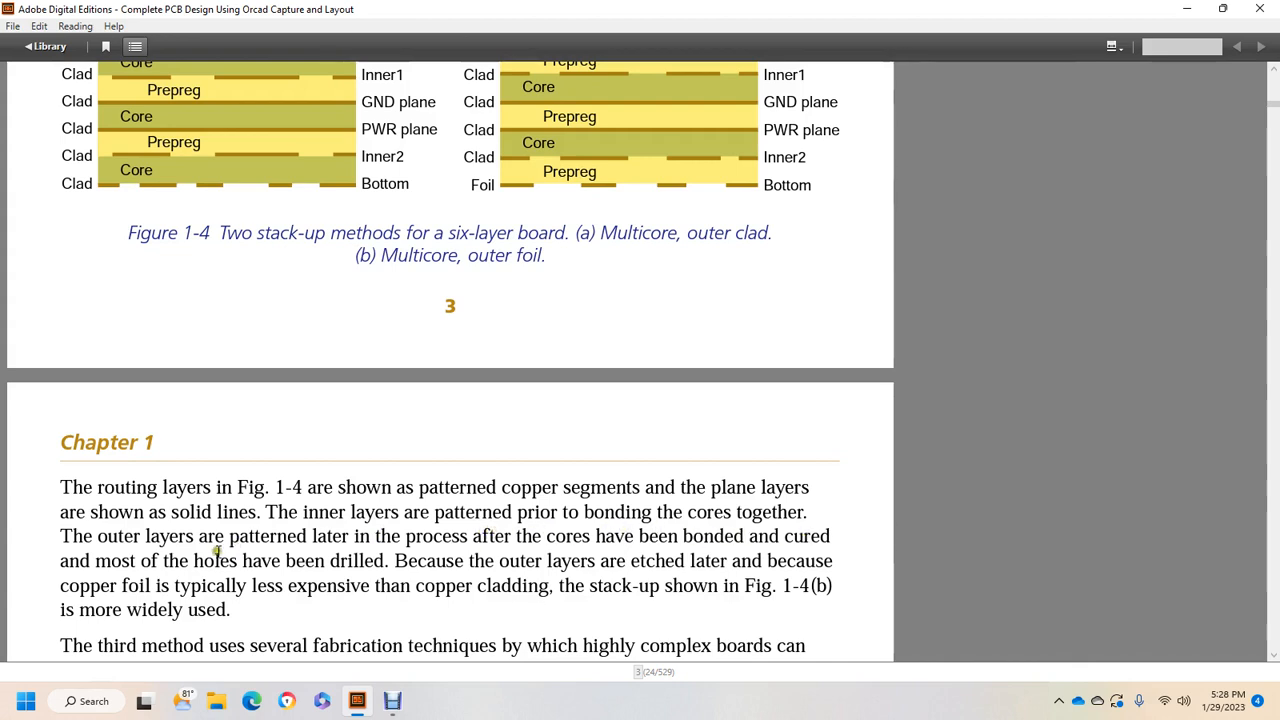
pyautogui.moveTo(456, 560)
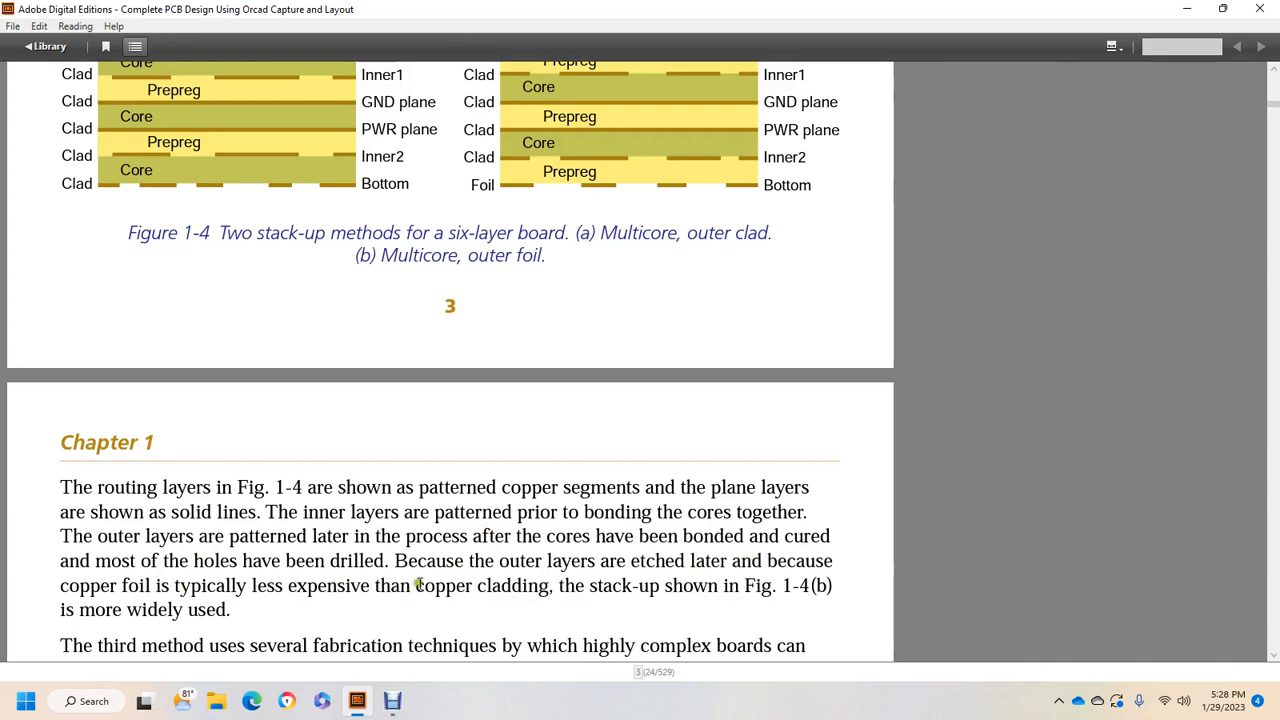
pyautogui.moveTo(770, 585)
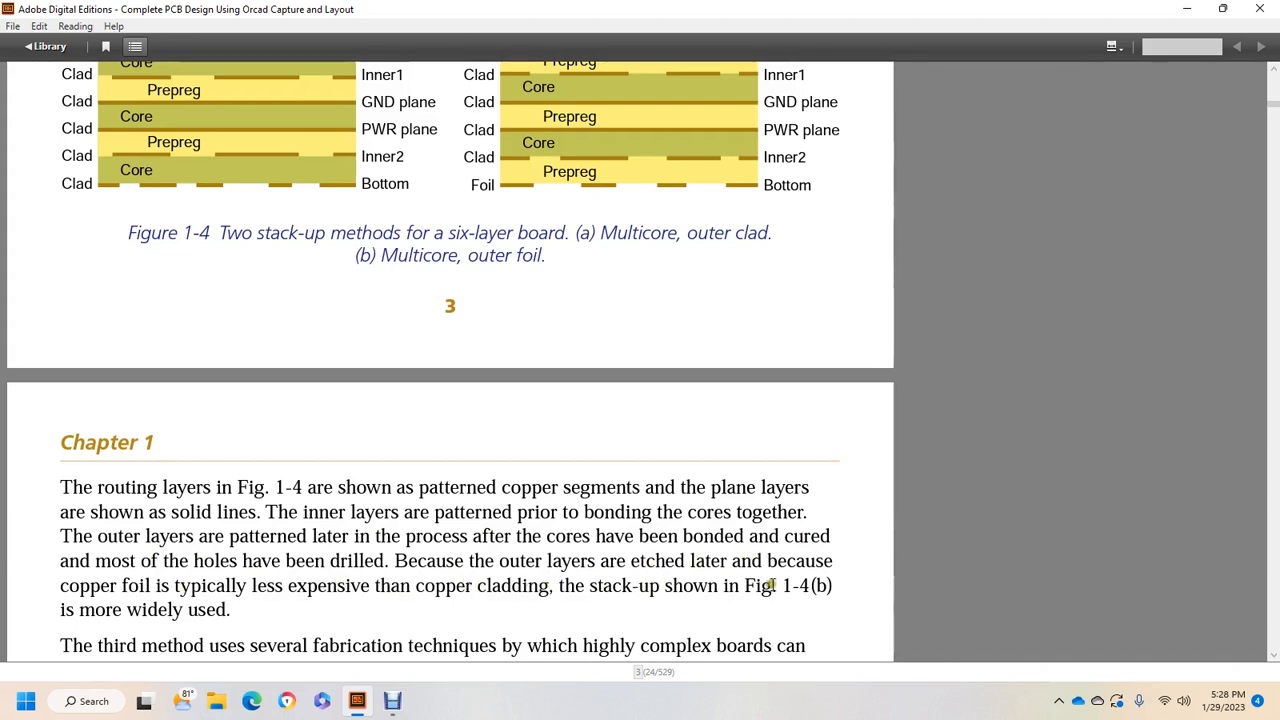
# Scroll to page 4's built-up third assembly method paragraph and Figure 1-5's top
pyautogui.scroll(-3)
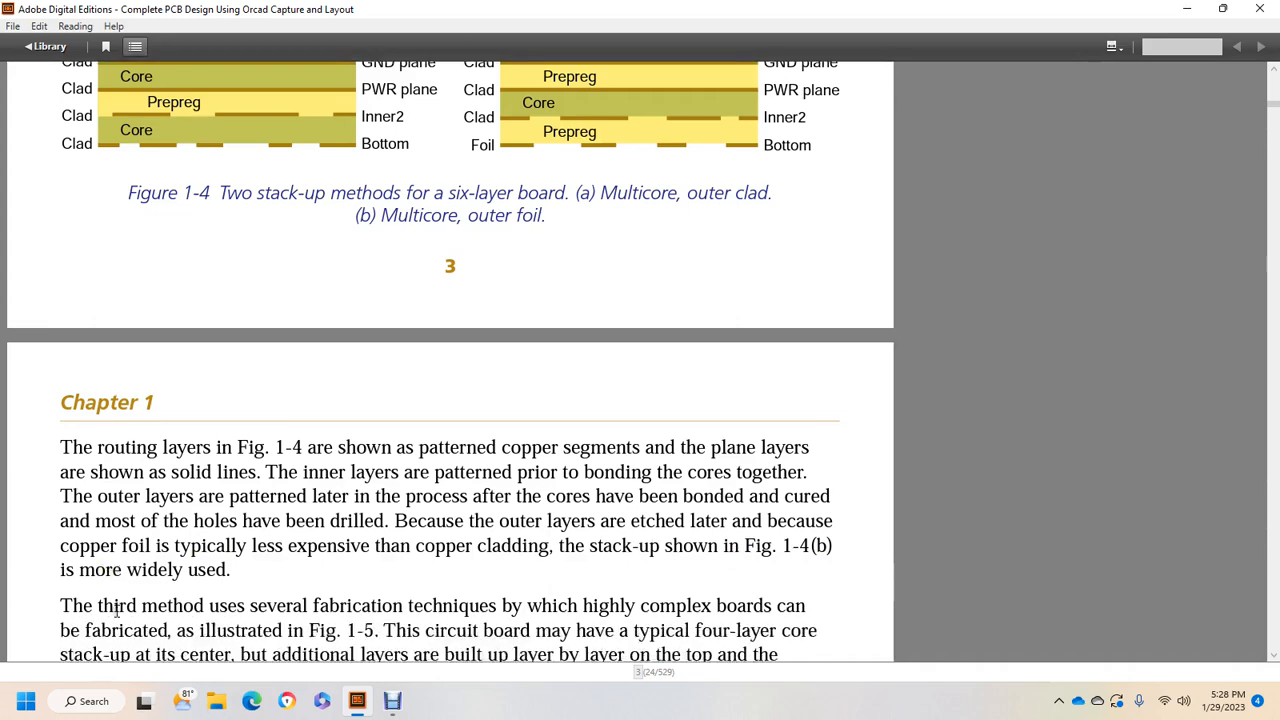
pyautogui.scroll(-3)
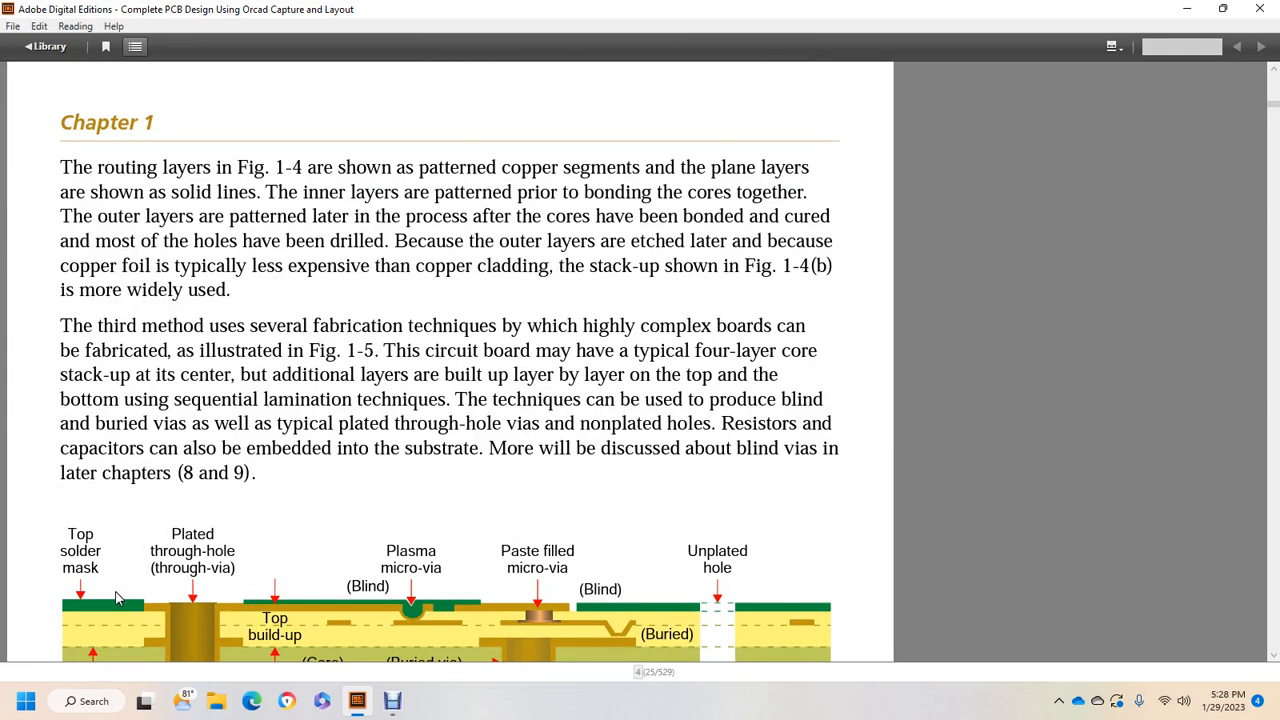
pyautogui.moveTo(178, 390)
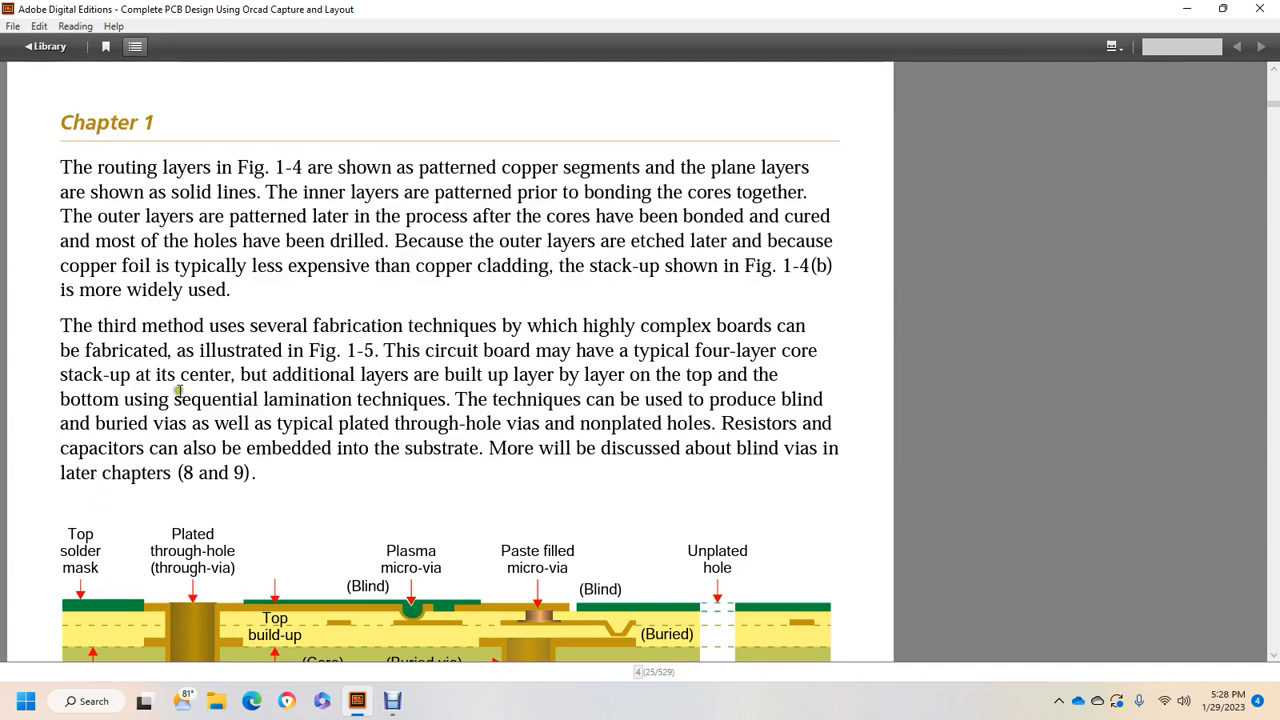
pyautogui.moveTo(660, 365)
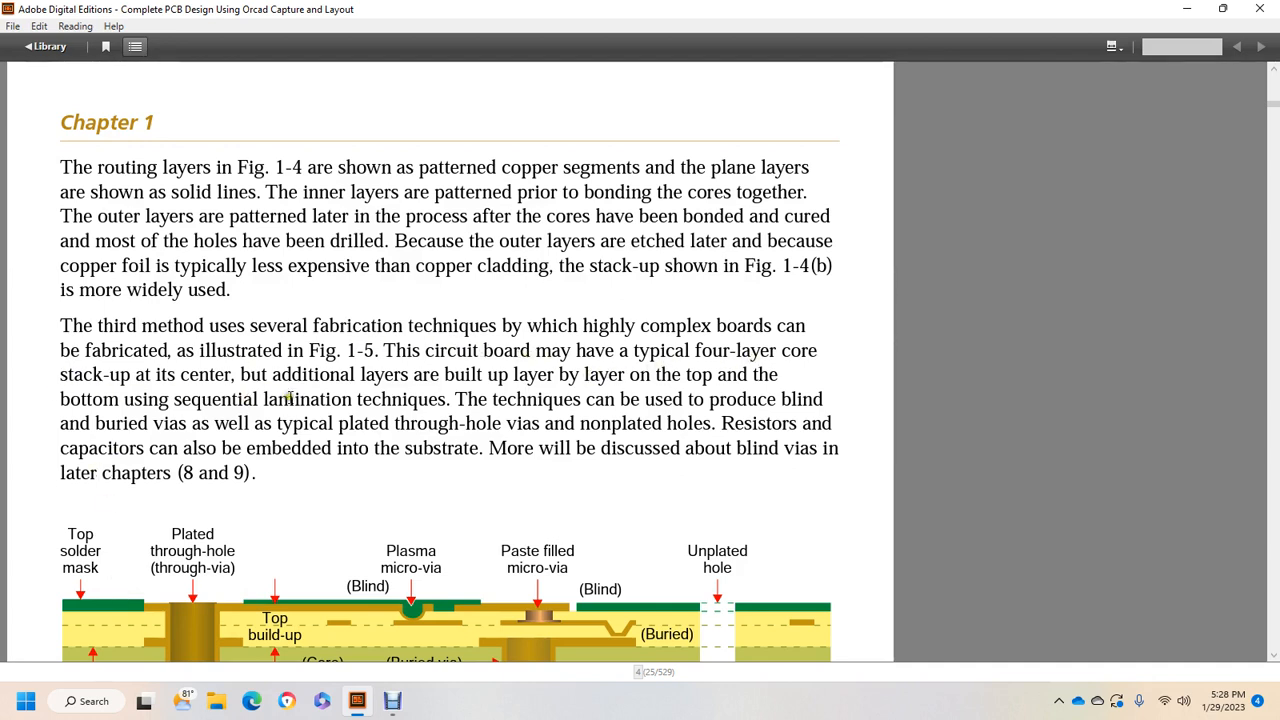
pyautogui.moveTo(501, 404)
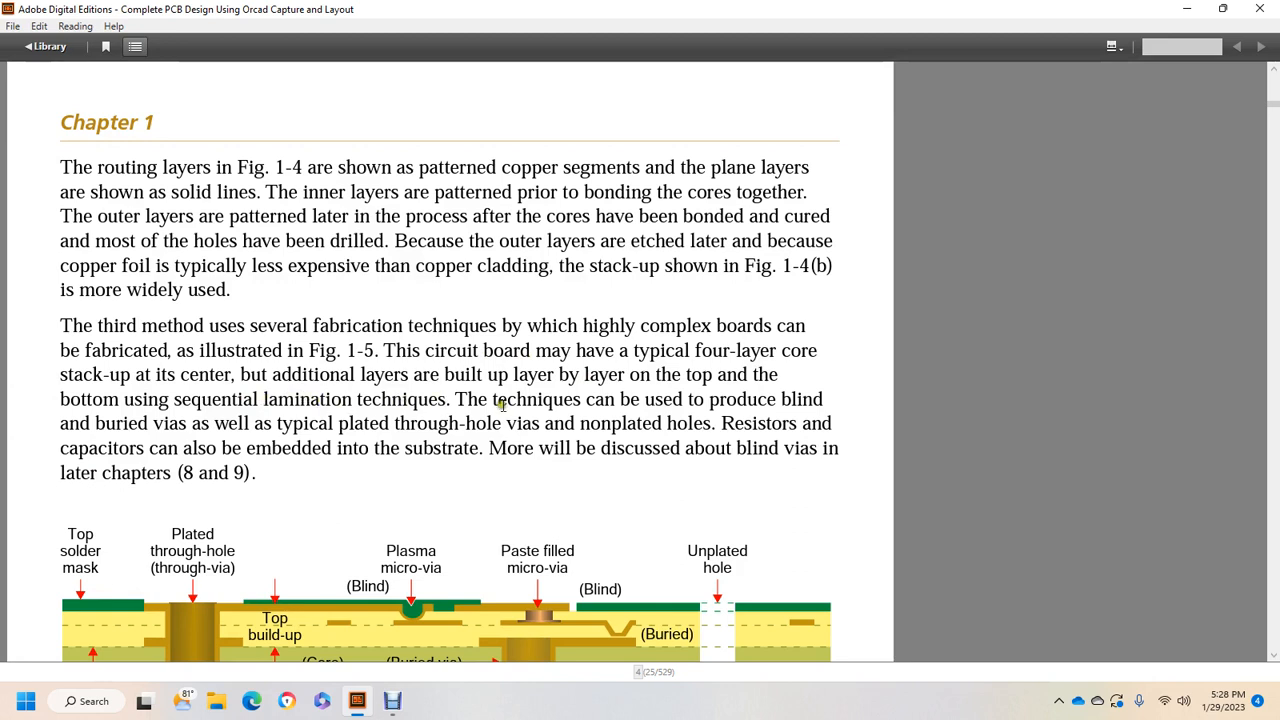
pyautogui.moveTo(743, 397)
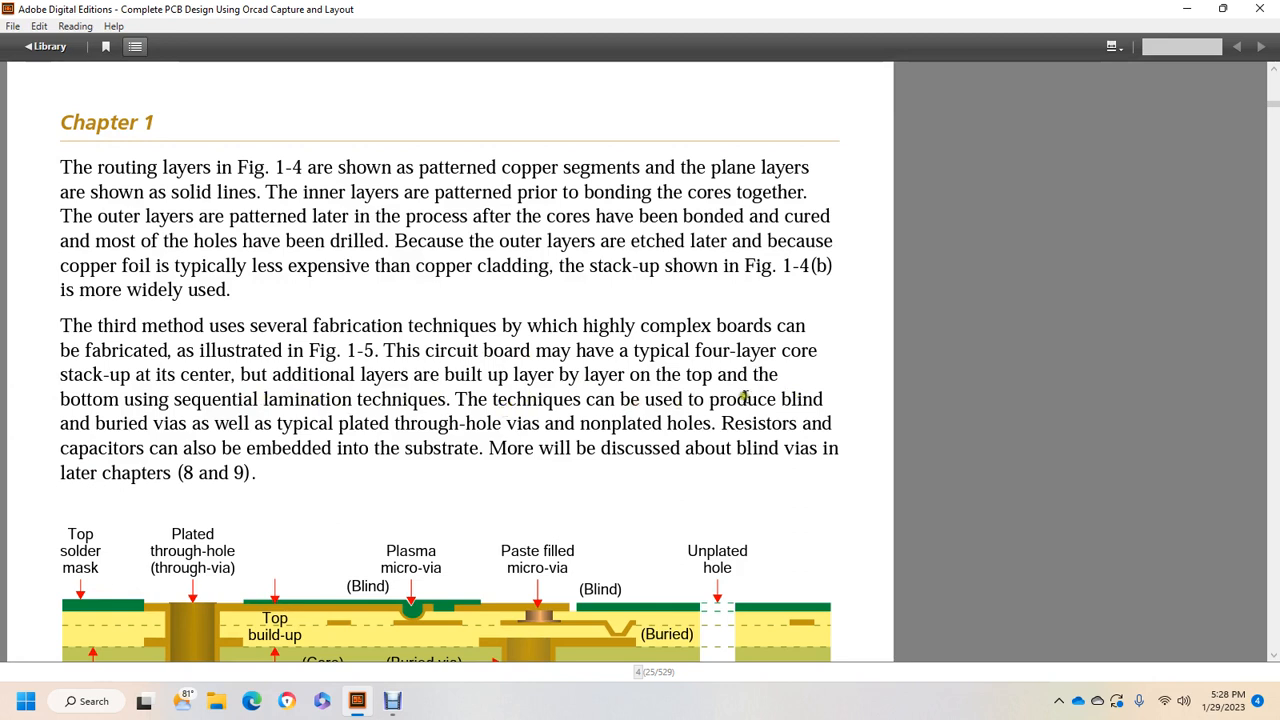
pyautogui.moveTo(193, 420)
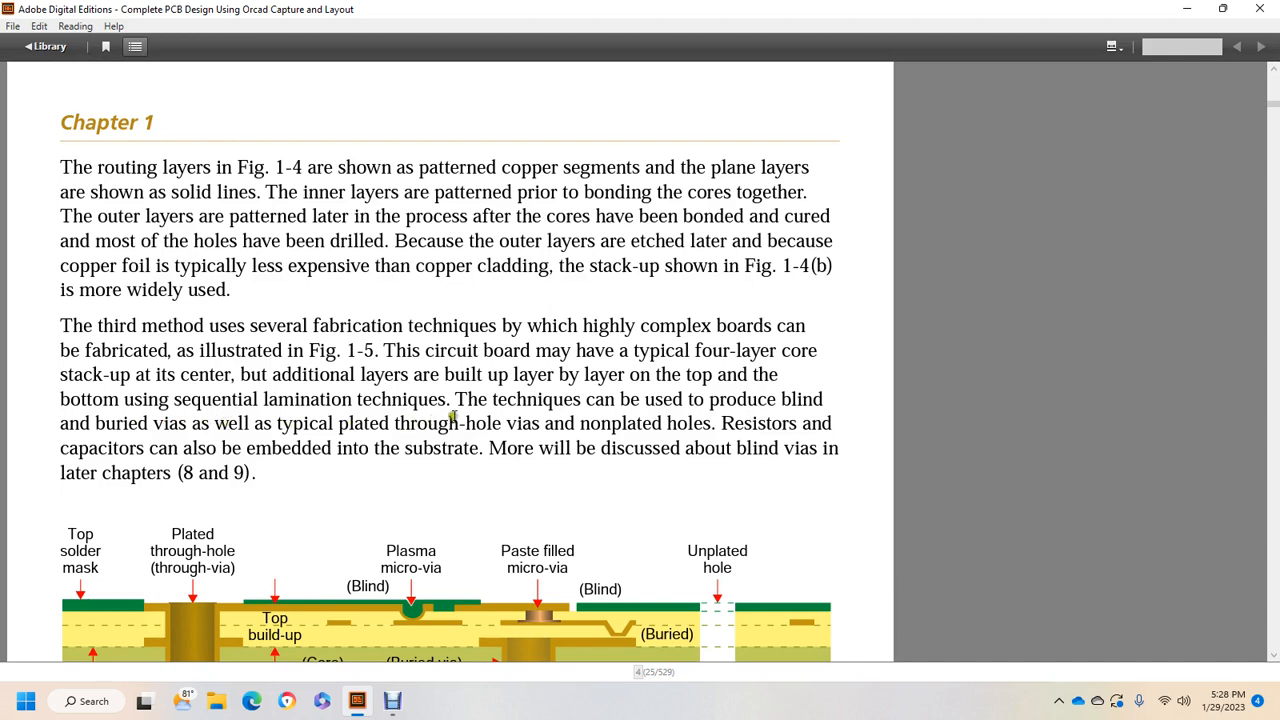
pyautogui.moveTo(734, 428)
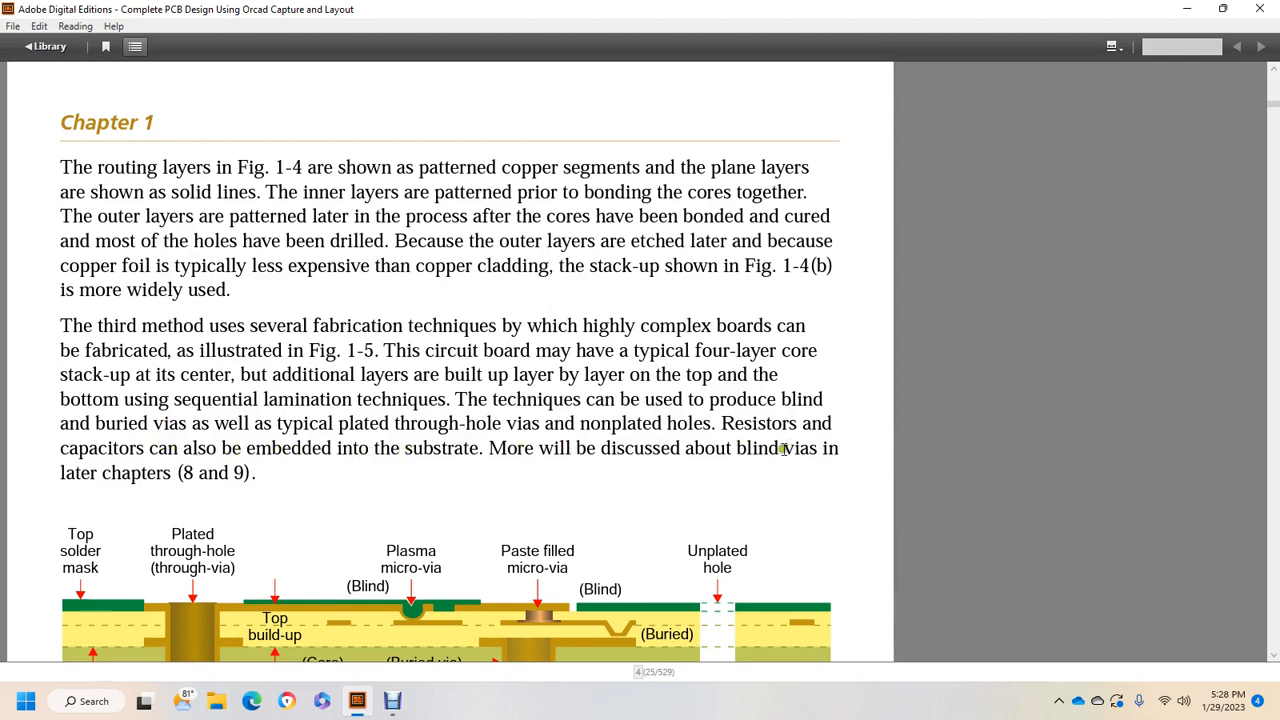
# Scroll down until Figure 1-5, the built-up multitechnology stack-up, and its caption are visible
pyautogui.scroll(-3)
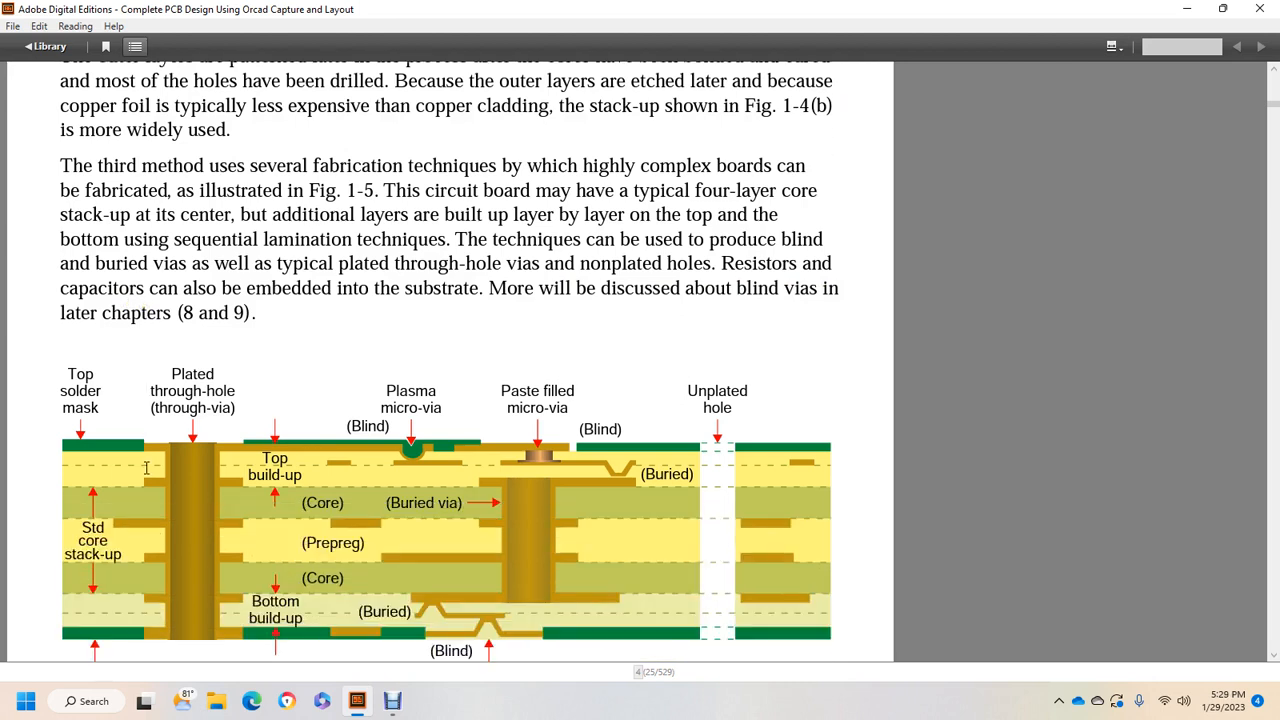
pyautogui.scroll(-3)
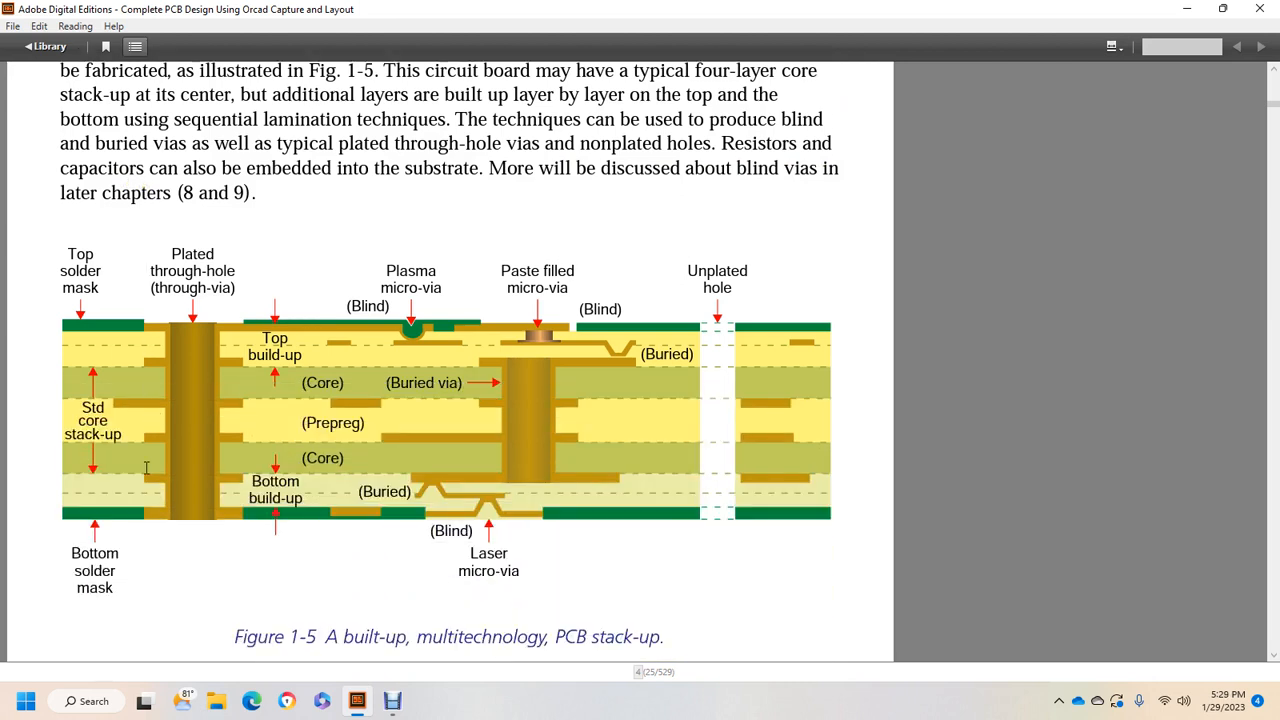
pyautogui.moveTo(558, 588)
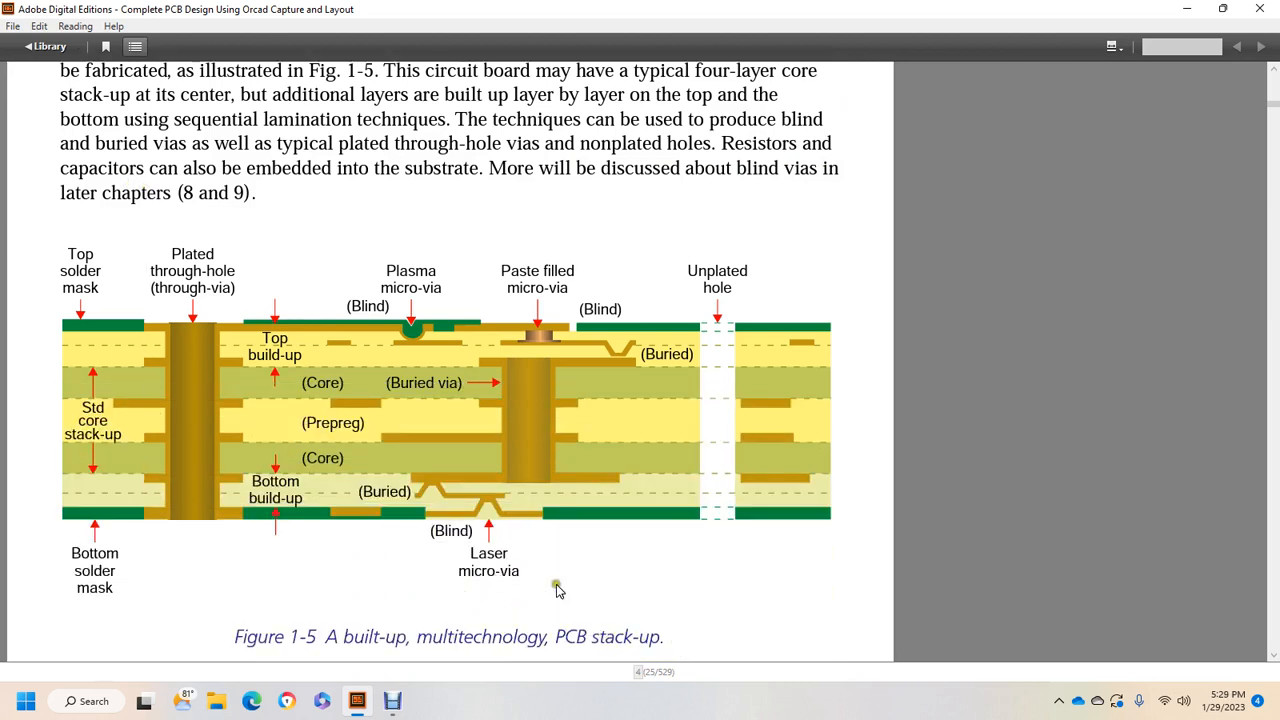
pyautogui.moveTo(187, 288)
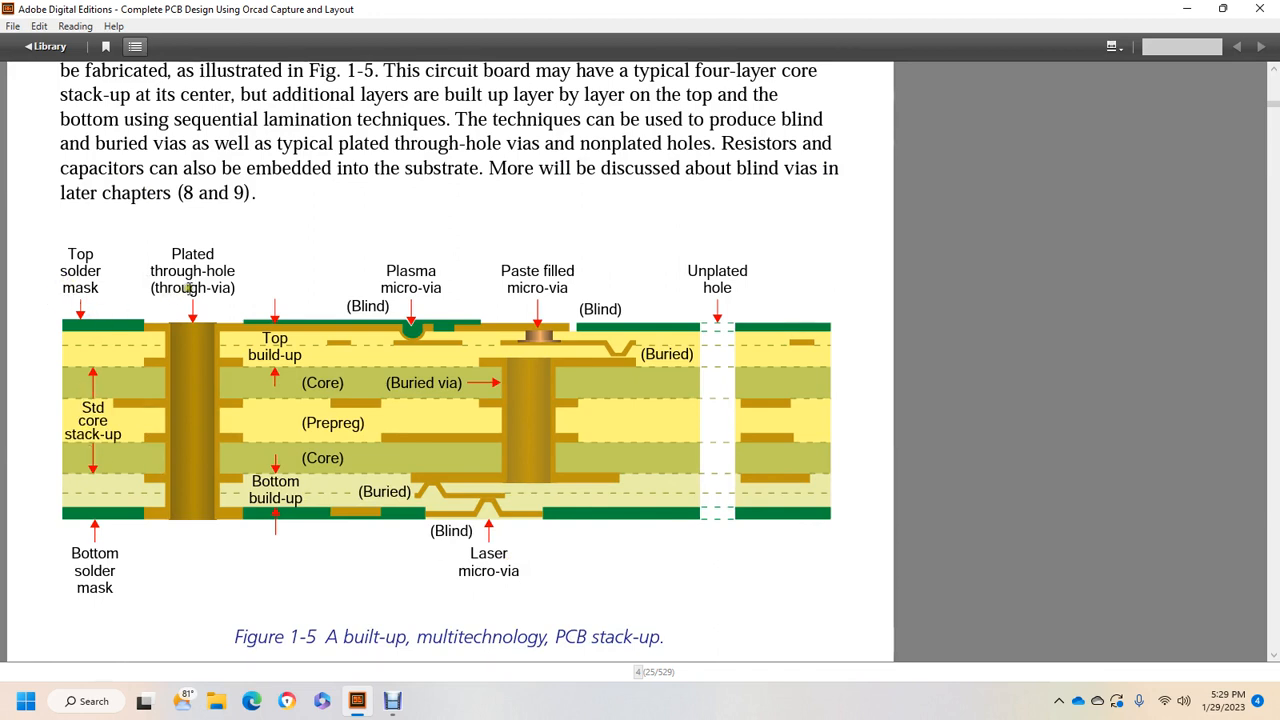
pyautogui.moveTo(308, 312)
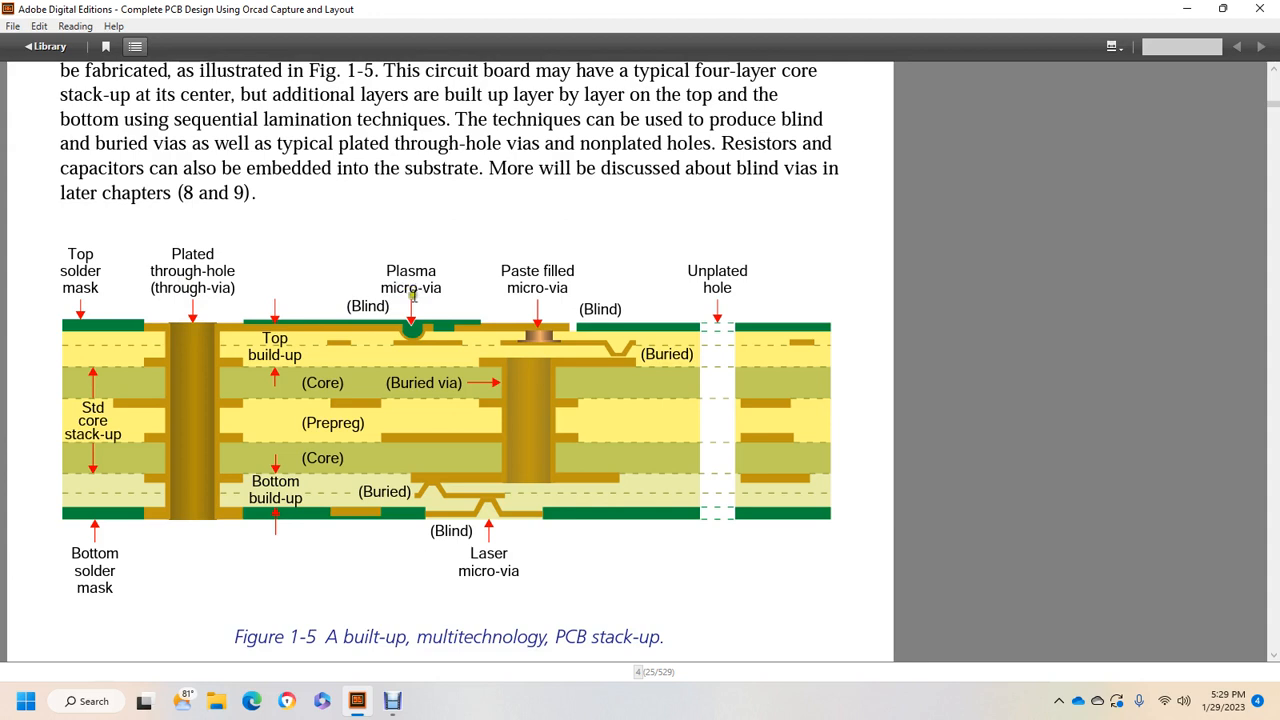
pyautogui.moveTo(548, 275)
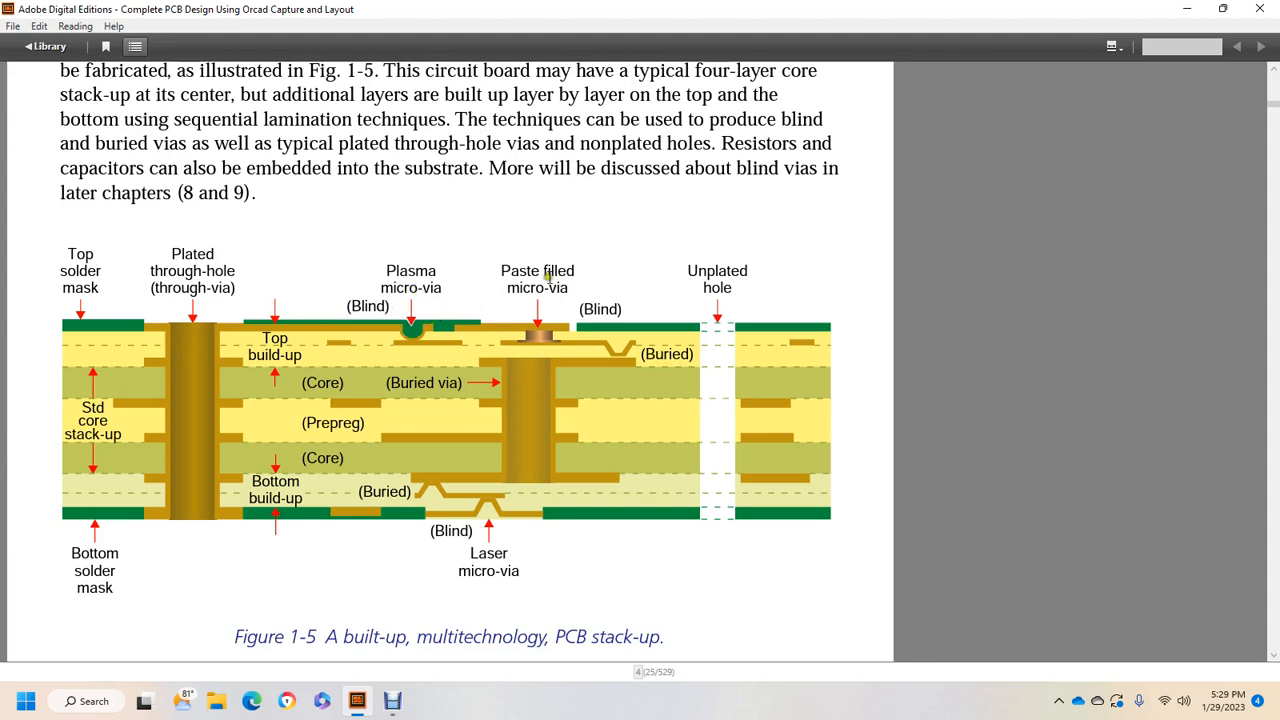
pyautogui.moveTo(672, 300)
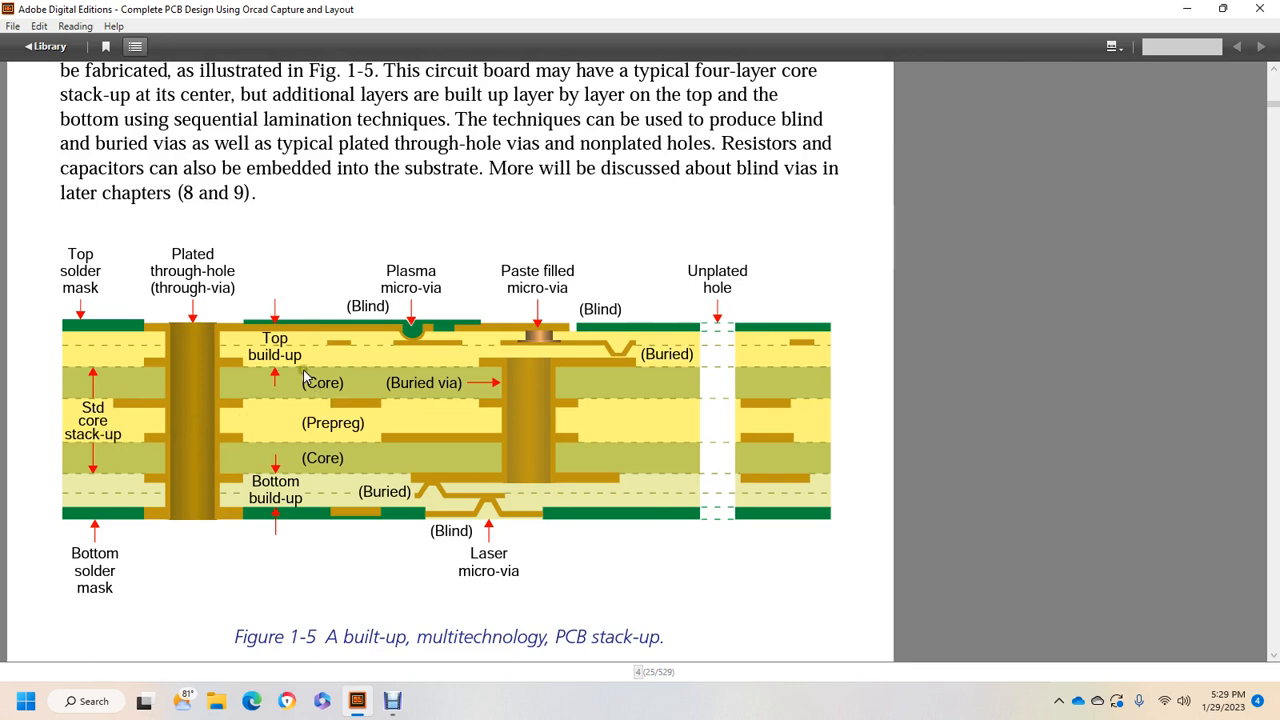
pyautogui.moveTo(350, 418)
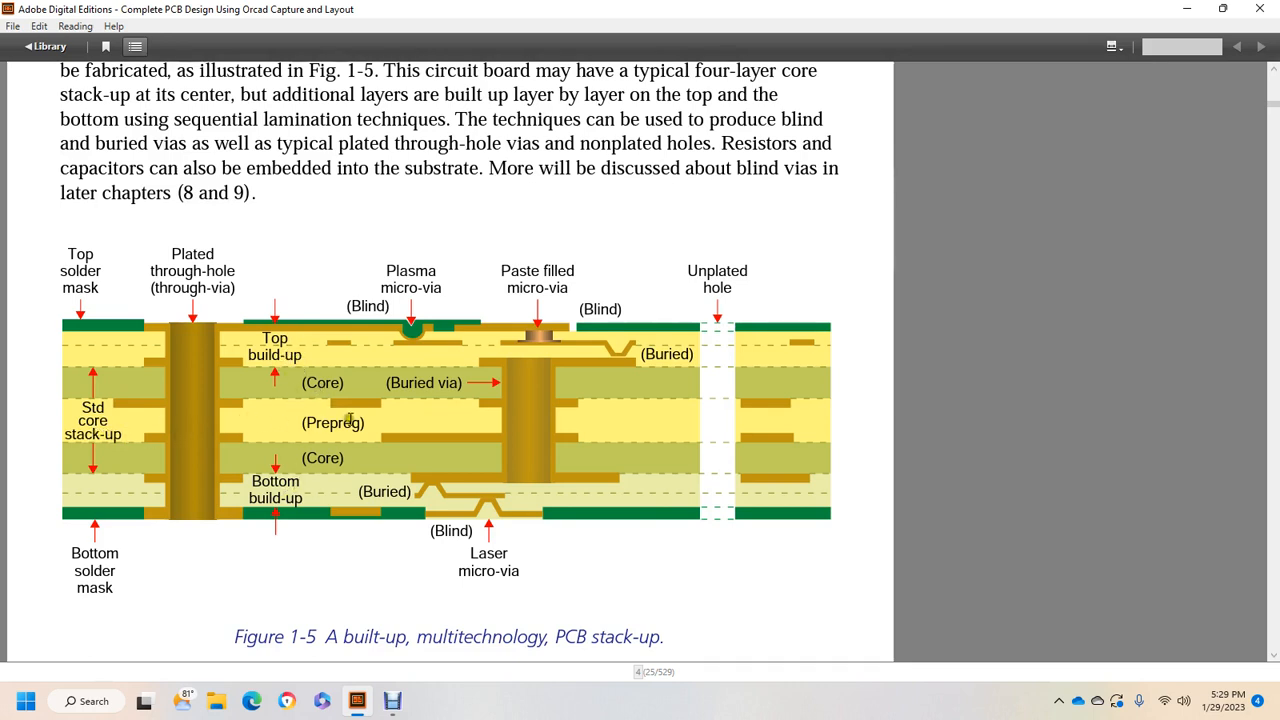
pyautogui.moveTo(435, 400)
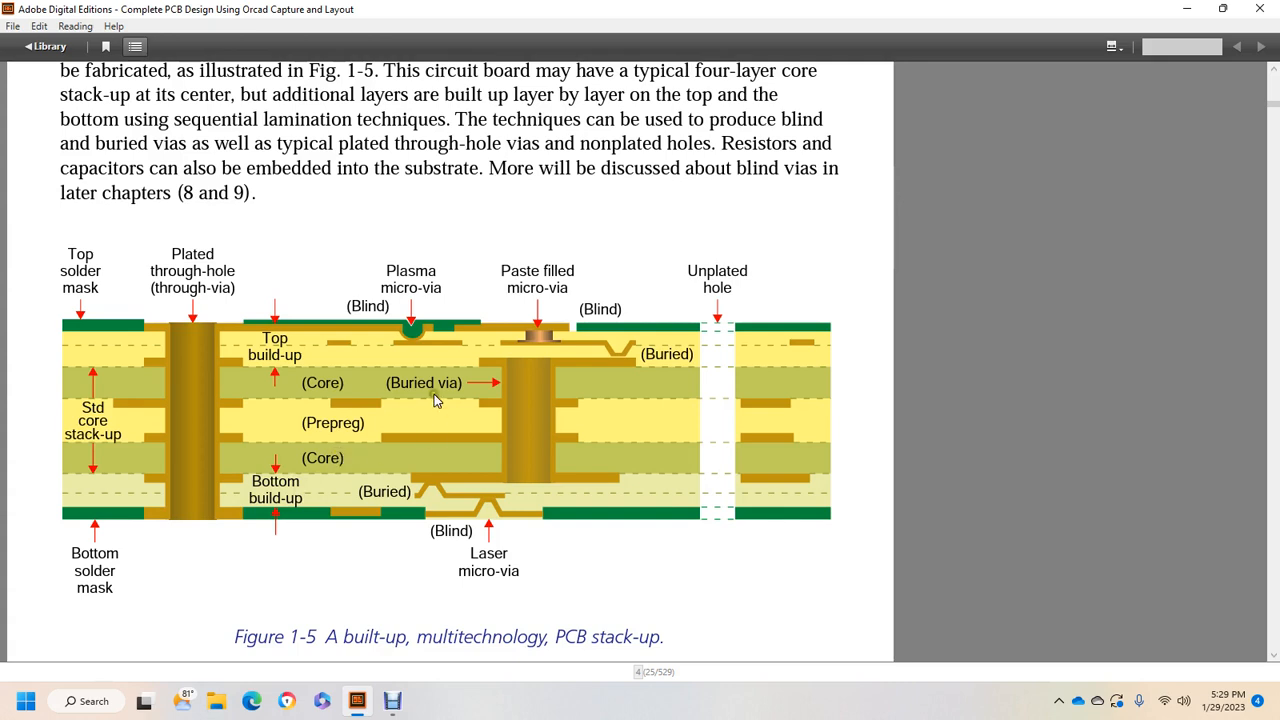
pyautogui.moveTo(462, 473)
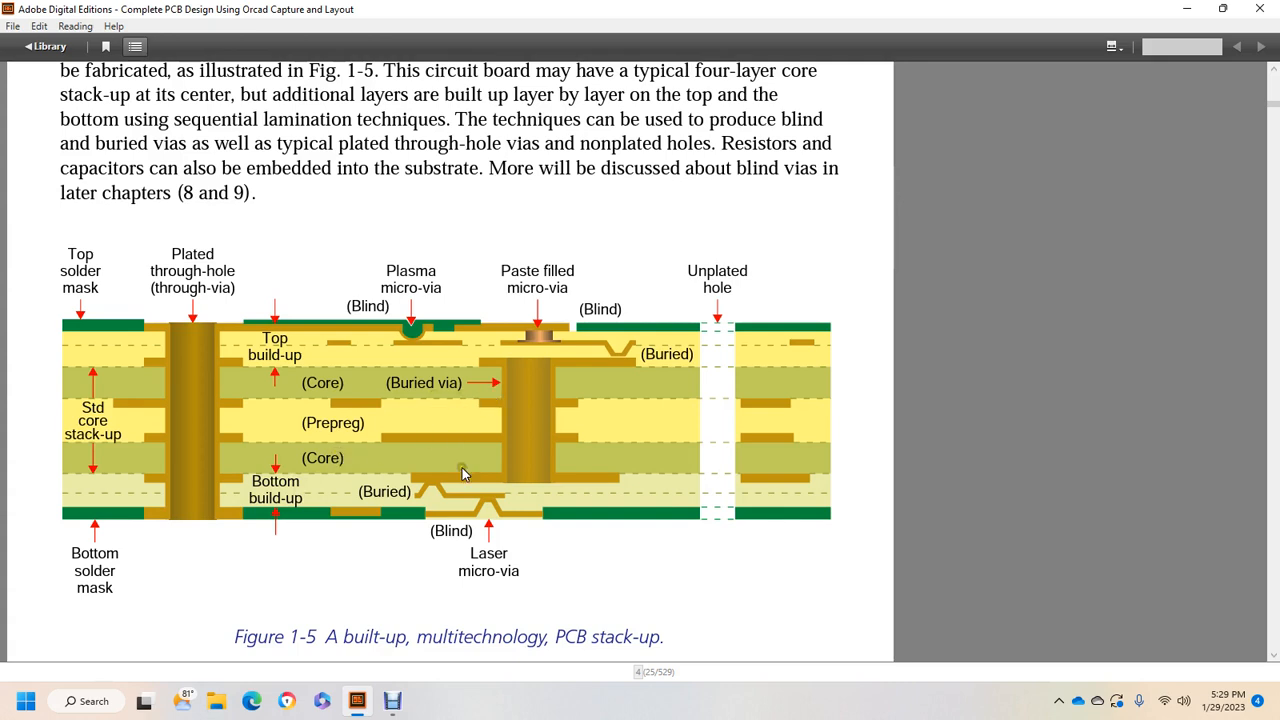
pyautogui.moveTo(126, 570)
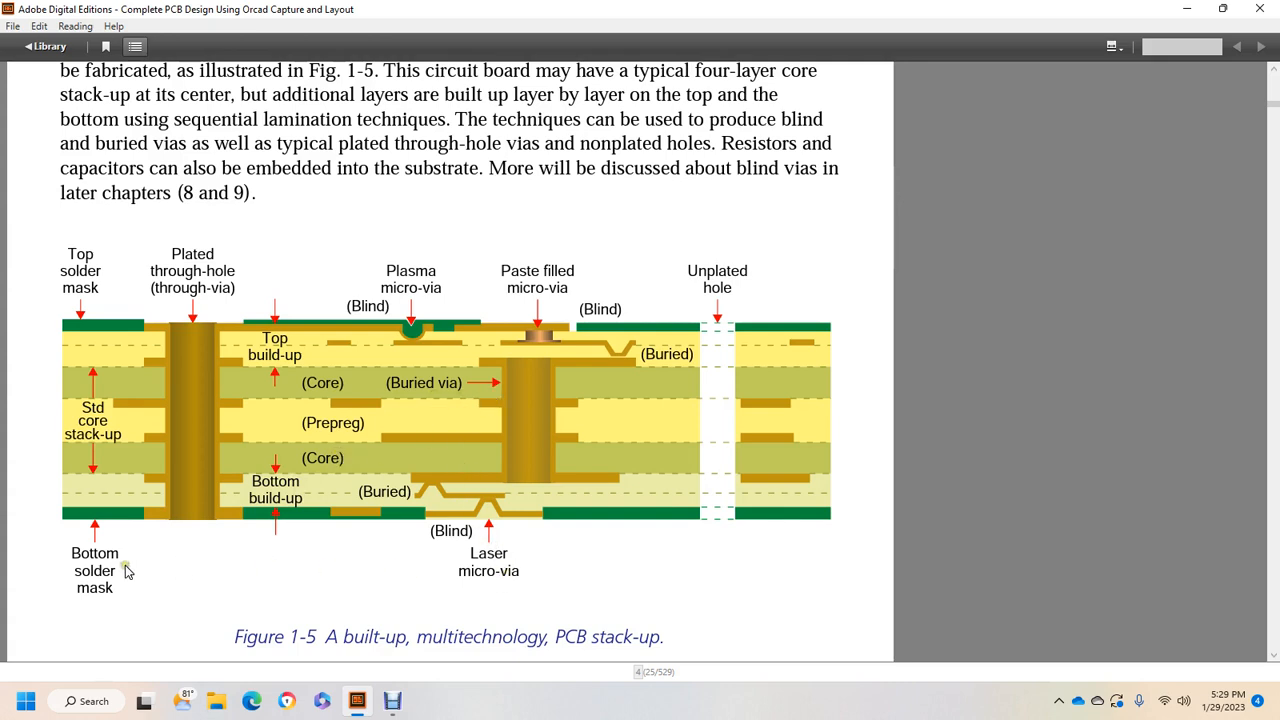
# Scroll past Figure 1-5 to read about wet acid etching and mechanical milling, ending page 4
pyautogui.scroll(-3)
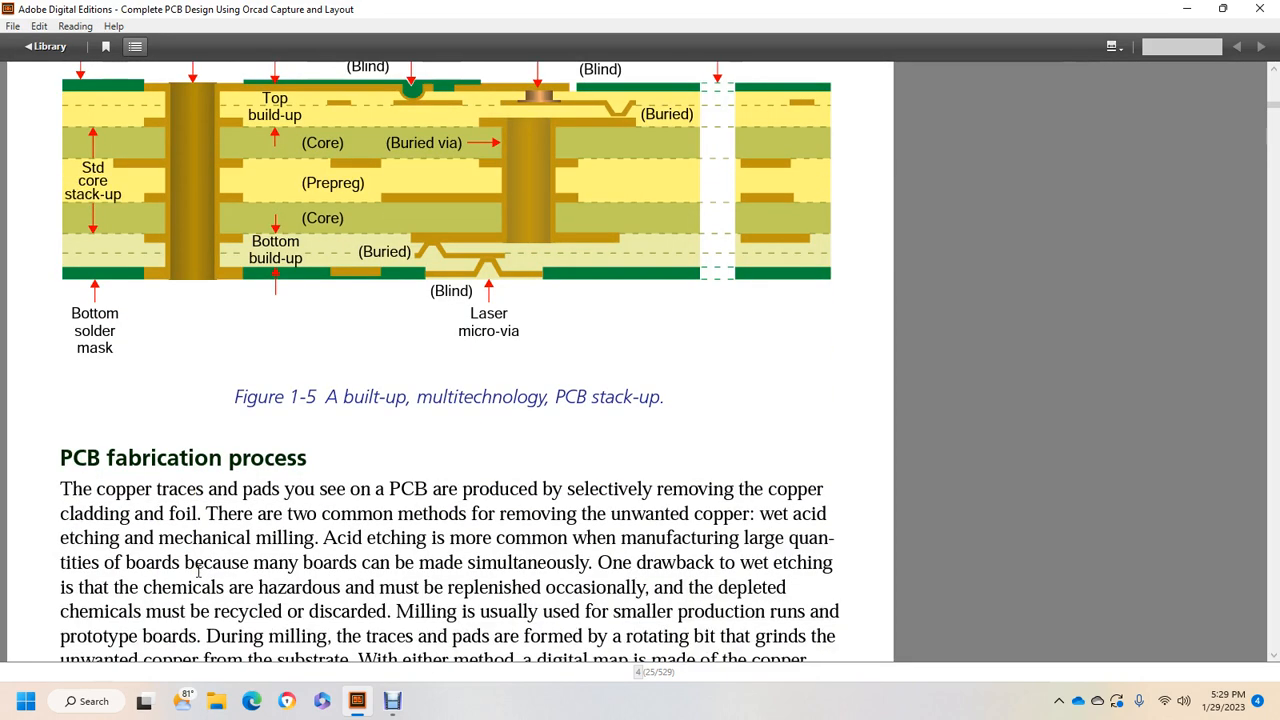
pyautogui.scroll(-3)
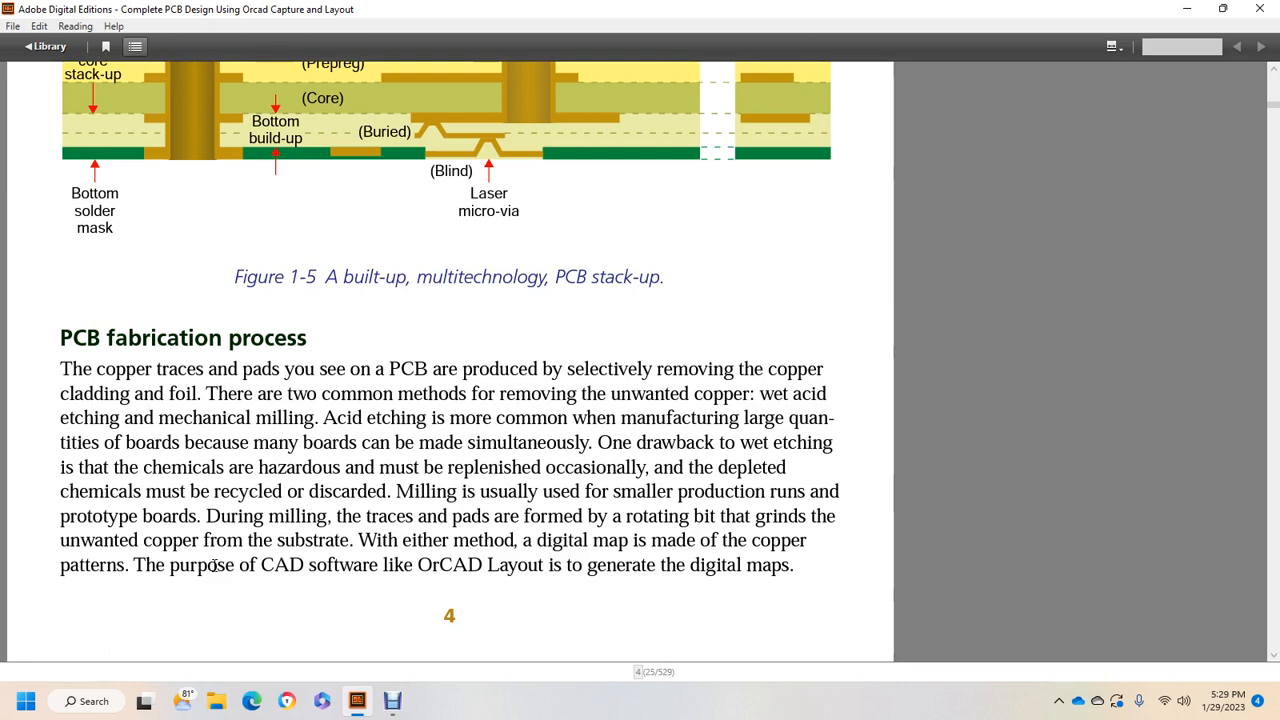
pyautogui.moveTo(120, 8)
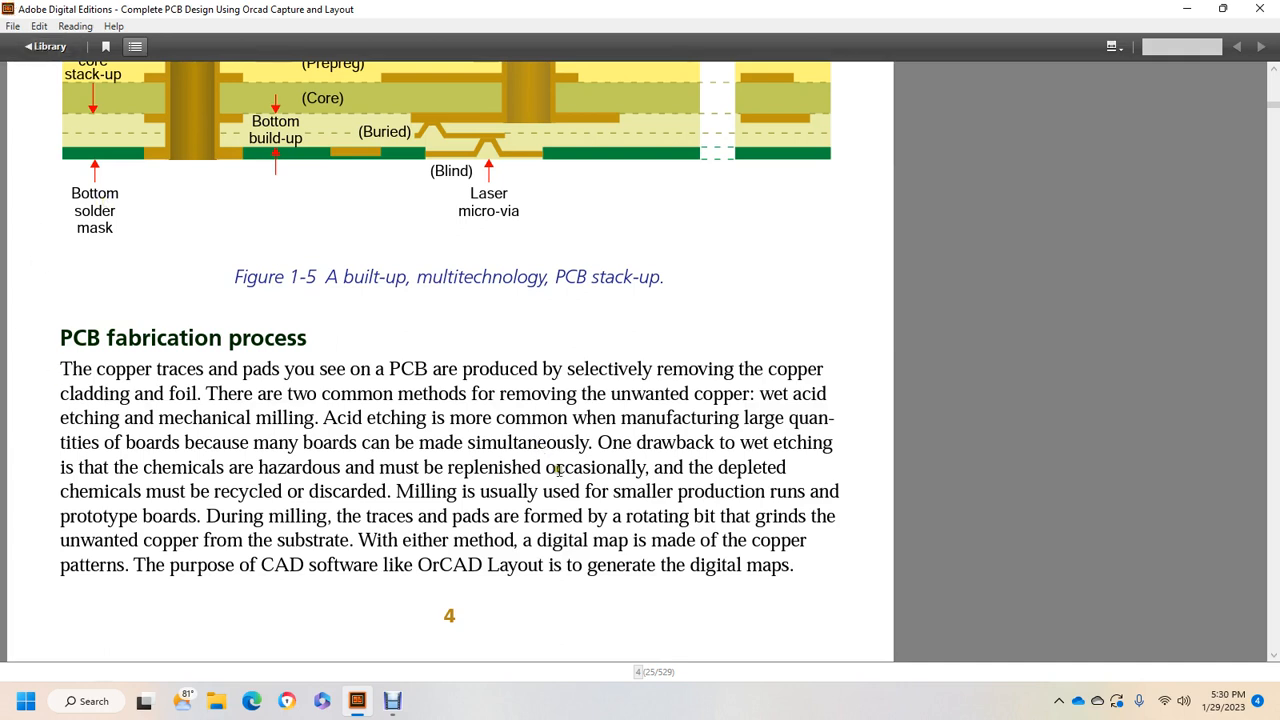
pyautogui.moveTo(815, 492)
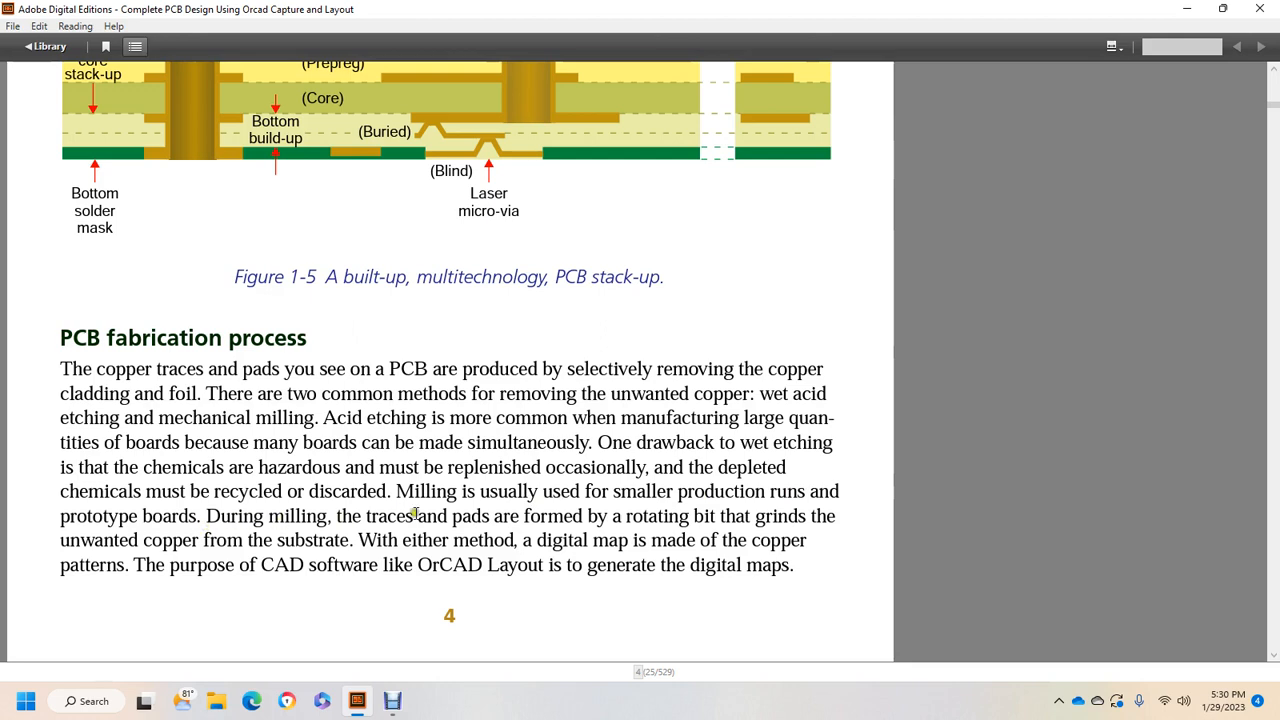
pyautogui.moveTo(530, 512)
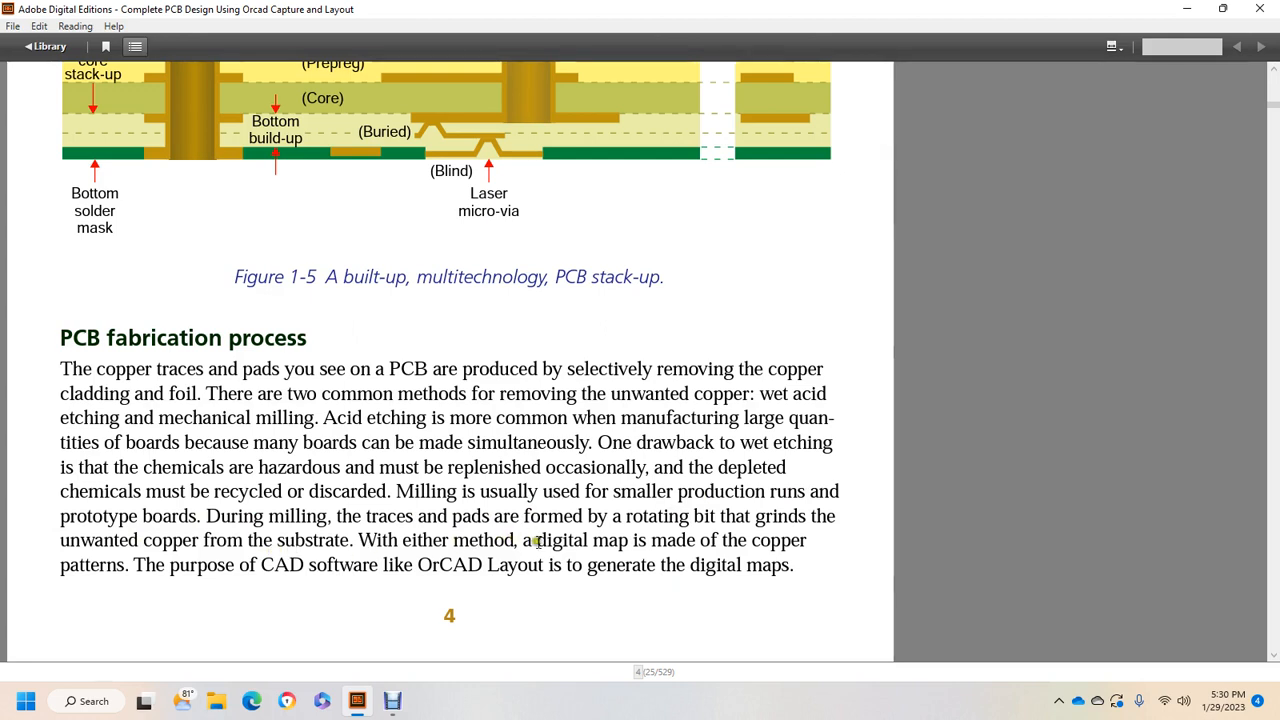
pyautogui.moveTo(777, 537)
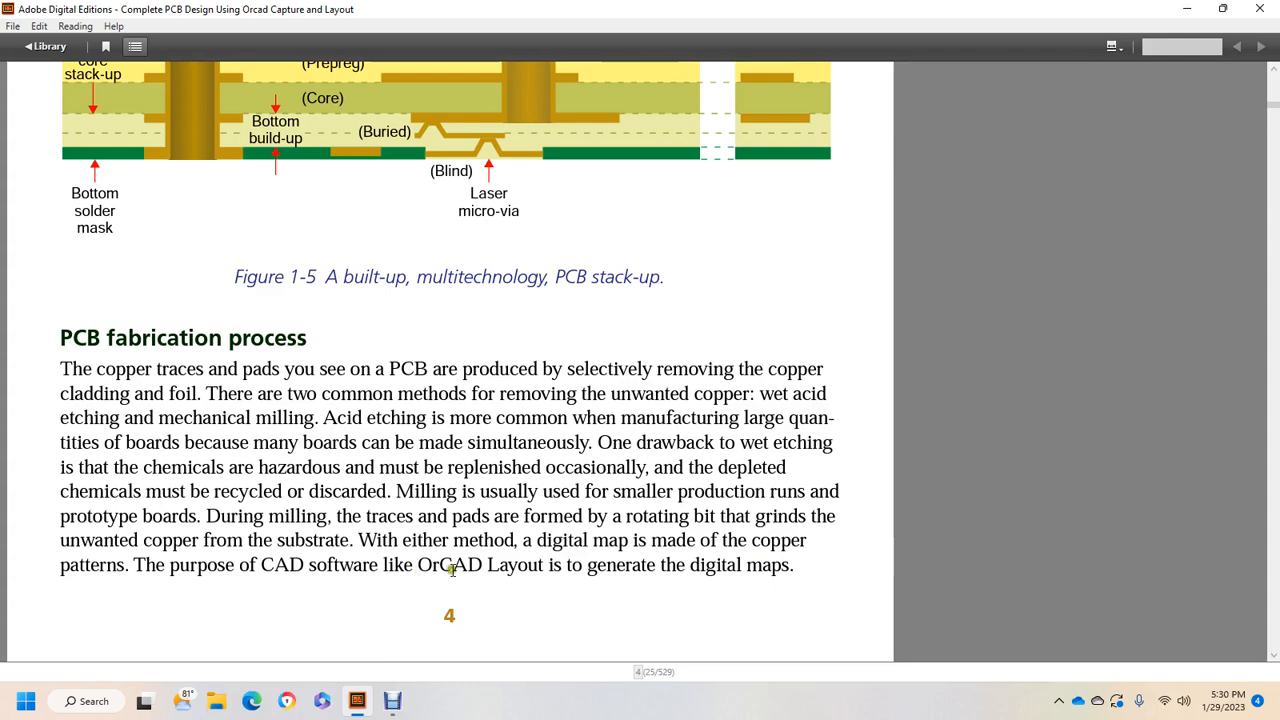
pyautogui.moveTo(715, 577)
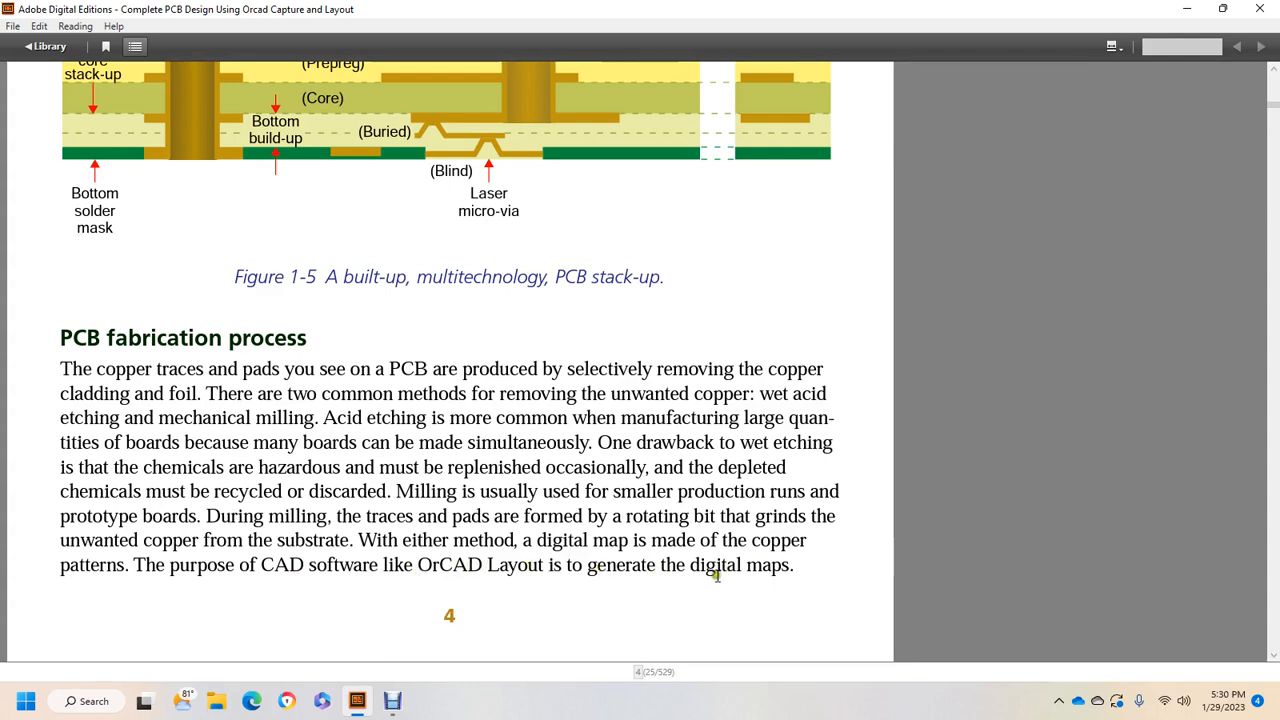
# Scroll through photolithography, Figure 1-6, photoresist types and UV exposure masks to page 5's end
pyautogui.scroll(-3)
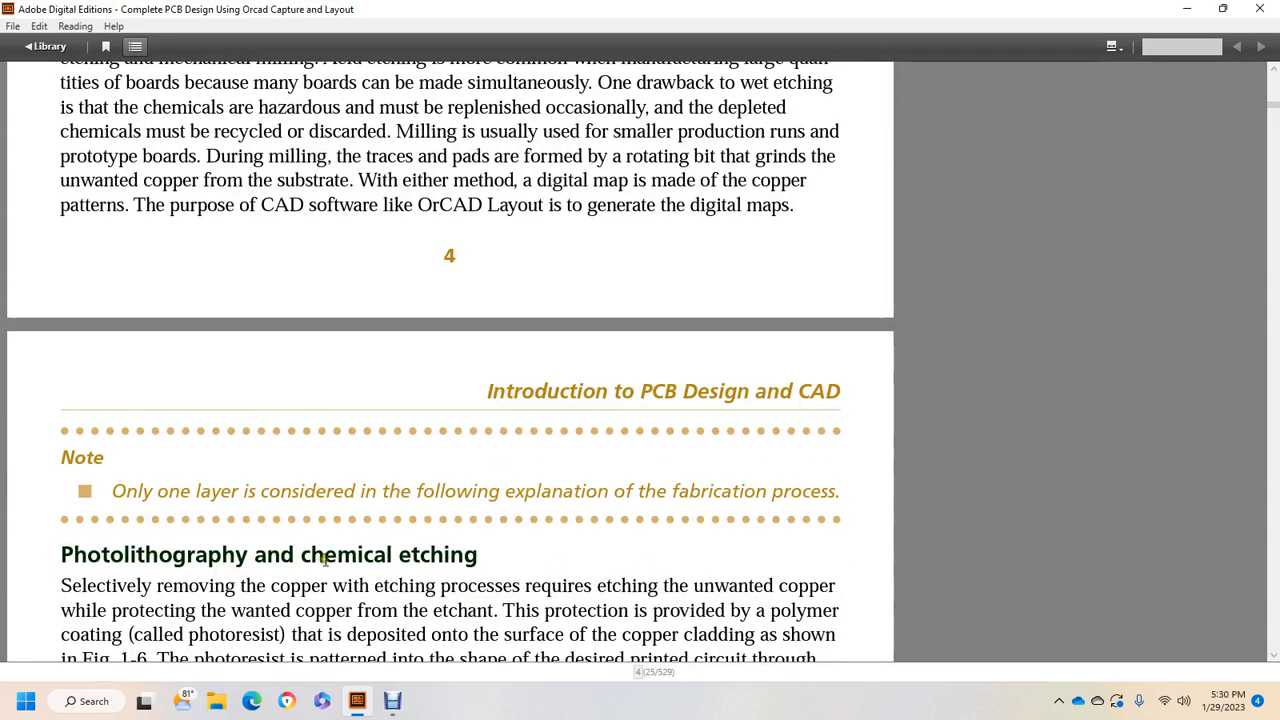
pyautogui.moveTo(490, 505)
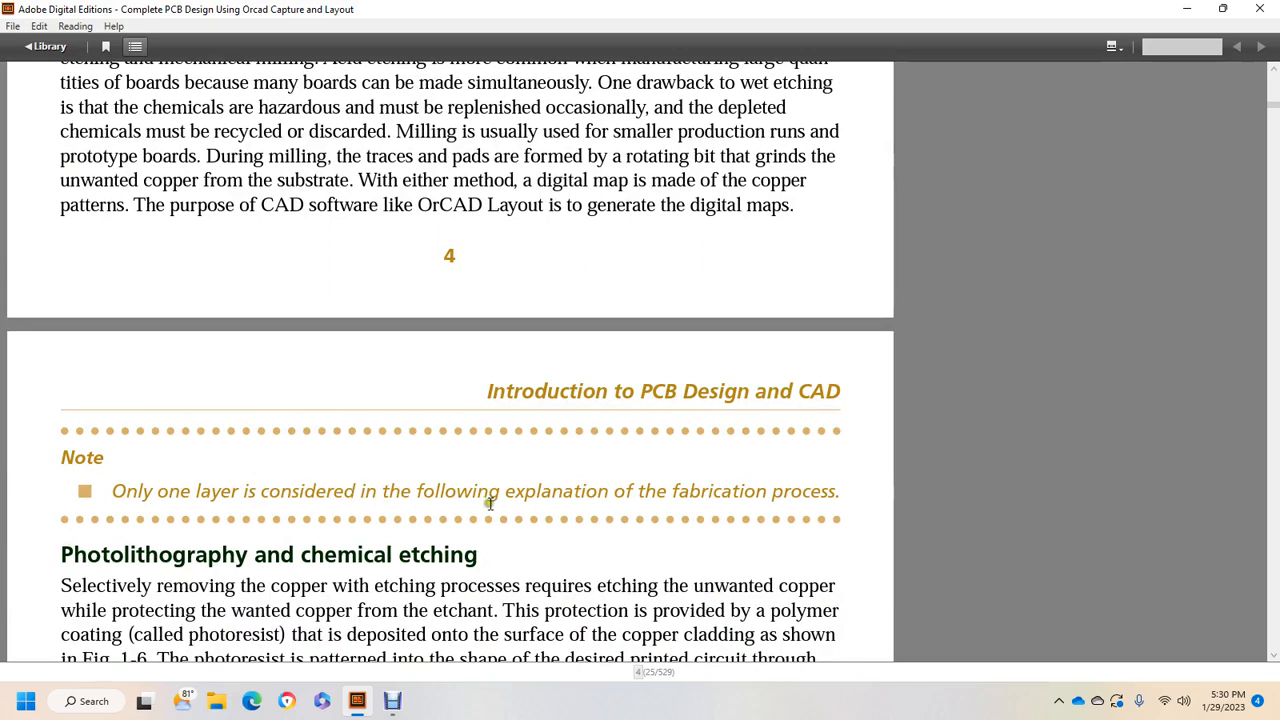
pyautogui.scroll(-3)
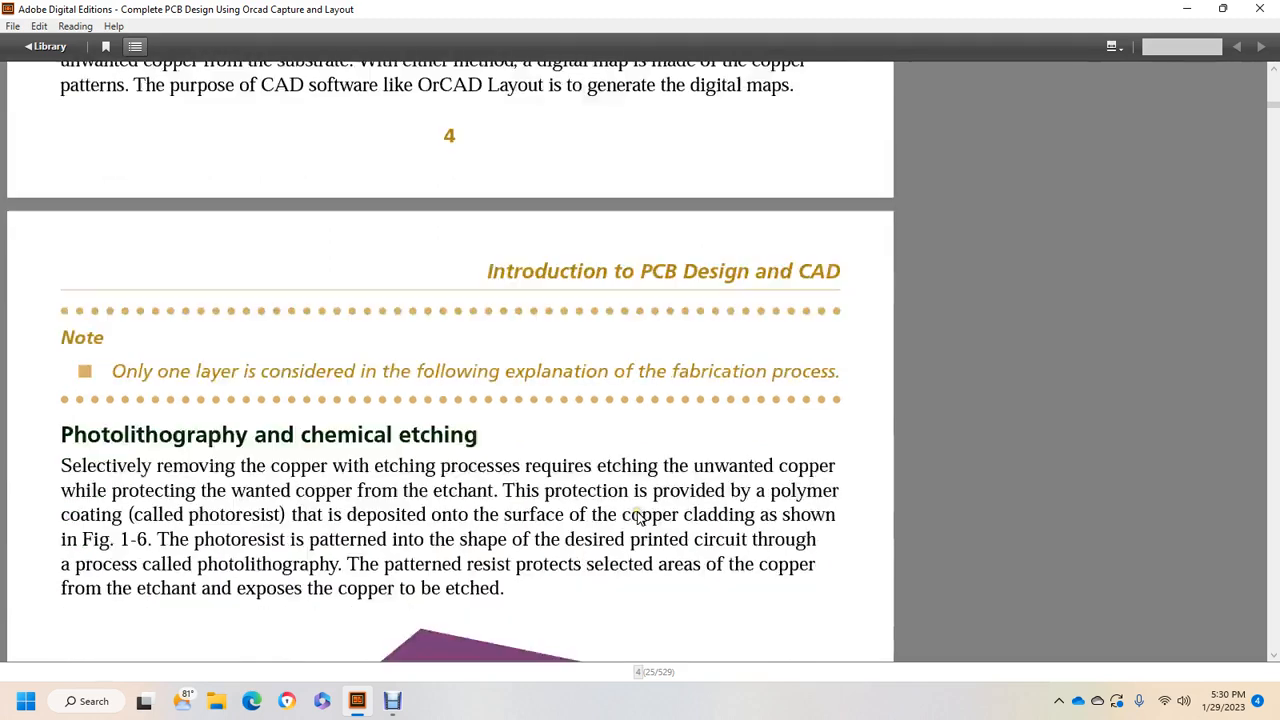
pyautogui.scroll(-3)
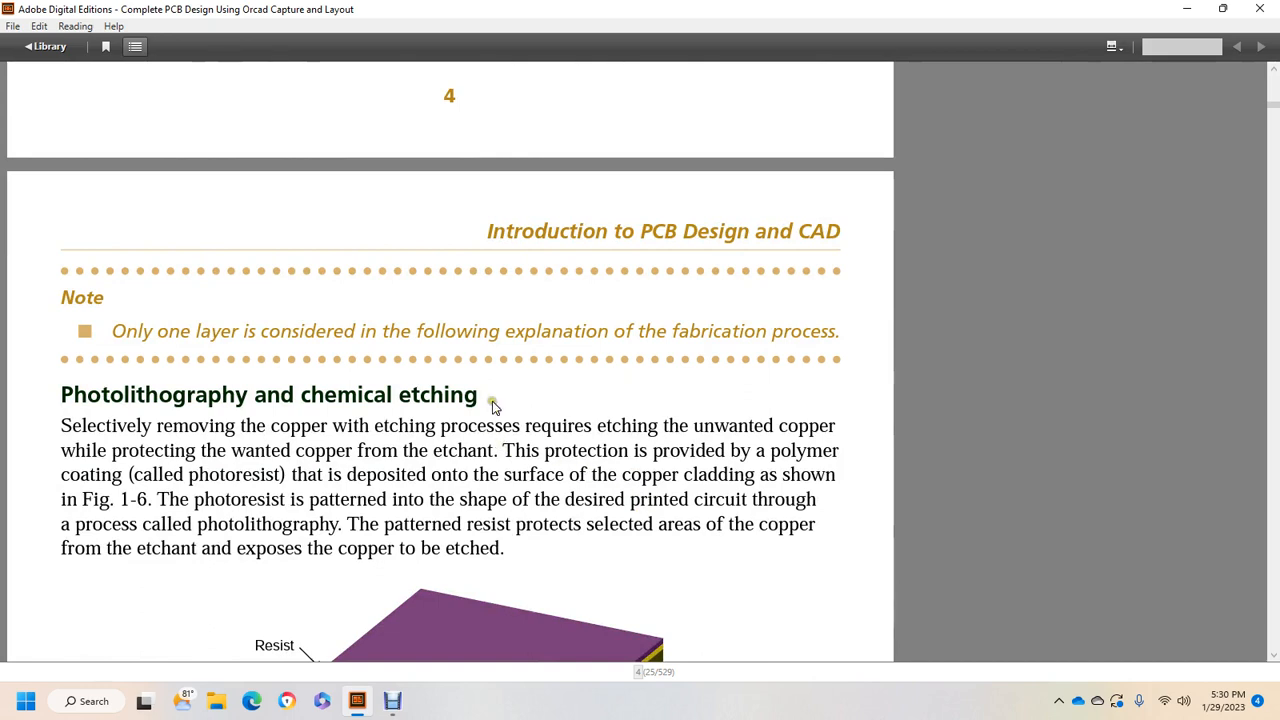
pyautogui.moveTo(807, 420)
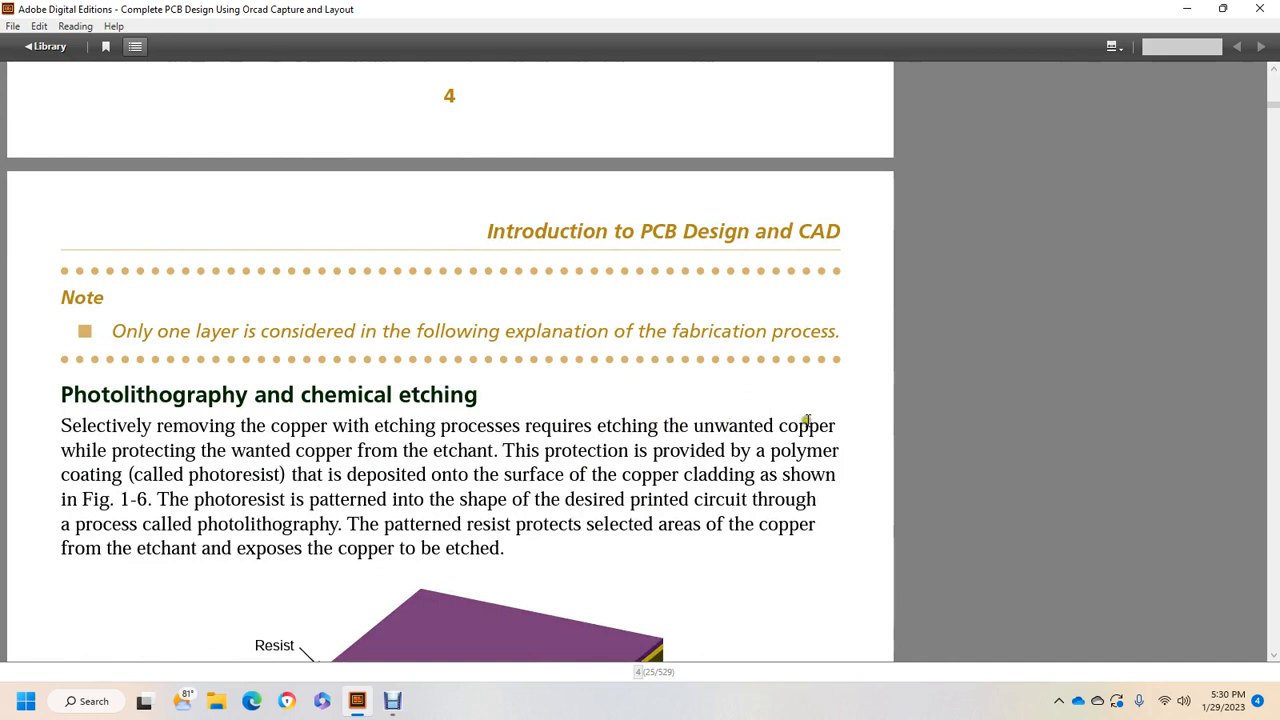
pyautogui.moveTo(322, 447)
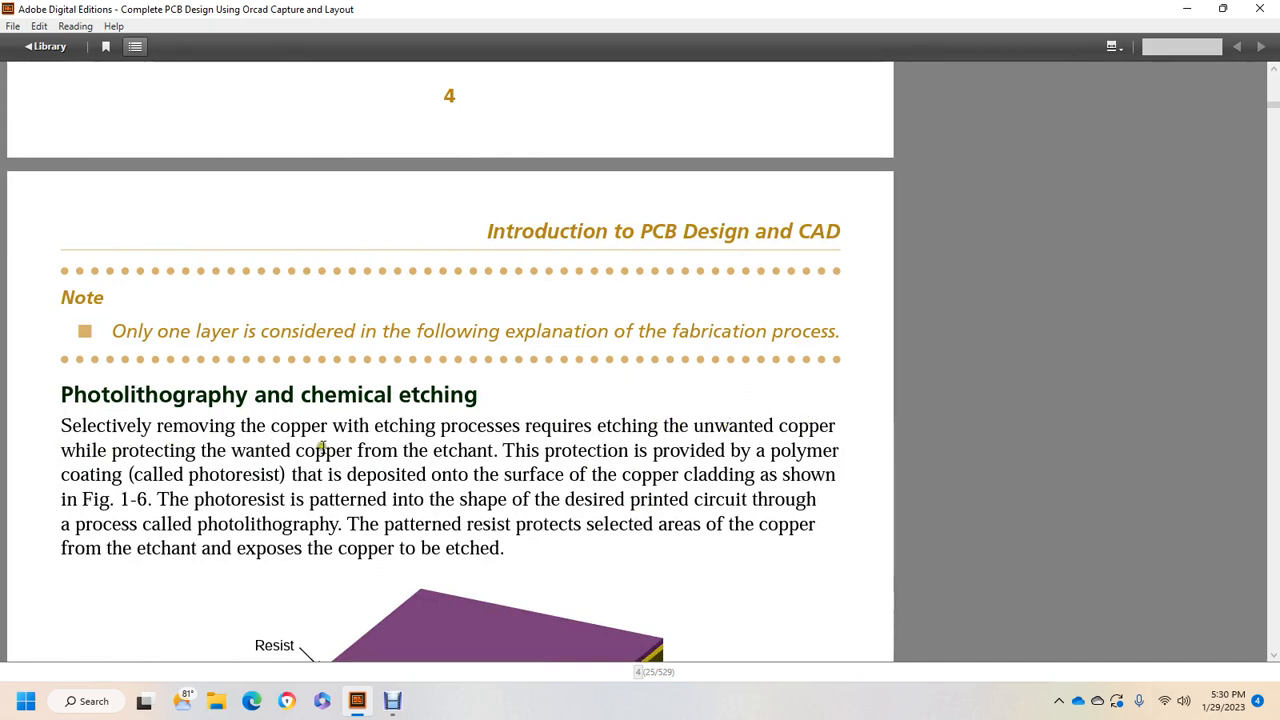
pyautogui.moveTo(528, 443)
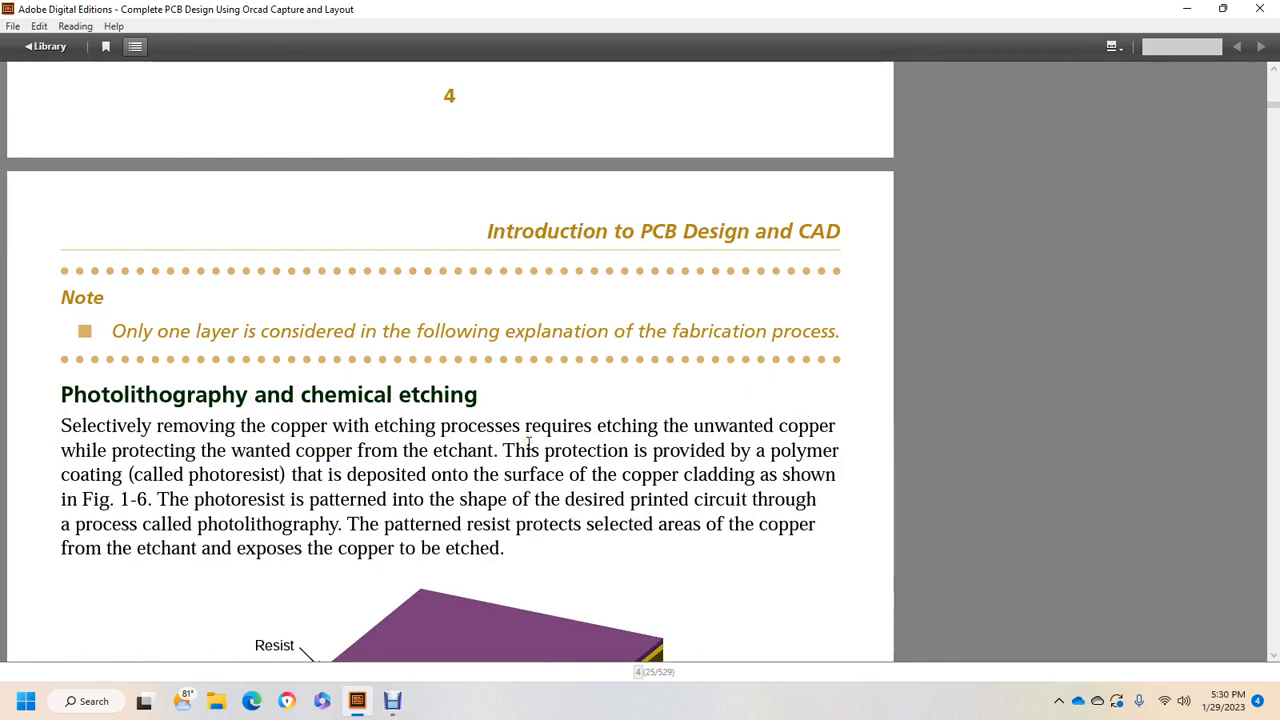
pyautogui.moveTo(670, 450)
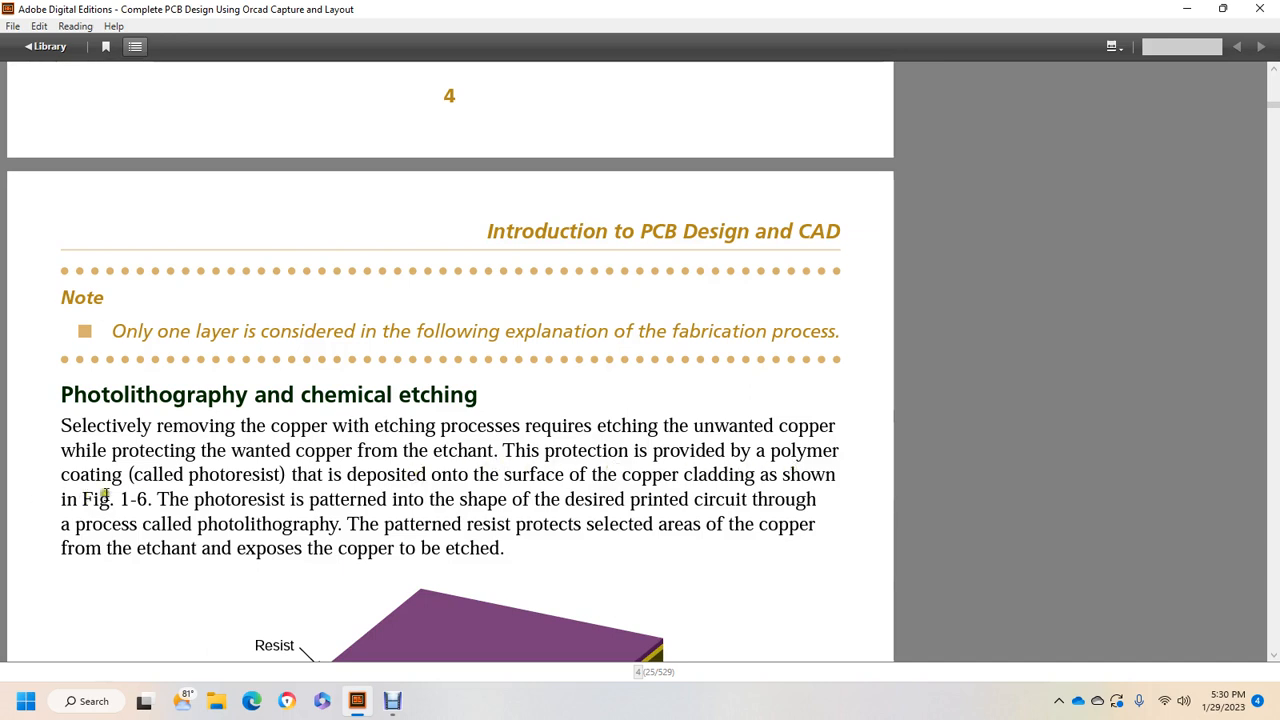
pyautogui.moveTo(343, 505)
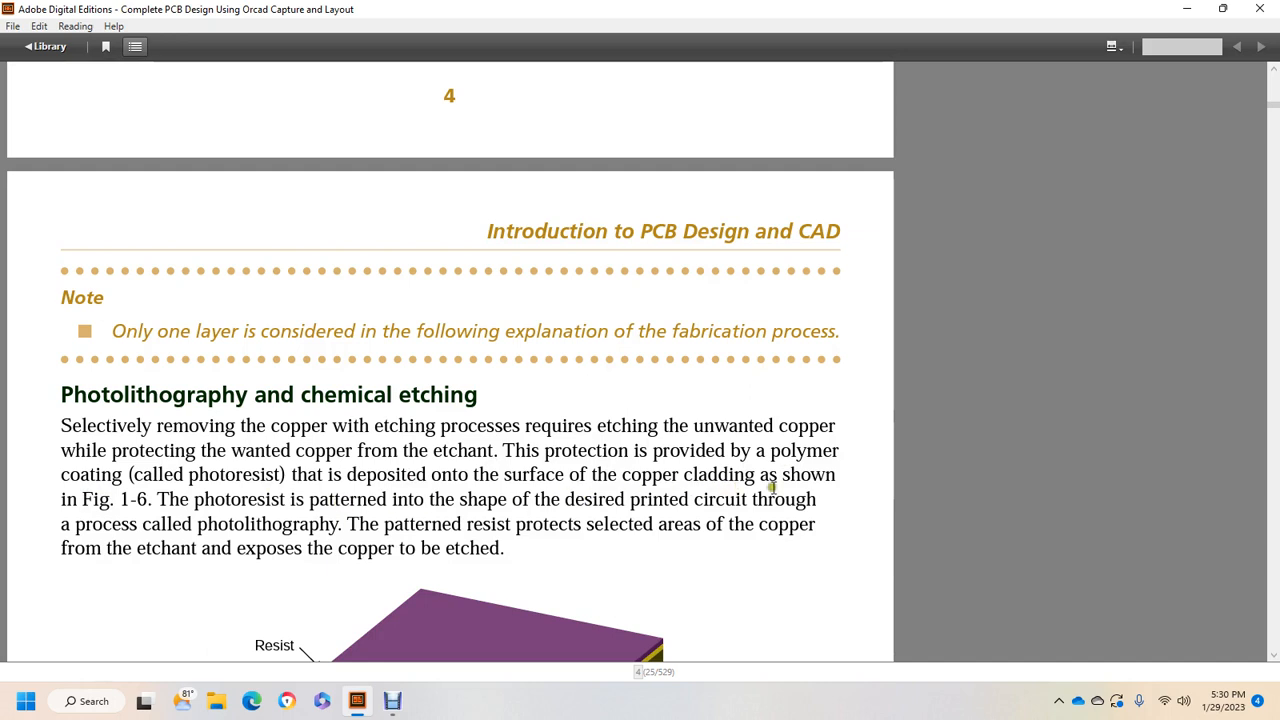
pyautogui.moveTo(347, 502)
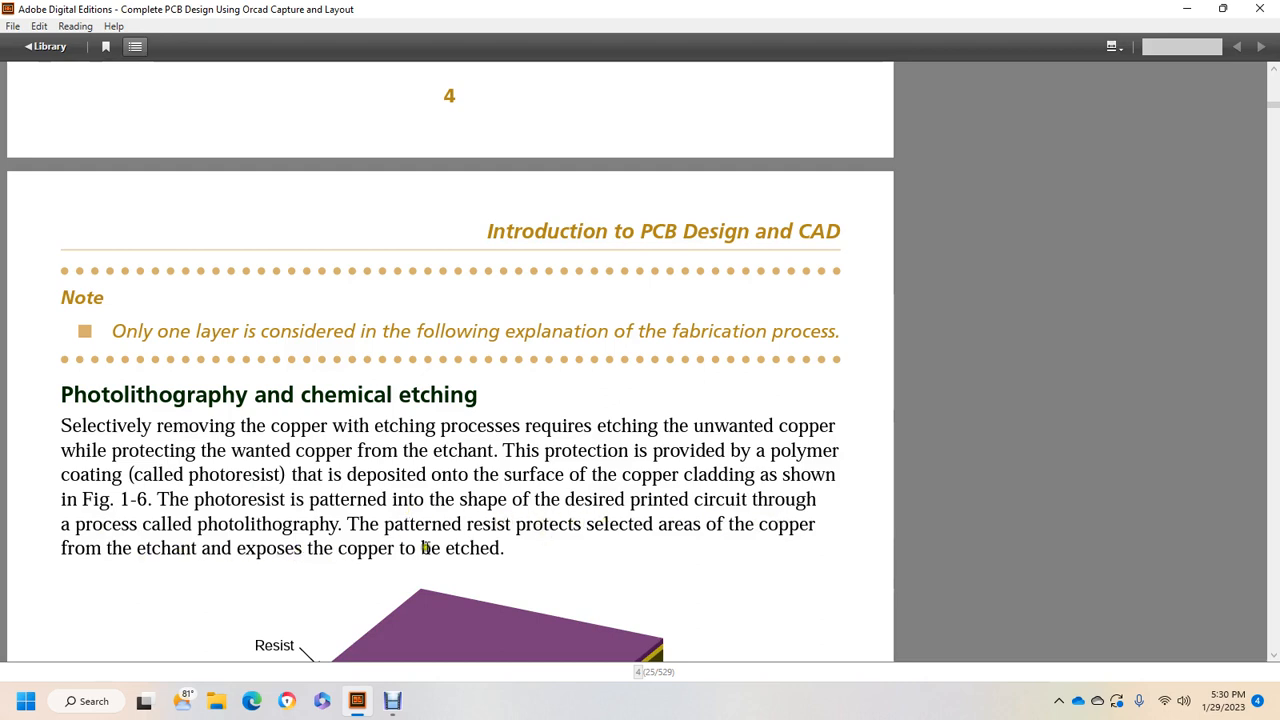
pyautogui.scroll(-3)
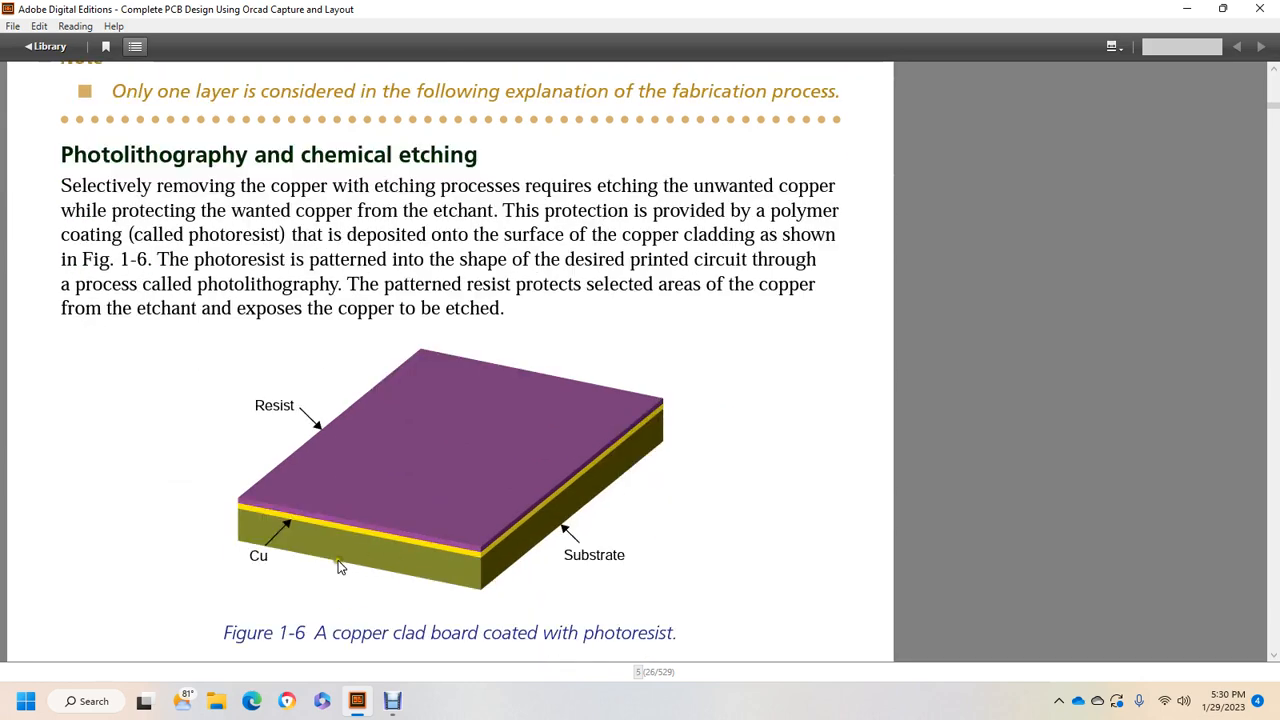
pyautogui.moveTo(270, 560)
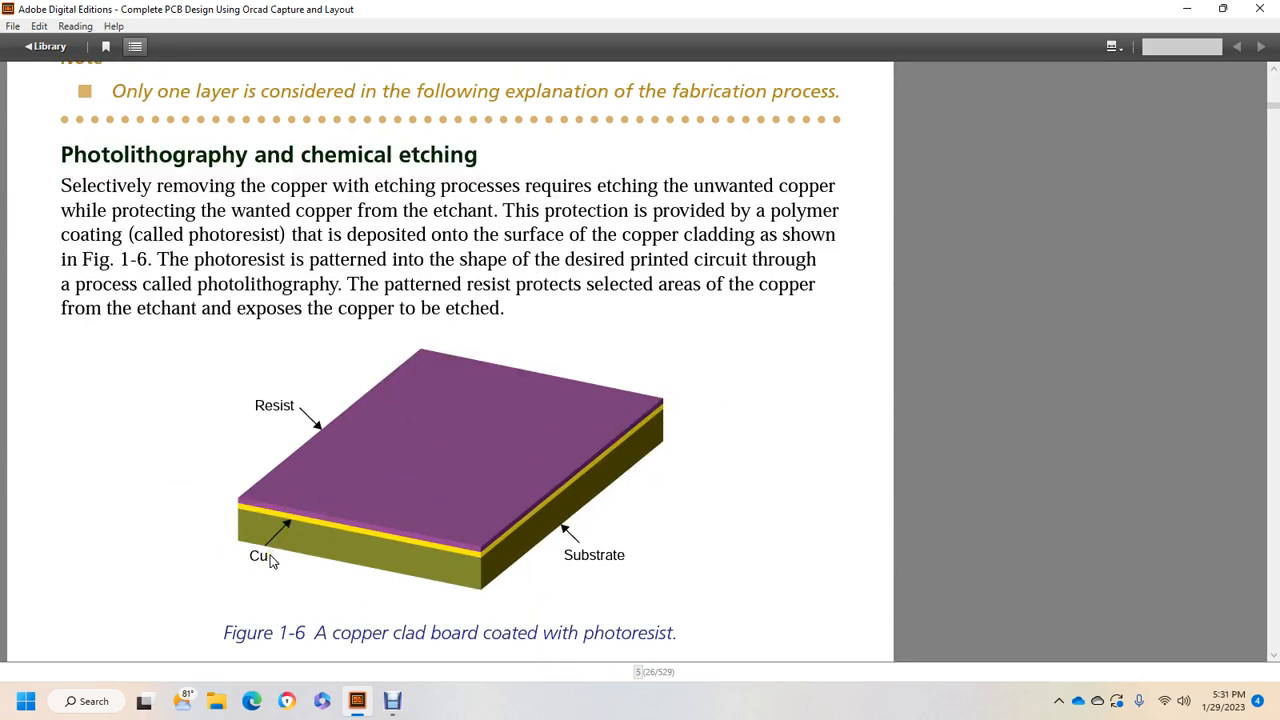
pyautogui.moveTo(390, 605)
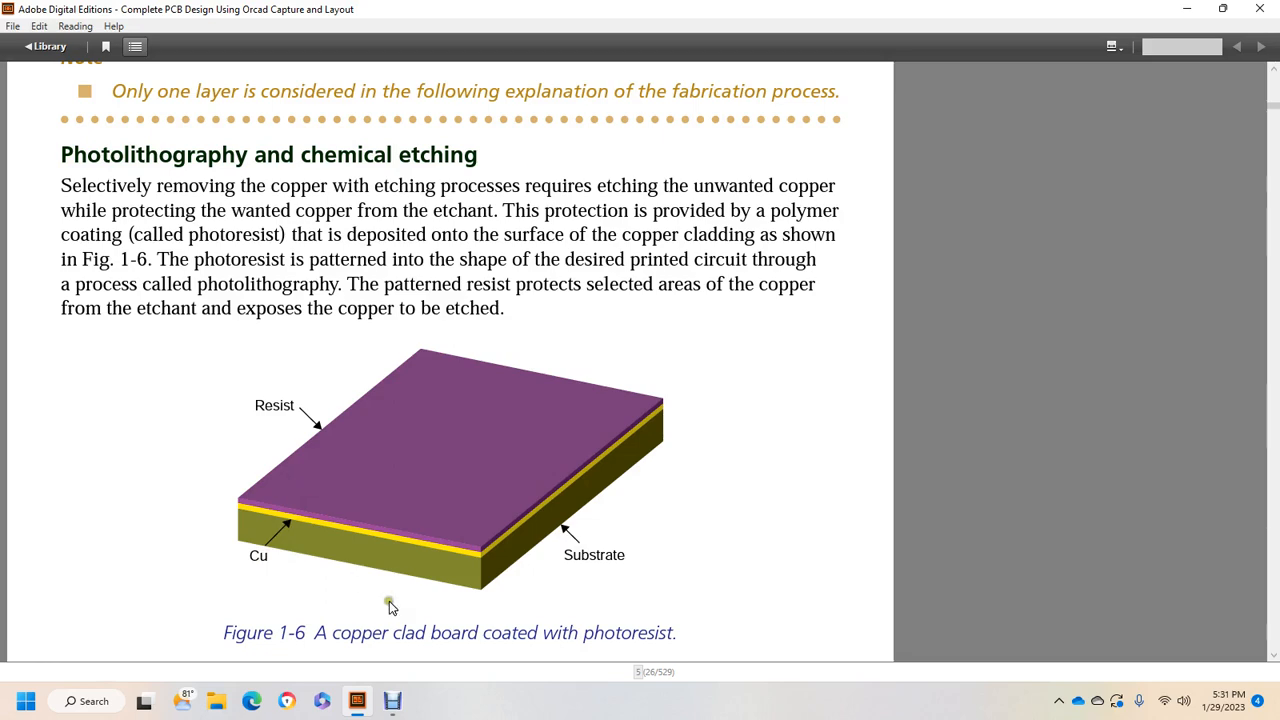
pyautogui.scroll(-3)
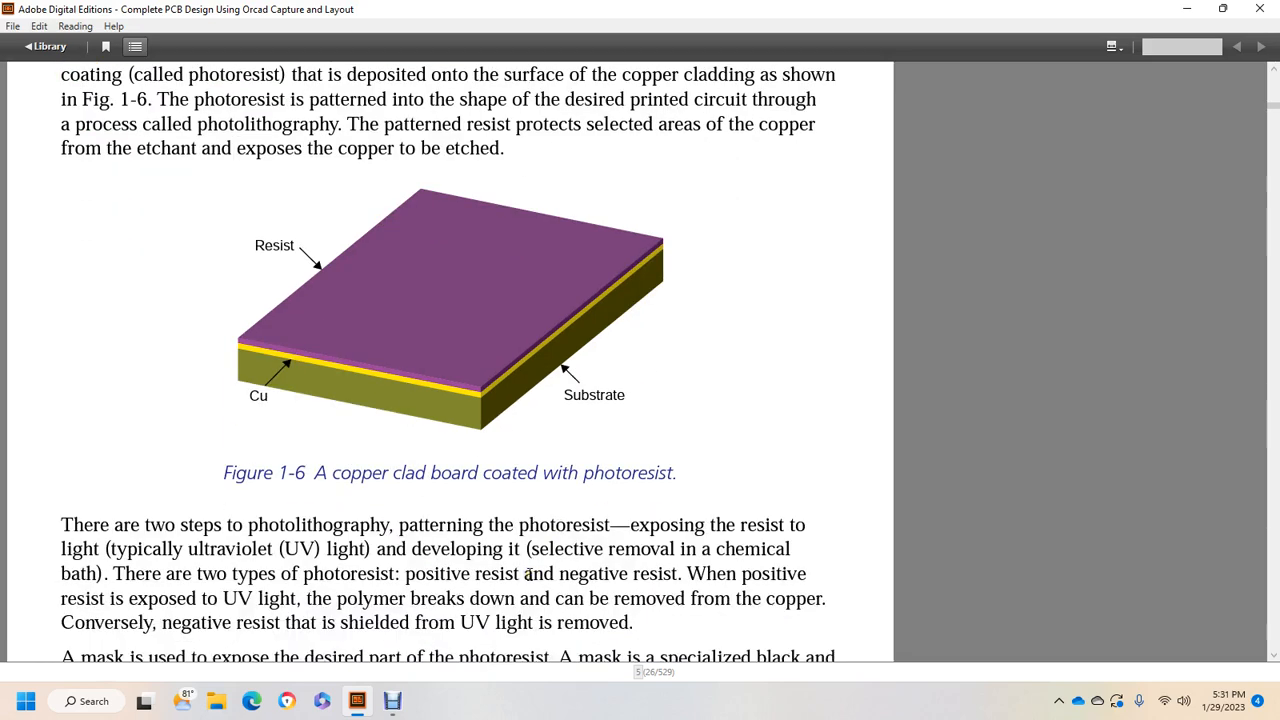
pyautogui.scroll(-3)
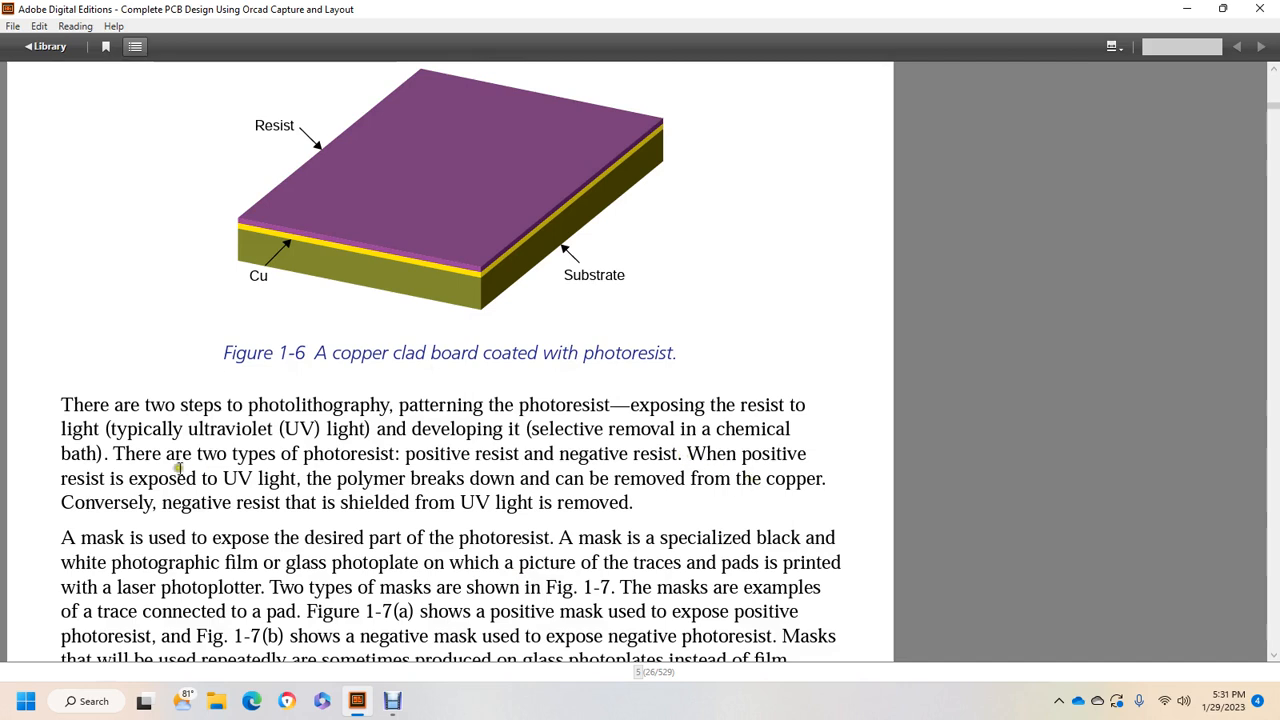
pyautogui.moveTo(351, 477)
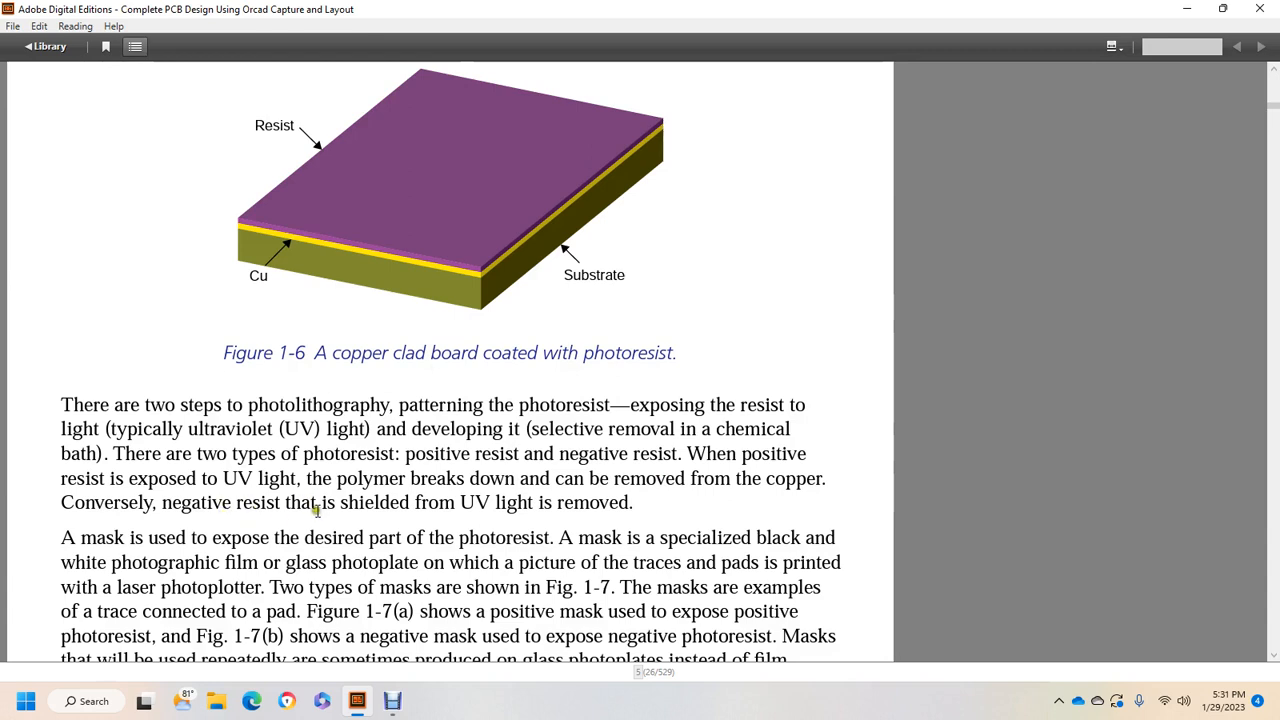
pyautogui.scroll(-3)
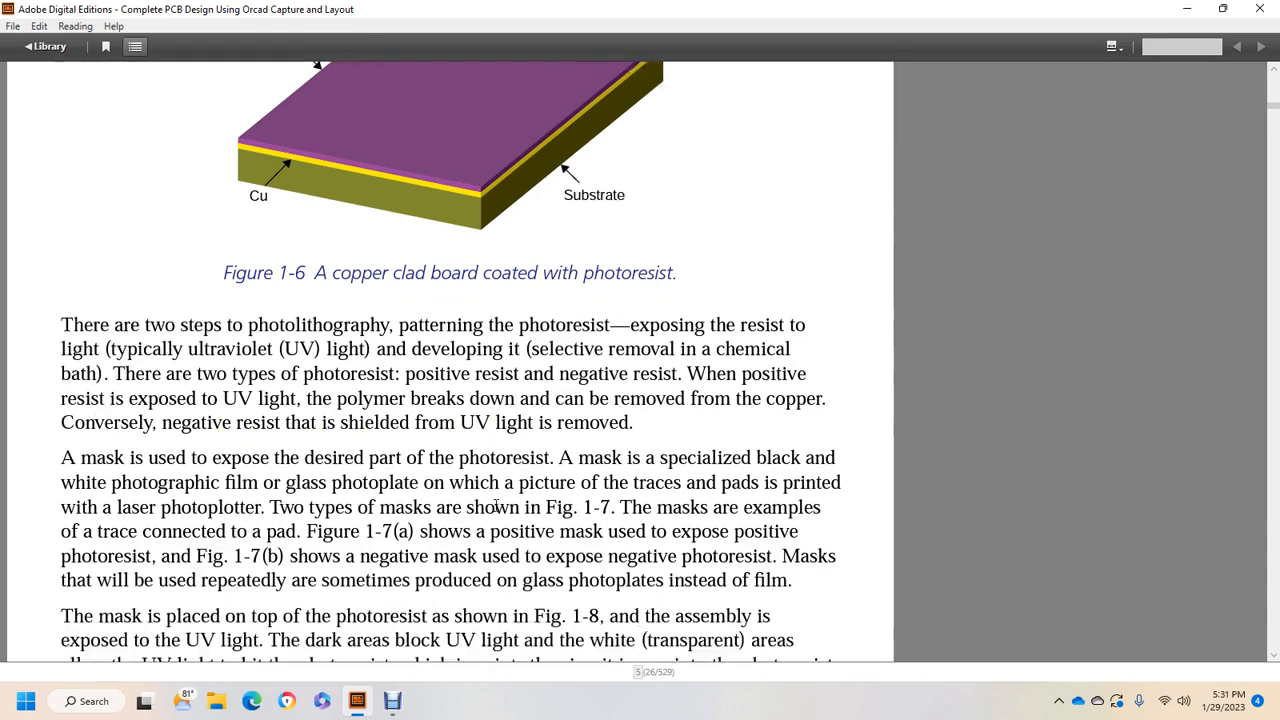
pyautogui.scroll(-3)
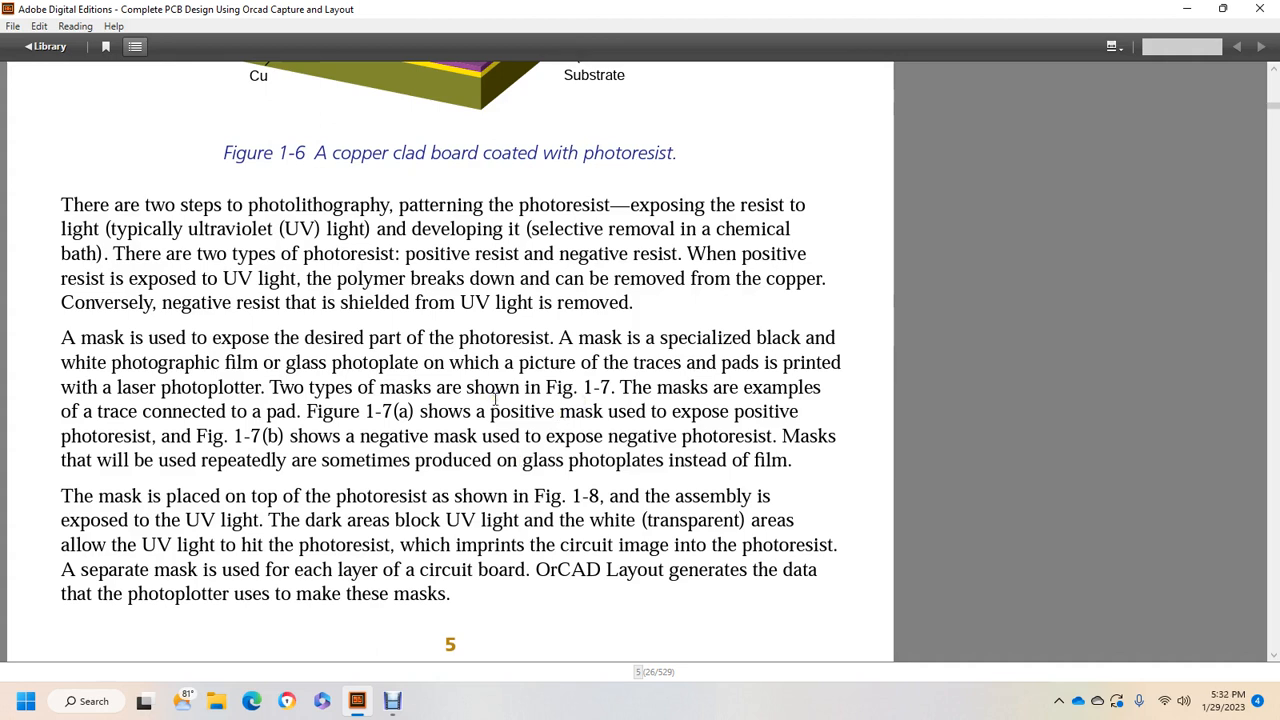
pyautogui.moveTo(450, 440)
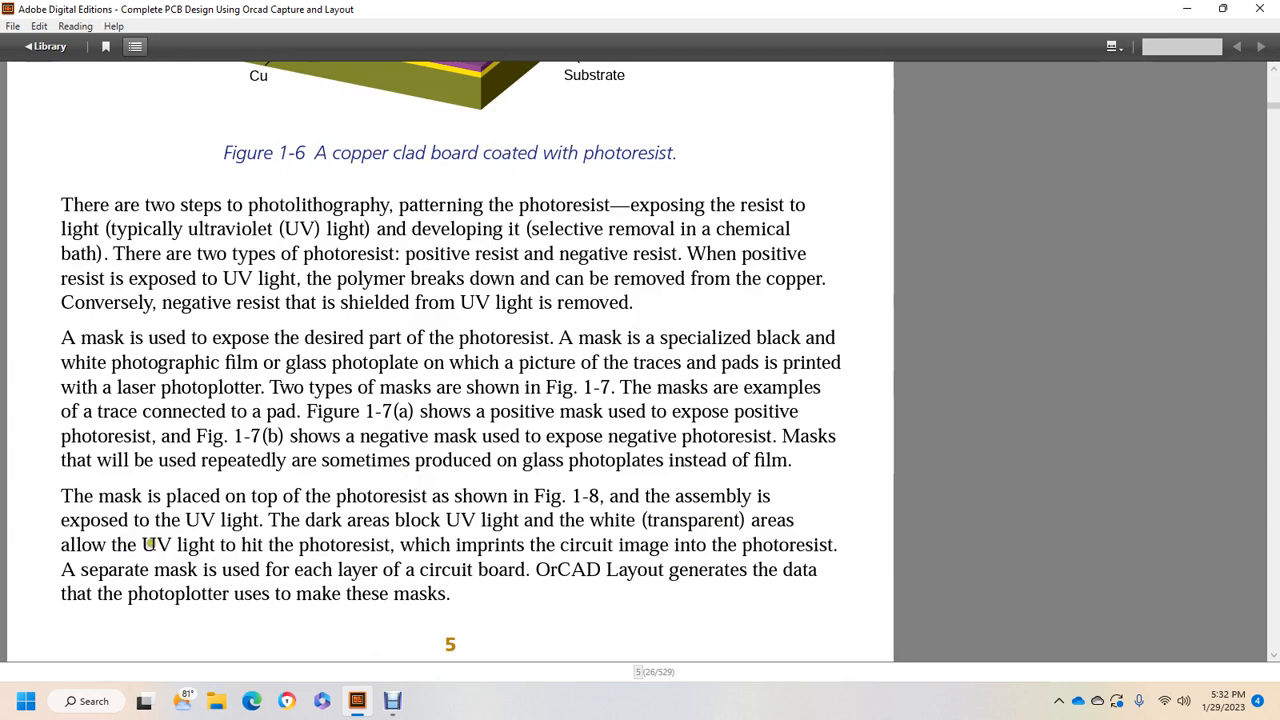
pyautogui.moveTo(472, 544)
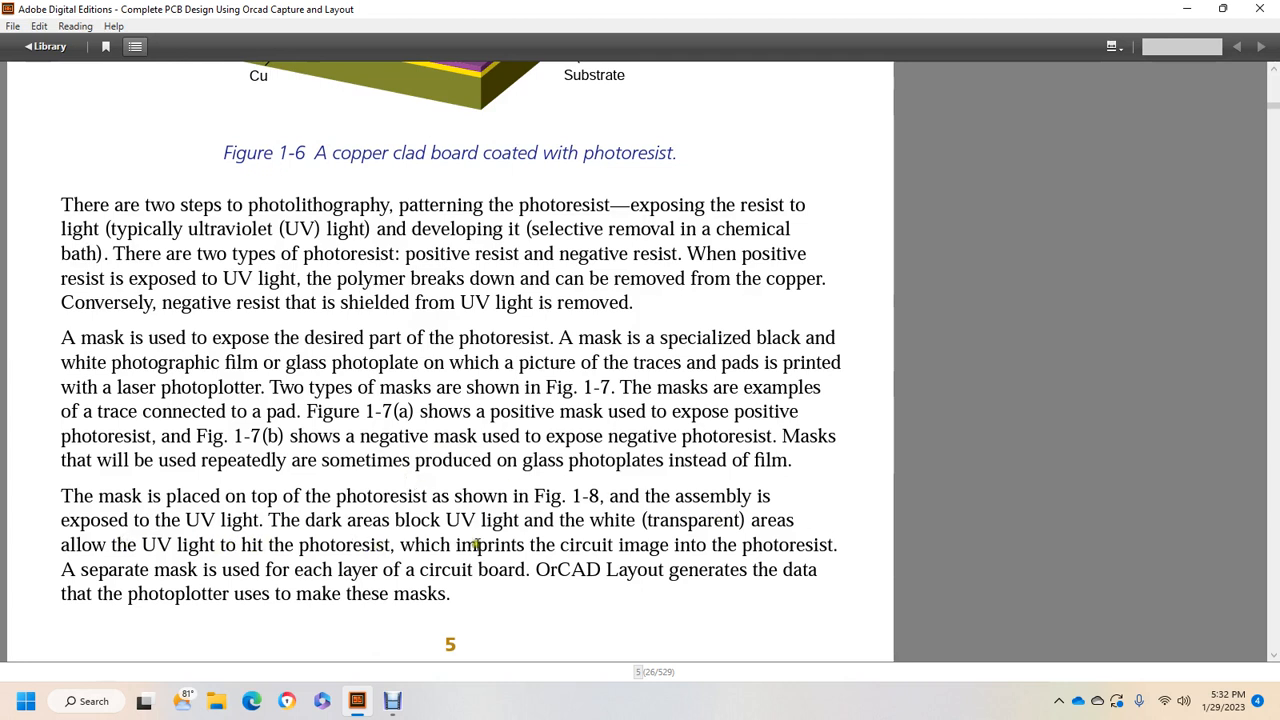
pyautogui.moveTo(780, 545)
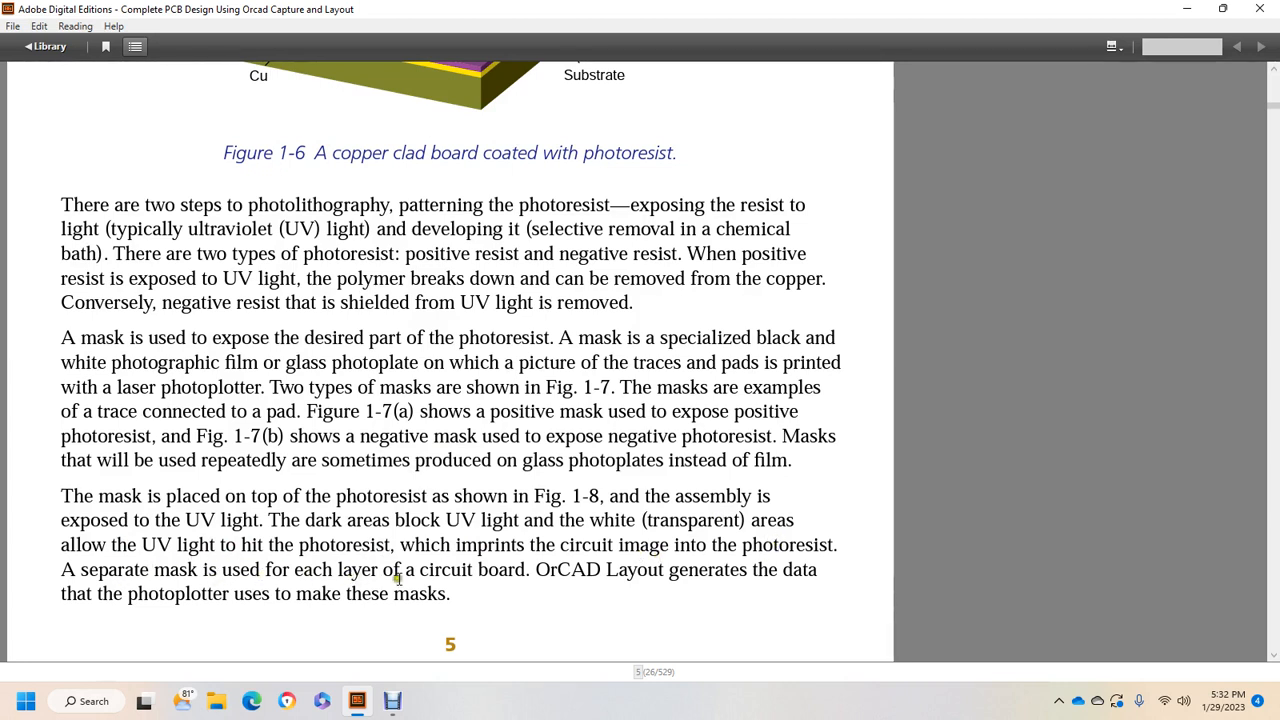
pyautogui.moveTo(640, 578)
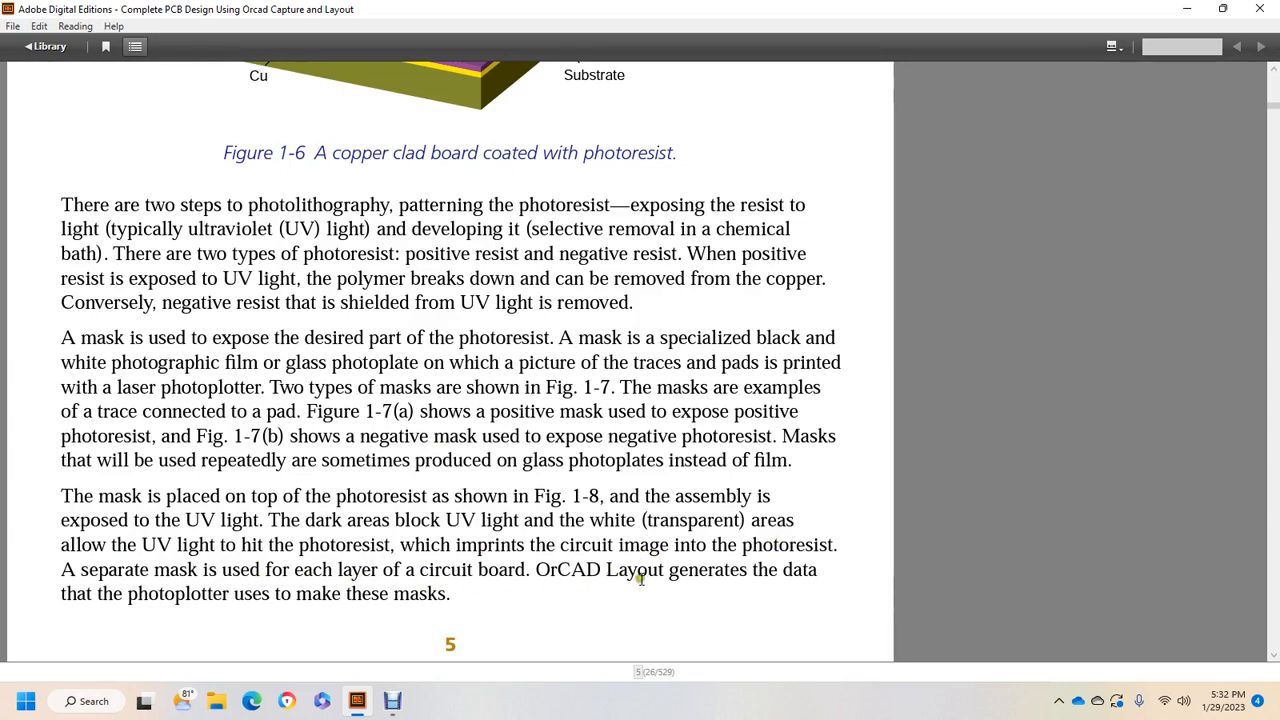
pyautogui.moveTo(232, 588)
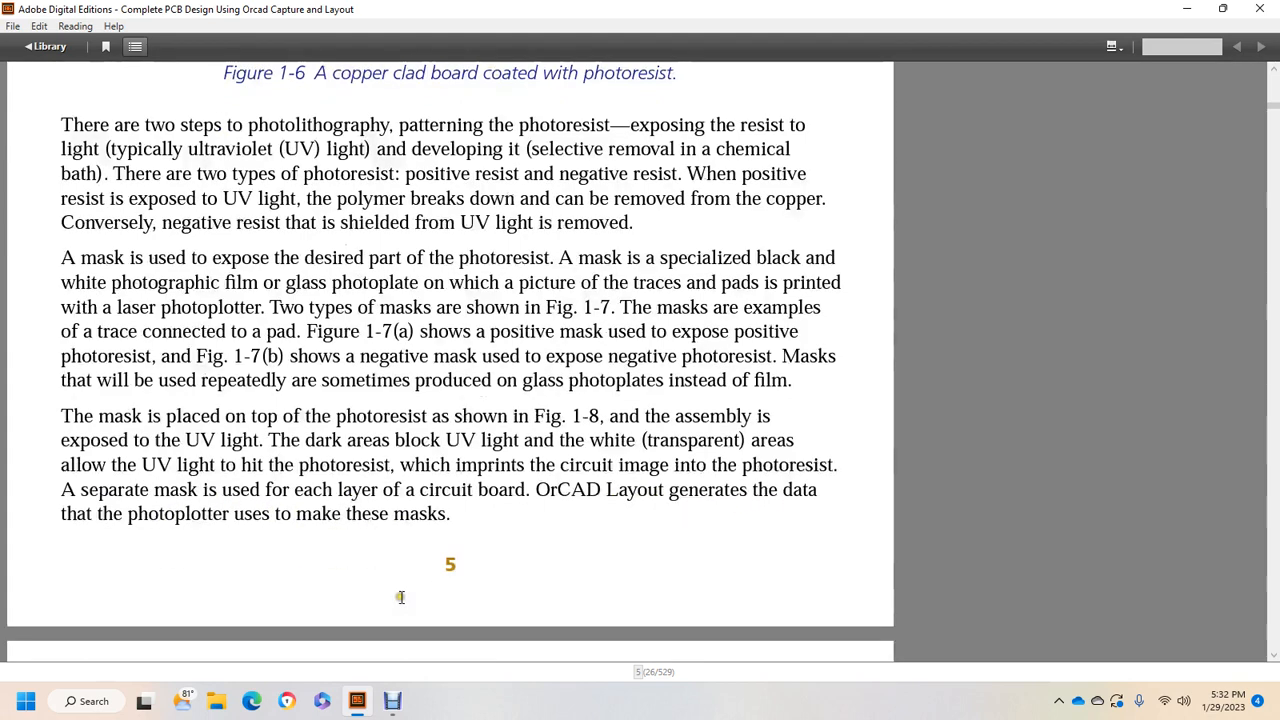
# Scroll past laser direct imaging, Figure 1-8 and the photoresist-developing paragraph to page 6's end
pyautogui.scroll(-3)
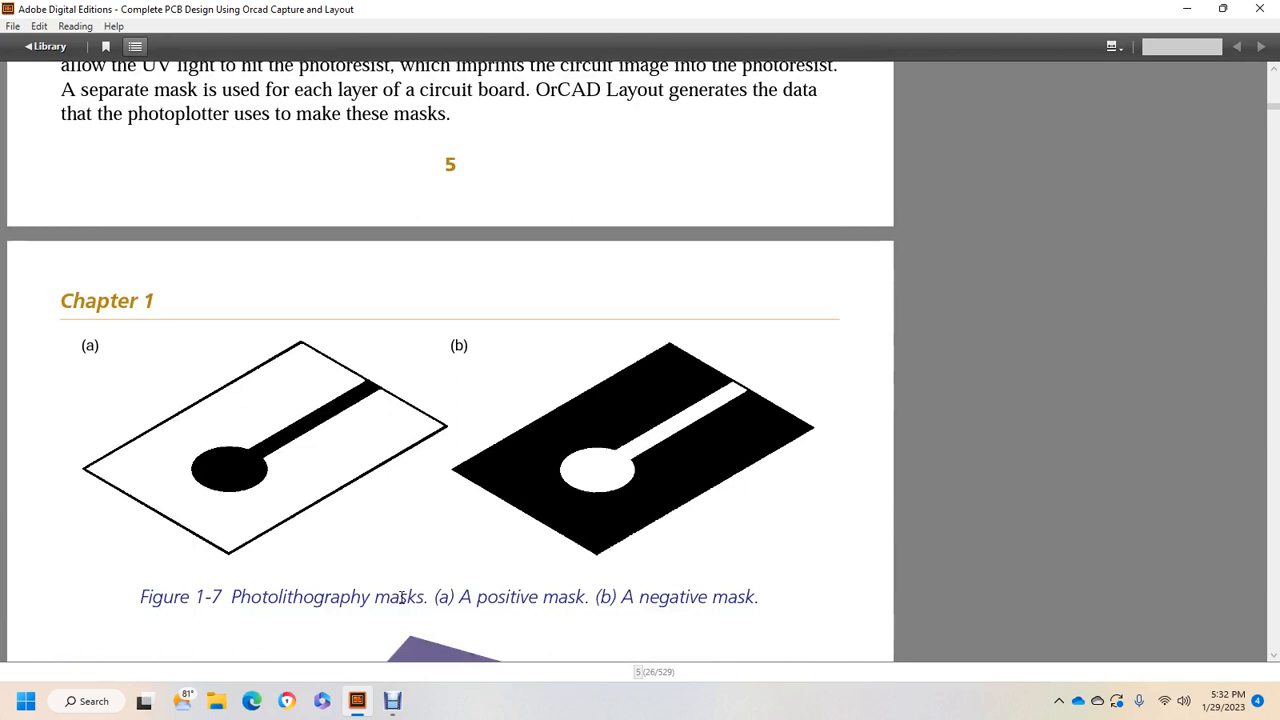
pyautogui.moveTo(310, 603)
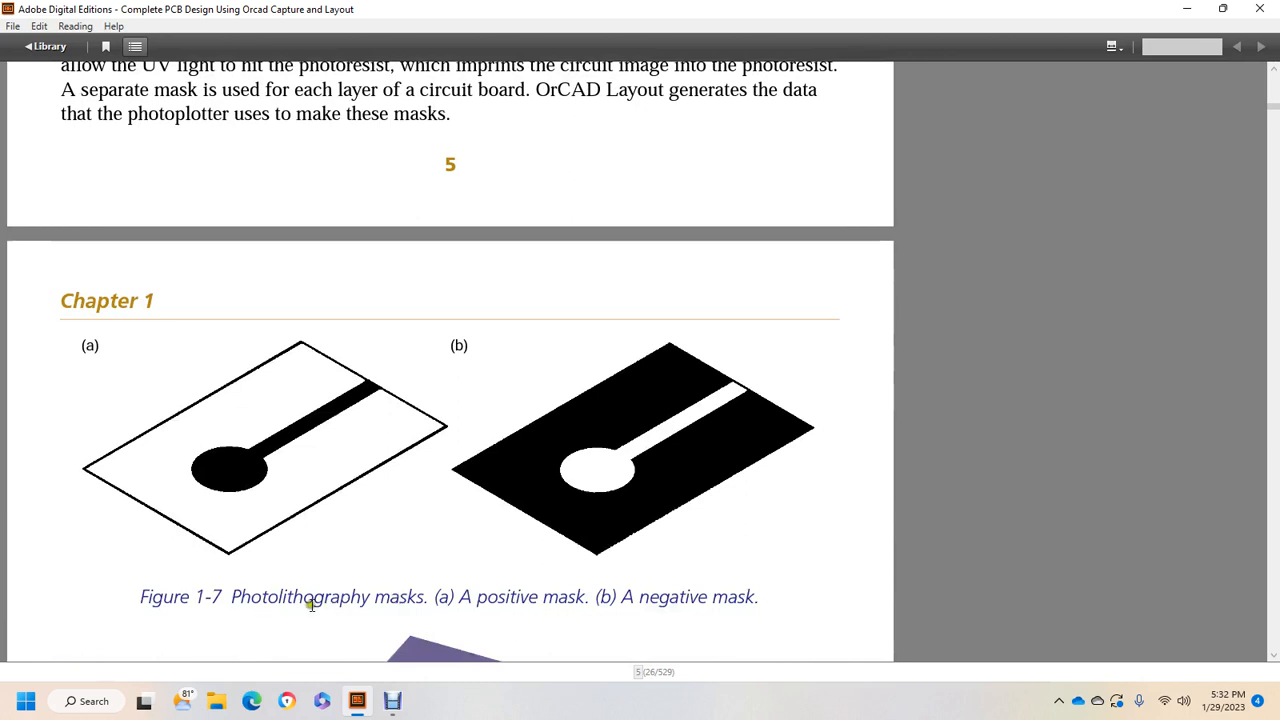
pyautogui.moveTo(538, 621)
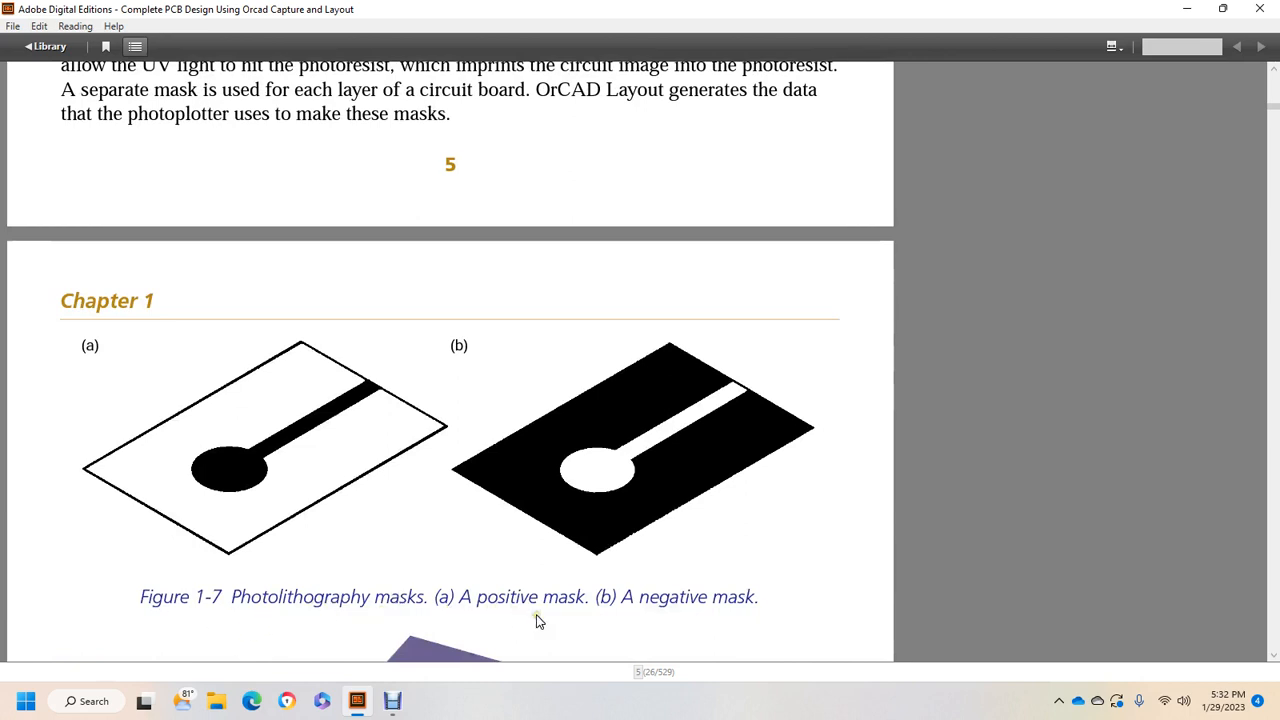
pyautogui.scroll(-3)
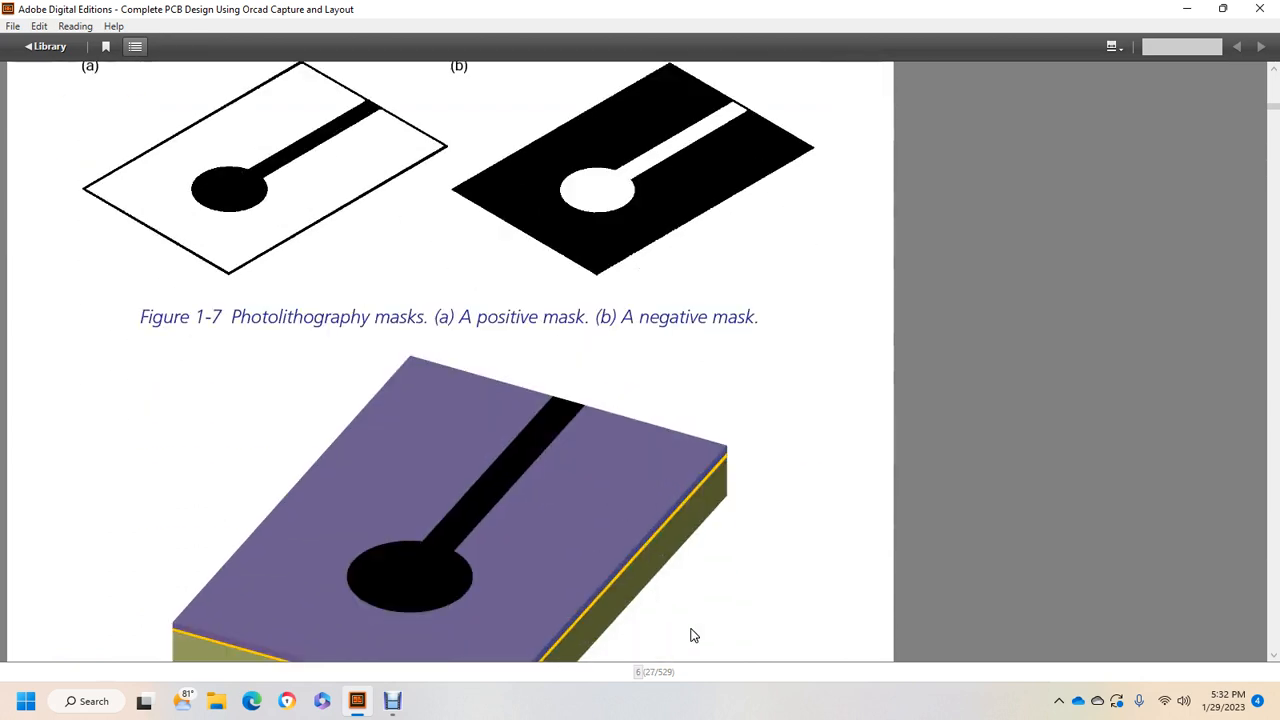
pyautogui.scroll(-3)
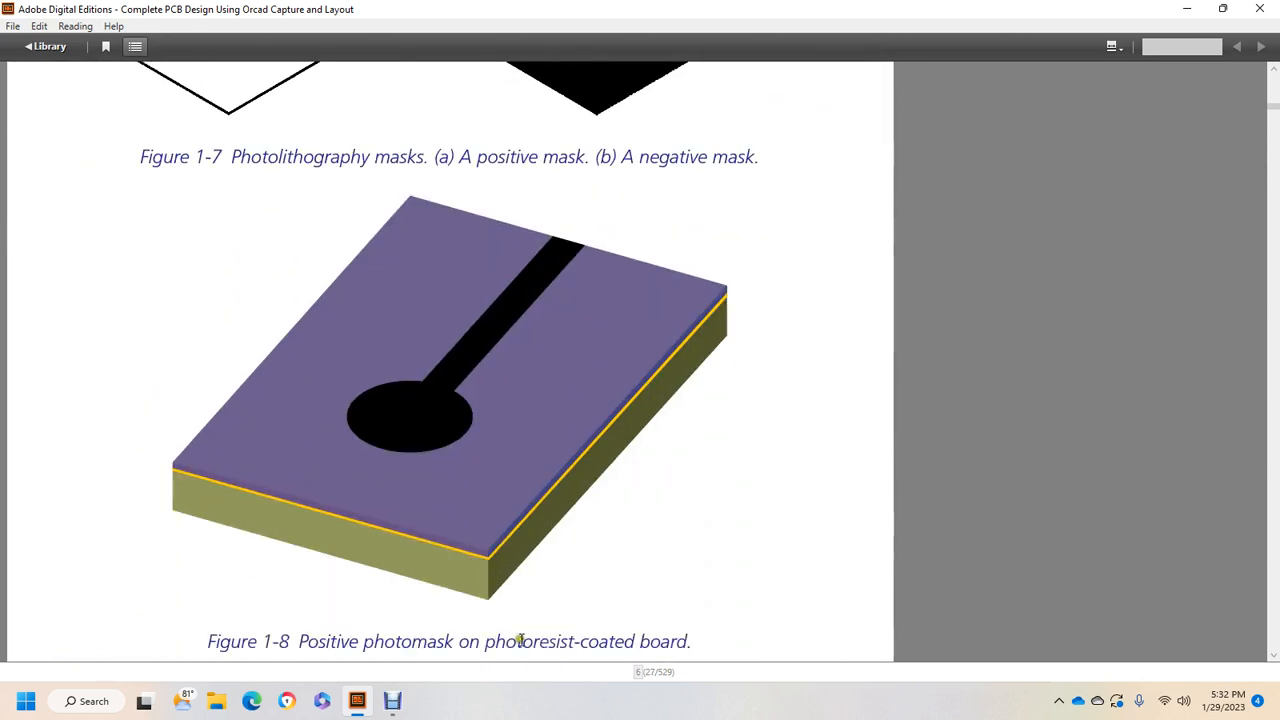
pyautogui.scroll(-3)
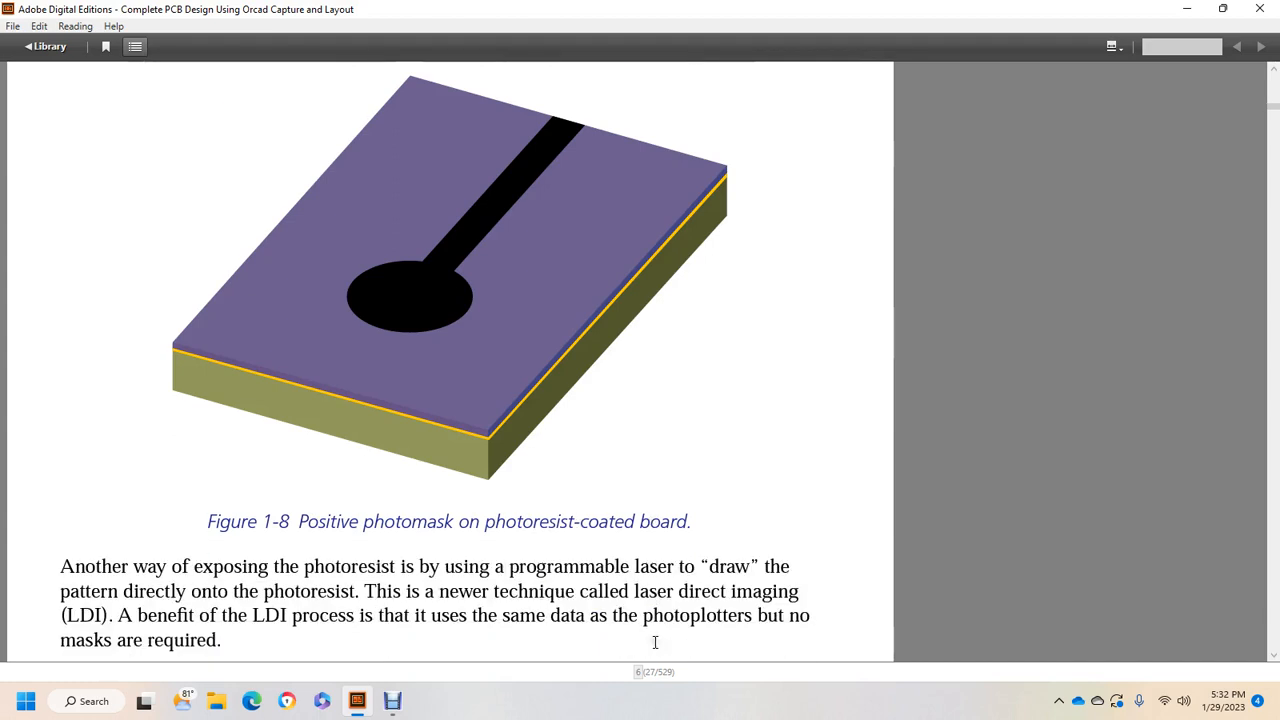
pyautogui.scroll(-3)
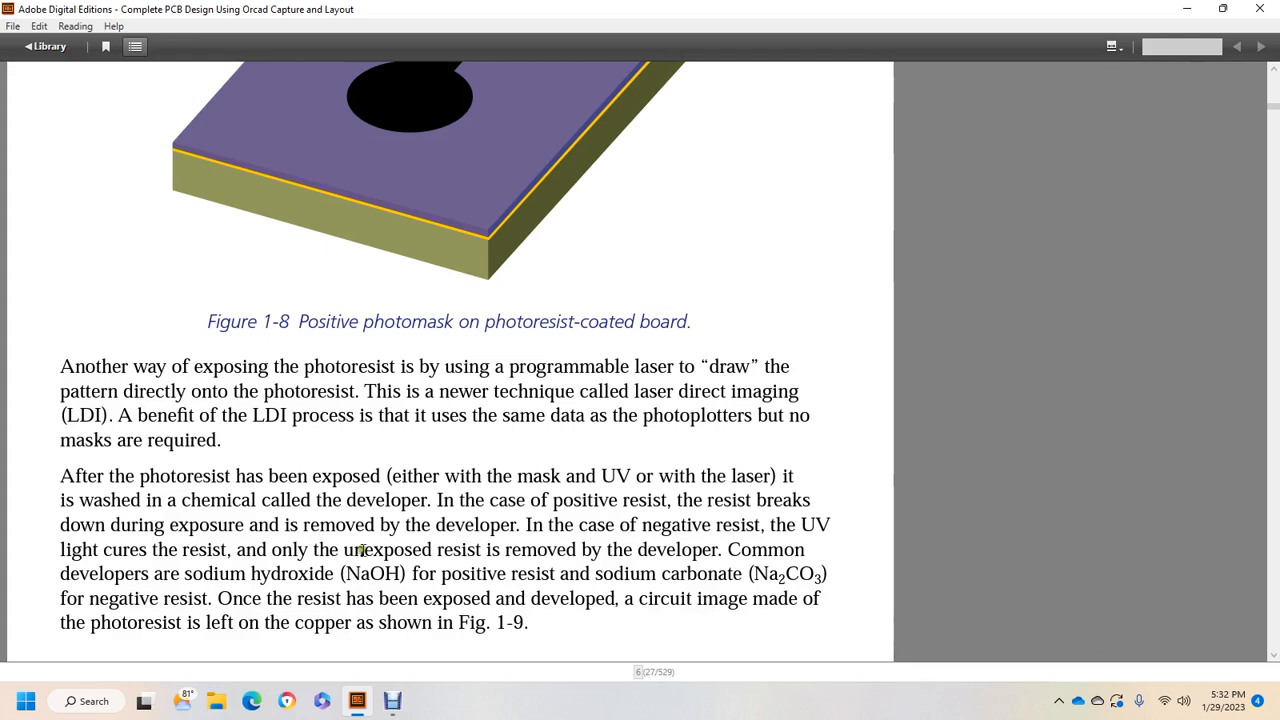
pyautogui.moveTo(672, 480)
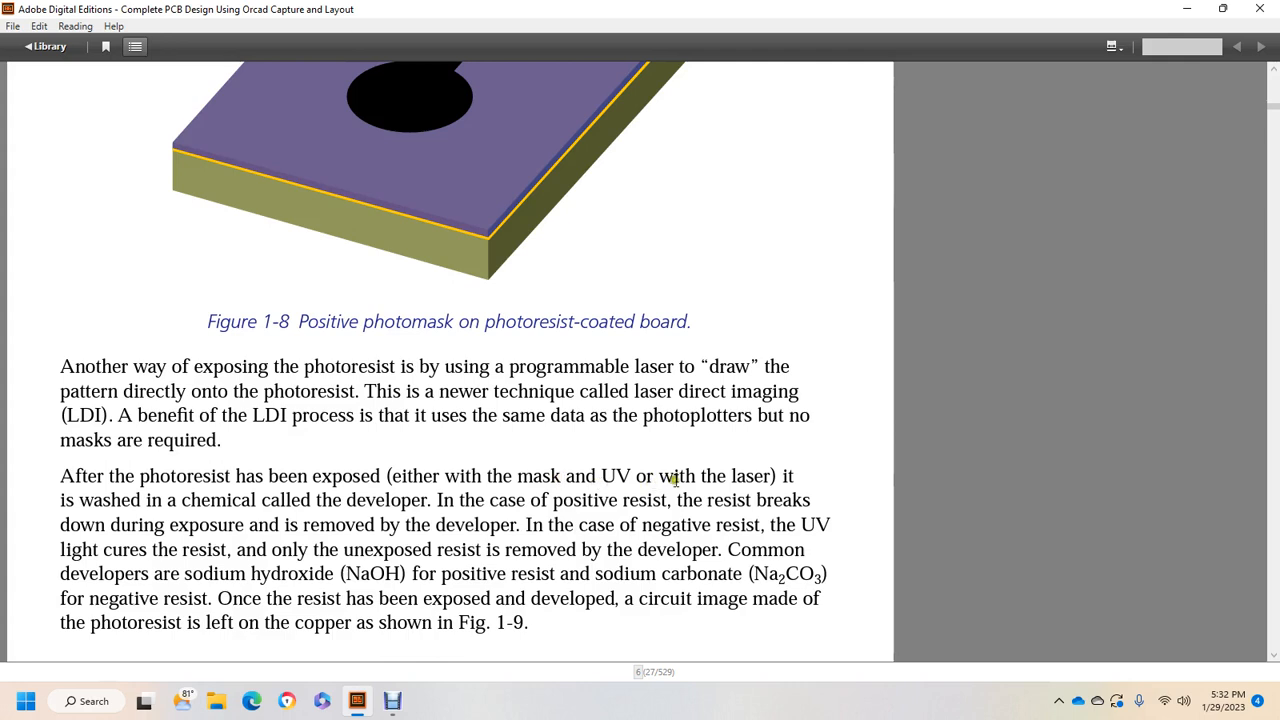
pyautogui.moveTo(125, 483)
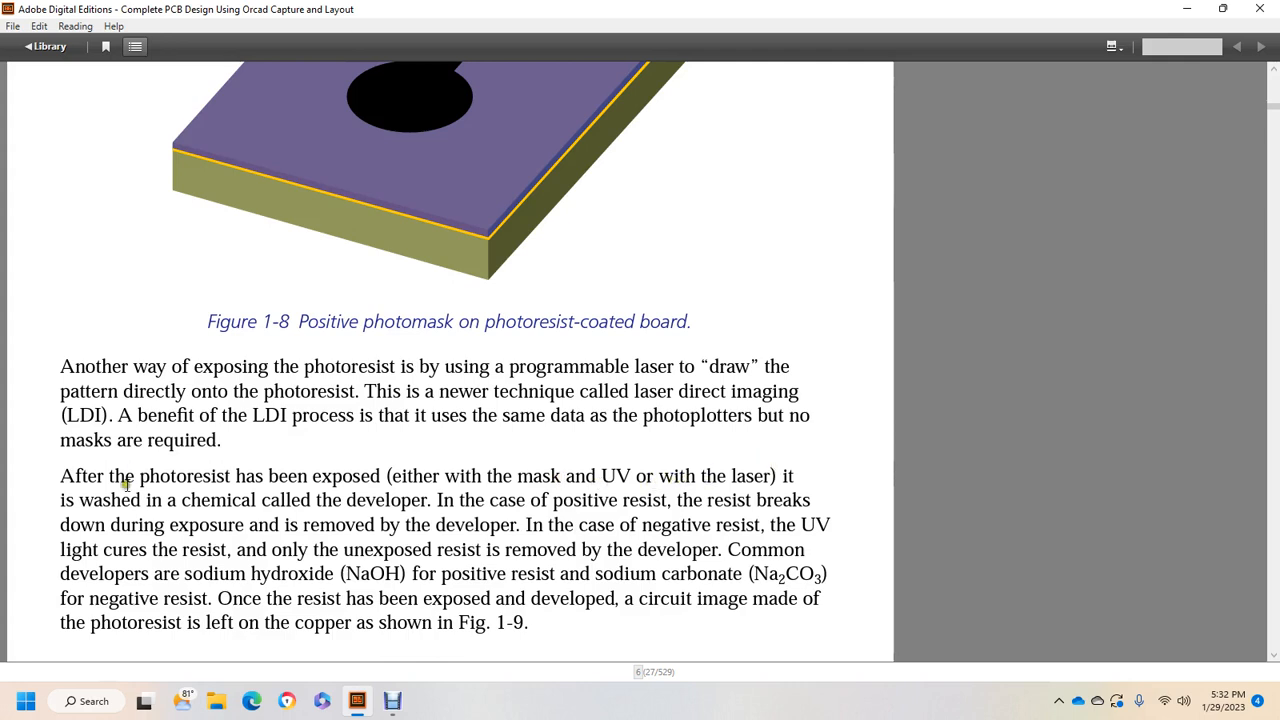
pyautogui.moveTo(550, 497)
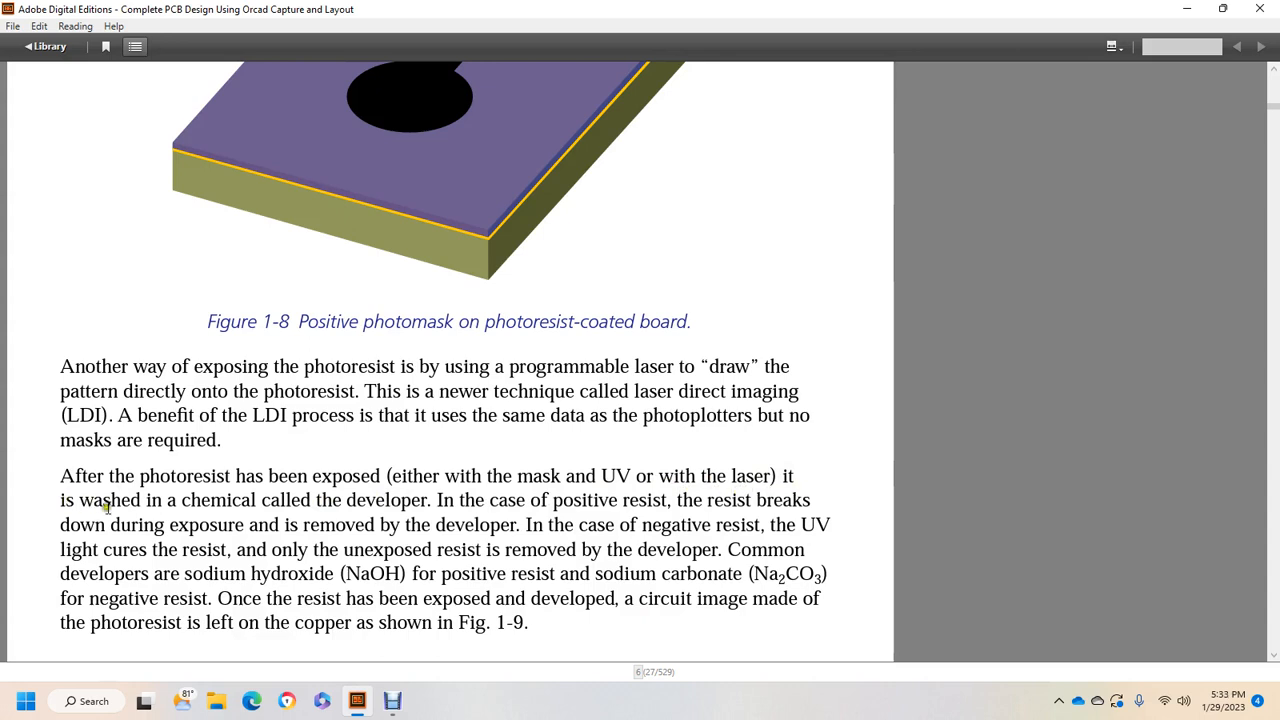
pyautogui.moveTo(530, 527)
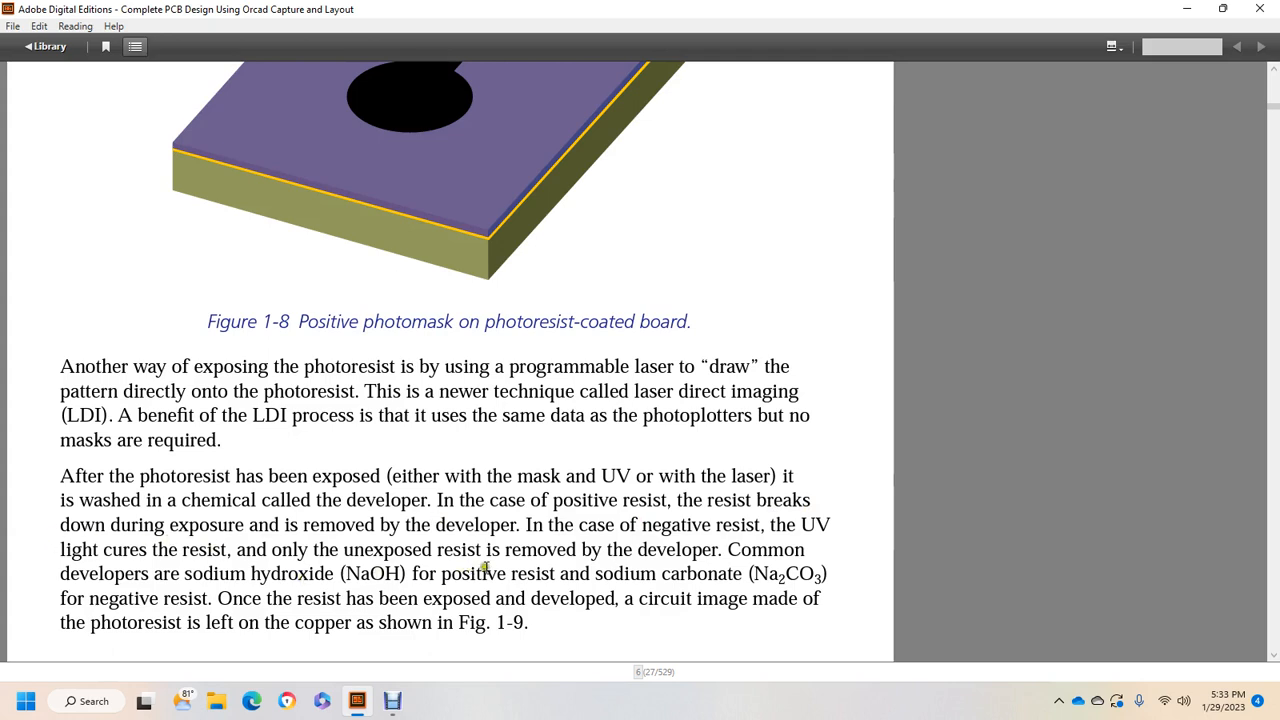
pyautogui.moveTo(14, 567)
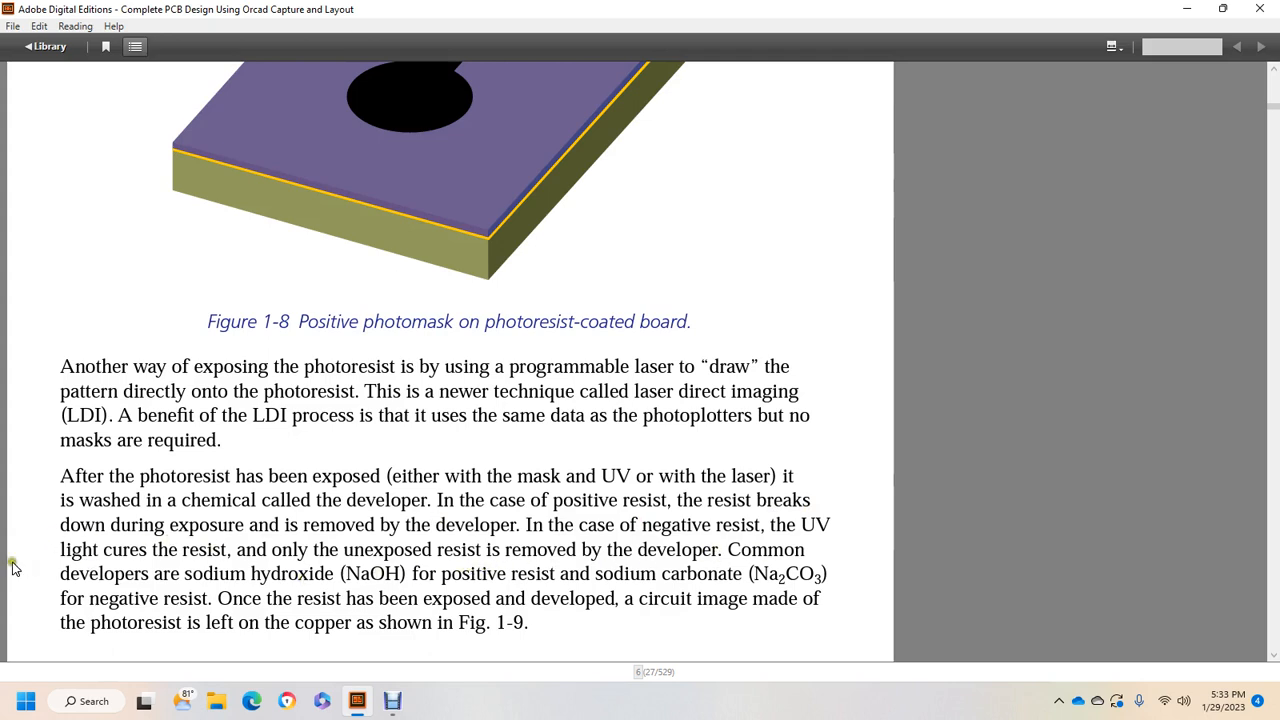
pyautogui.moveTo(377, 578)
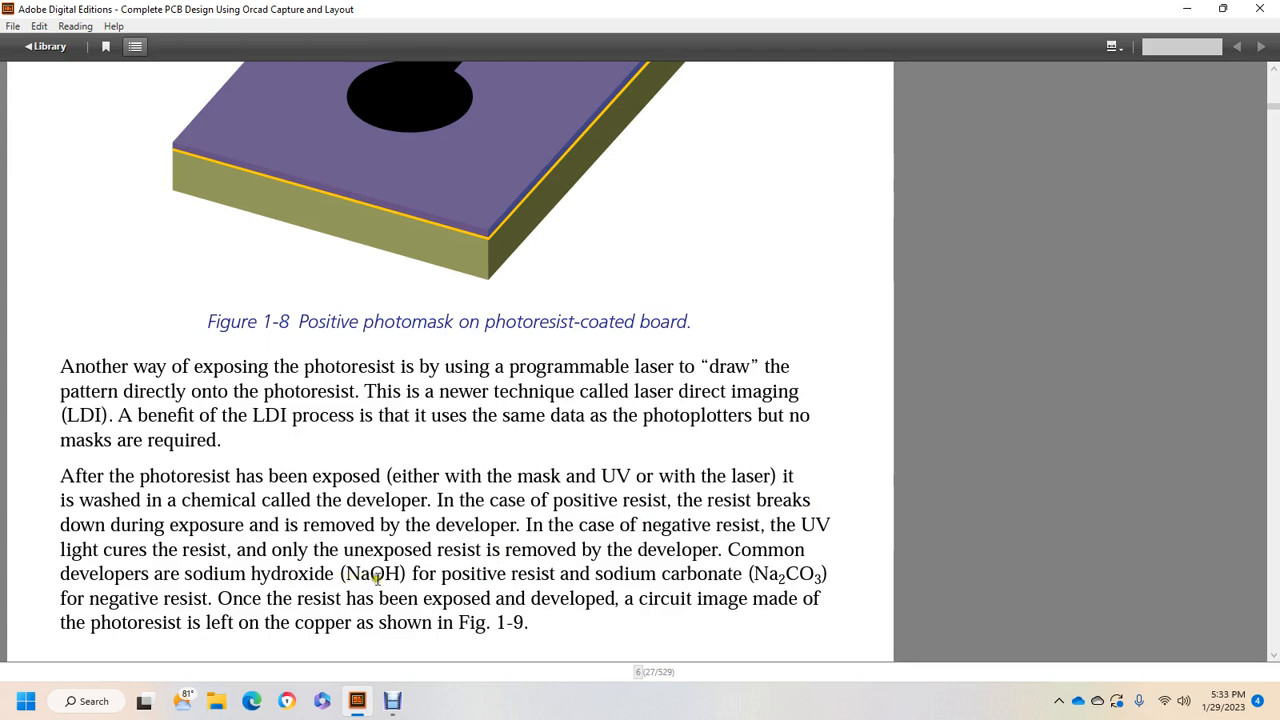
pyautogui.moveTo(588, 577)
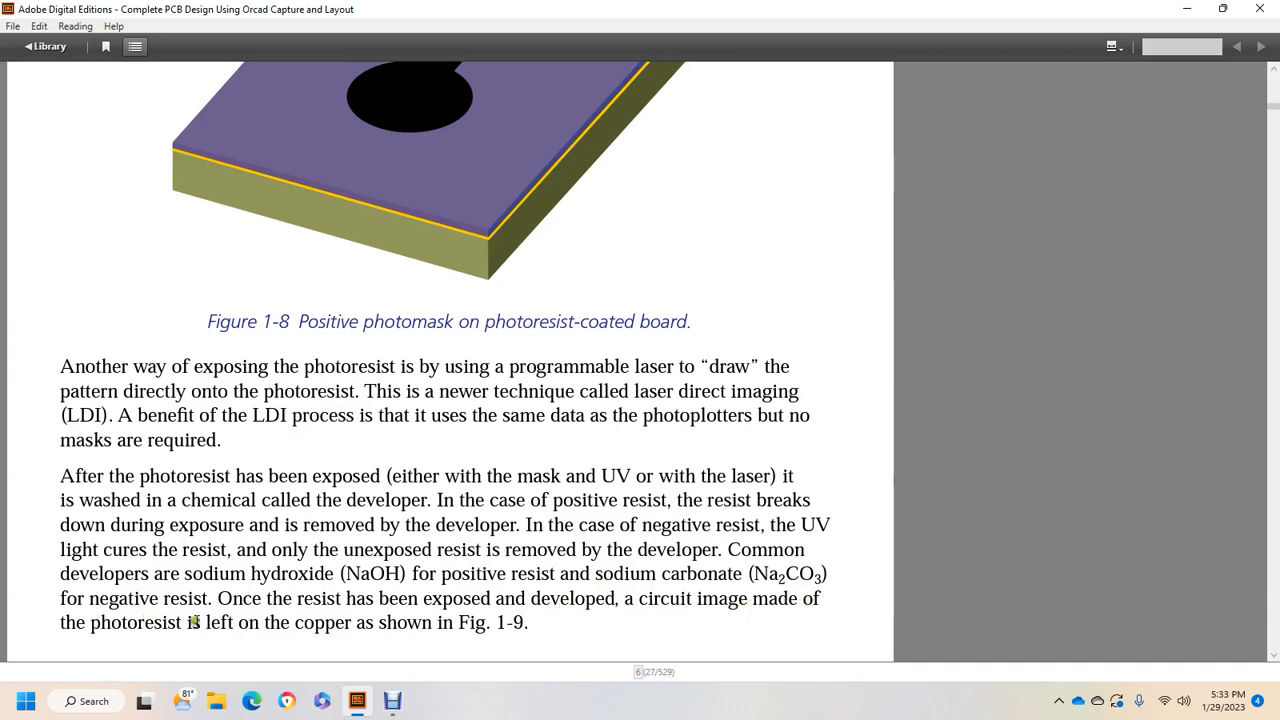
pyautogui.scroll(-3)
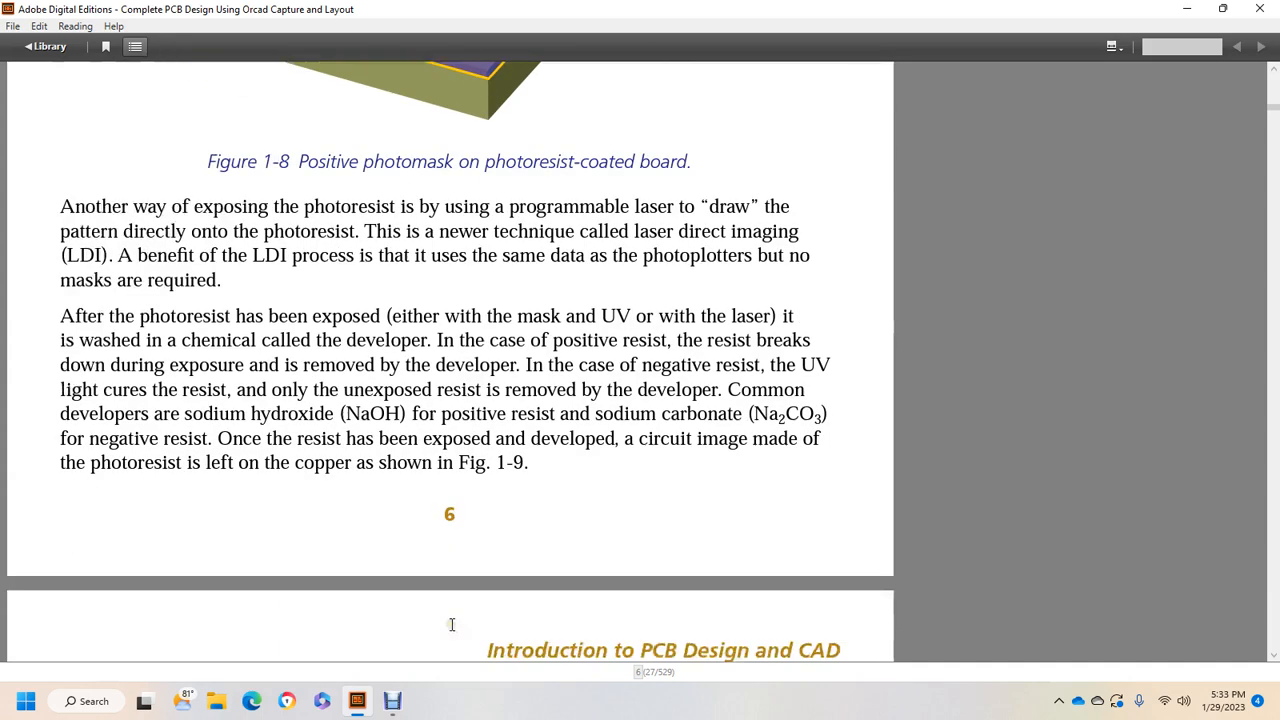
# Scroll onto page 7 showing Figure 1-9 and the start of the etching paragraph
pyautogui.scroll(-3)
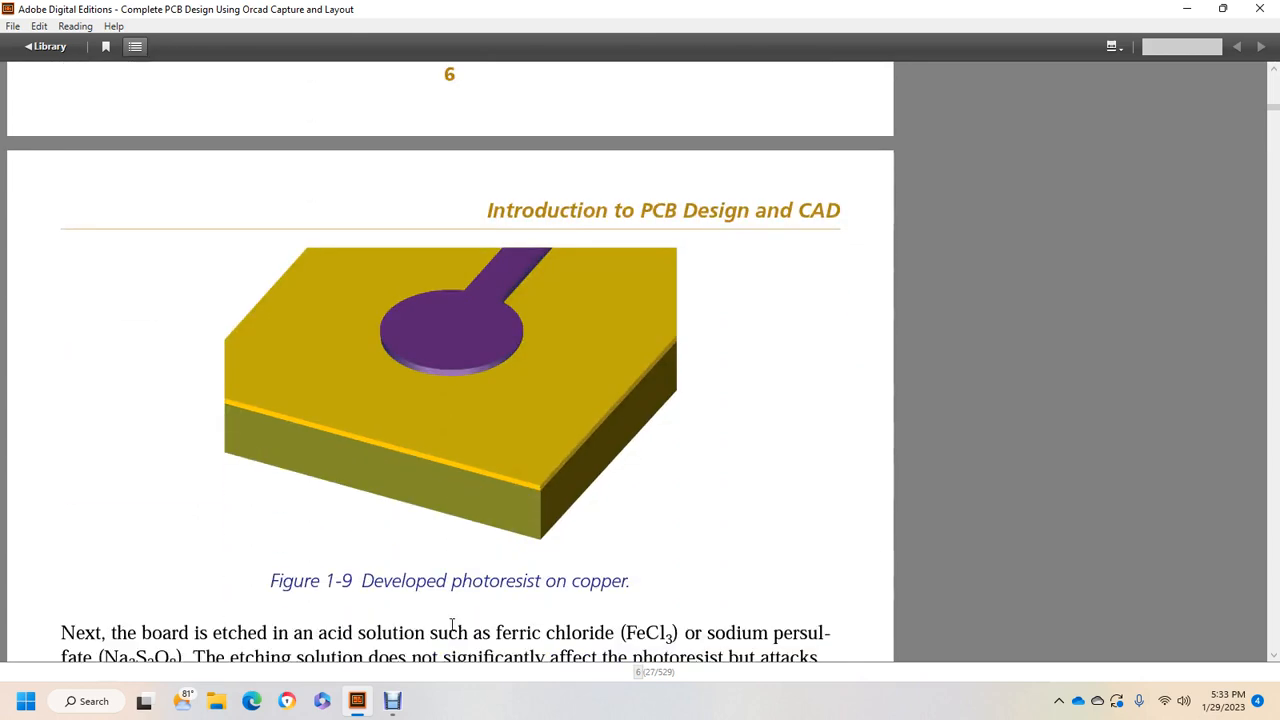
pyautogui.moveTo(600, 580)
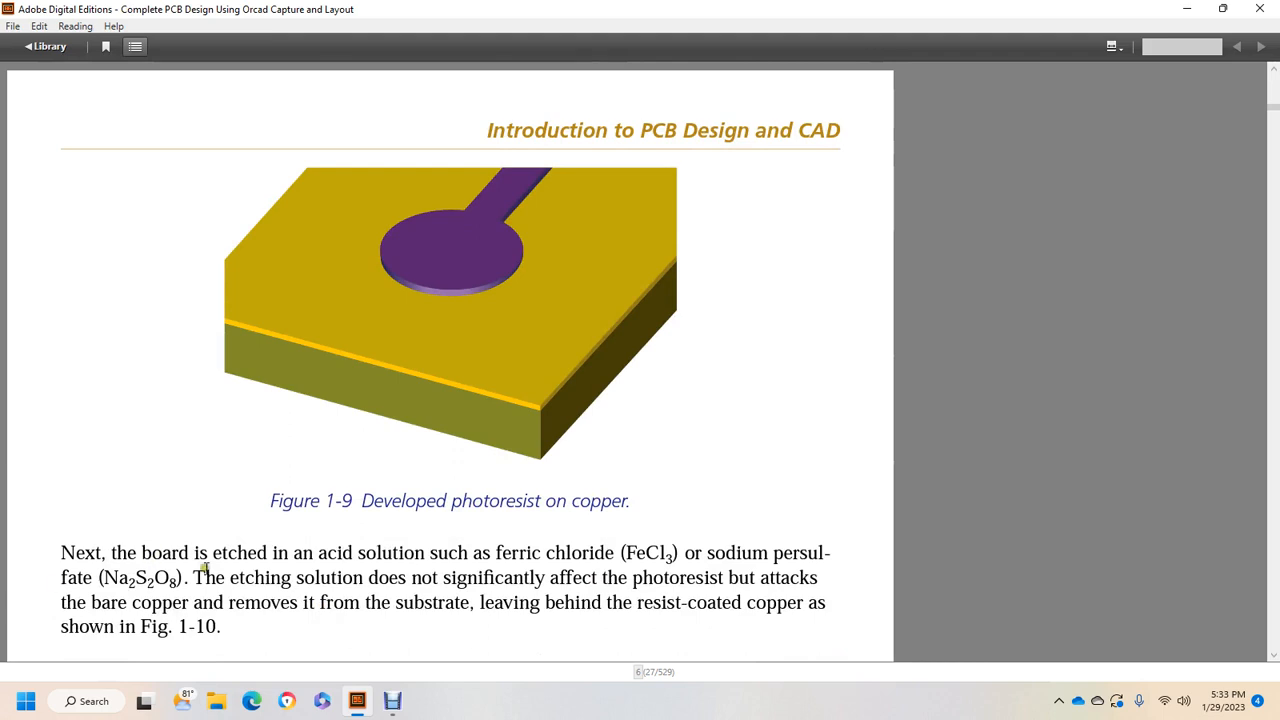
pyautogui.moveTo(535, 560)
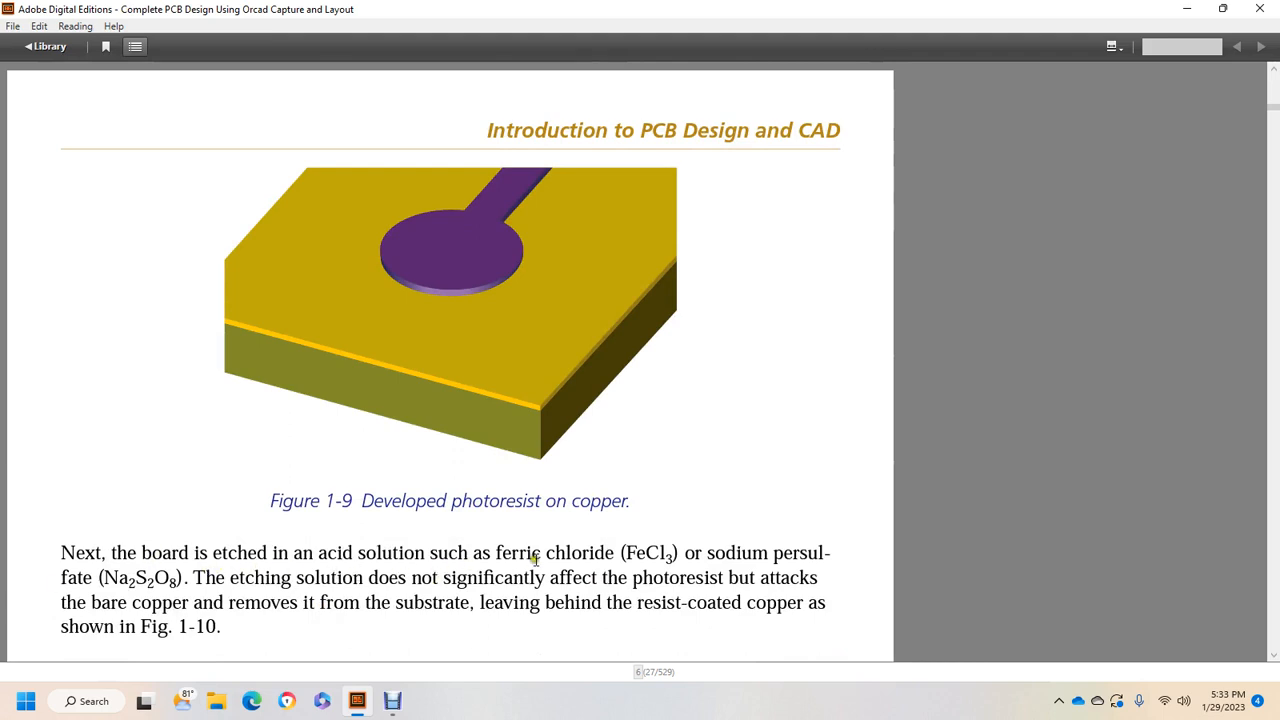
pyautogui.moveTo(800, 548)
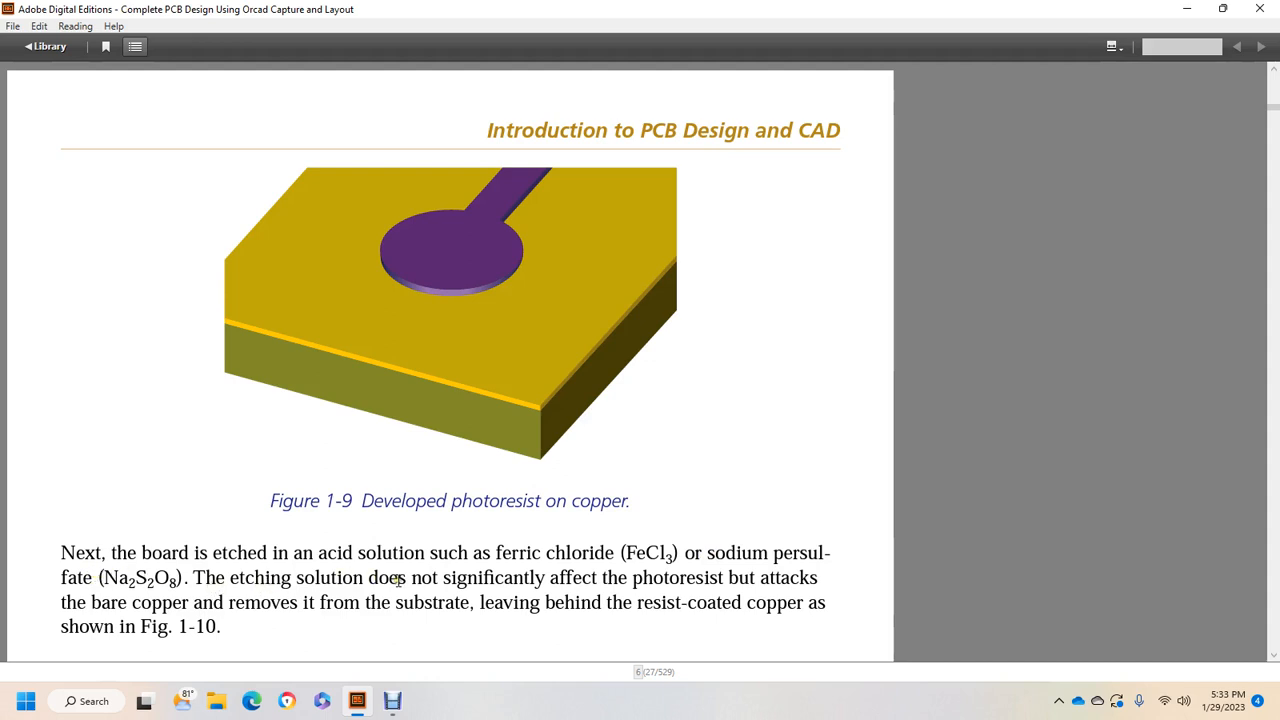
pyautogui.moveTo(810, 585)
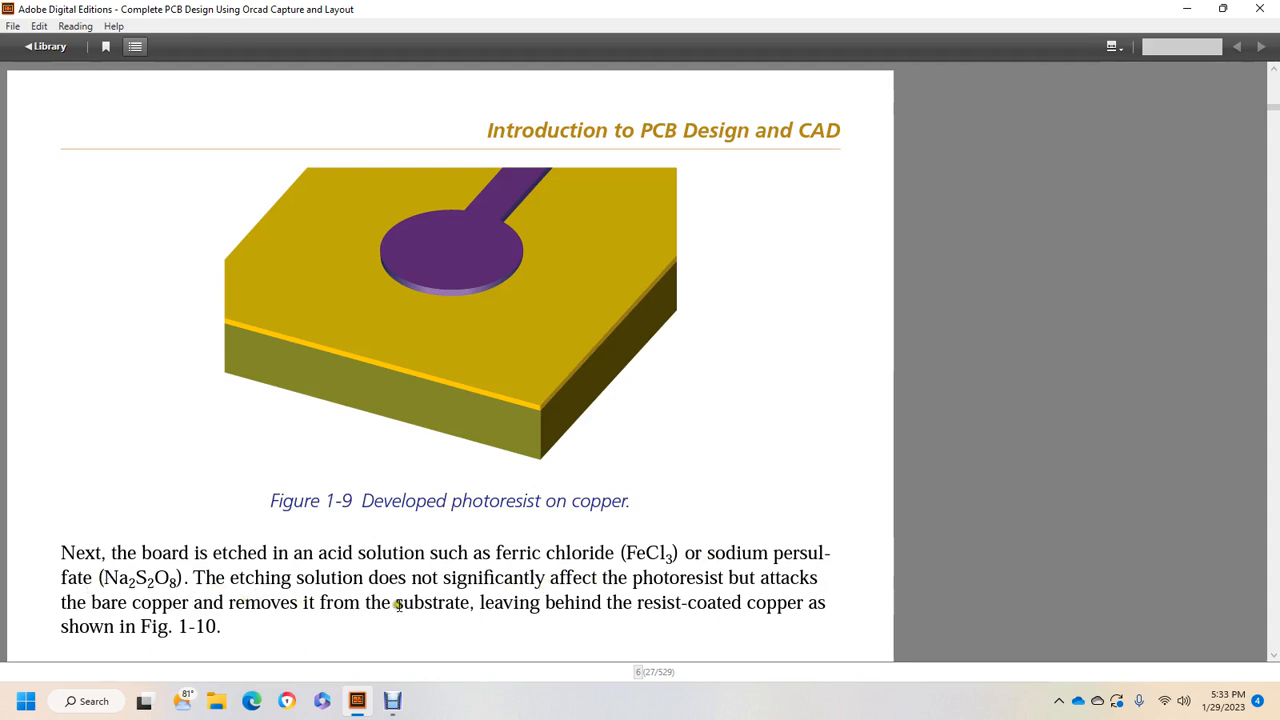
pyautogui.moveTo(533, 592)
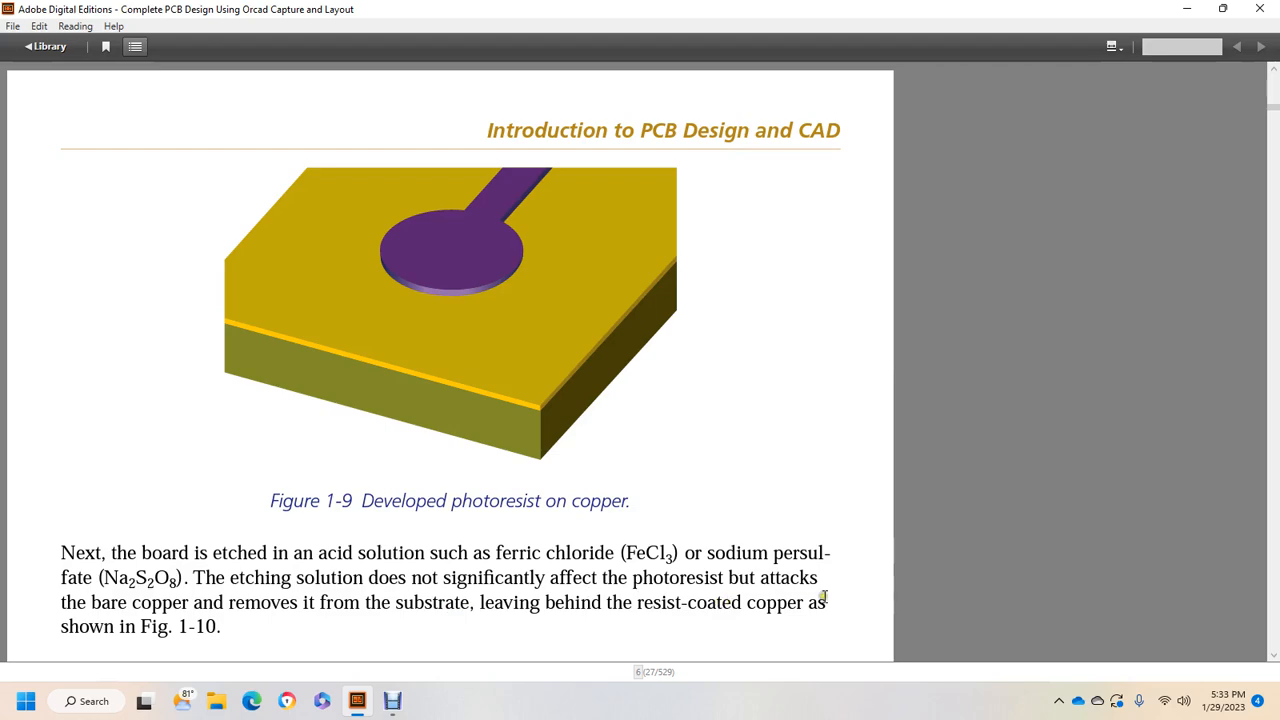
# Scroll past Figures 1-10 and 1-11 to the Mechanical milling heading on page 8
pyautogui.scroll(-3)
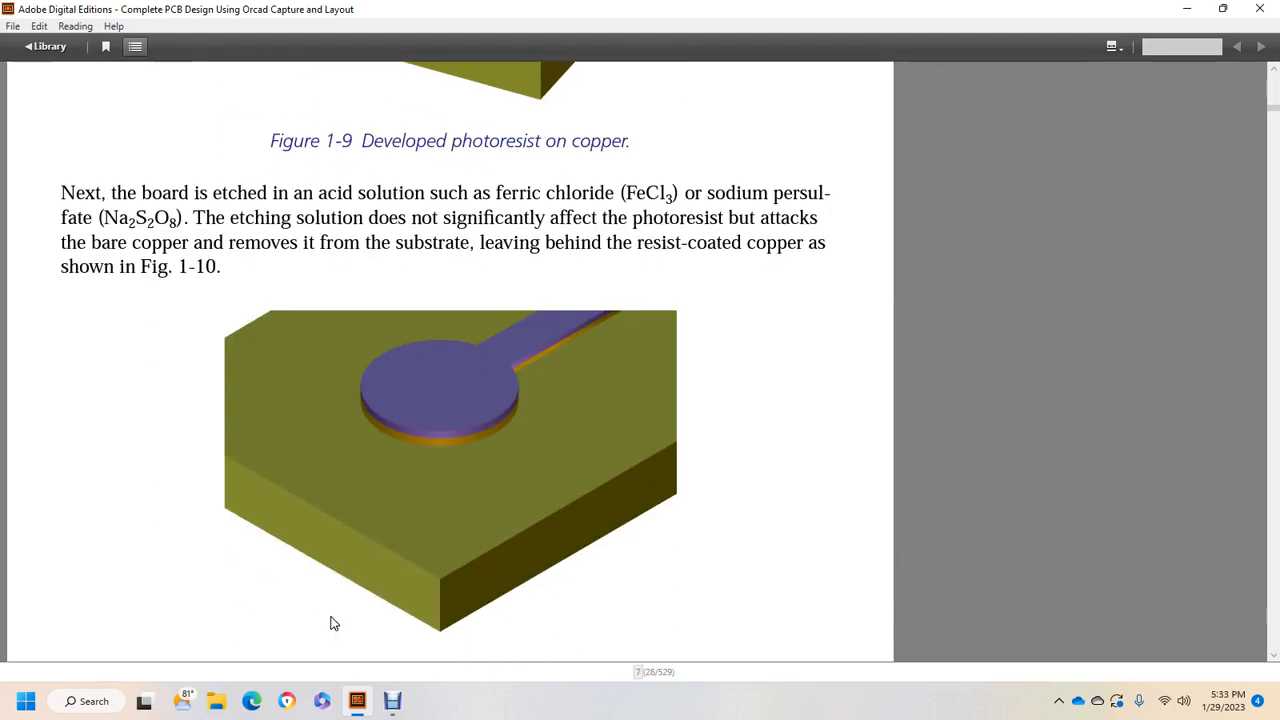
pyautogui.scroll(-3)
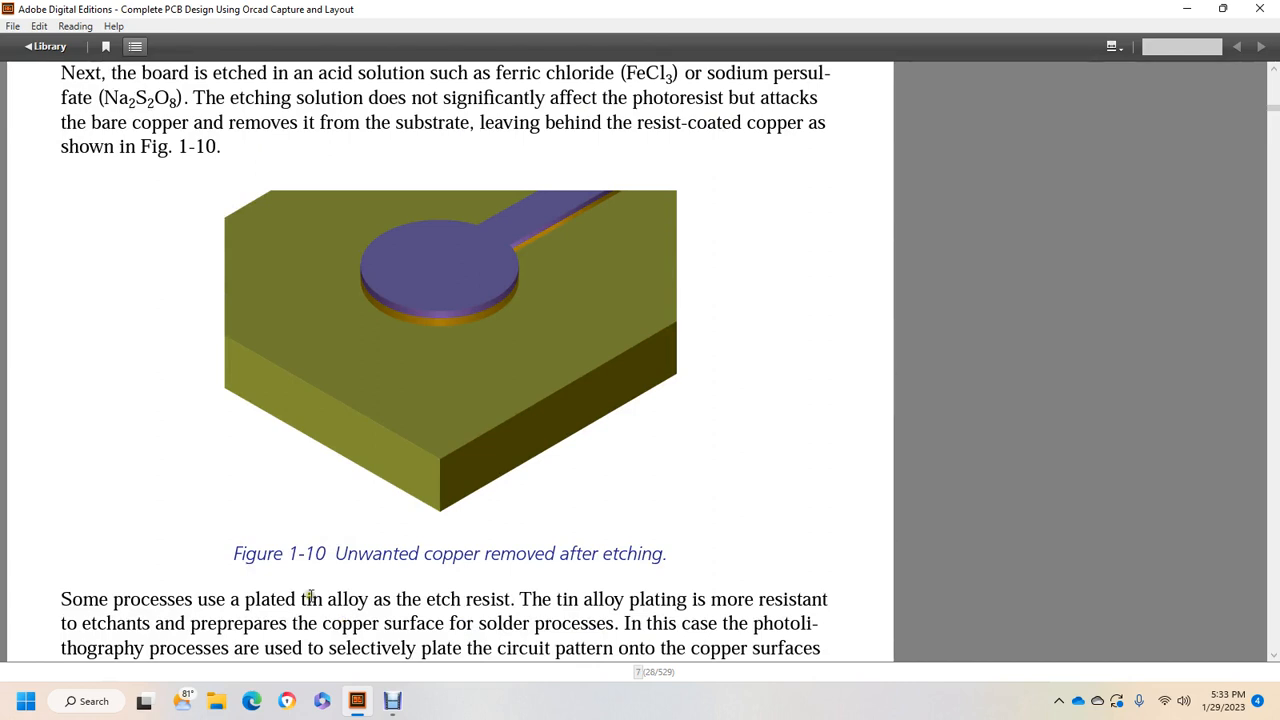
pyautogui.scroll(-3)
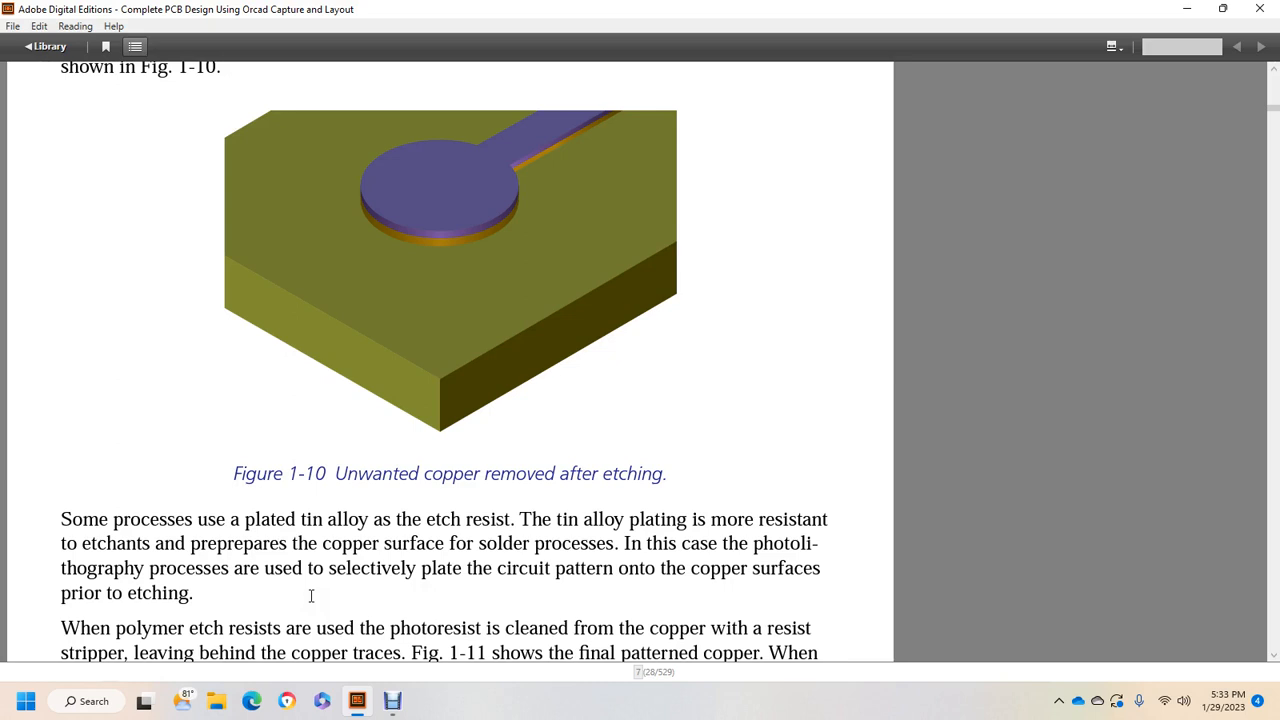
pyautogui.moveTo(456, 586)
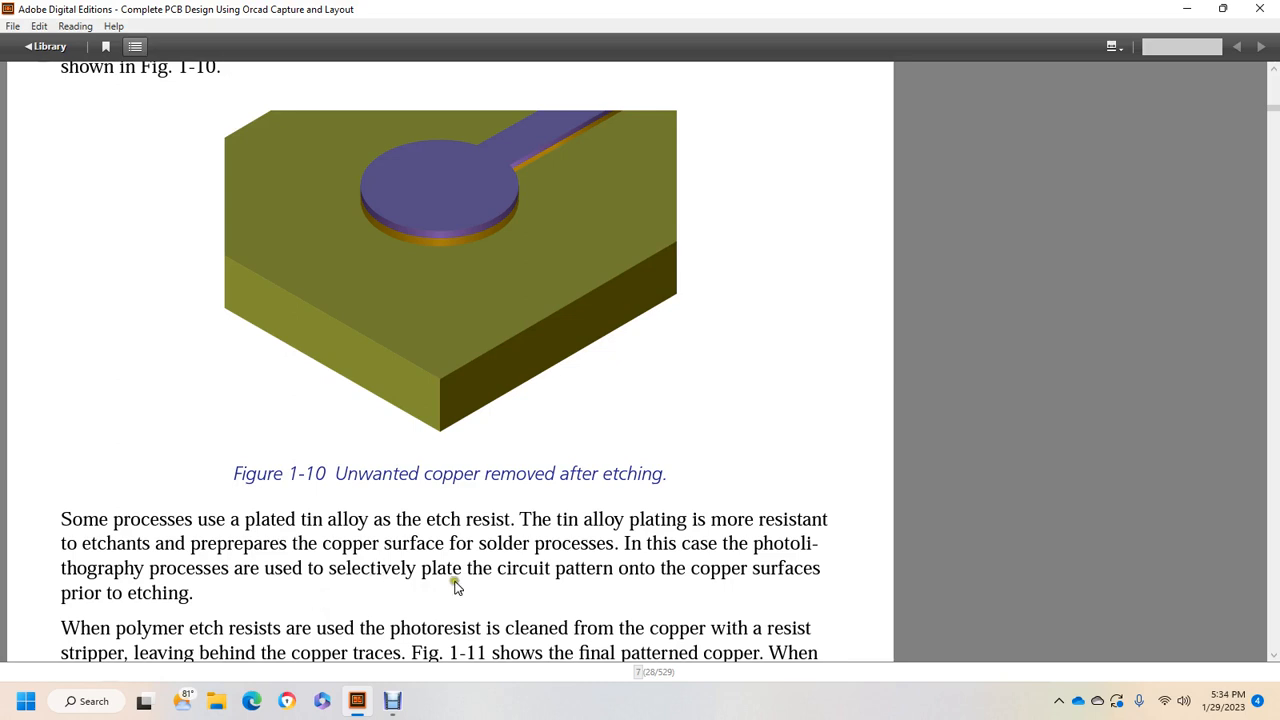
pyautogui.moveTo(588, 573)
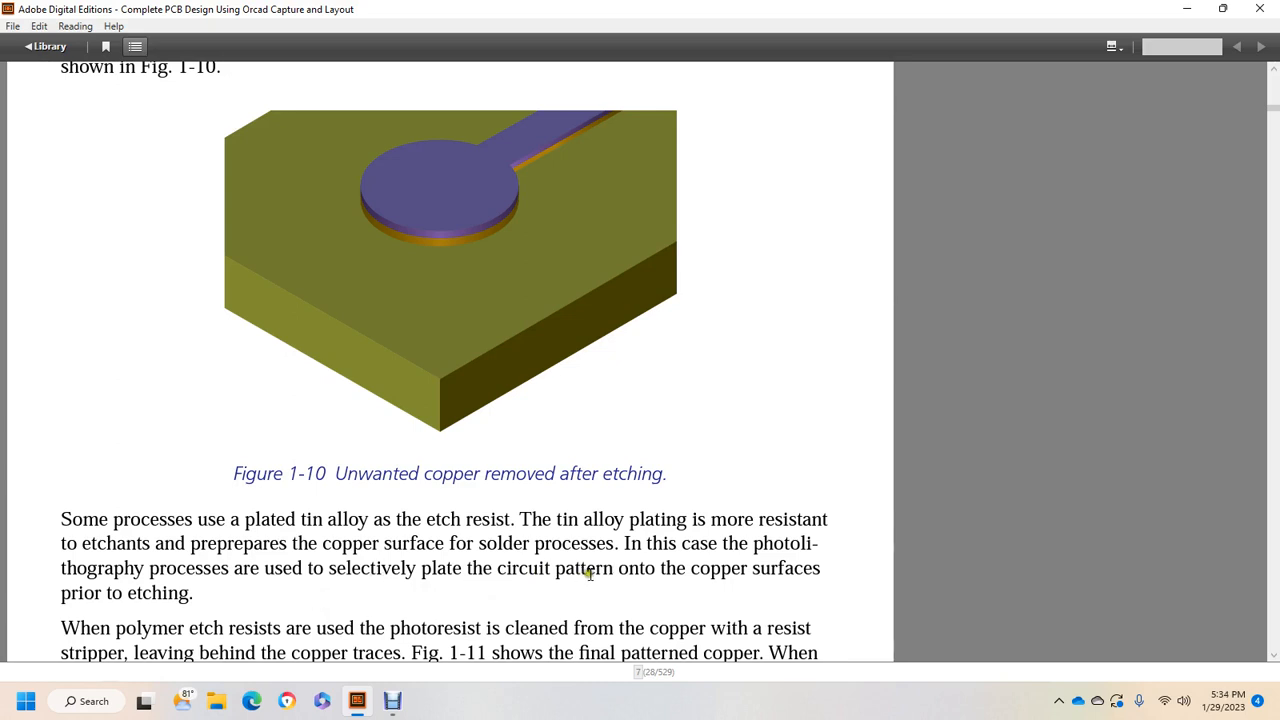
pyautogui.moveTo(222, 606)
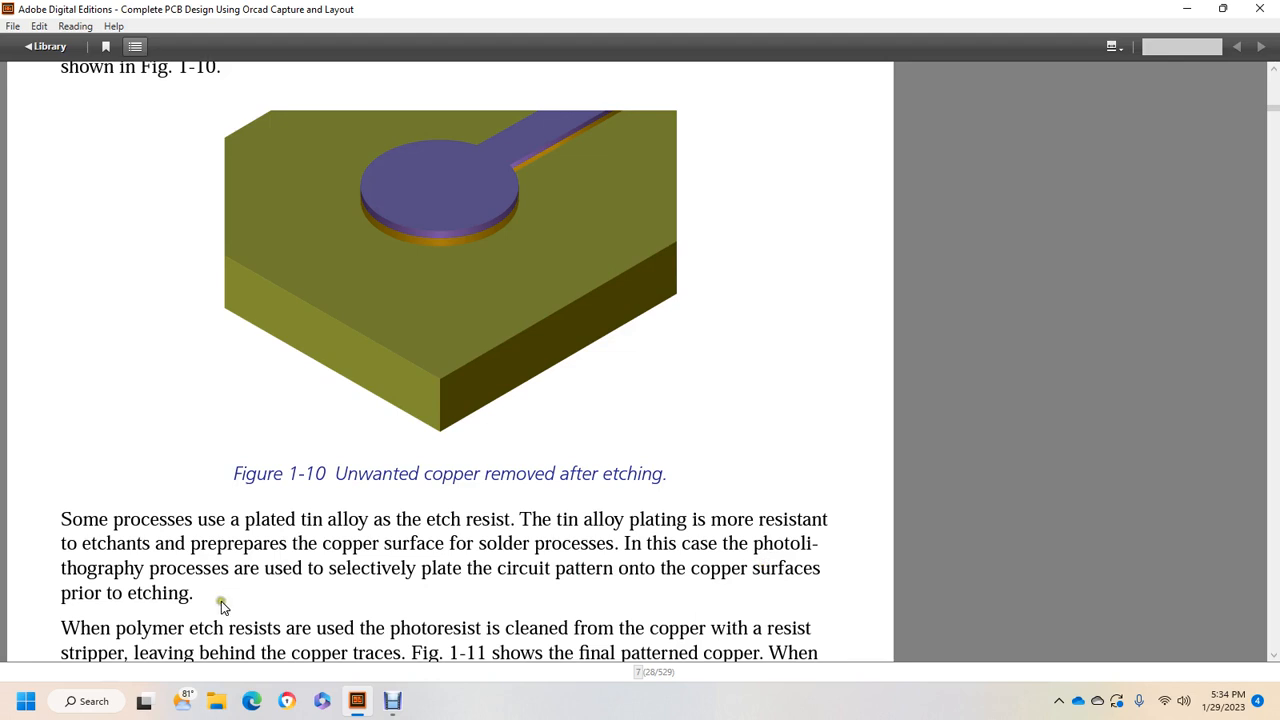
pyautogui.scroll(-3)
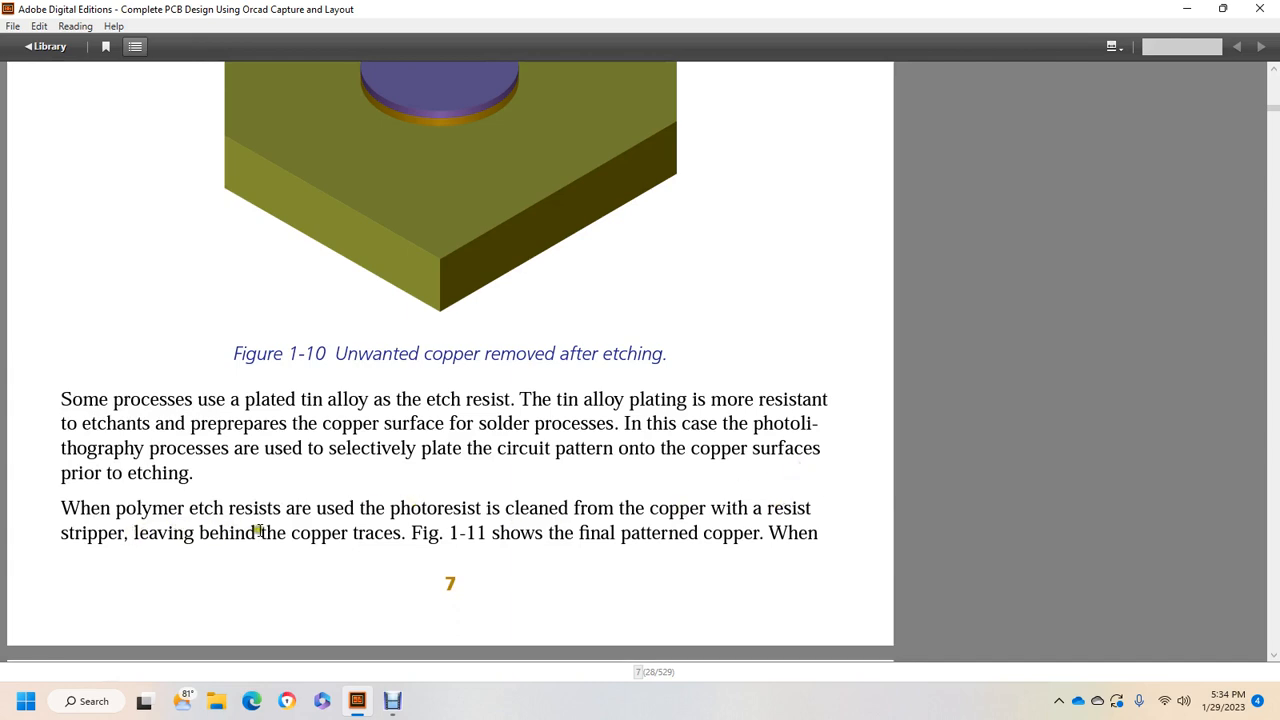
pyautogui.moveTo(740, 536)
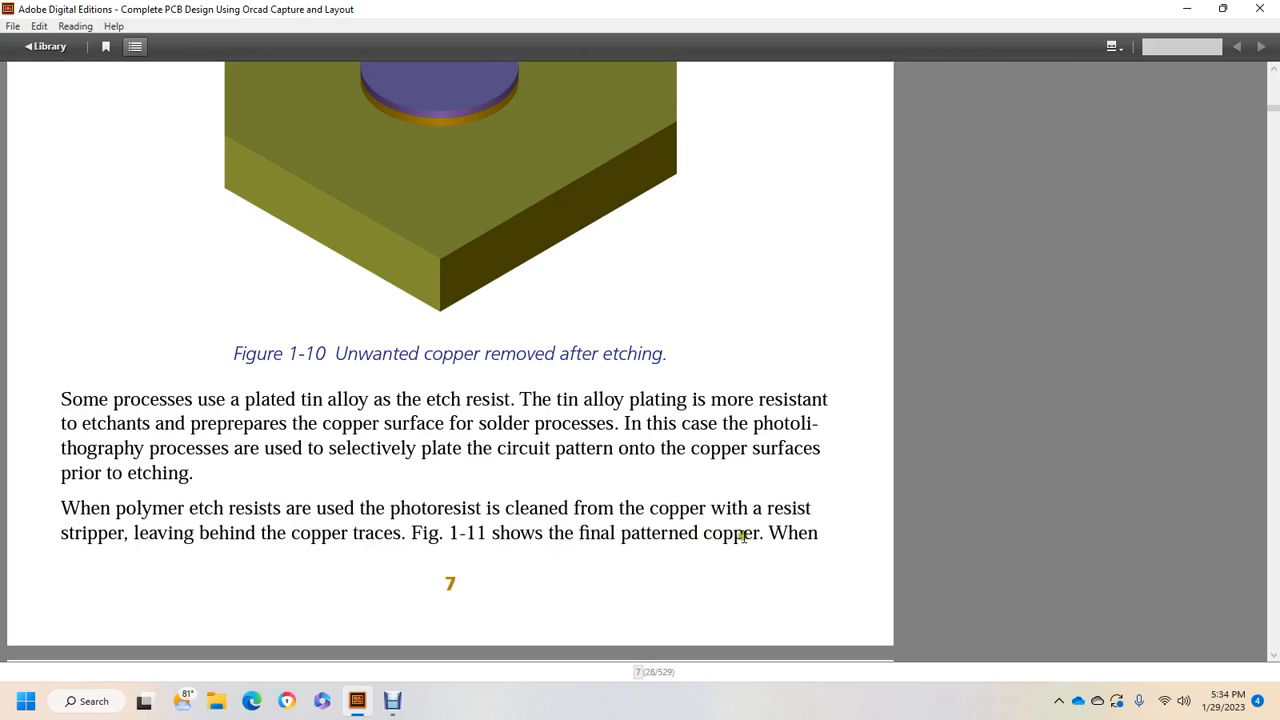
pyautogui.scroll(-3)
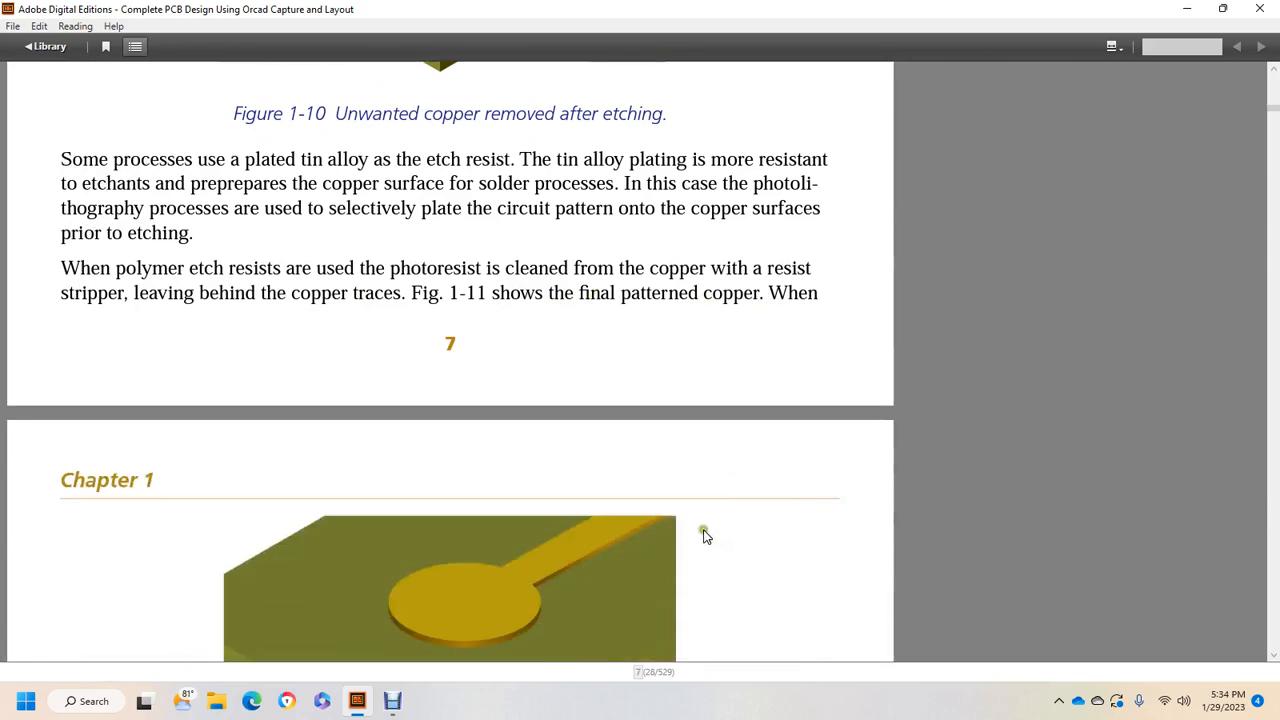
pyautogui.scroll(-3)
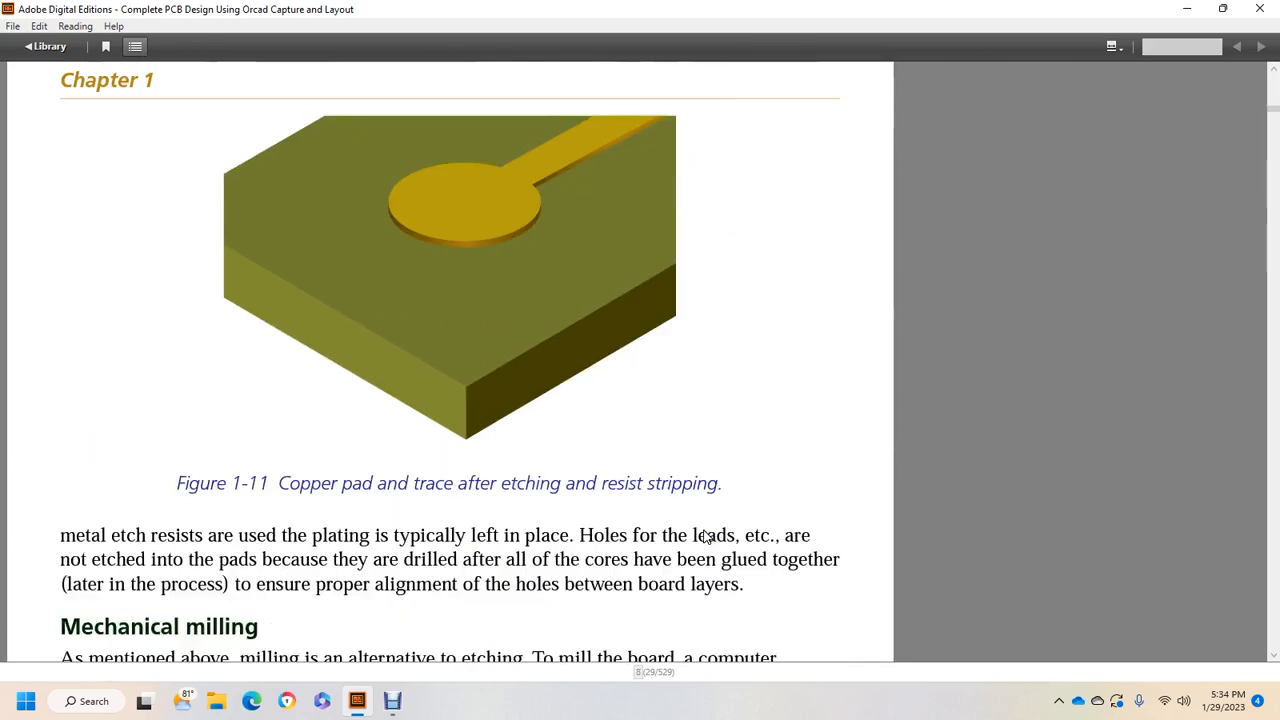
pyautogui.moveTo(115, 525)
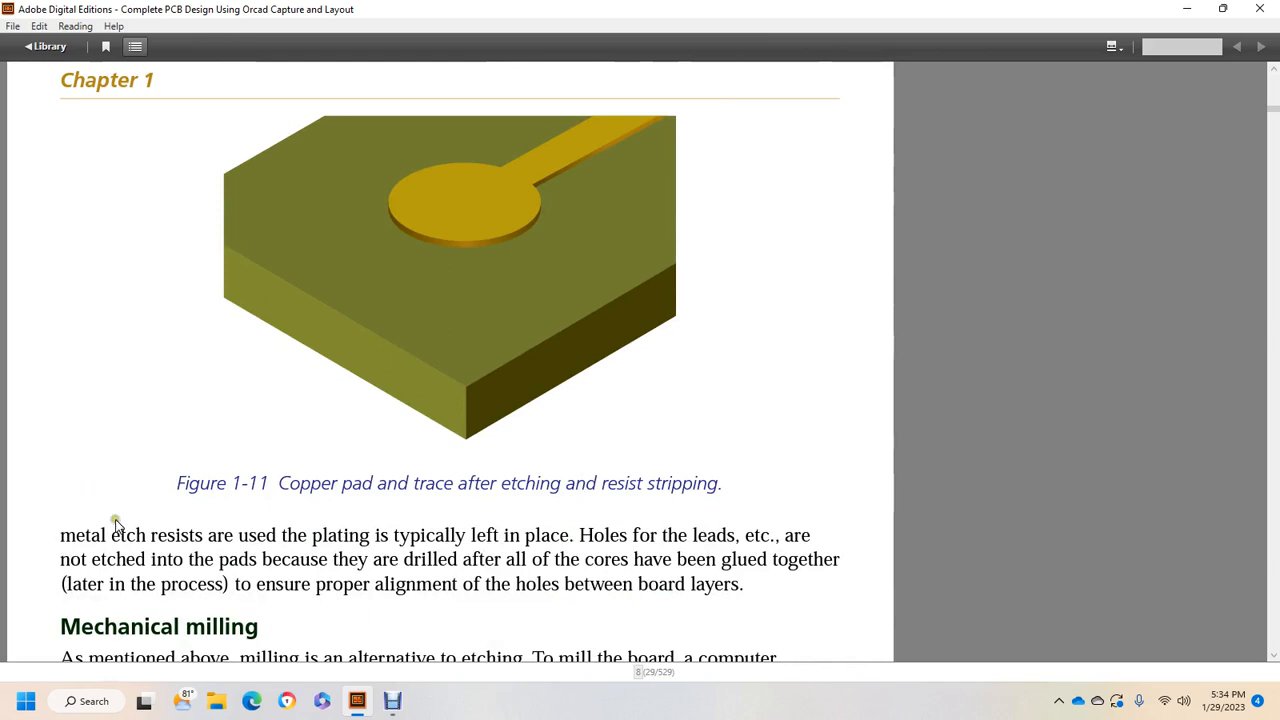
pyautogui.moveTo(595, 535)
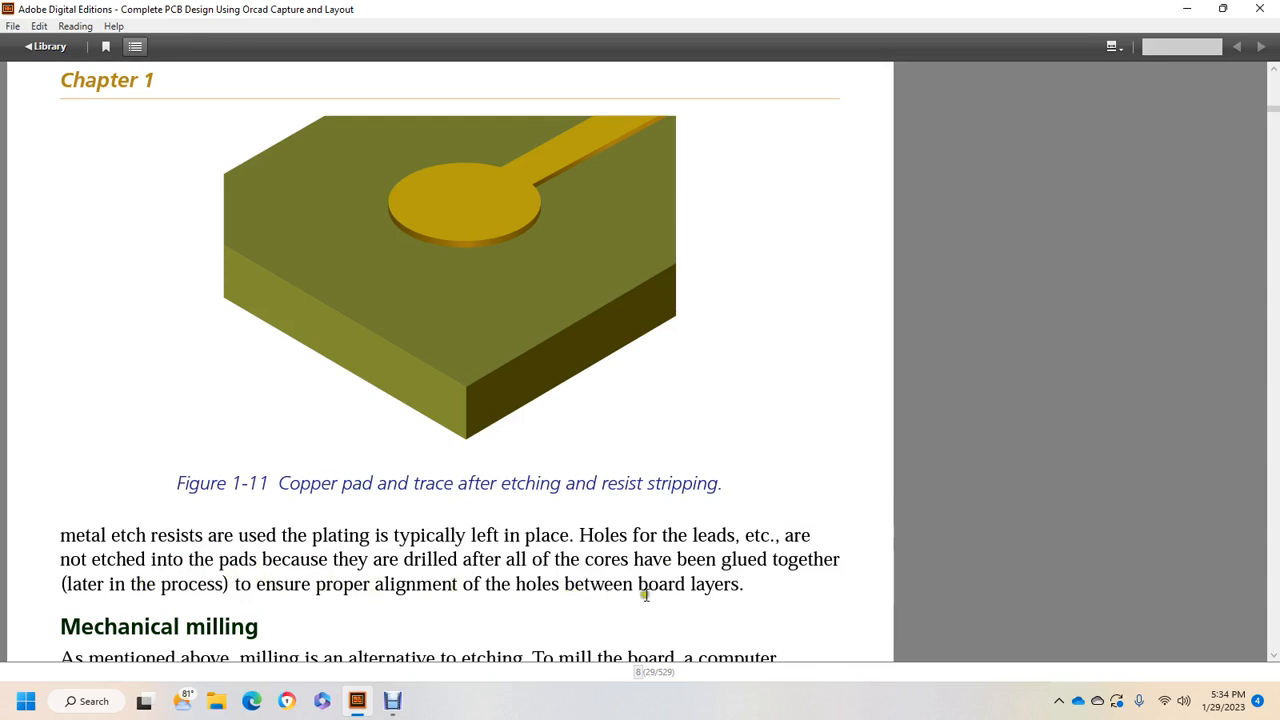
pyautogui.scroll(3)
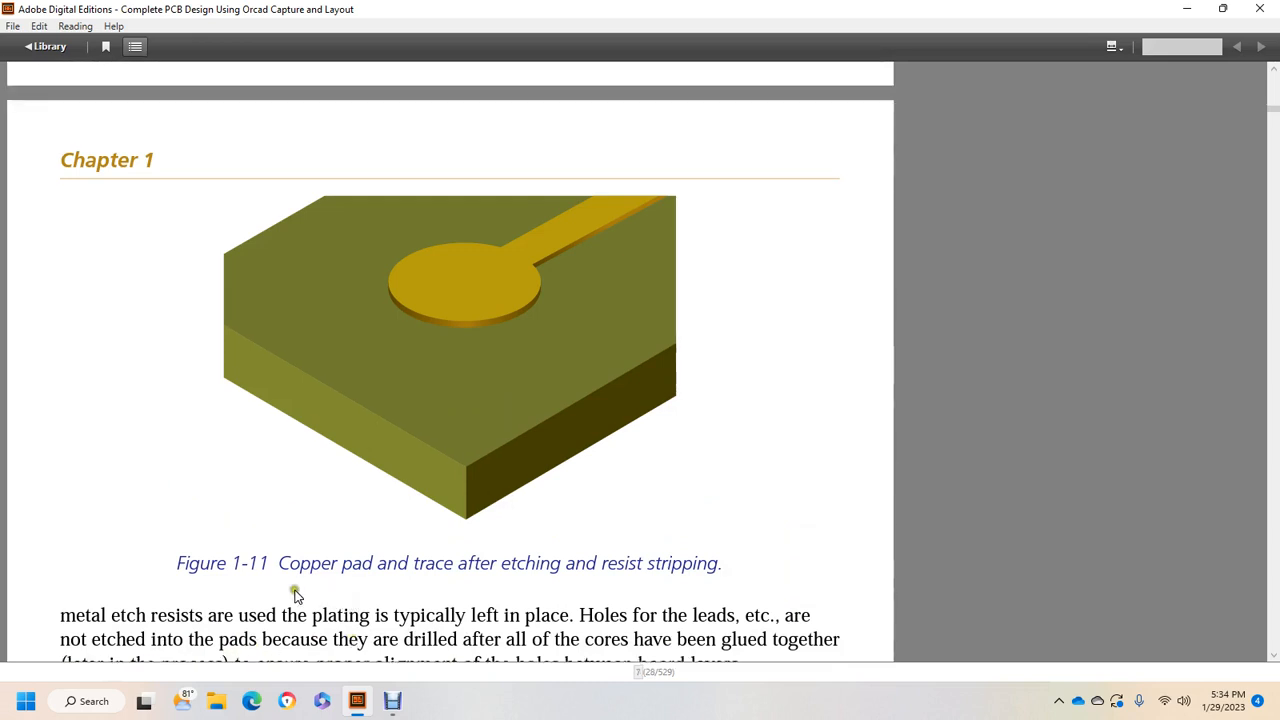
pyautogui.moveTo(662, 561)
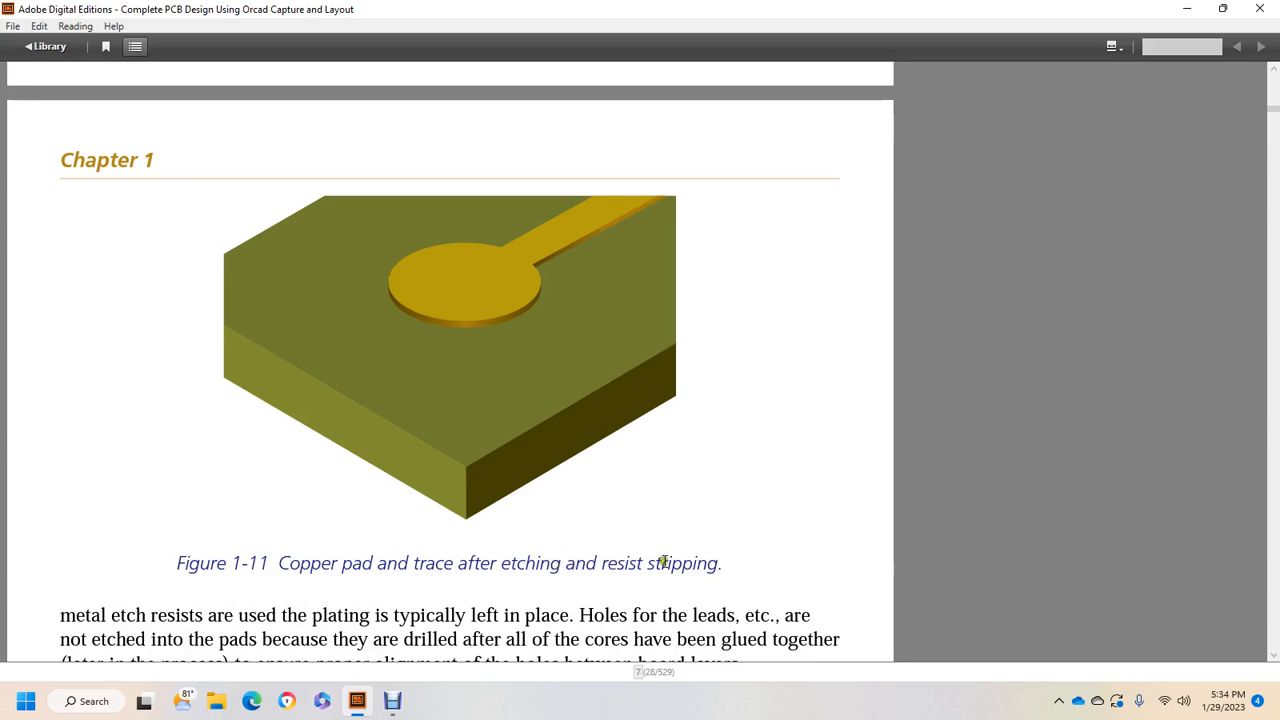
pyautogui.scroll(-3)
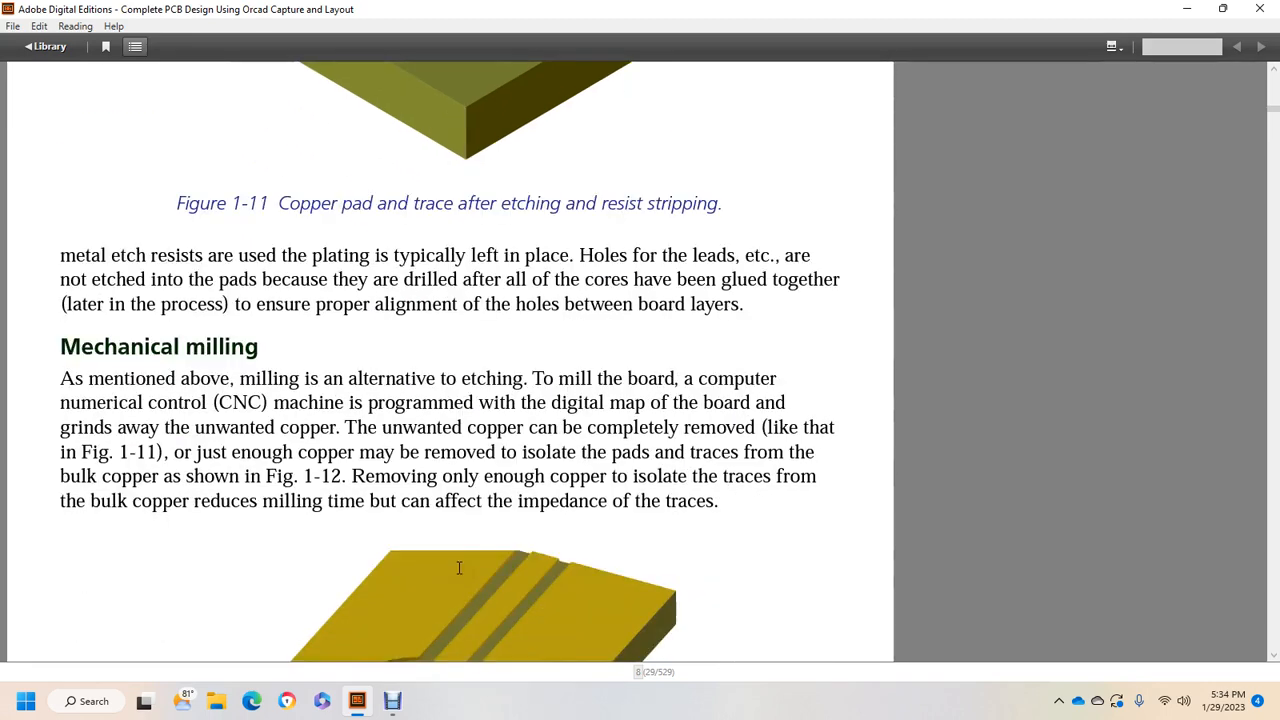
pyautogui.moveTo(455, 575)
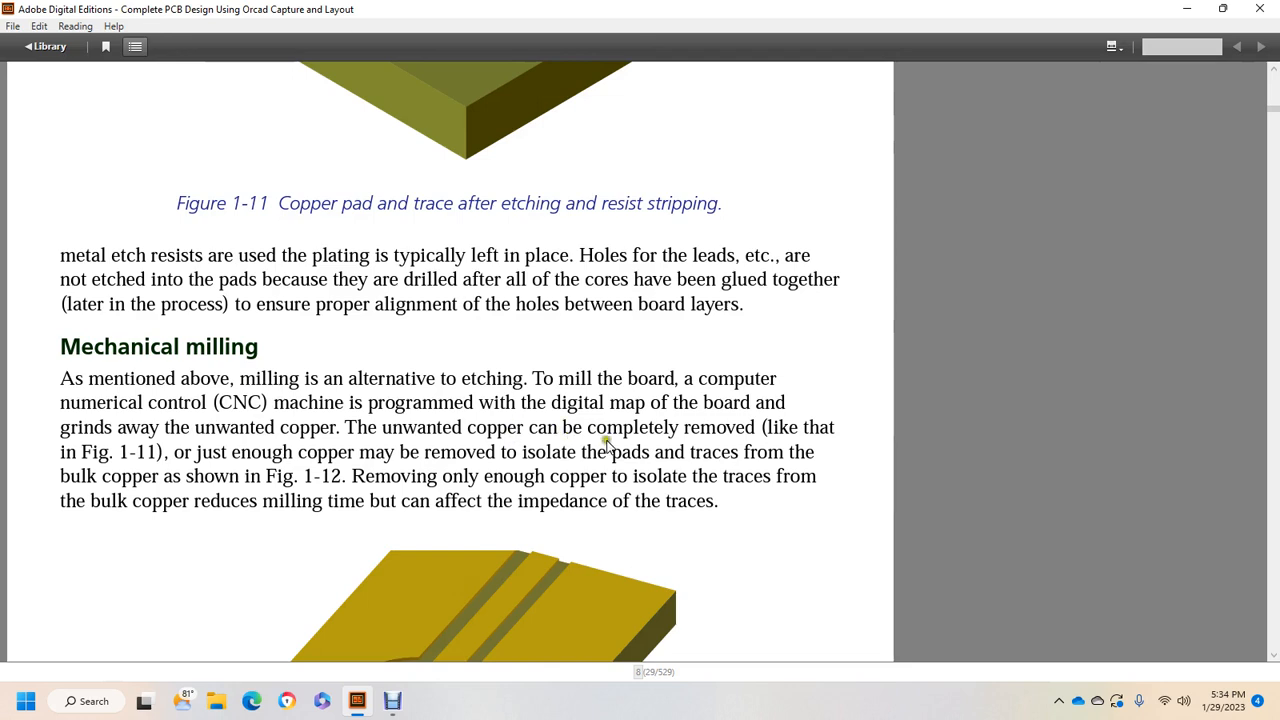
pyautogui.moveTo(185, 473)
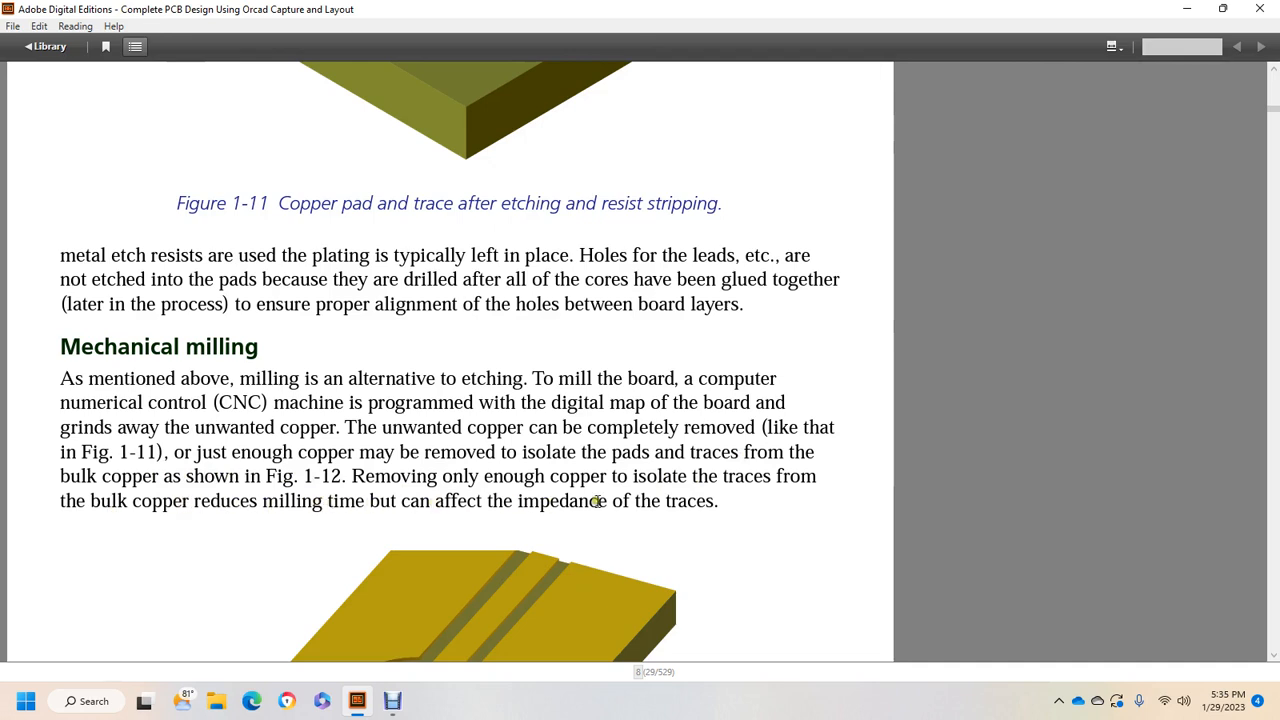
pyautogui.scroll(-3)
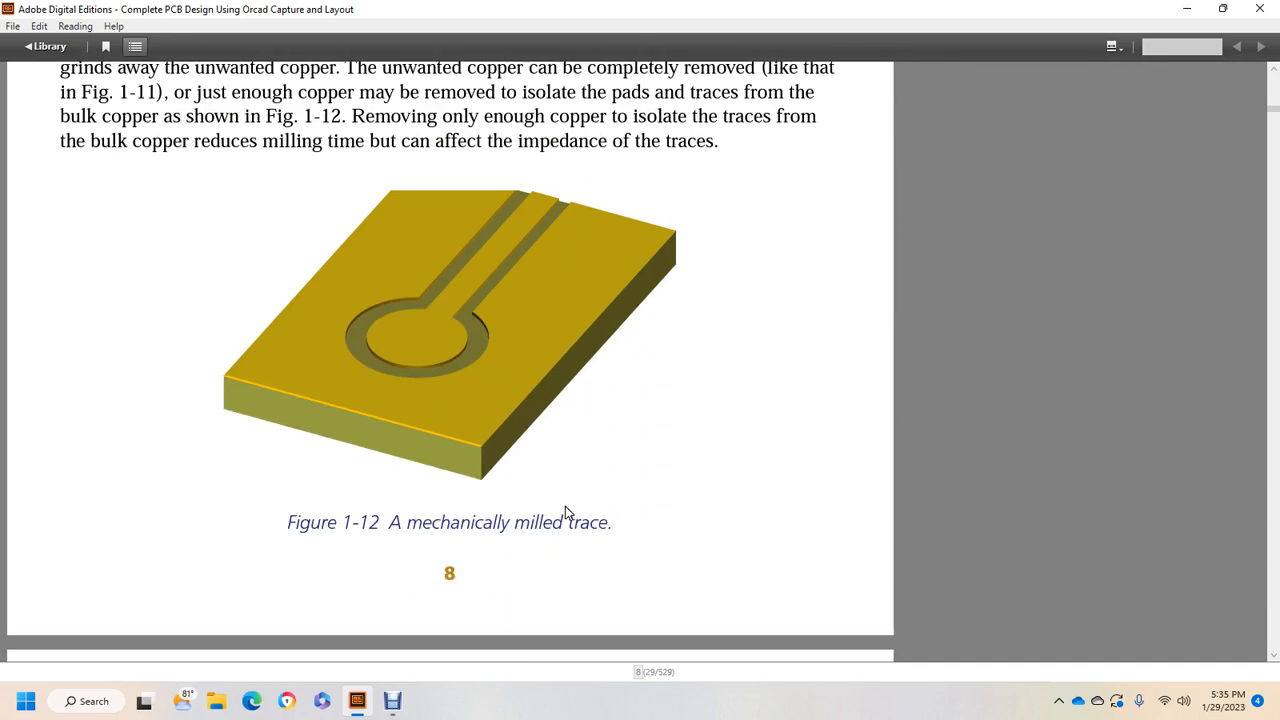
pyautogui.moveTo(456, 511)
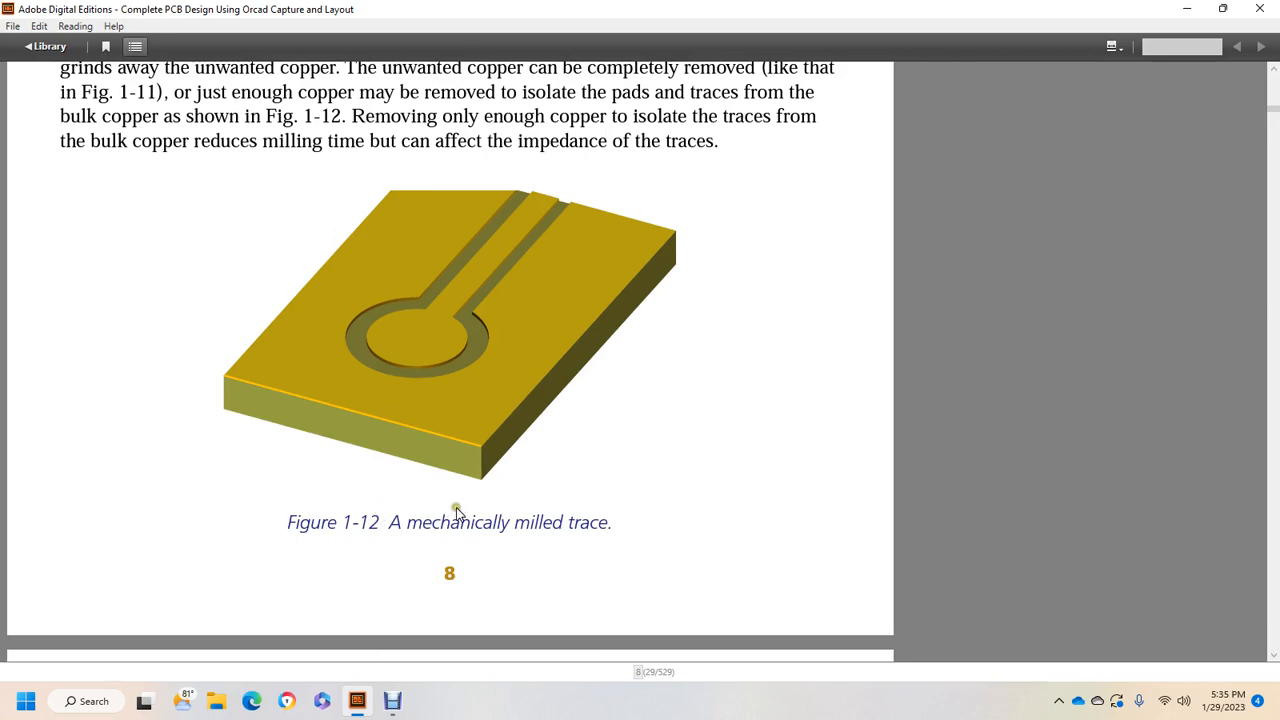
pyautogui.scroll(-3)
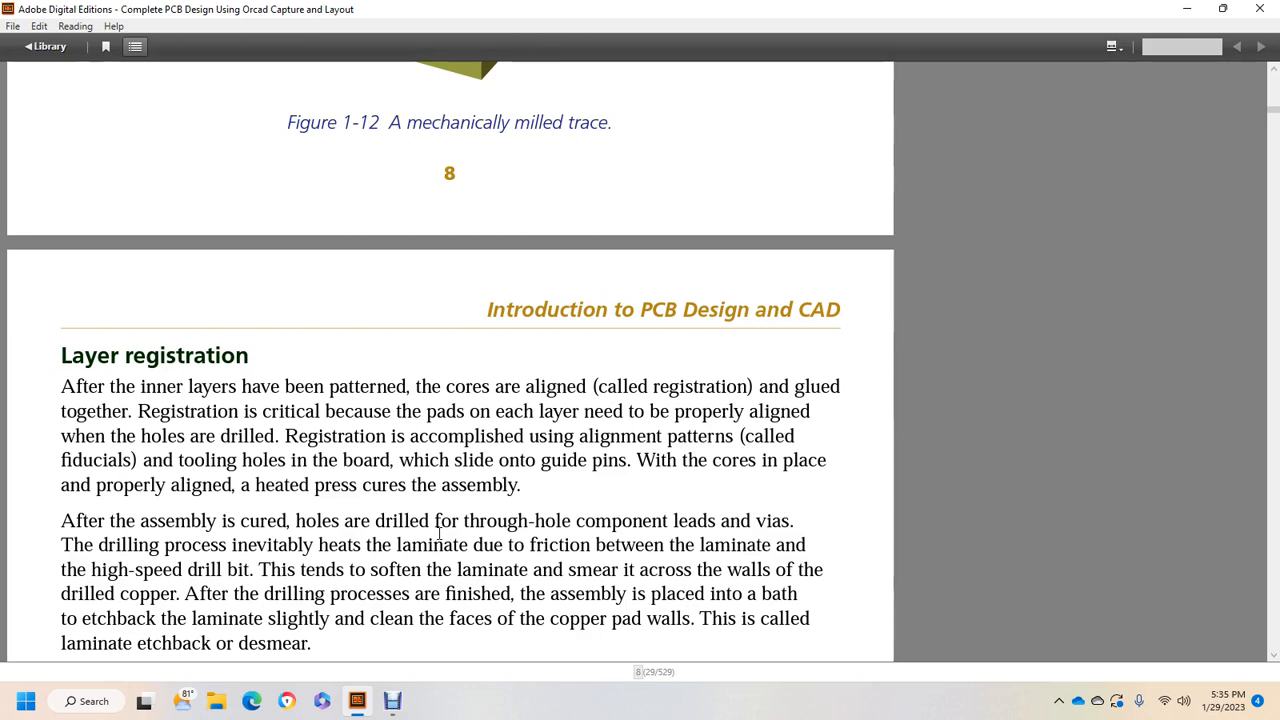
pyautogui.moveTo(640, 553)
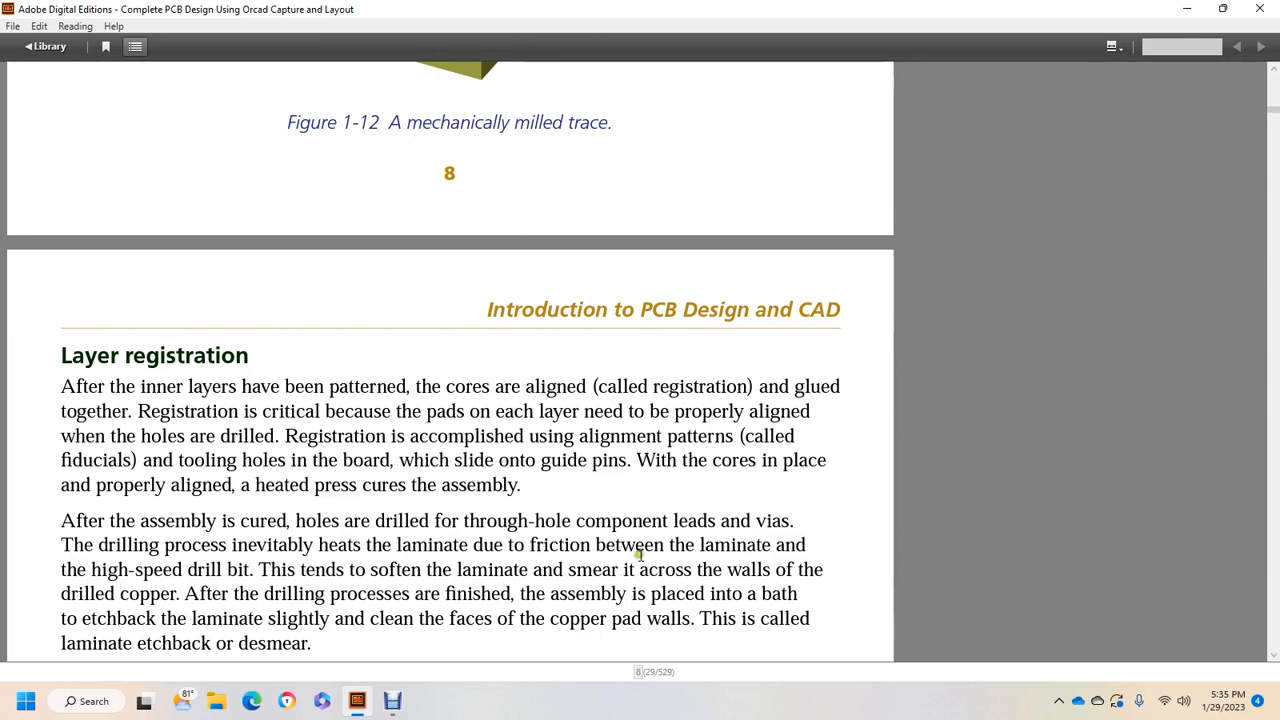
pyautogui.moveTo(225, 562)
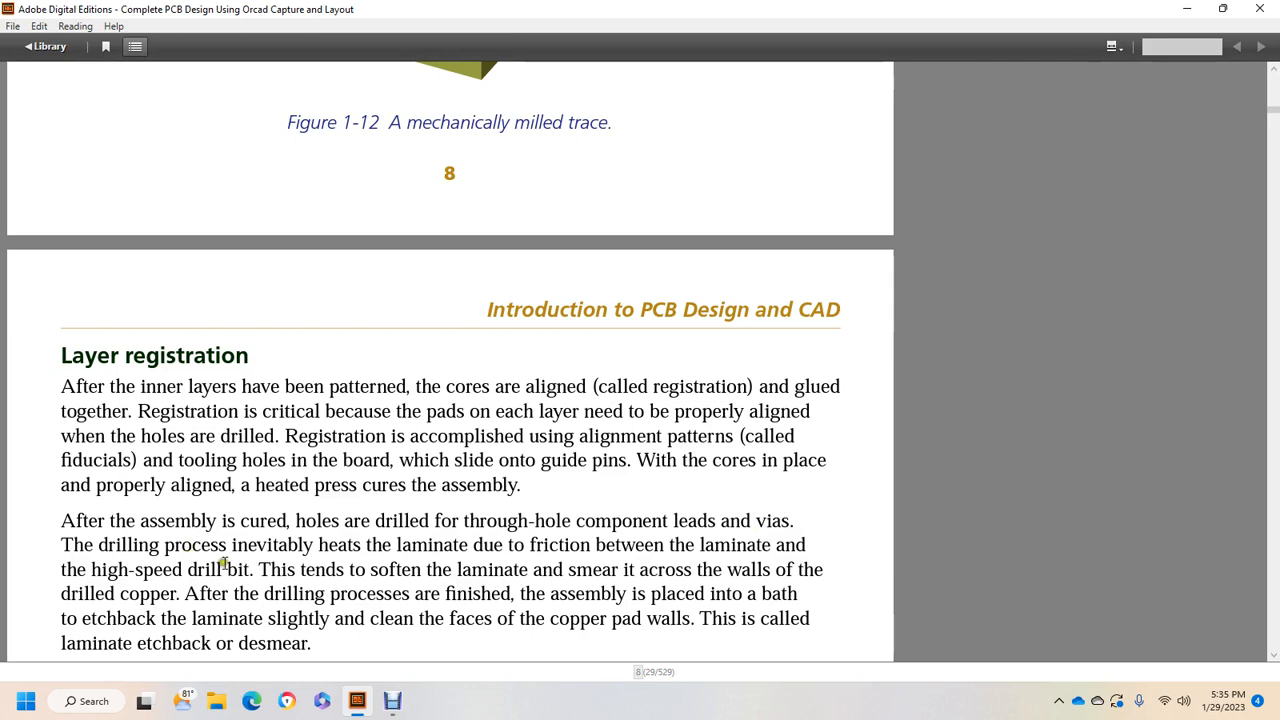
pyautogui.moveTo(490, 569)
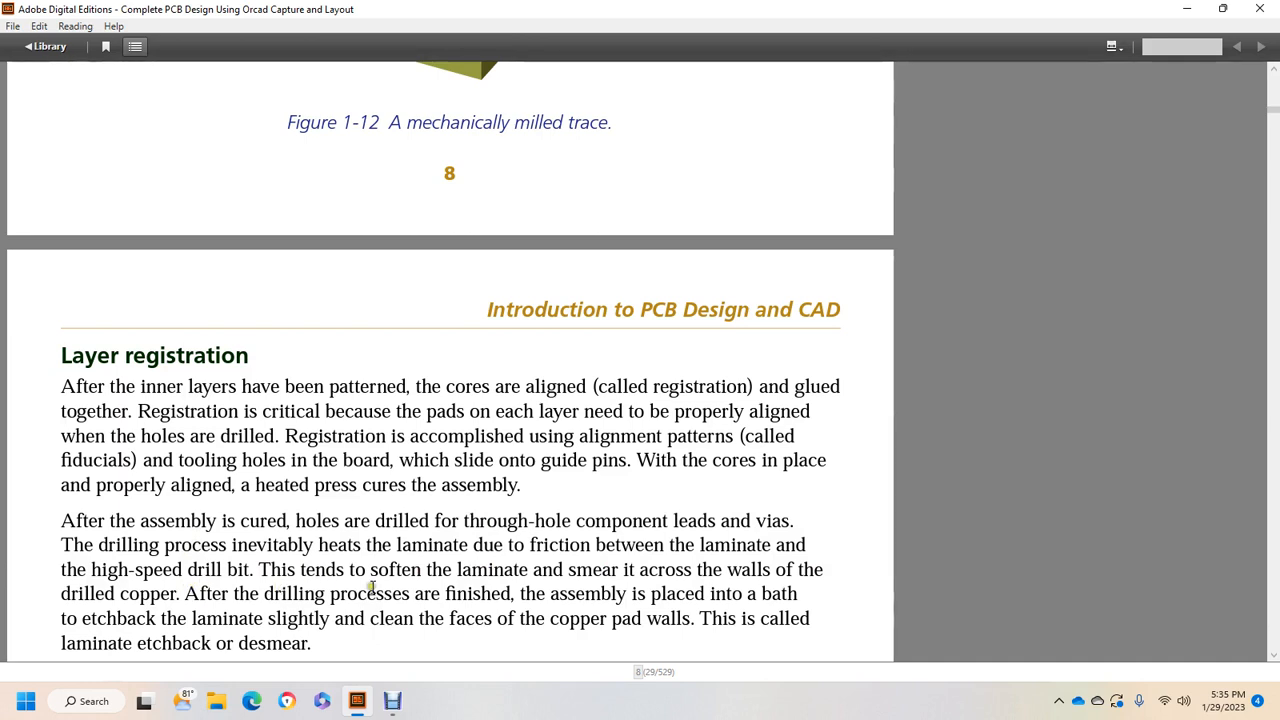
pyautogui.moveTo(709, 598)
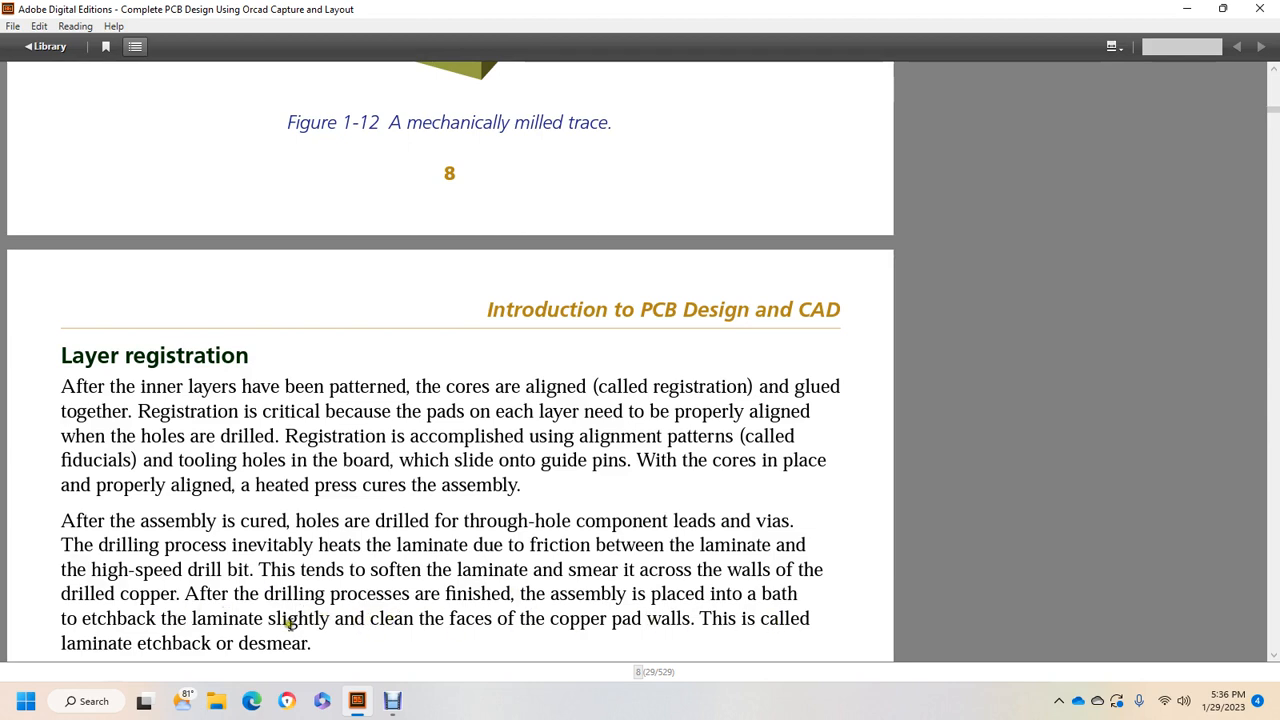
# Scroll through the plating paragraph to Figure 1-13 comparing nonplated and plated through-holes
pyautogui.scroll(-3)
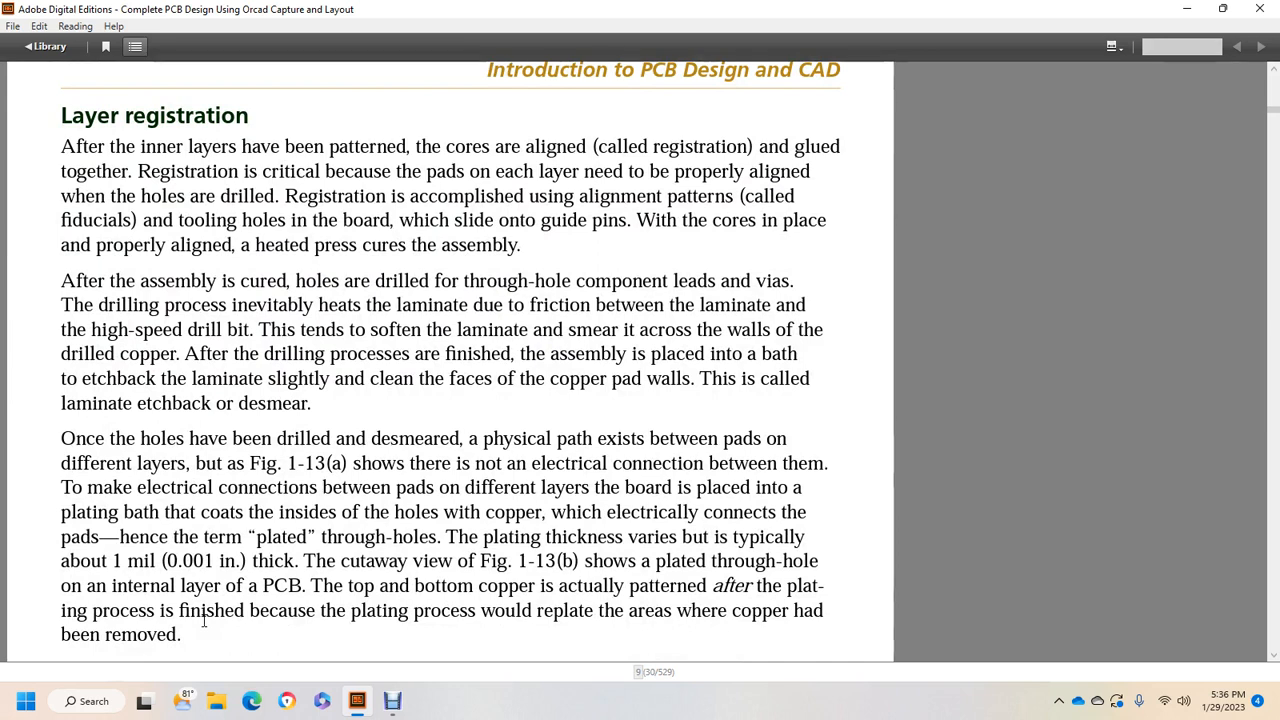
pyautogui.moveTo(240, 522)
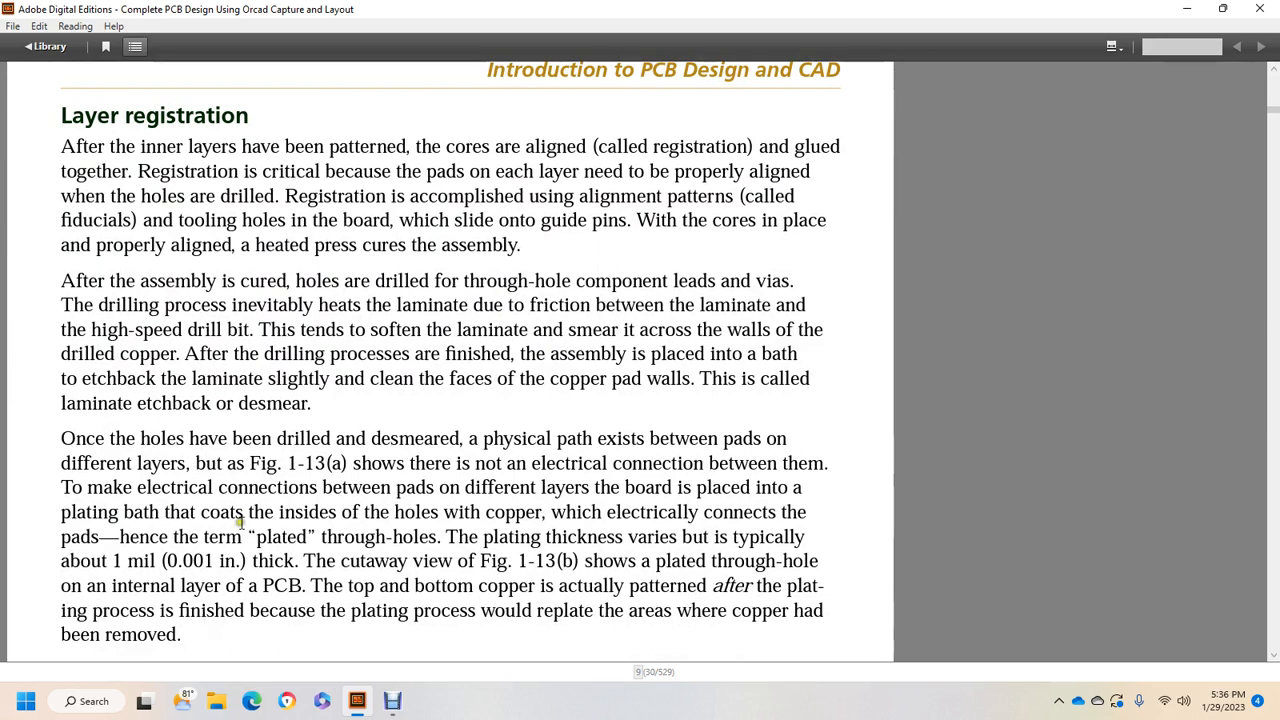
pyautogui.moveTo(750, 497)
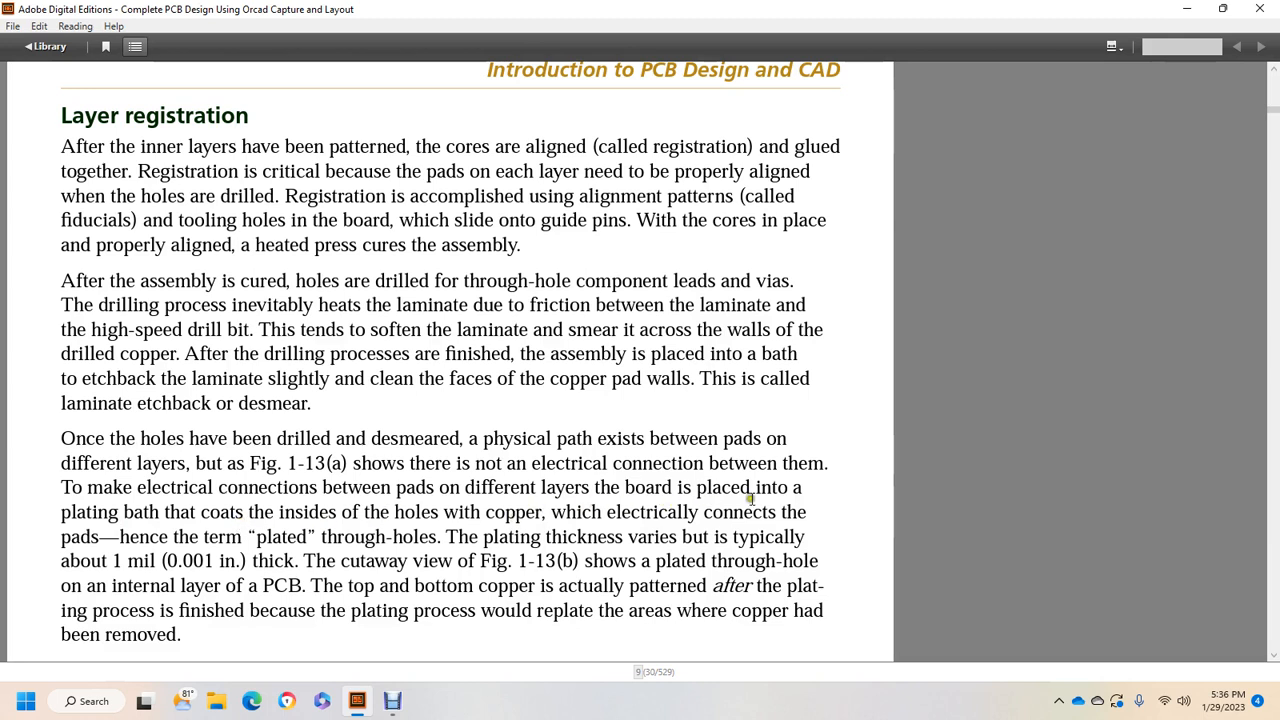
pyautogui.moveTo(143, 511)
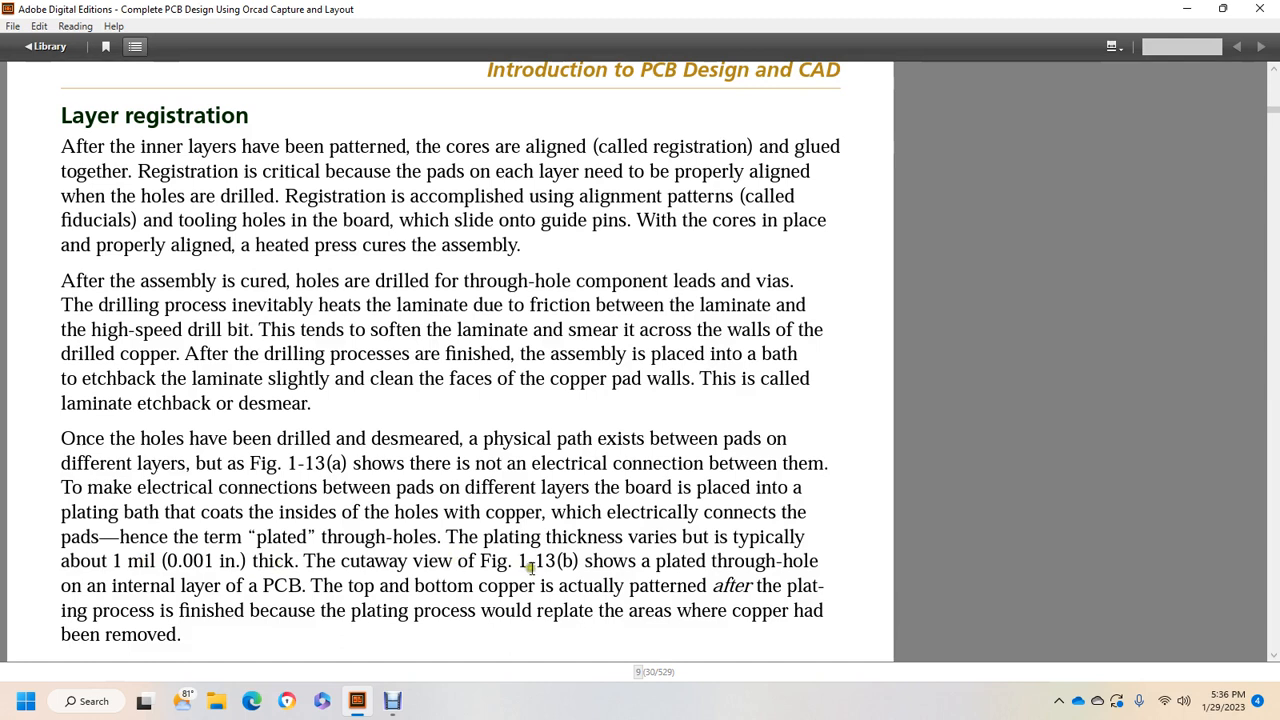
pyautogui.moveTo(738, 557)
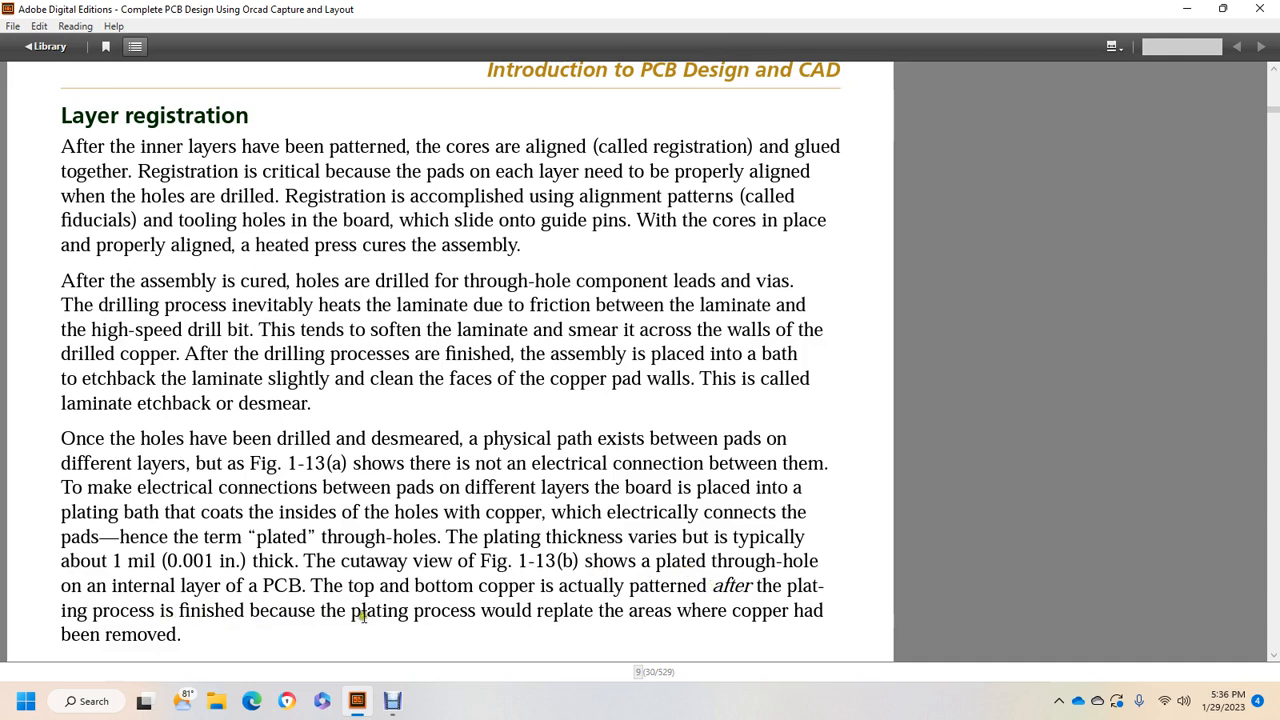
pyautogui.moveTo(677, 608)
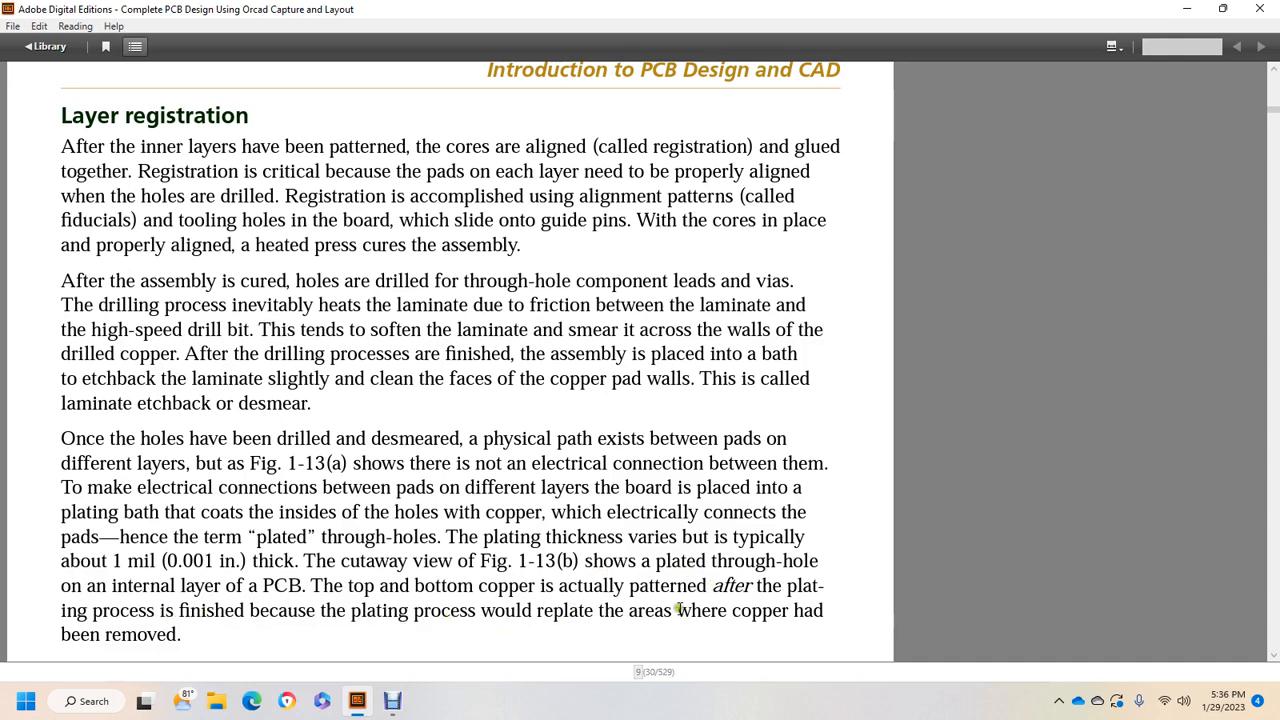
pyautogui.scroll(3)
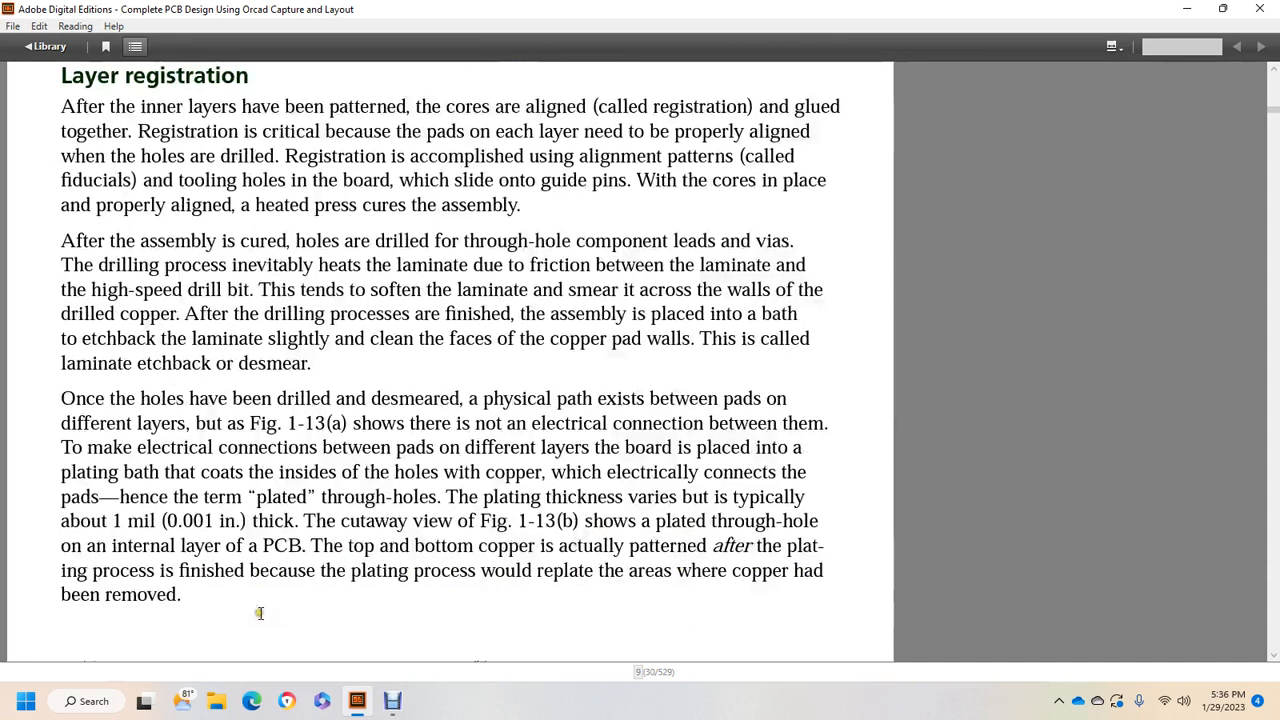
pyautogui.scroll(-3)
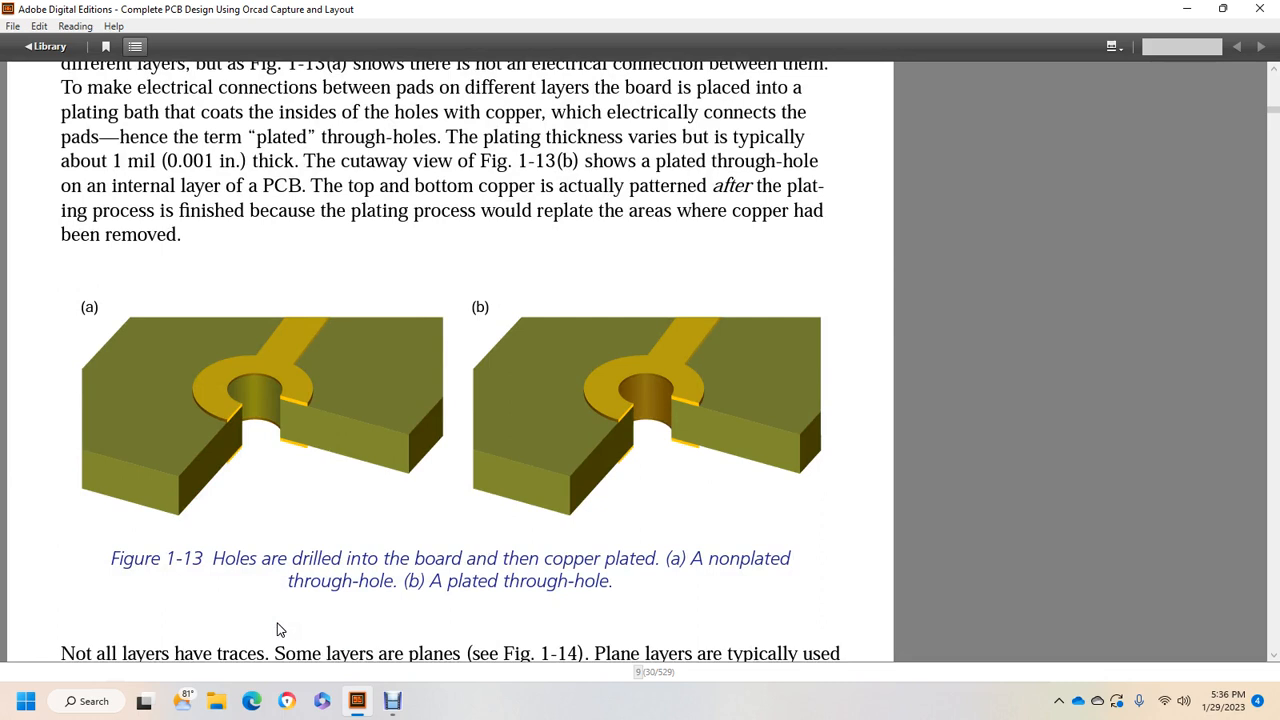
pyautogui.moveTo(218, 618)
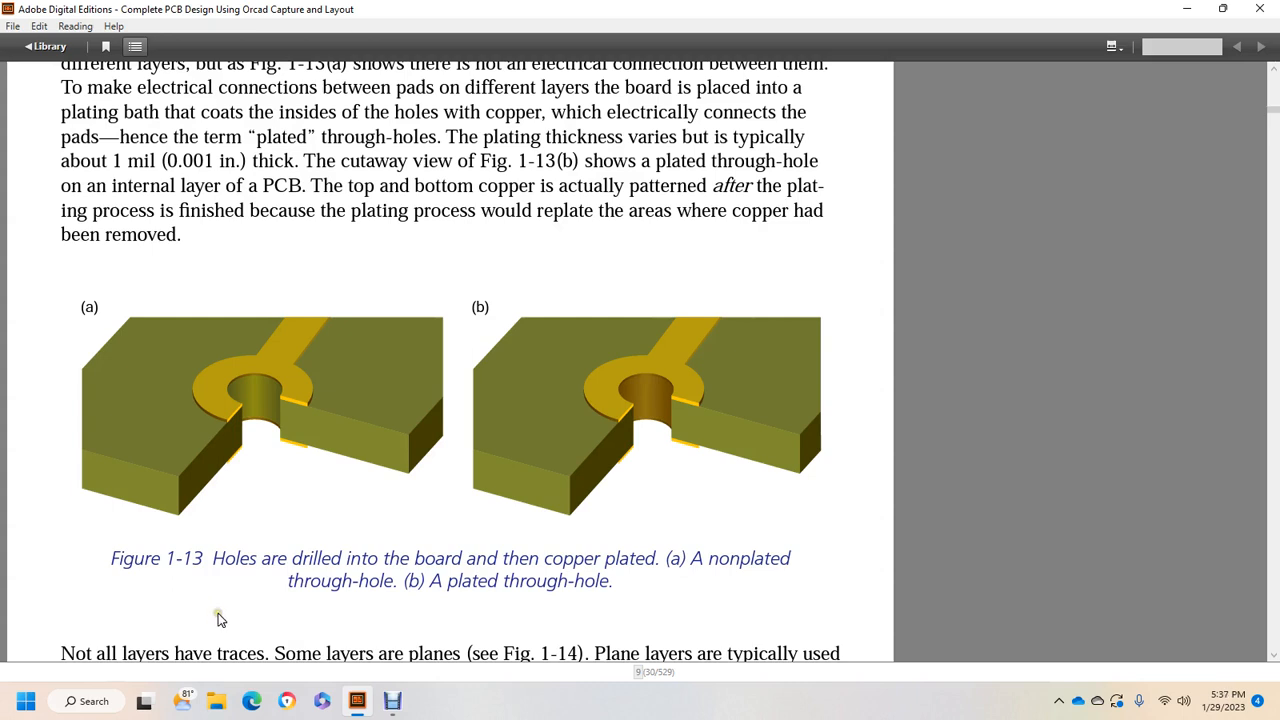
# Scroll past page 9's plane-layers paragraph to the thermal reliefs text atop page 10
pyautogui.scroll(-3)
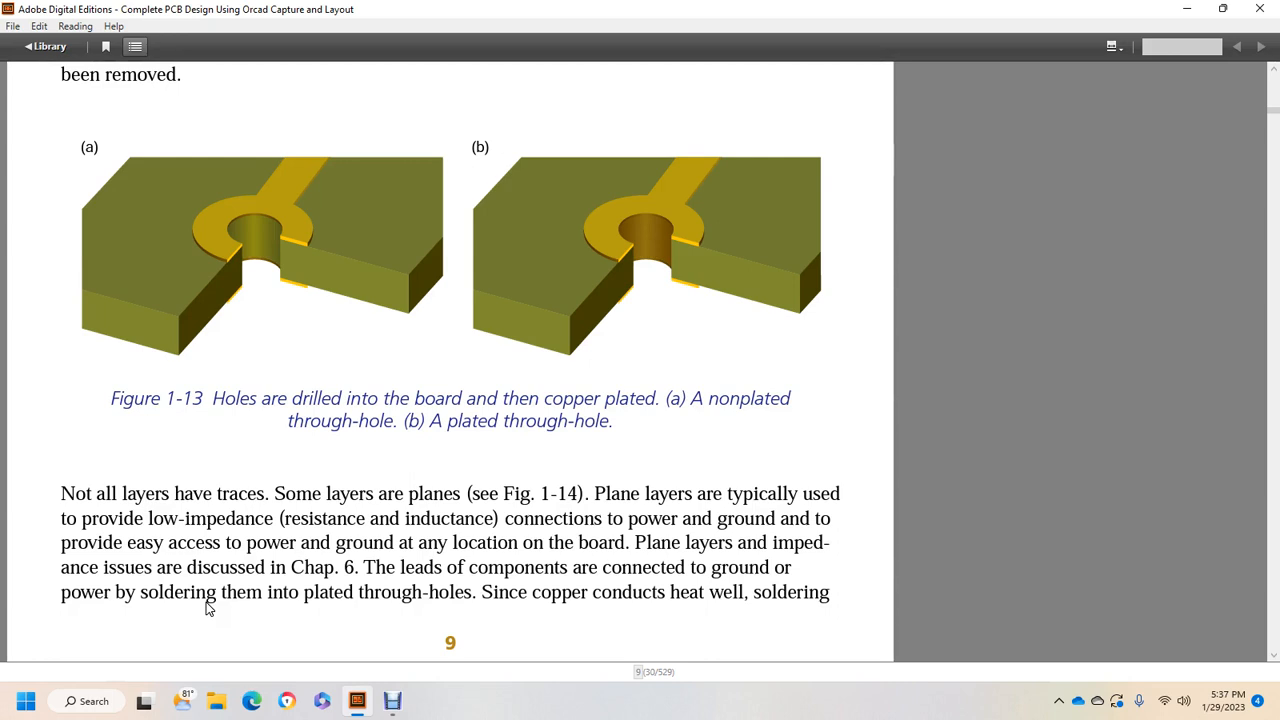
pyautogui.moveTo(28, 588)
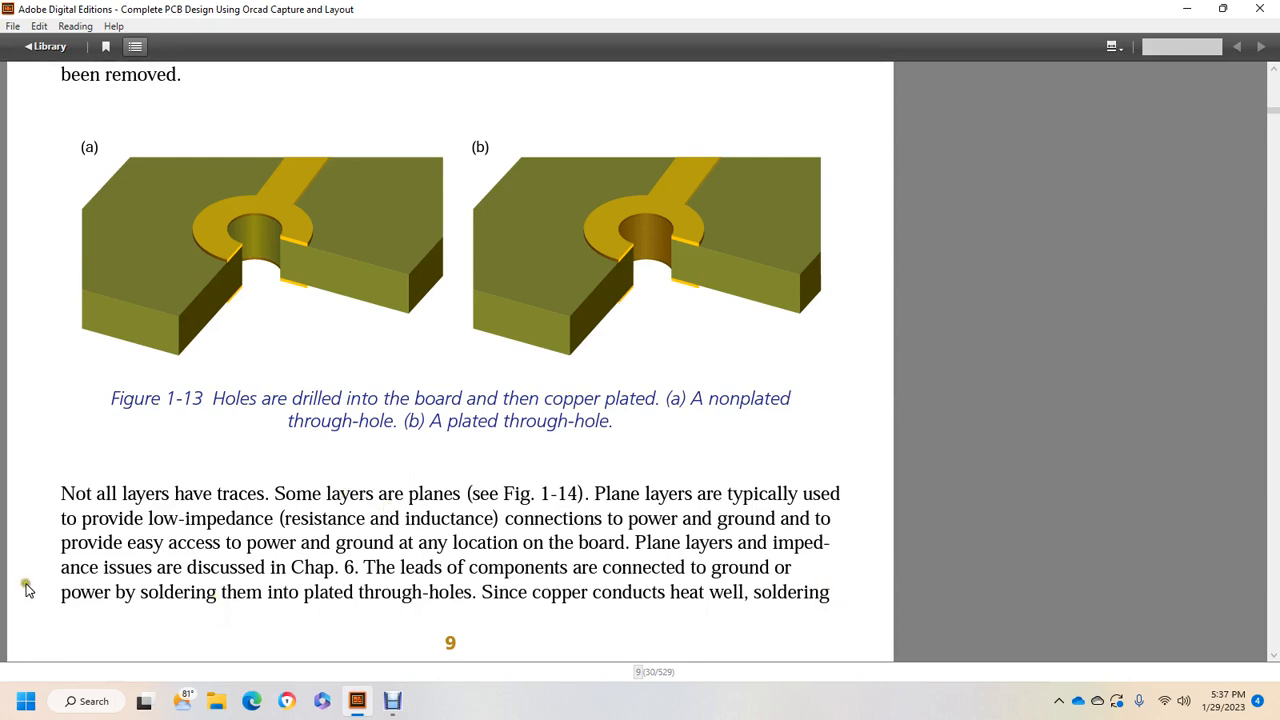
pyautogui.moveTo(380, 591)
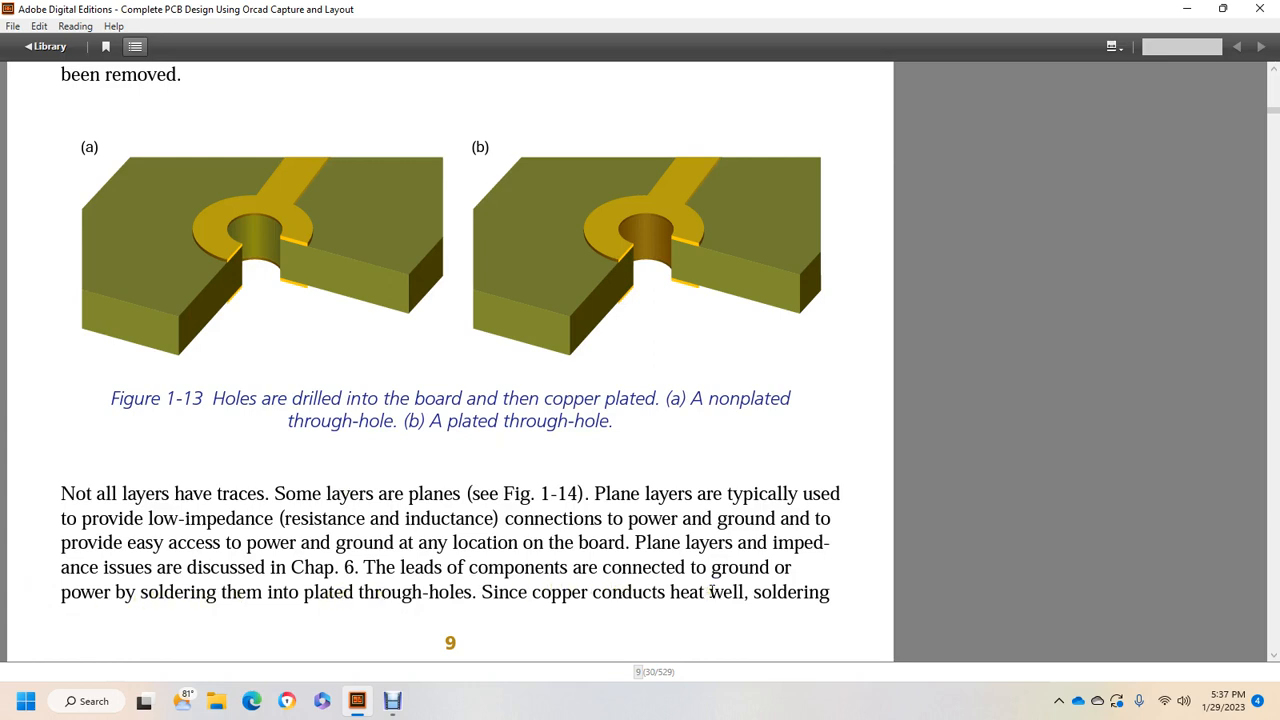
pyautogui.scroll(-3)
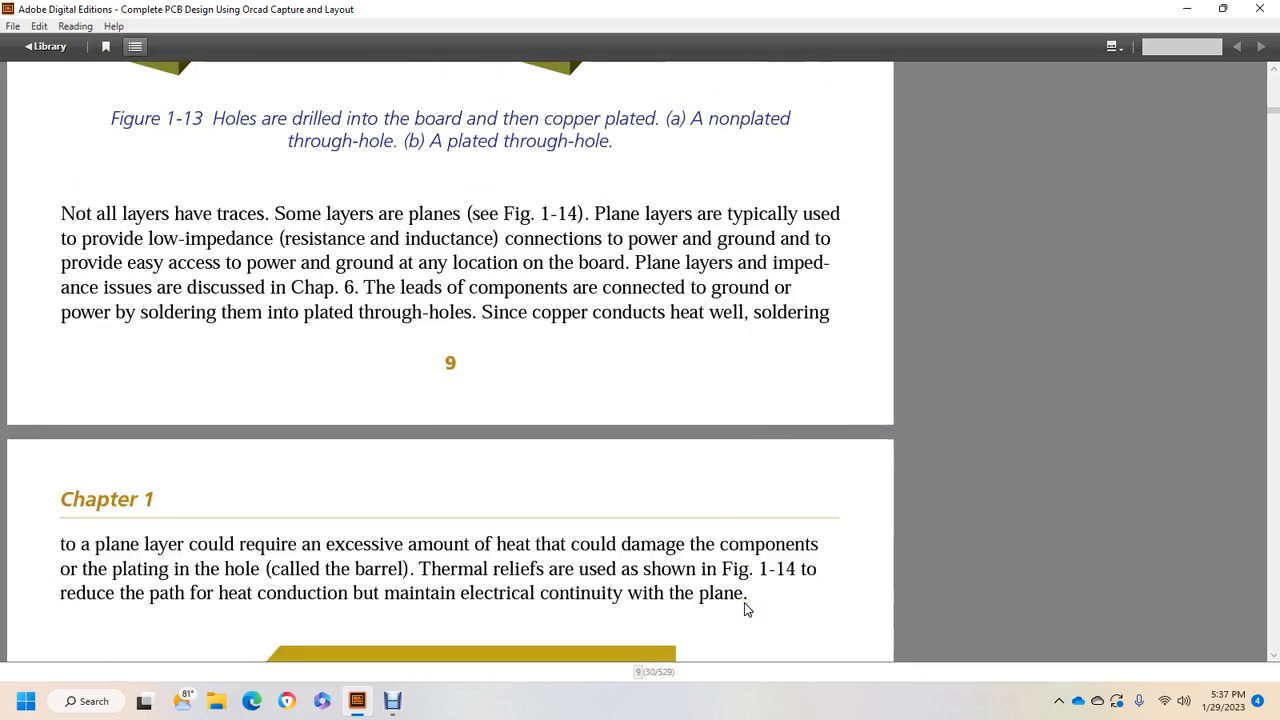
pyautogui.moveTo(509, 543)
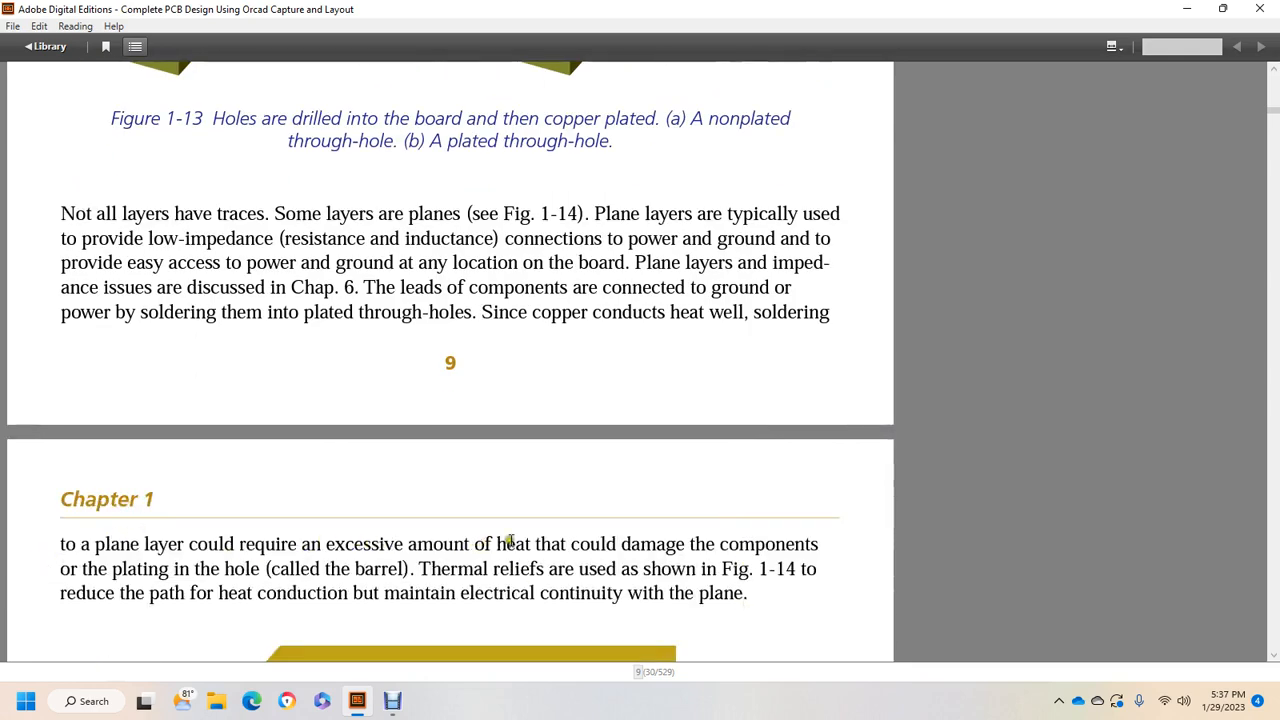
pyautogui.moveTo(255, 568)
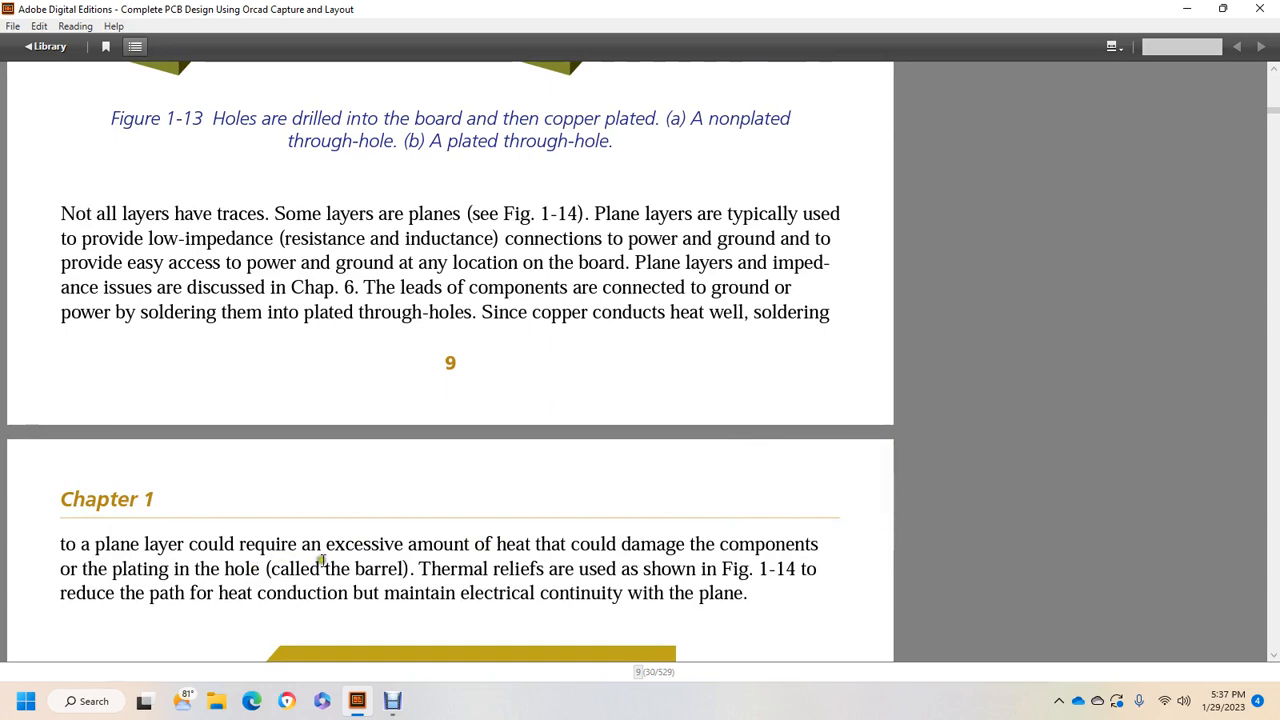
pyautogui.moveTo(725, 568)
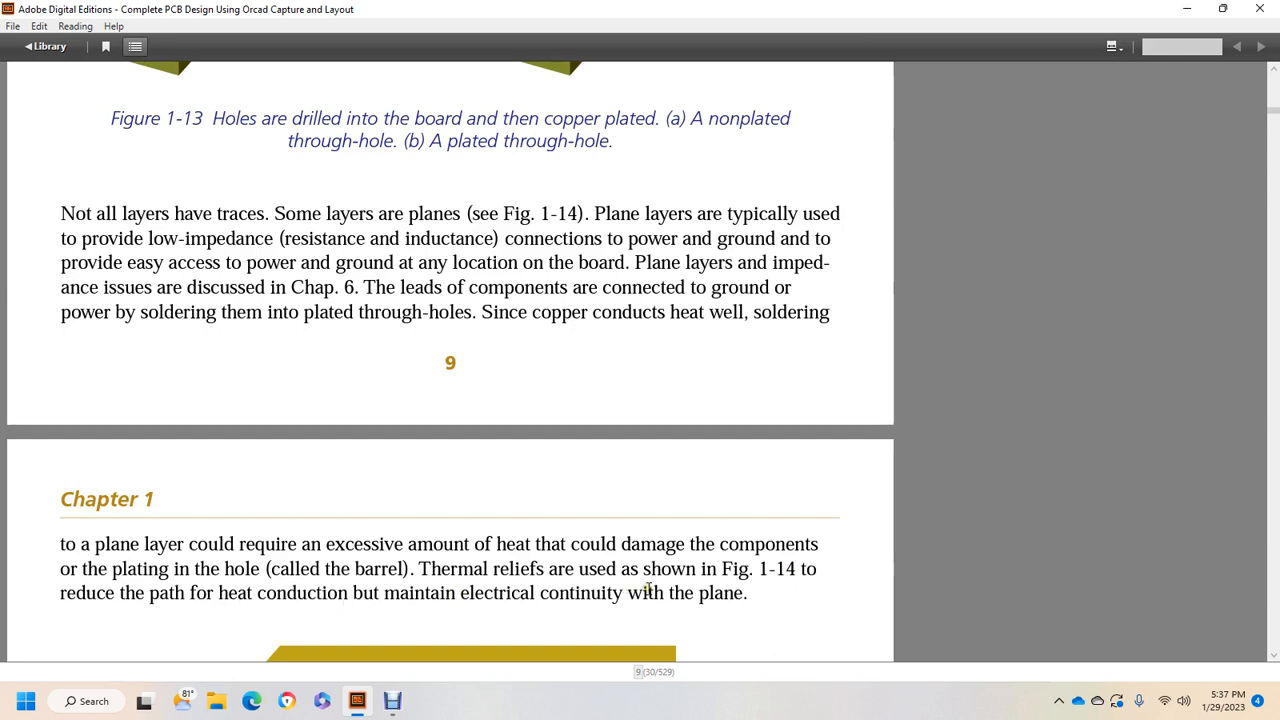
# Scroll to Figure 1-14's thermal relief plane connection and the clearance-area paragraph below
pyautogui.scroll(-3)
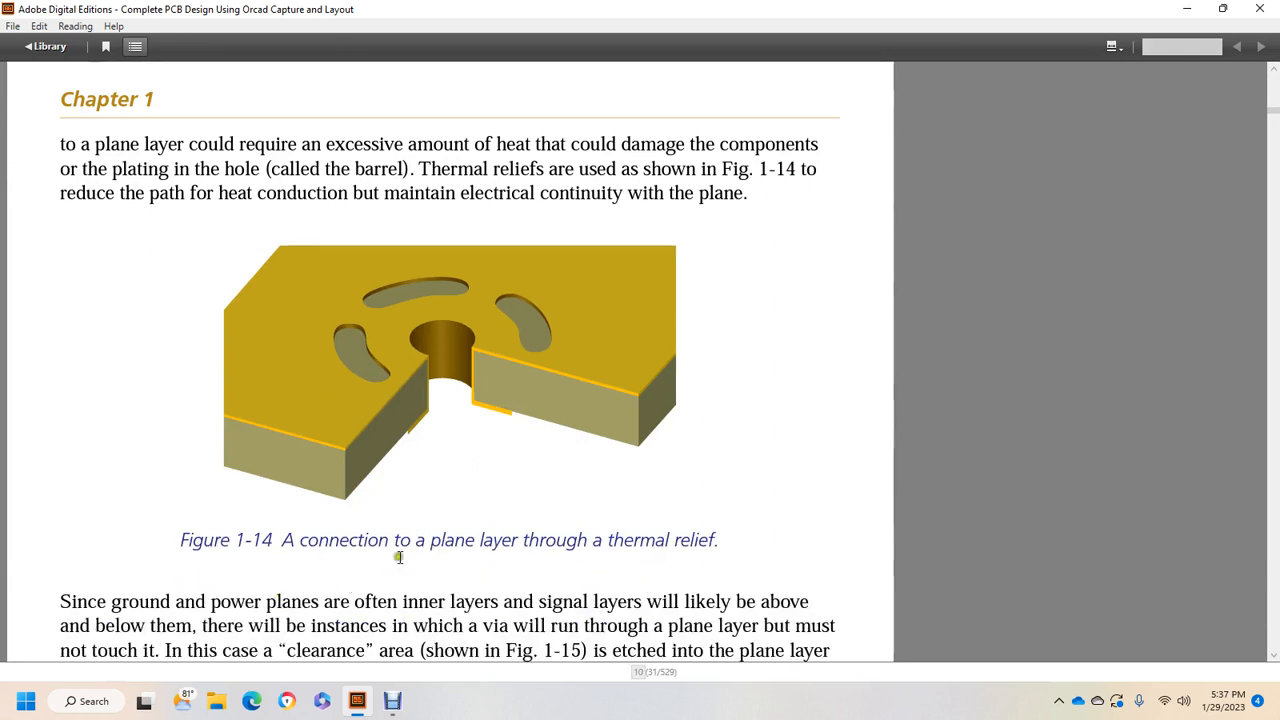
pyautogui.moveTo(705, 543)
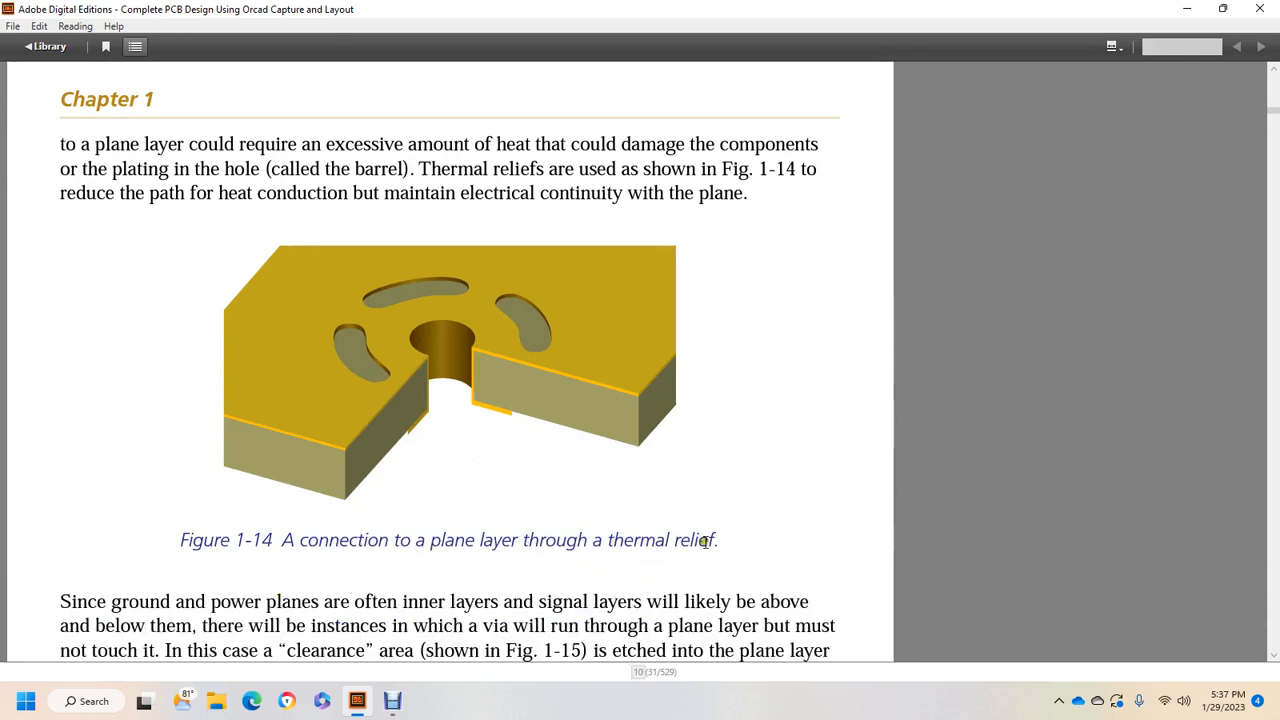
pyautogui.scroll(-3)
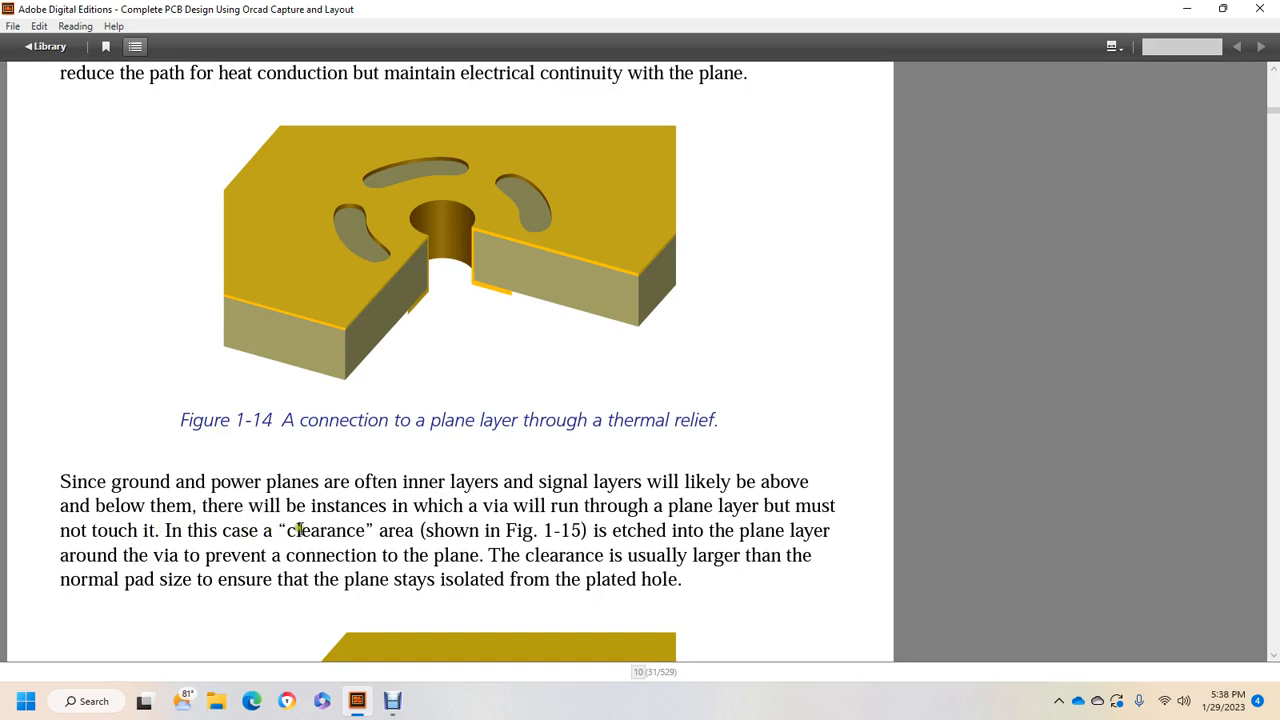
pyautogui.moveTo(648, 537)
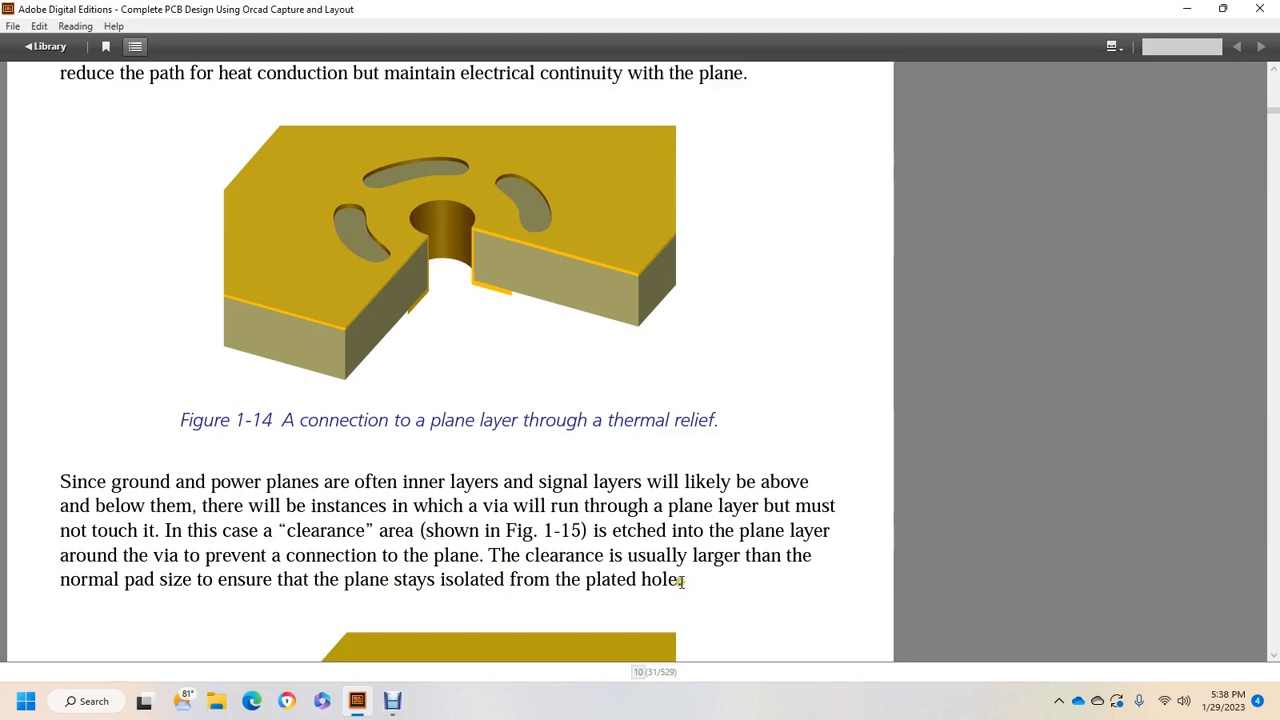
# Scroll past Figure 1-15 and page 10's end to the soldermask and tenting vias paragraph
pyautogui.scroll(-3)
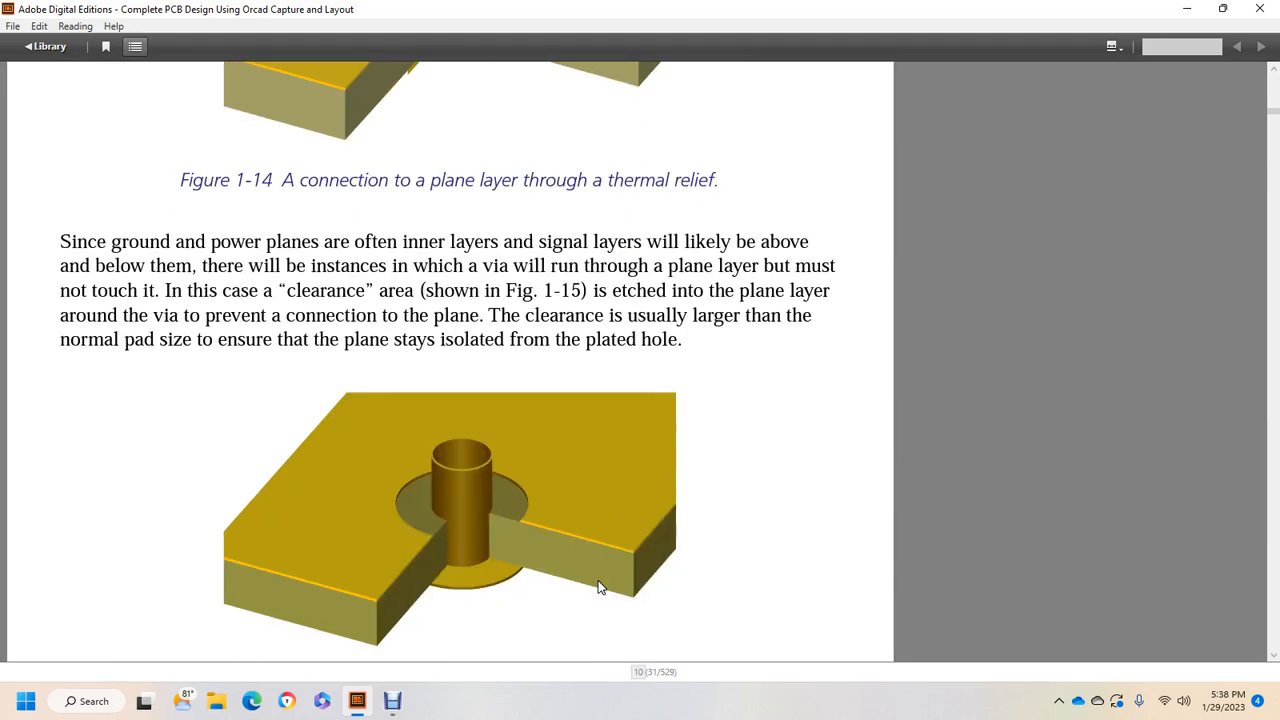
pyautogui.scroll(-3)
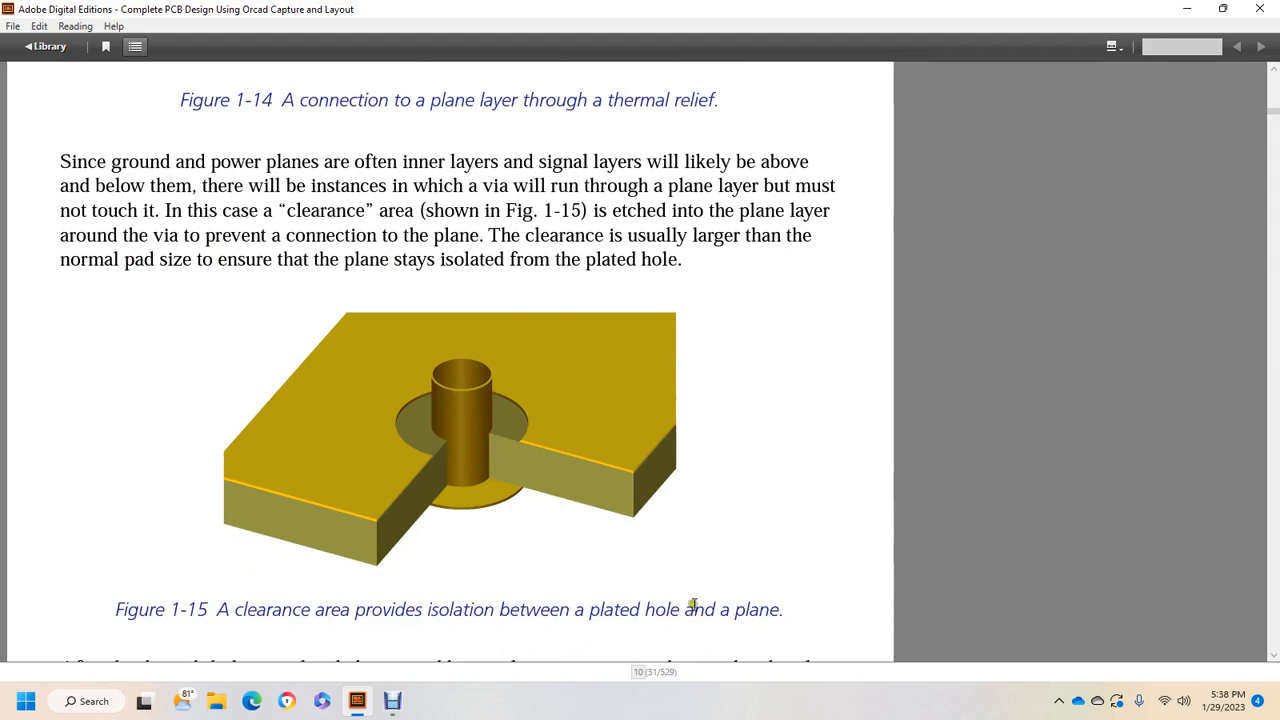
pyautogui.scroll(-3)
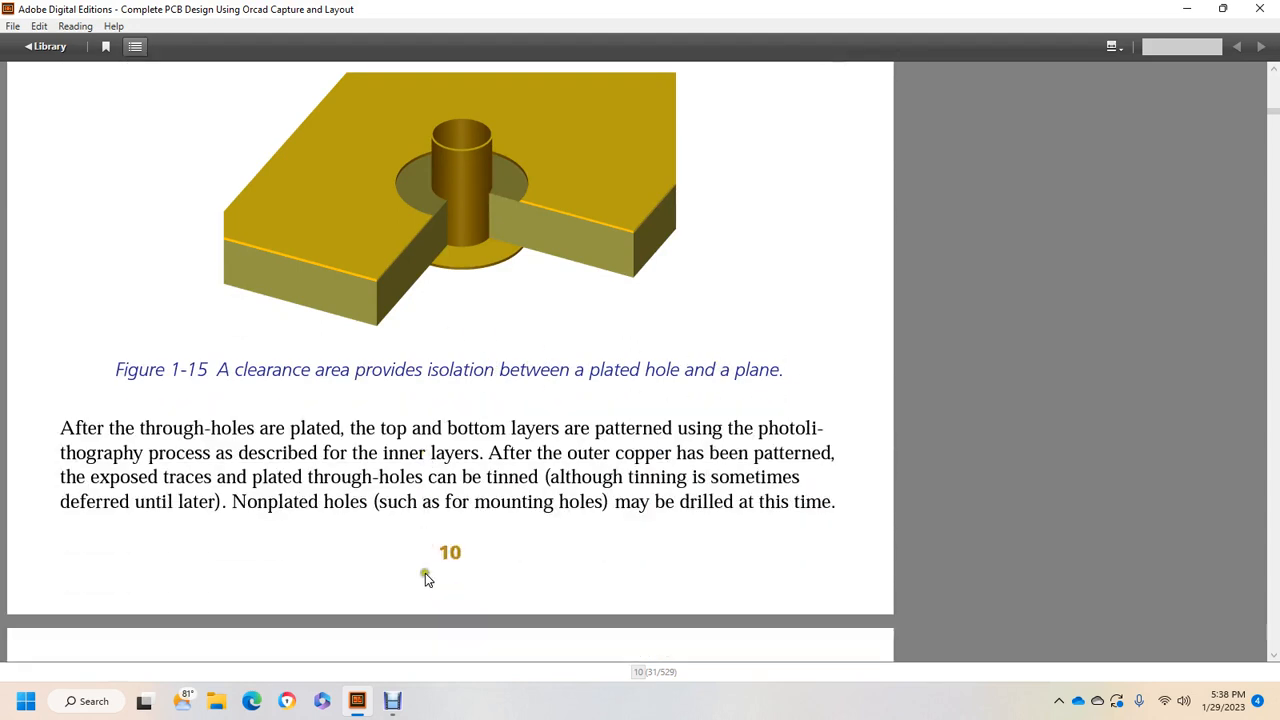
pyautogui.moveTo(428, 580)
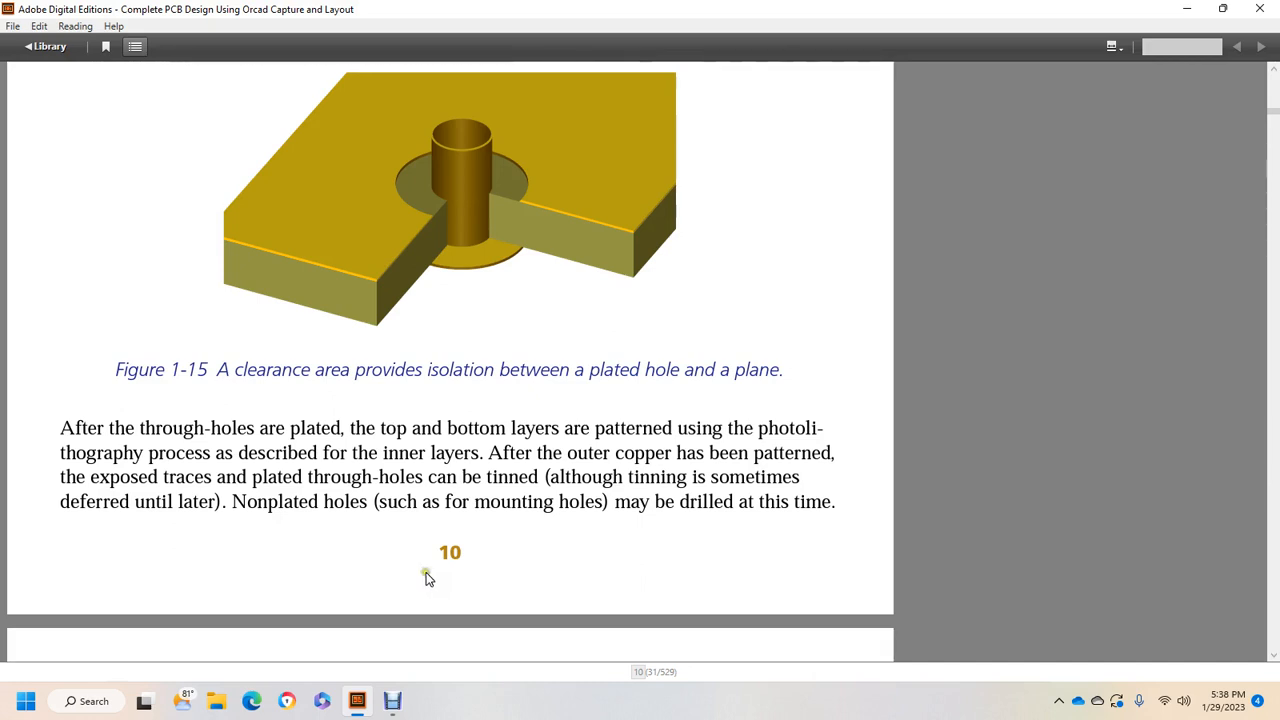
pyautogui.moveTo(428, 490)
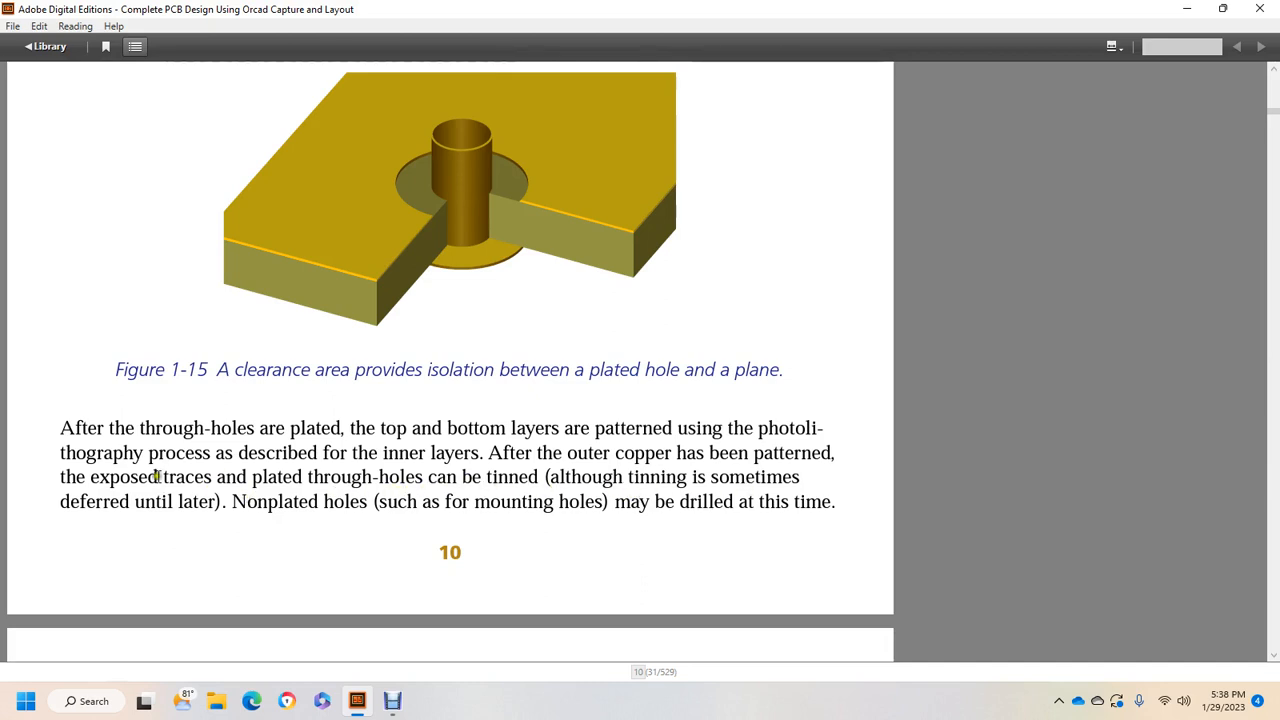
pyautogui.moveTo(353, 507)
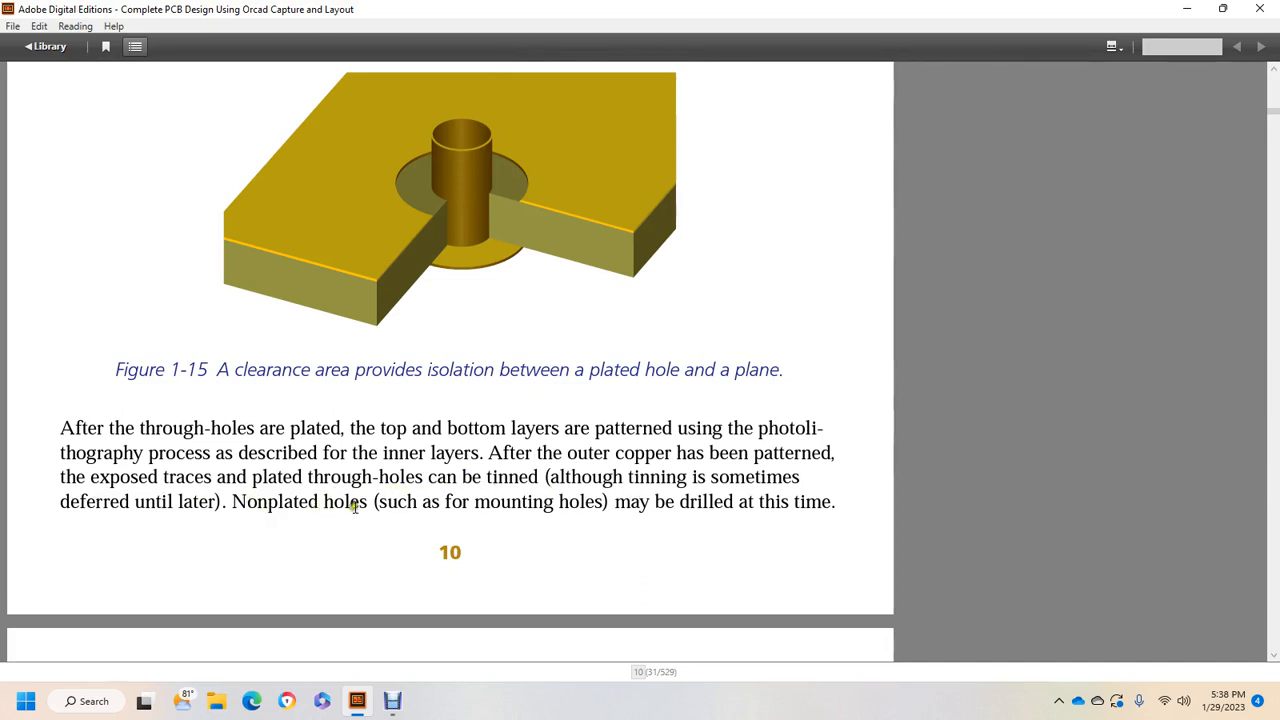
pyautogui.moveTo(720, 525)
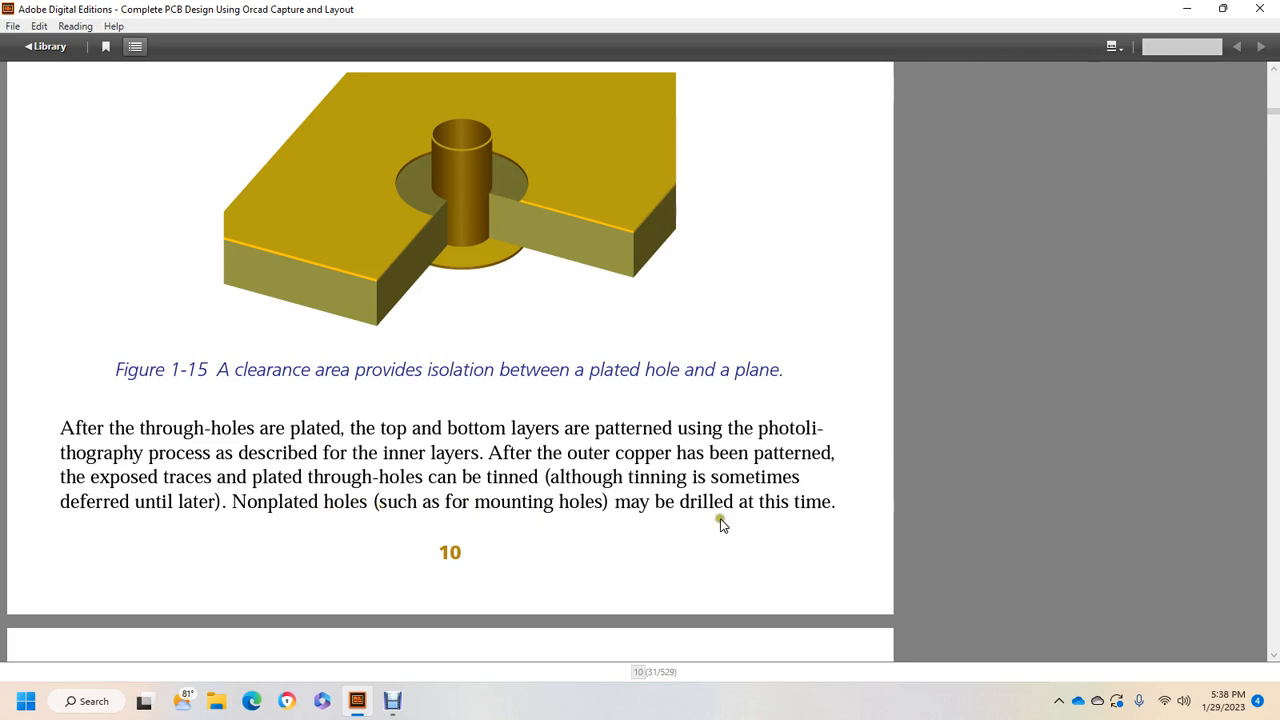
pyautogui.scroll(-3)
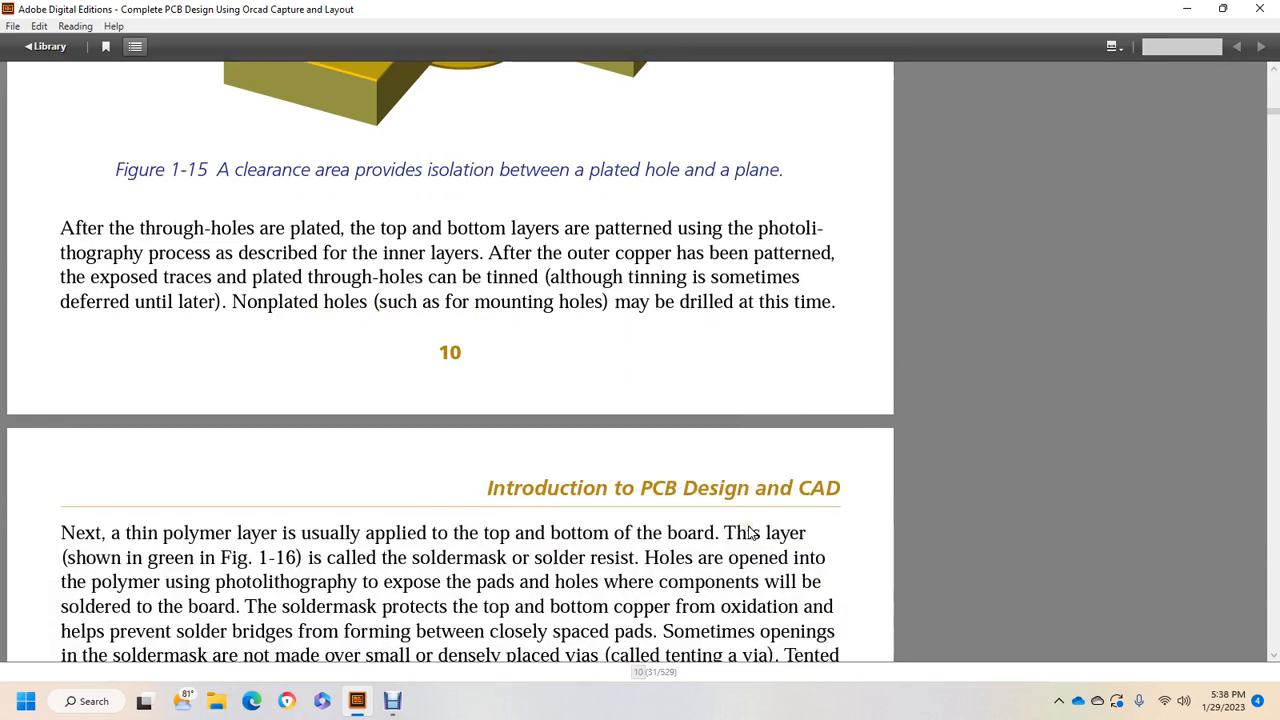
pyautogui.moveTo(730, 520)
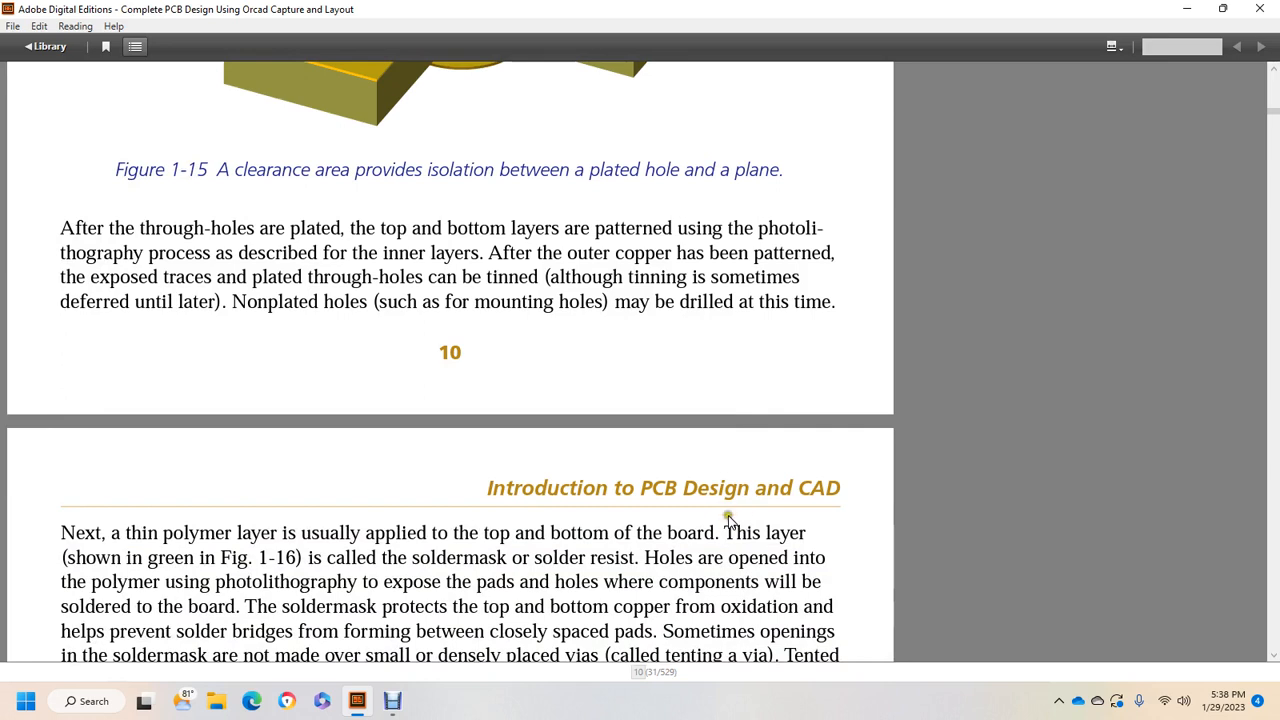
pyautogui.moveTo(550, 528)
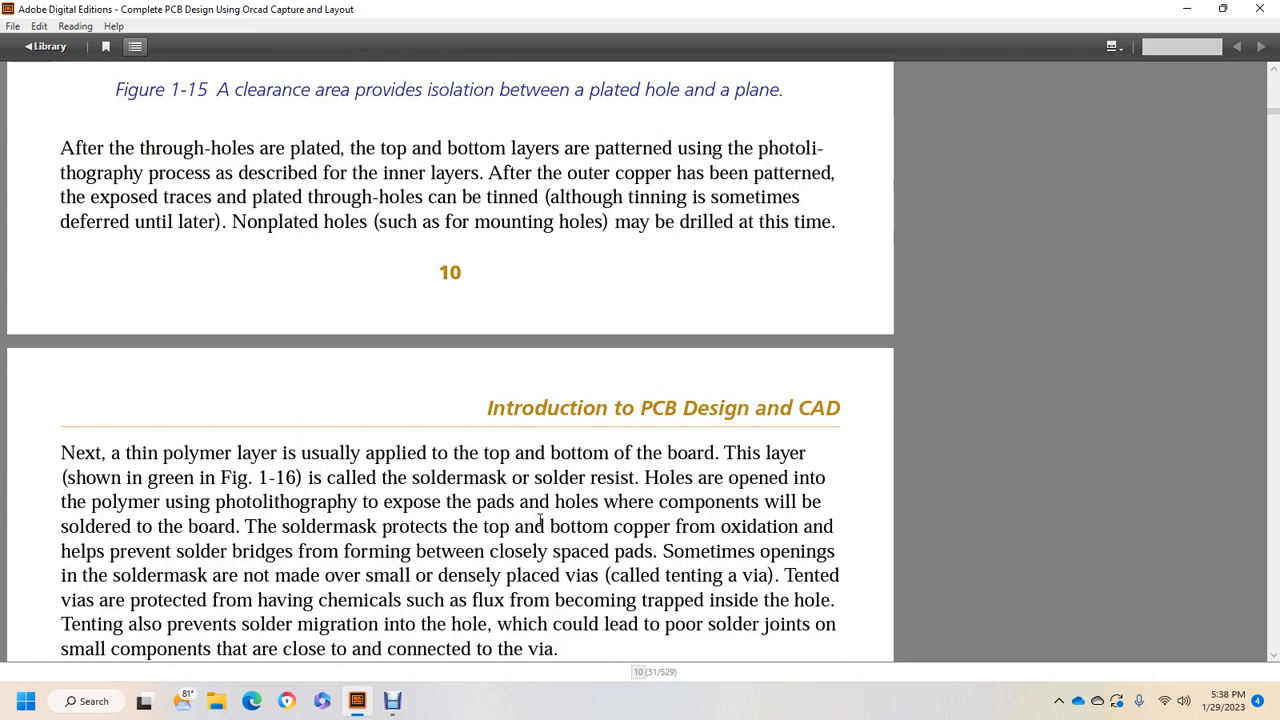
pyautogui.moveTo(255, 472)
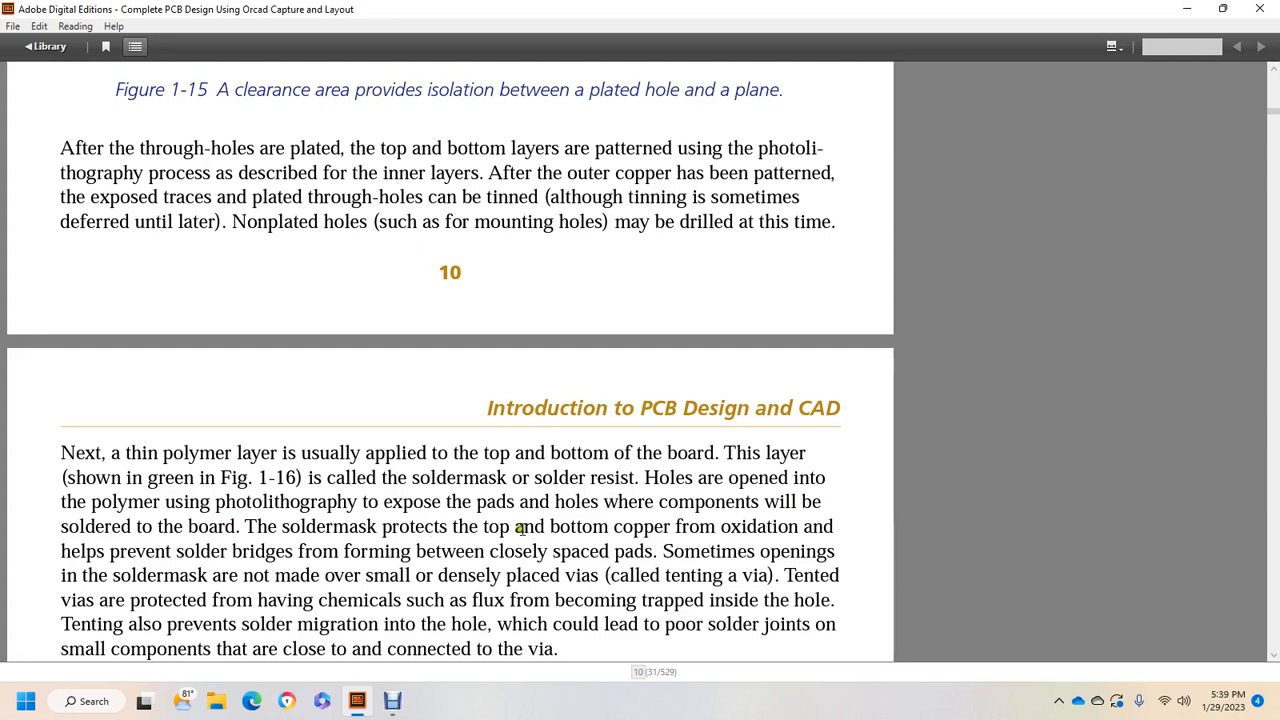
pyautogui.moveTo(788, 524)
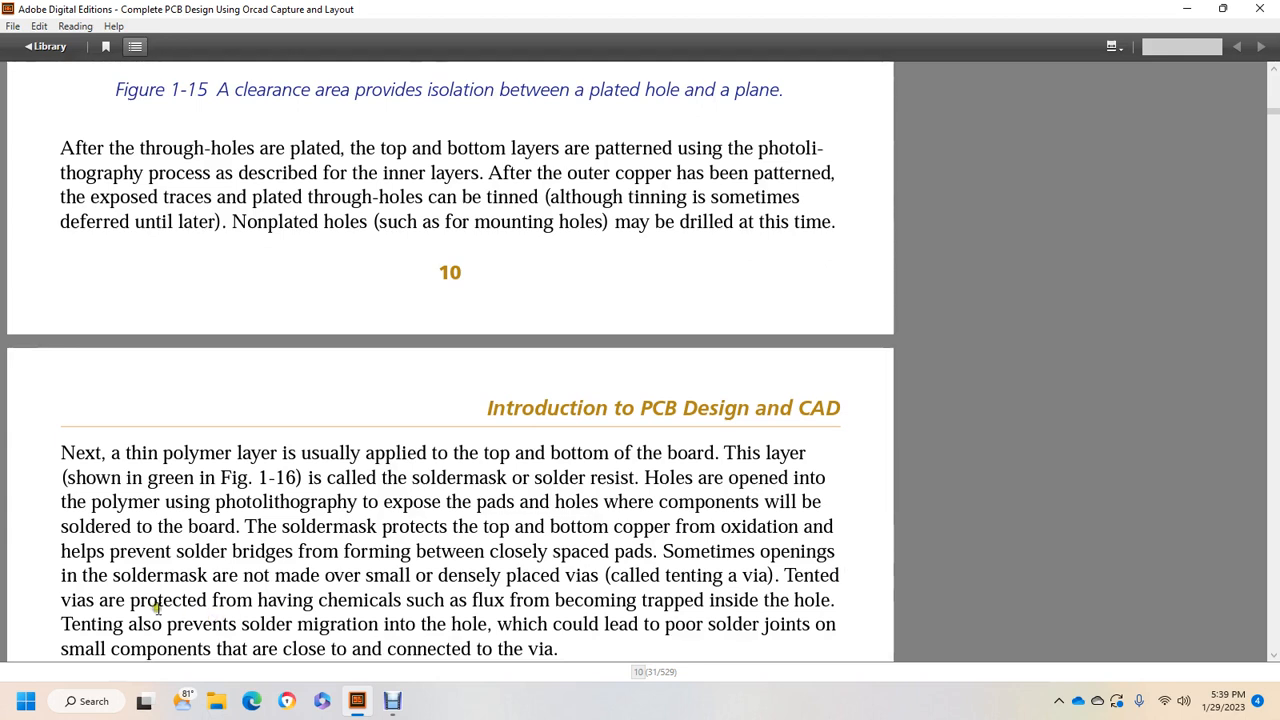
pyautogui.moveTo(428, 607)
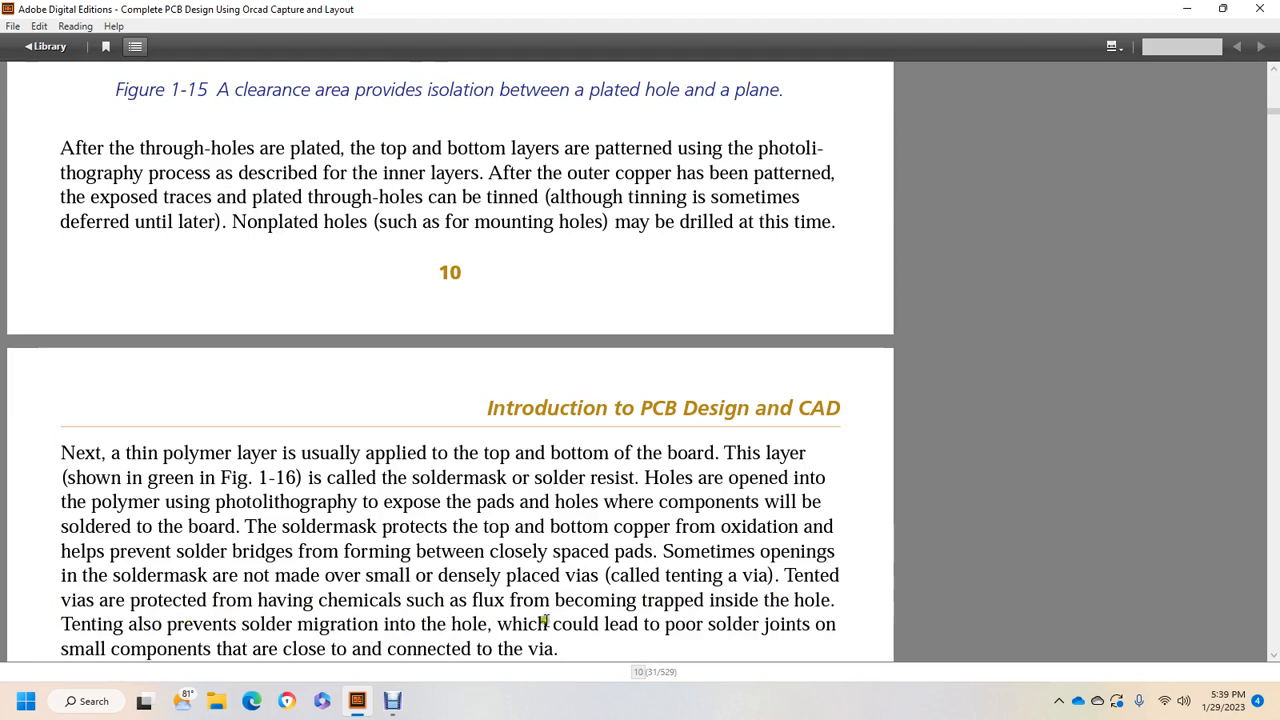
pyautogui.moveTo(891, 607)
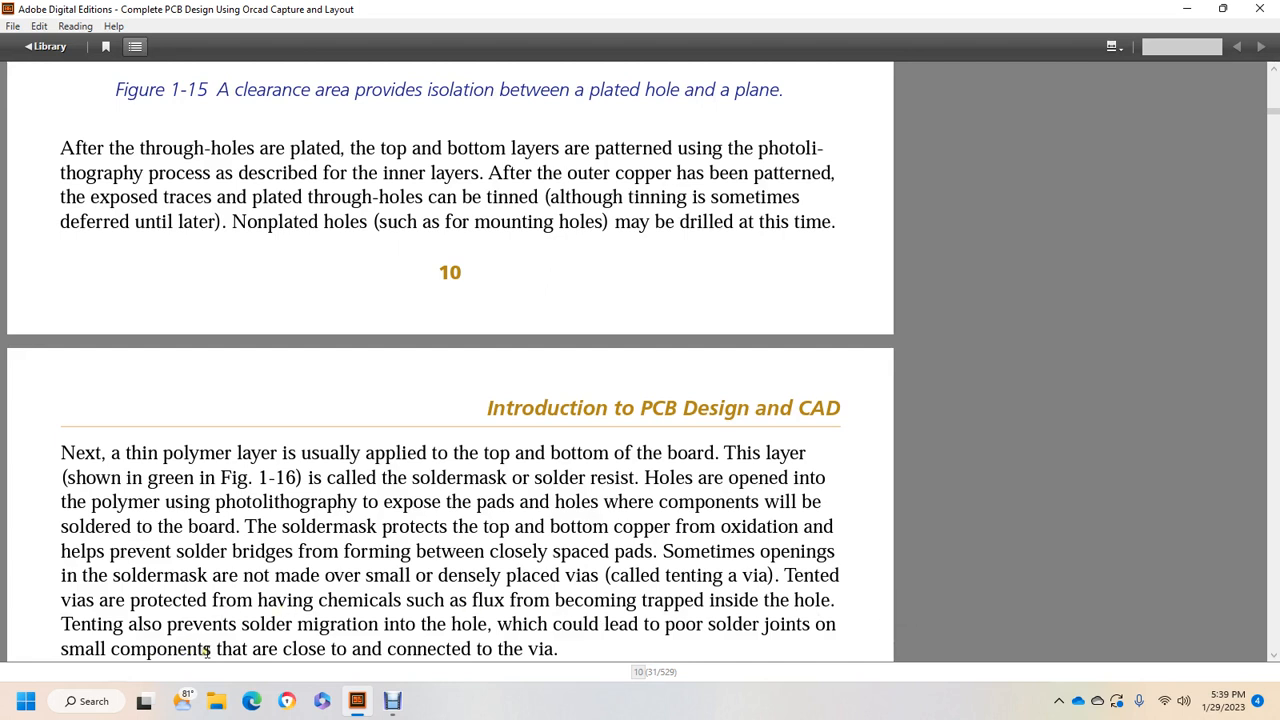
# Scroll past the tenting paragraph to Figure 1-16, the green soldermask and white silk screen board
pyautogui.scroll(-3)
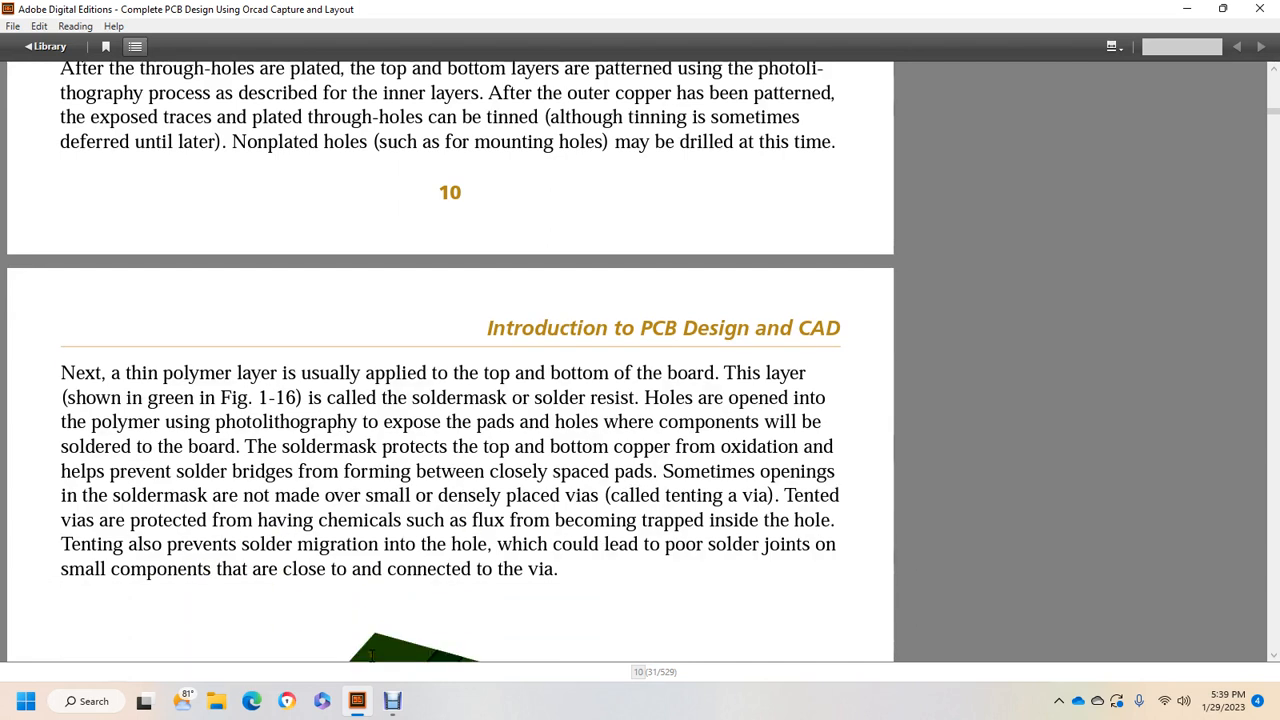
pyautogui.scroll(-3)
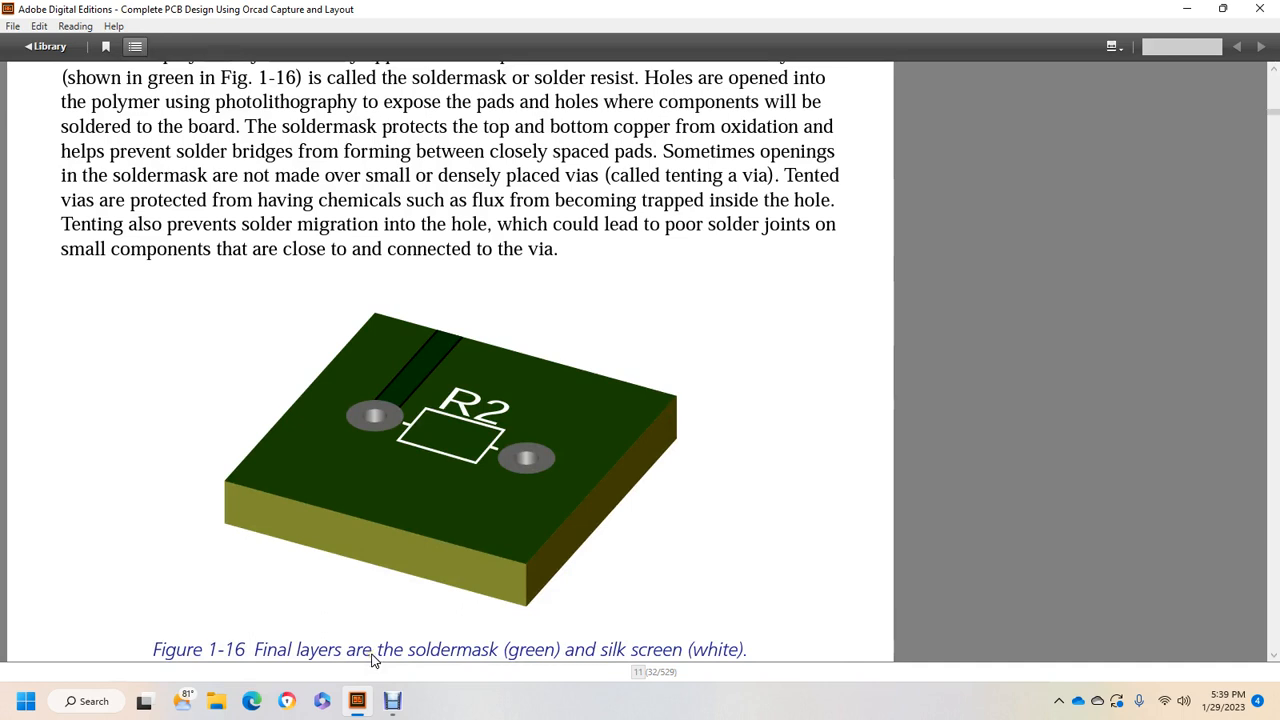
pyautogui.scroll(-3)
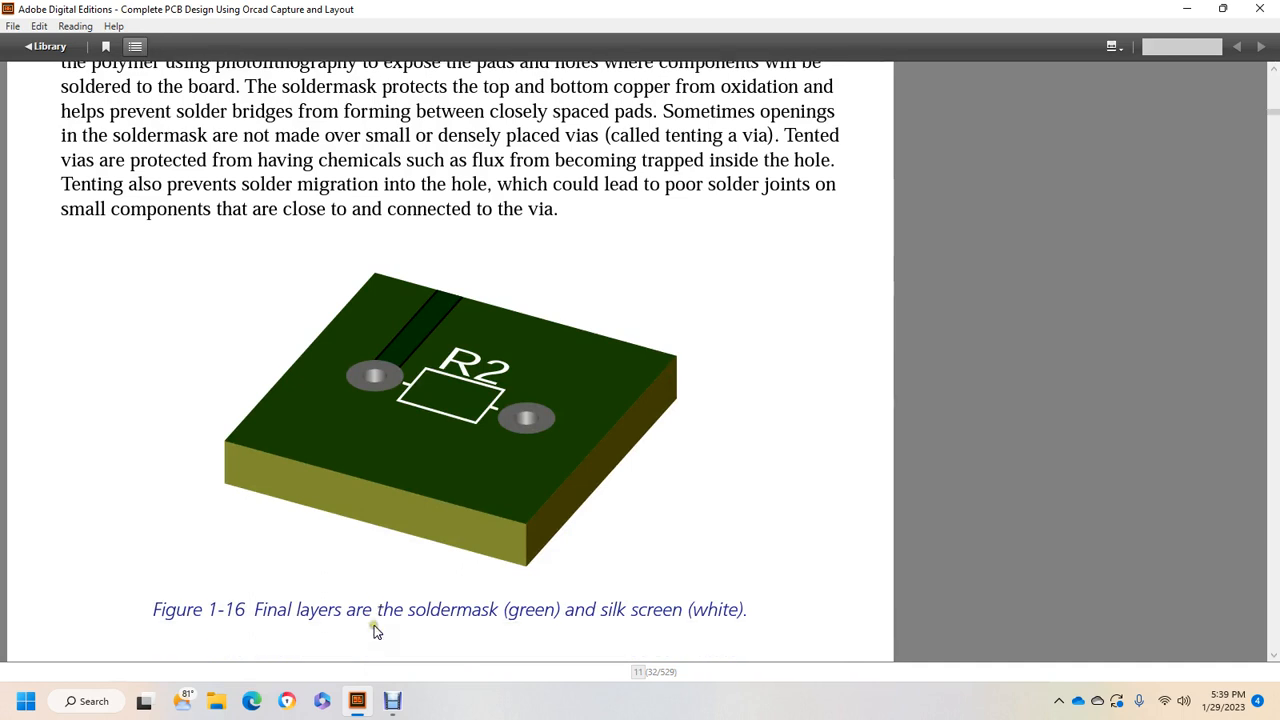
pyautogui.moveTo(560, 635)
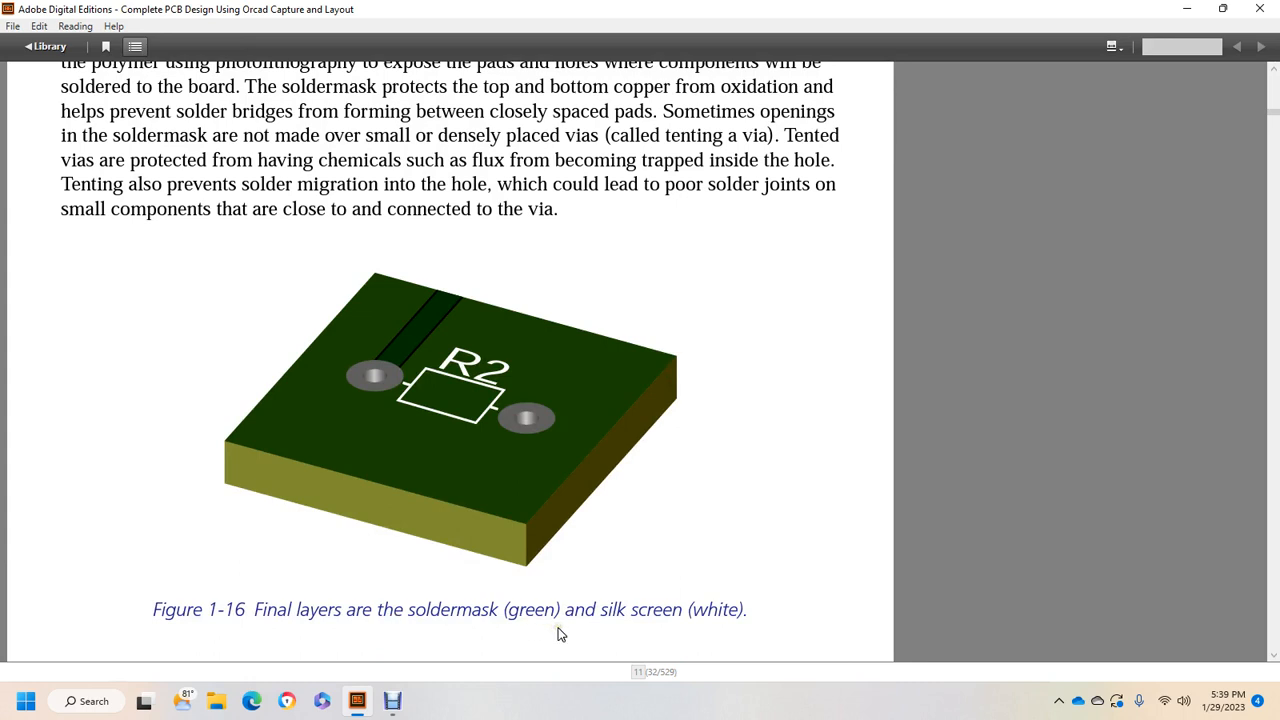
pyautogui.moveTo(715, 621)
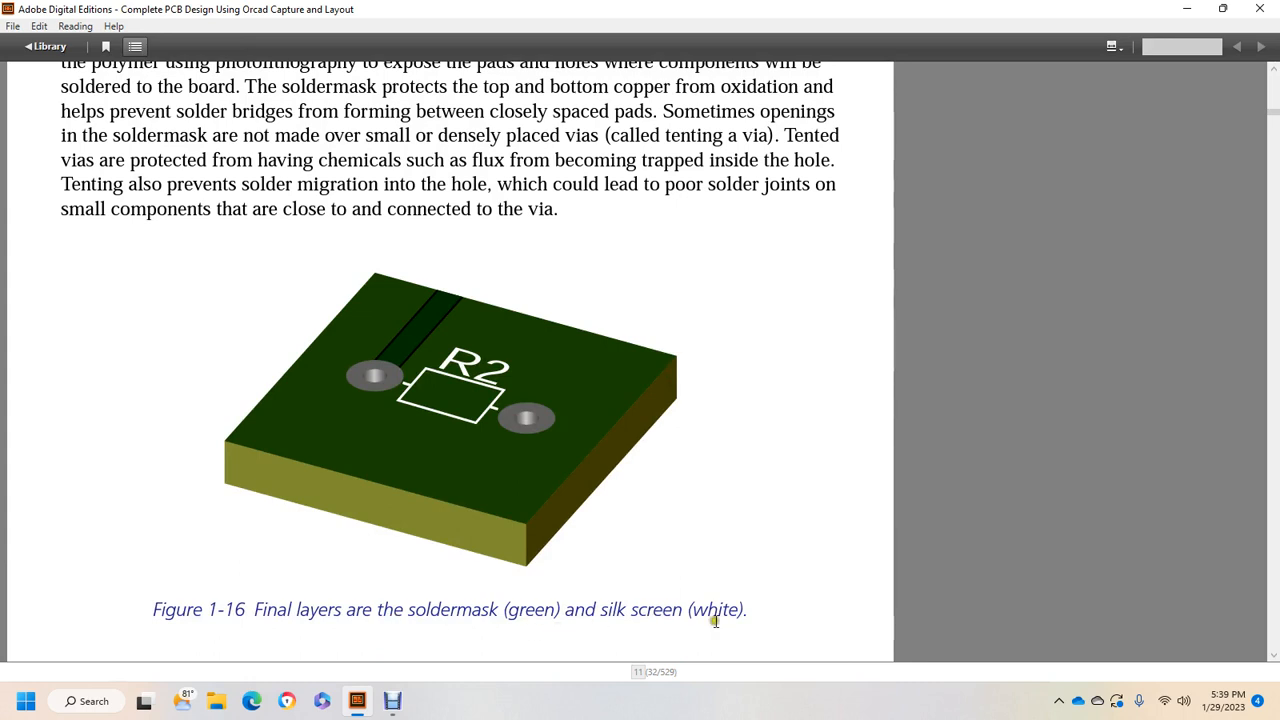
# Scroll to read the silk screen paragraph and the positive and negative layer perspectives
pyautogui.scroll(-3)
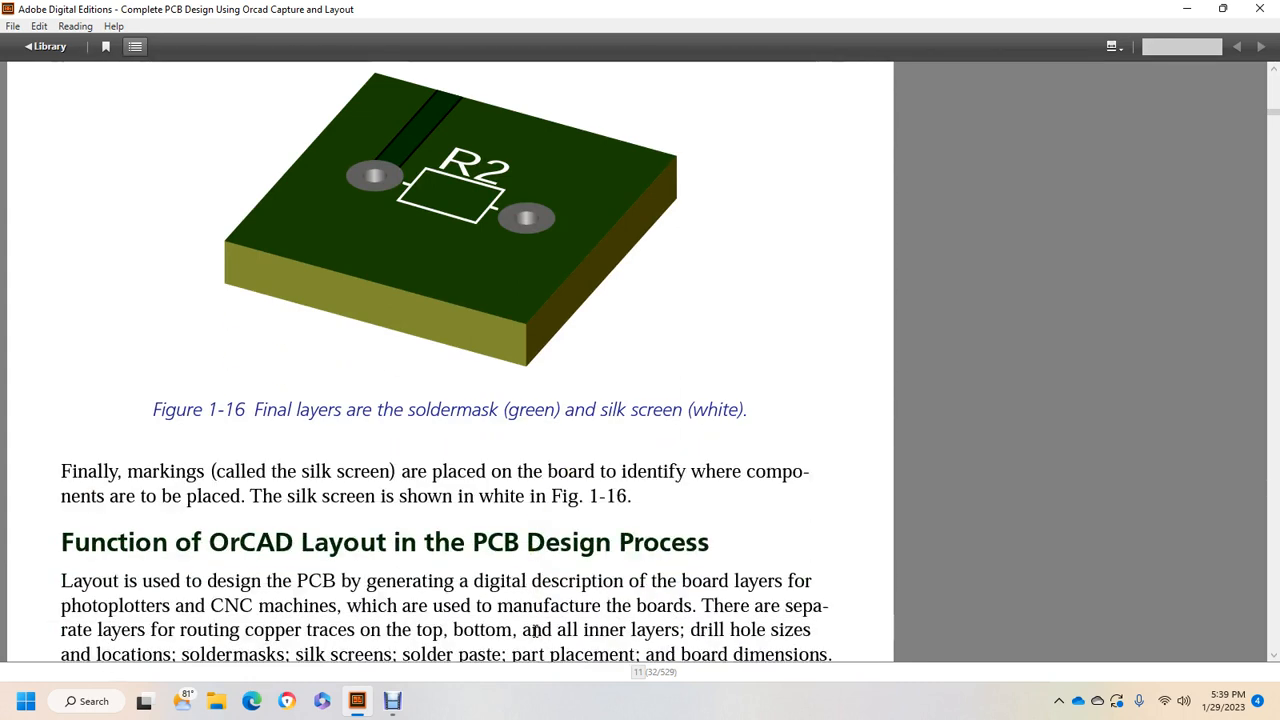
pyautogui.scroll(-3)
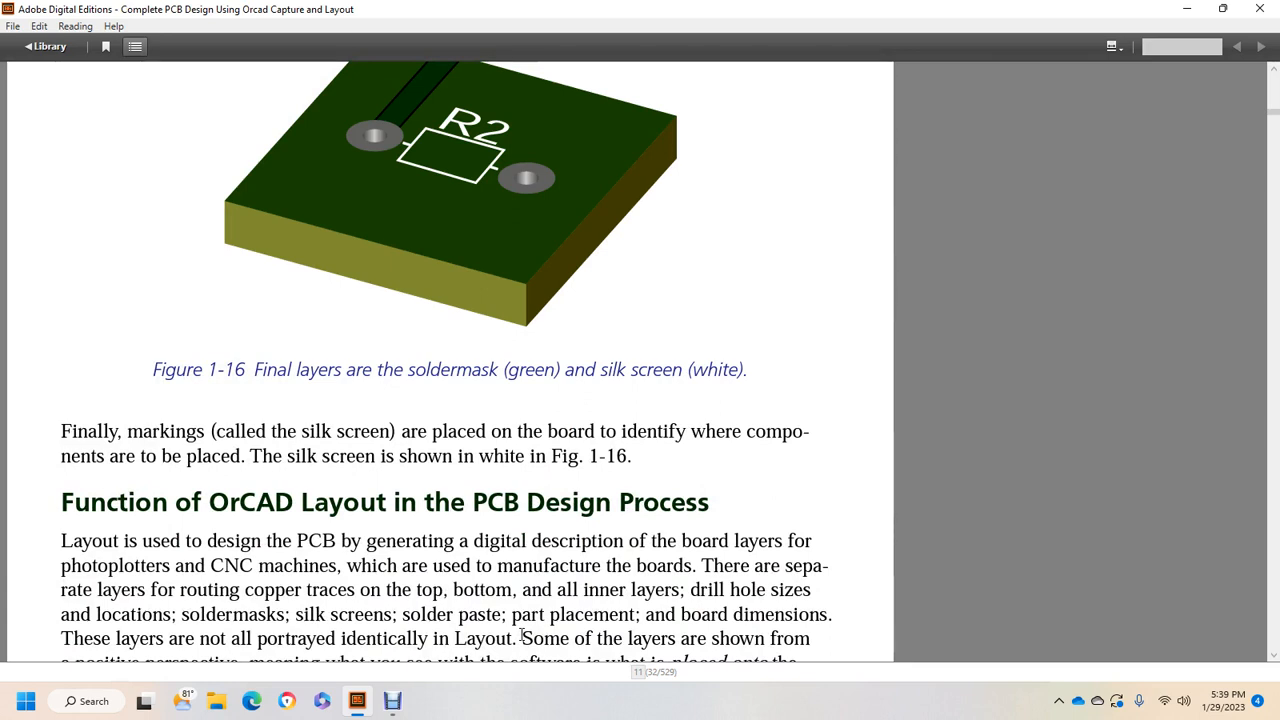
pyautogui.scroll(-3)
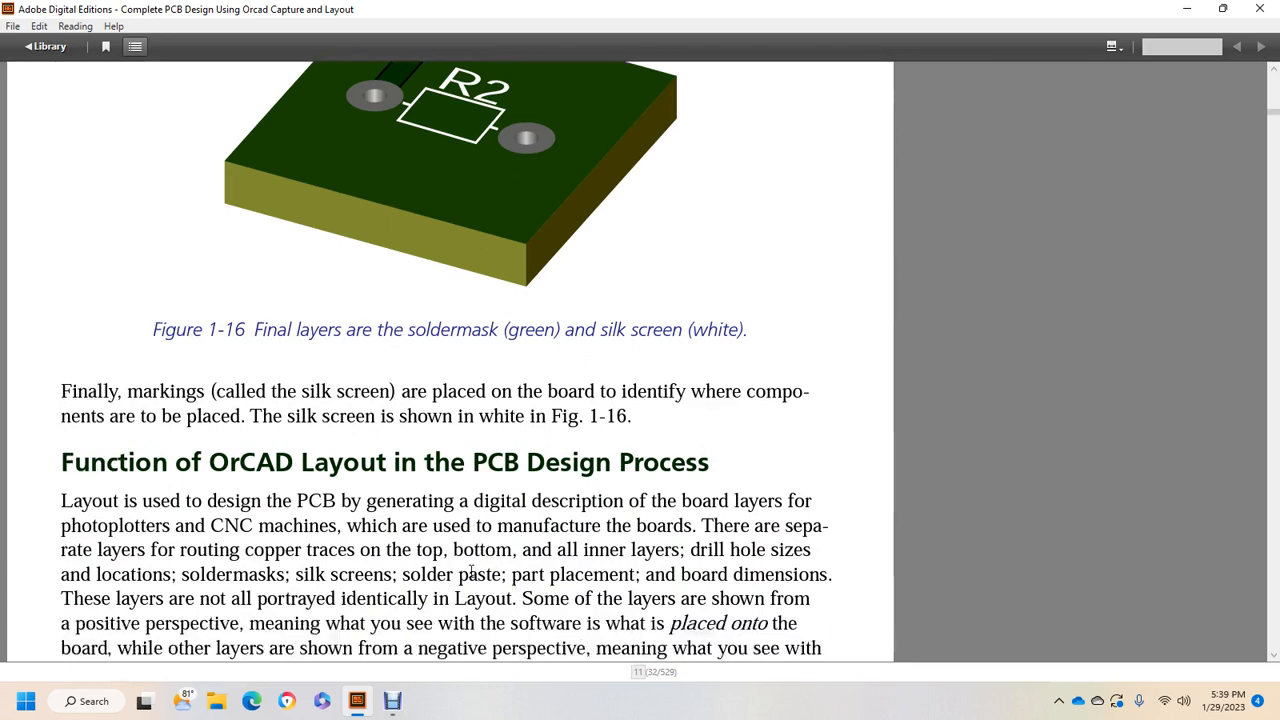
pyautogui.scroll(-3)
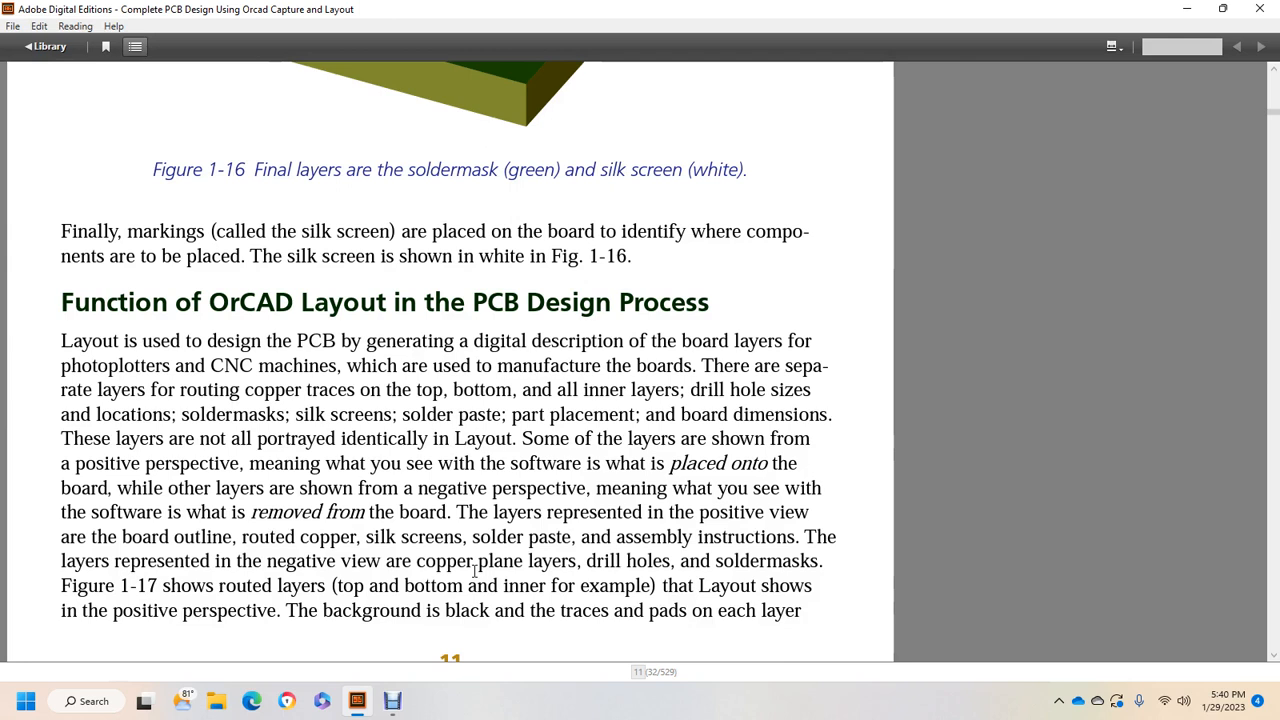
pyautogui.moveTo(414, 456)
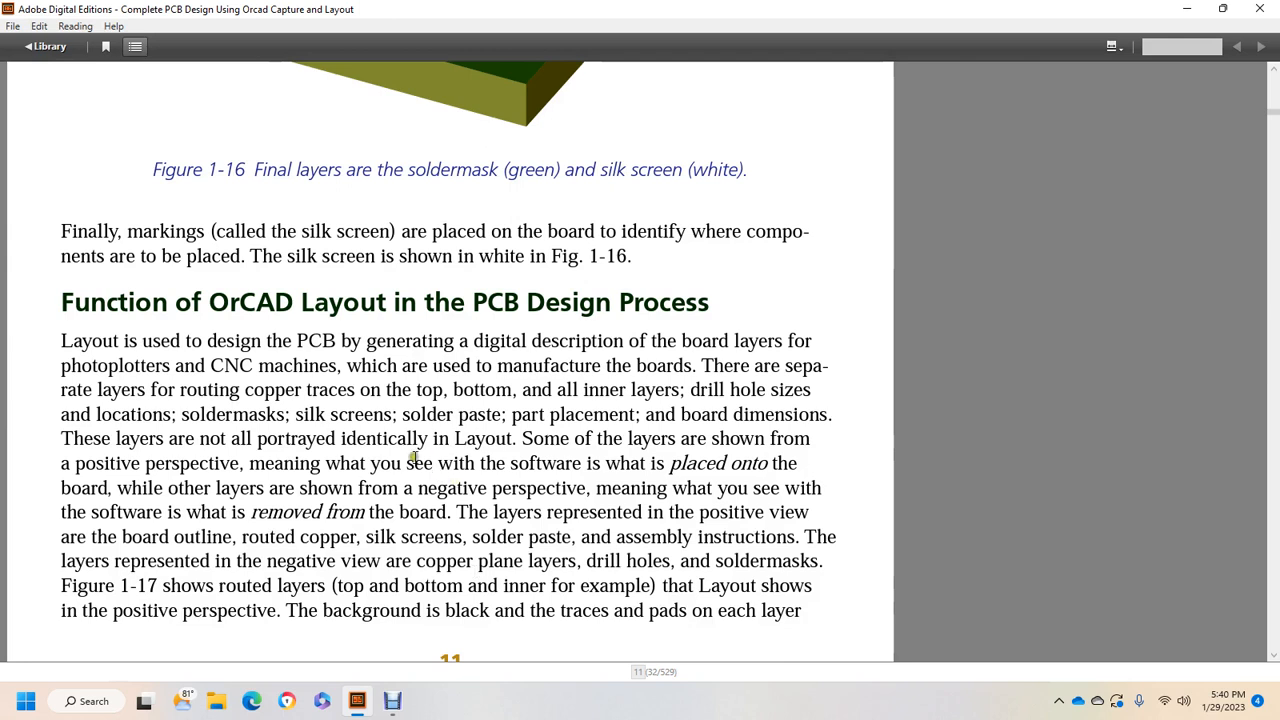
pyautogui.moveTo(670, 488)
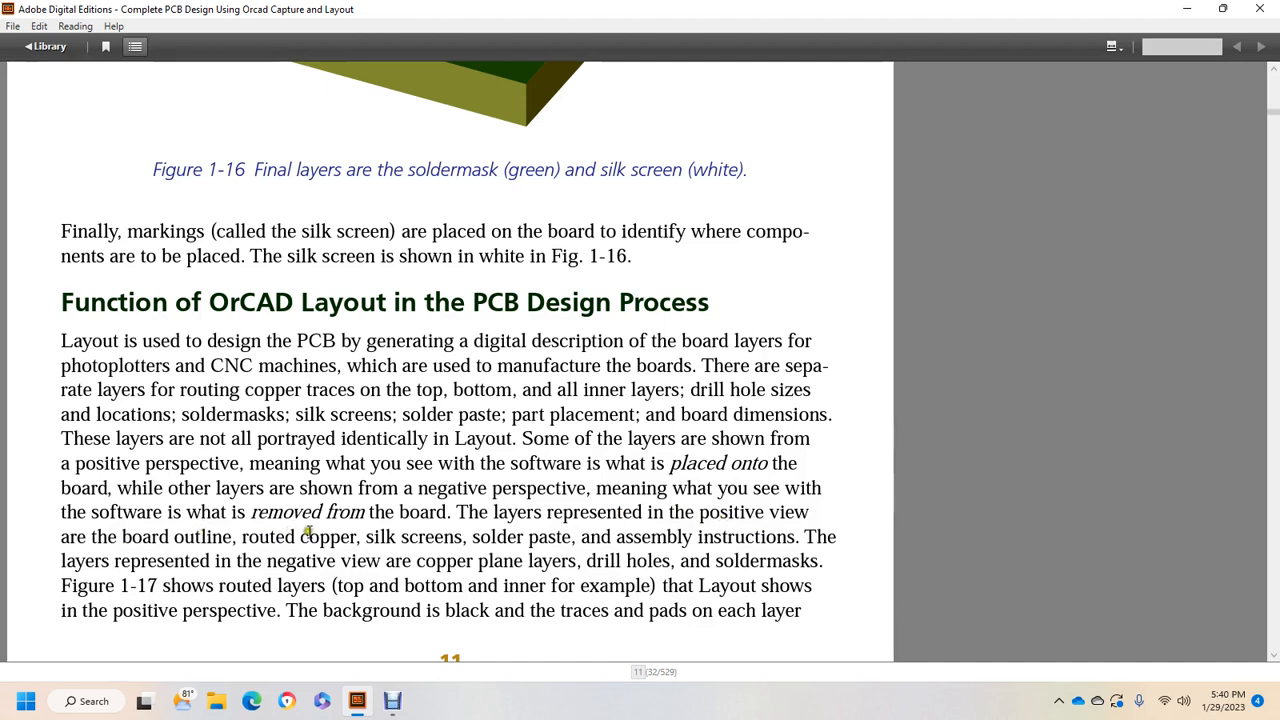
pyautogui.moveTo(518, 538)
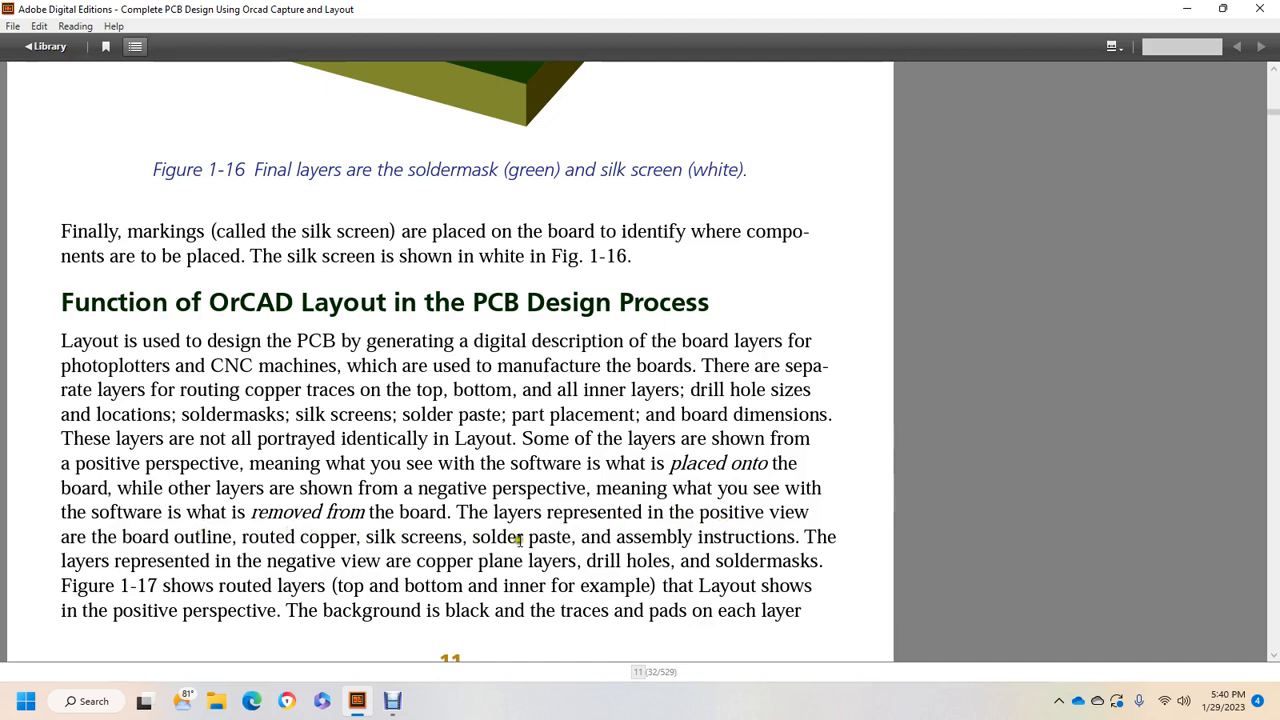
pyautogui.moveTo(798, 538)
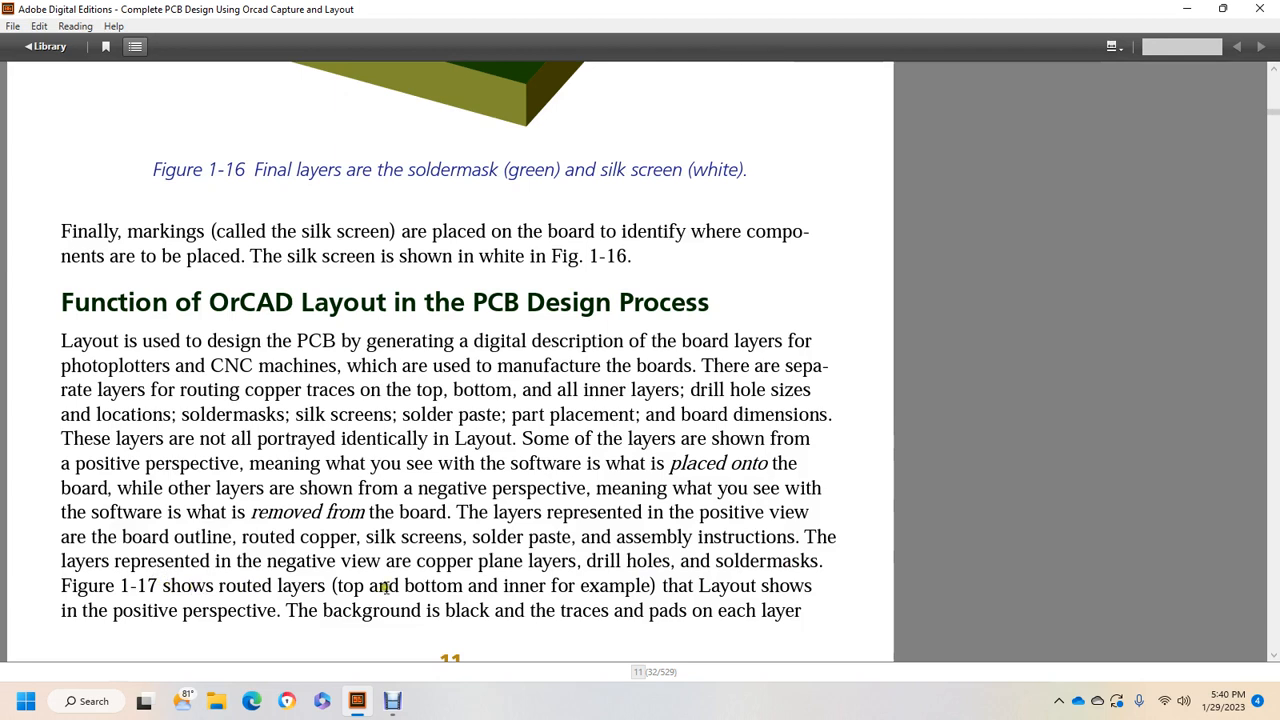
pyautogui.moveTo(596, 587)
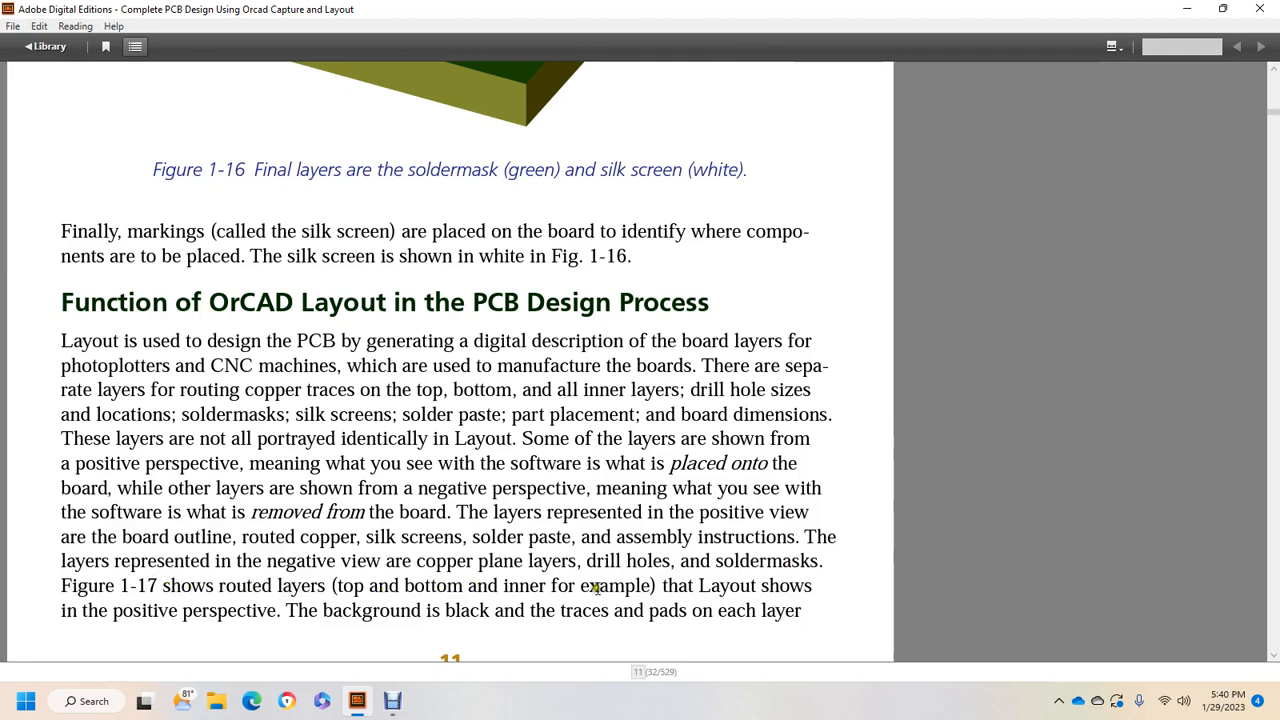
pyautogui.moveTo(228, 605)
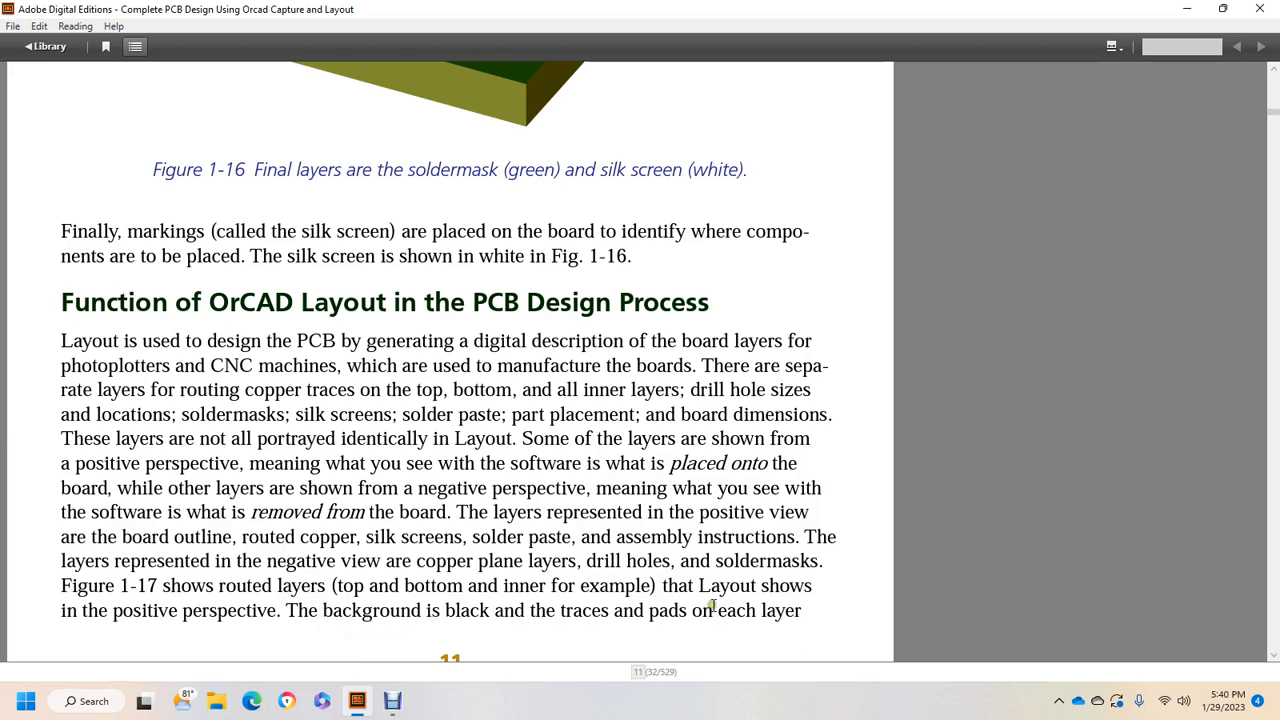
# Scroll down to page 11's Figure 1-17, copper in routed layers in positive view
pyautogui.scroll(-3)
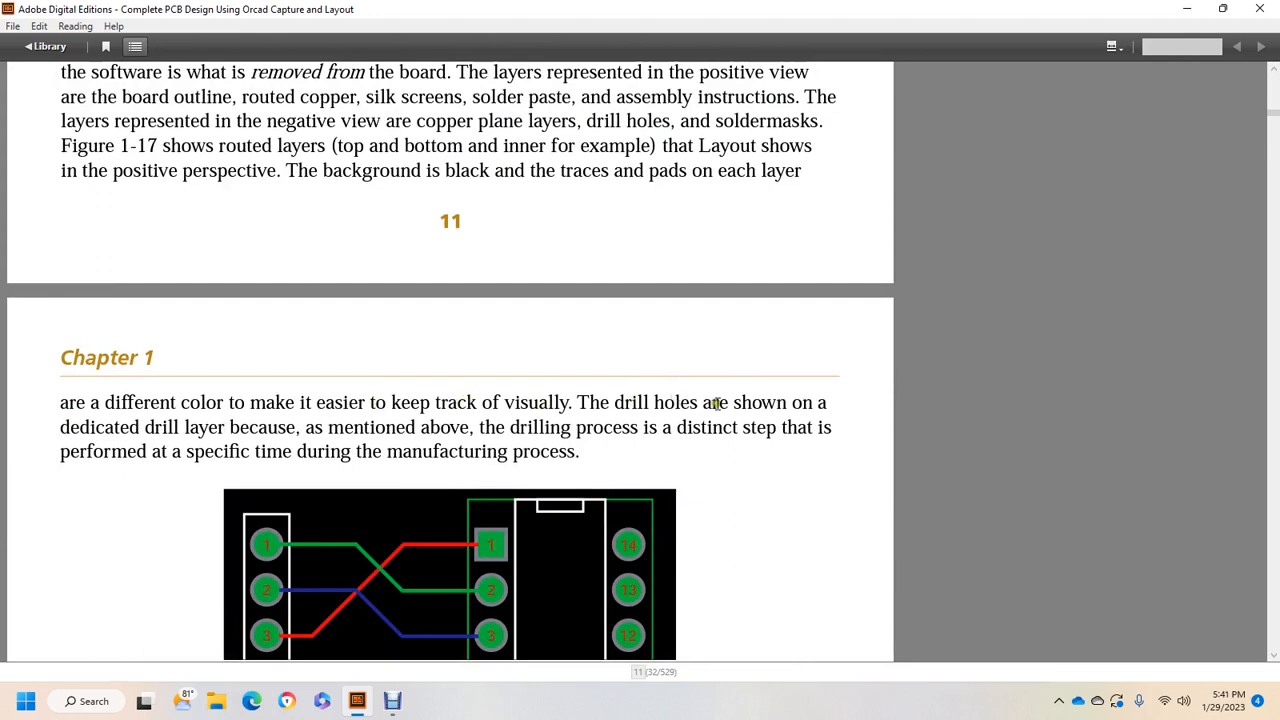
pyautogui.moveTo(220, 430)
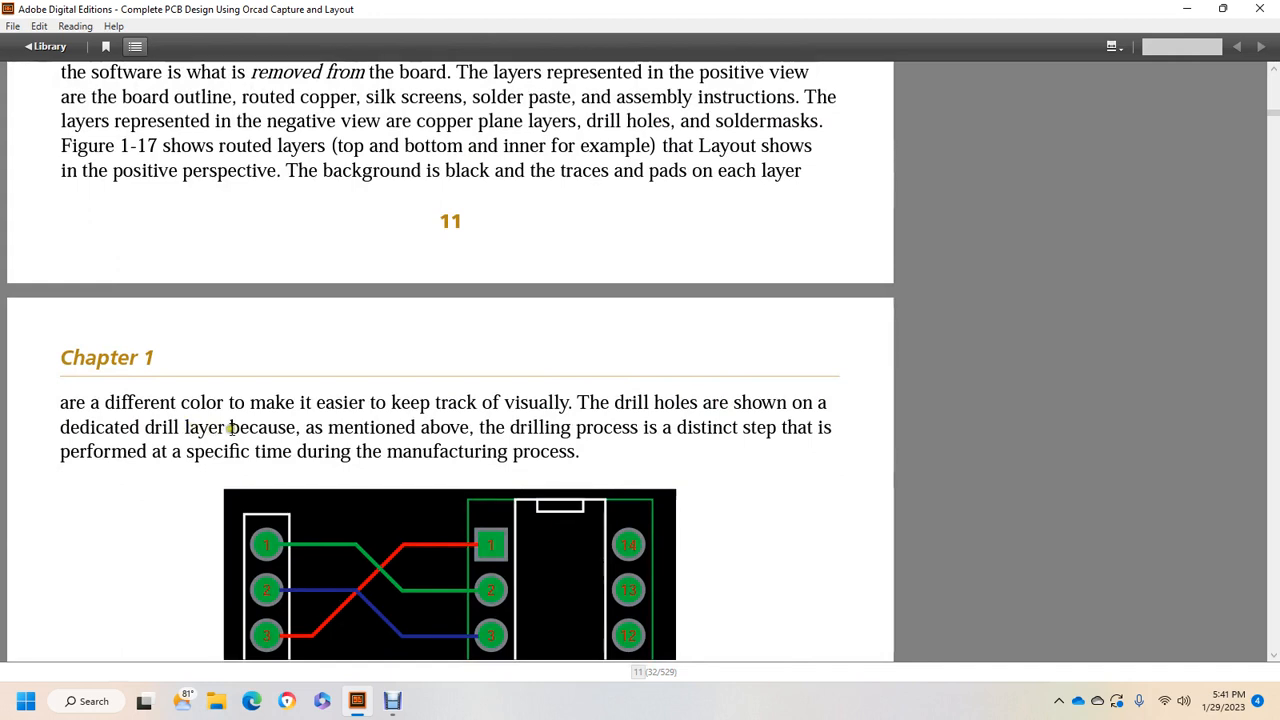
pyautogui.moveTo(616, 420)
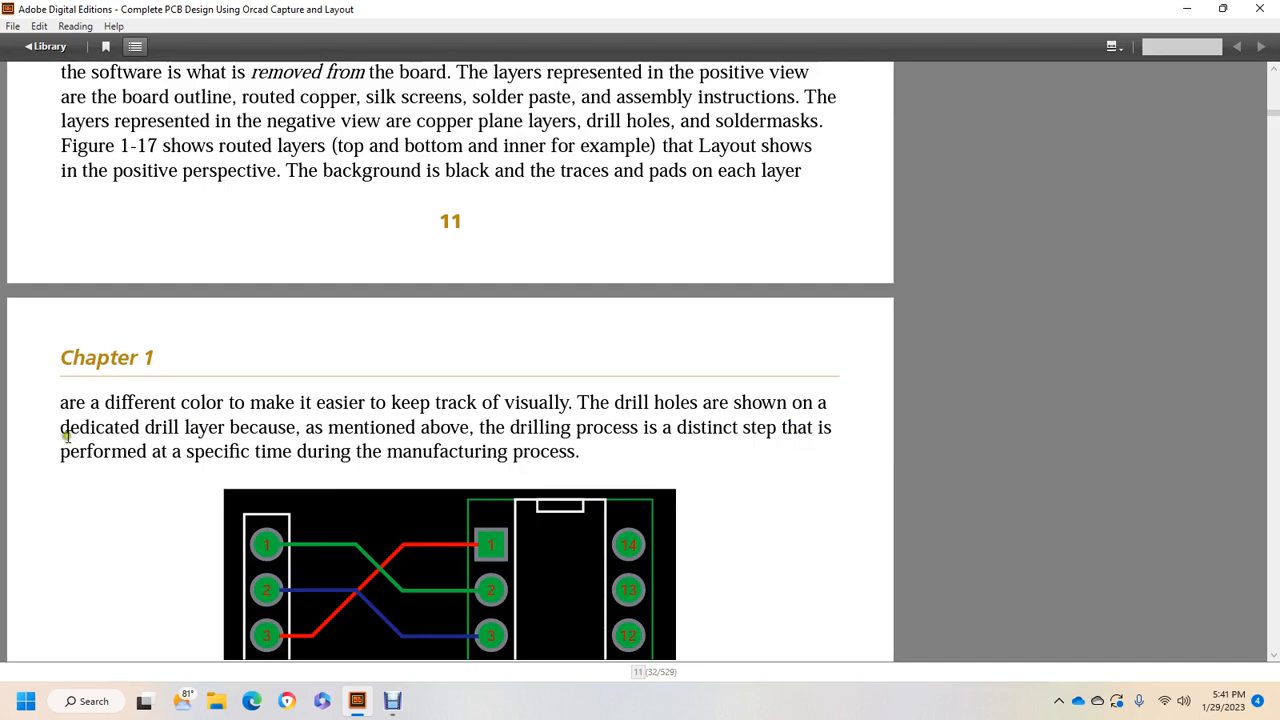
pyautogui.moveTo(560, 451)
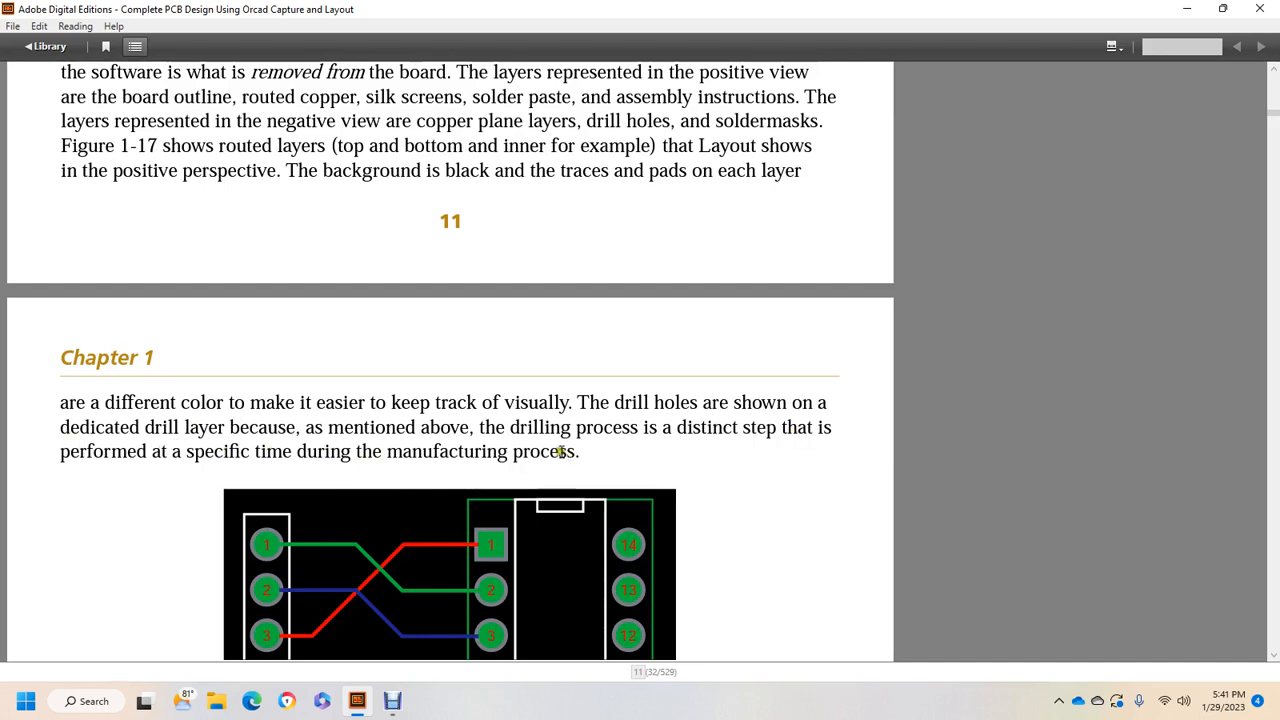
pyautogui.scroll(-3)
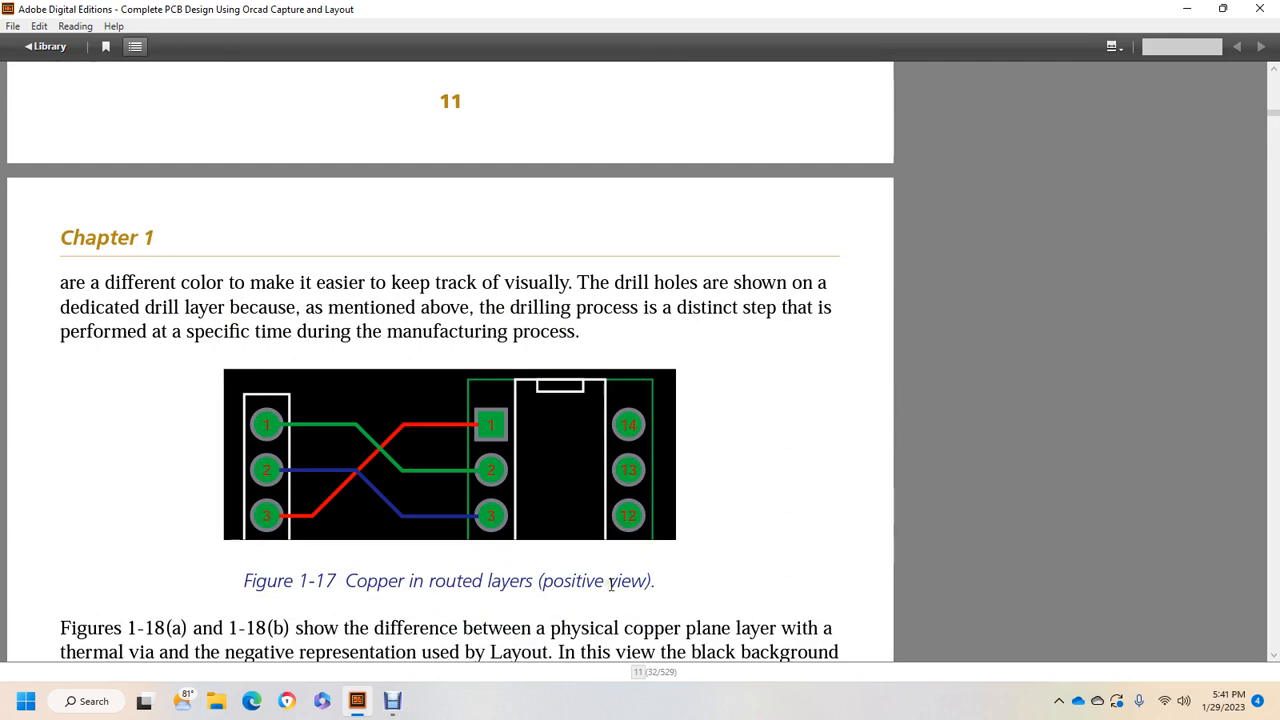
pyautogui.moveTo(368, 618)
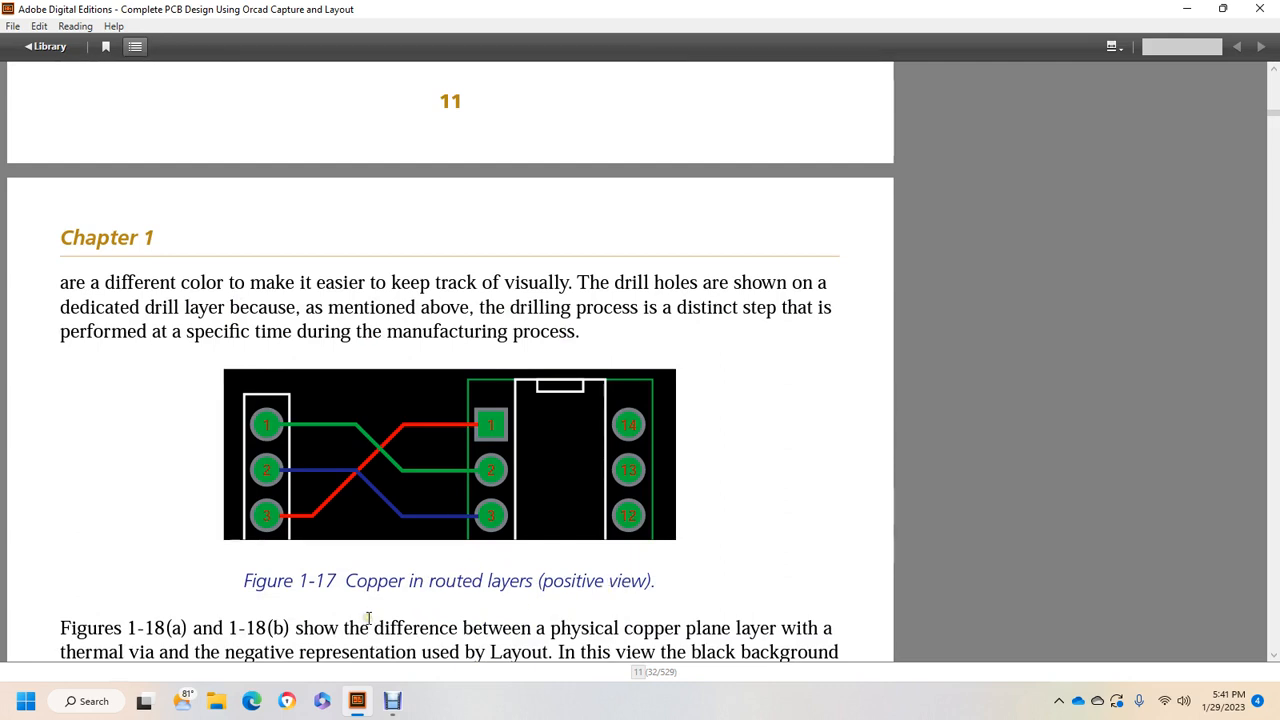
pyautogui.scroll(-3)
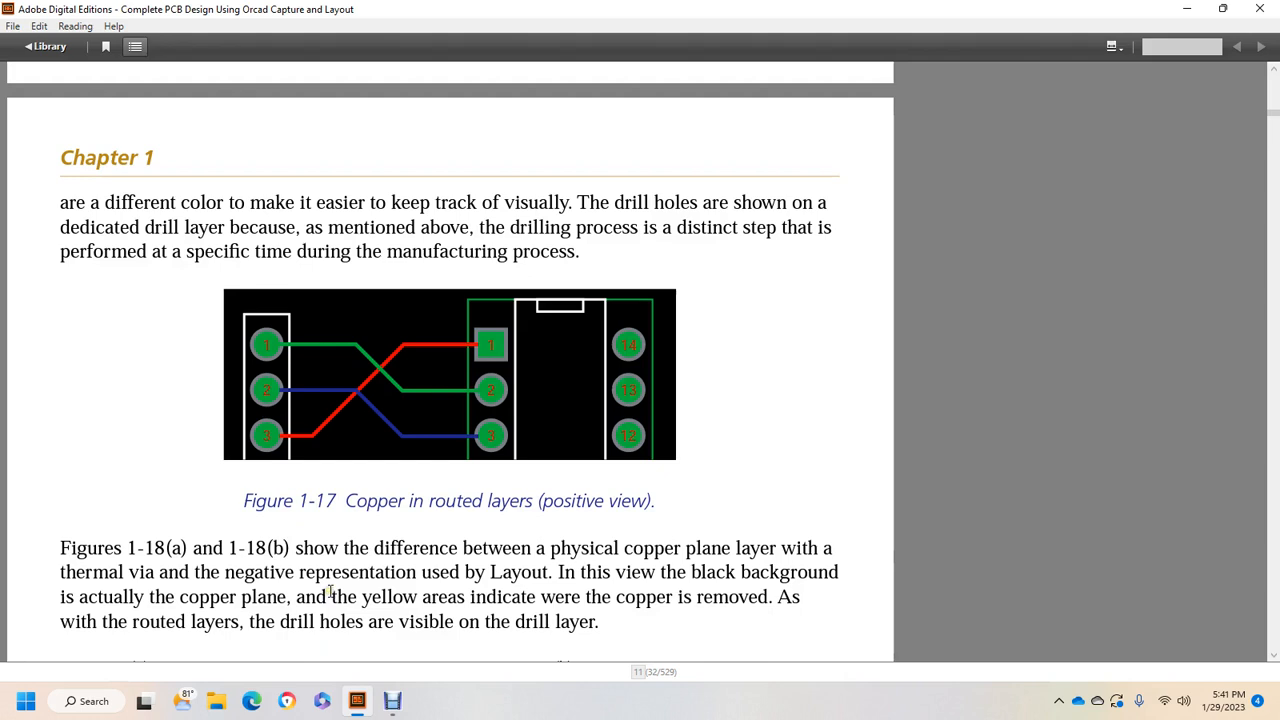
pyautogui.moveTo(320, 588)
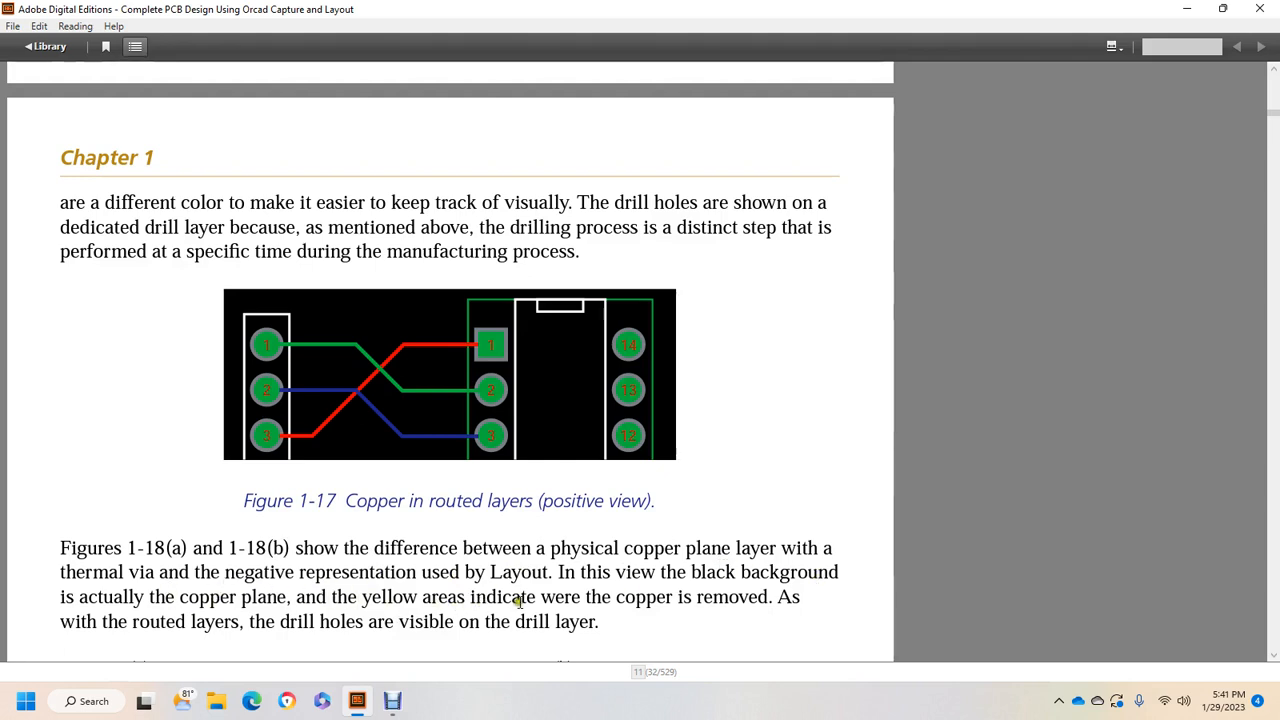
pyautogui.moveTo(753, 597)
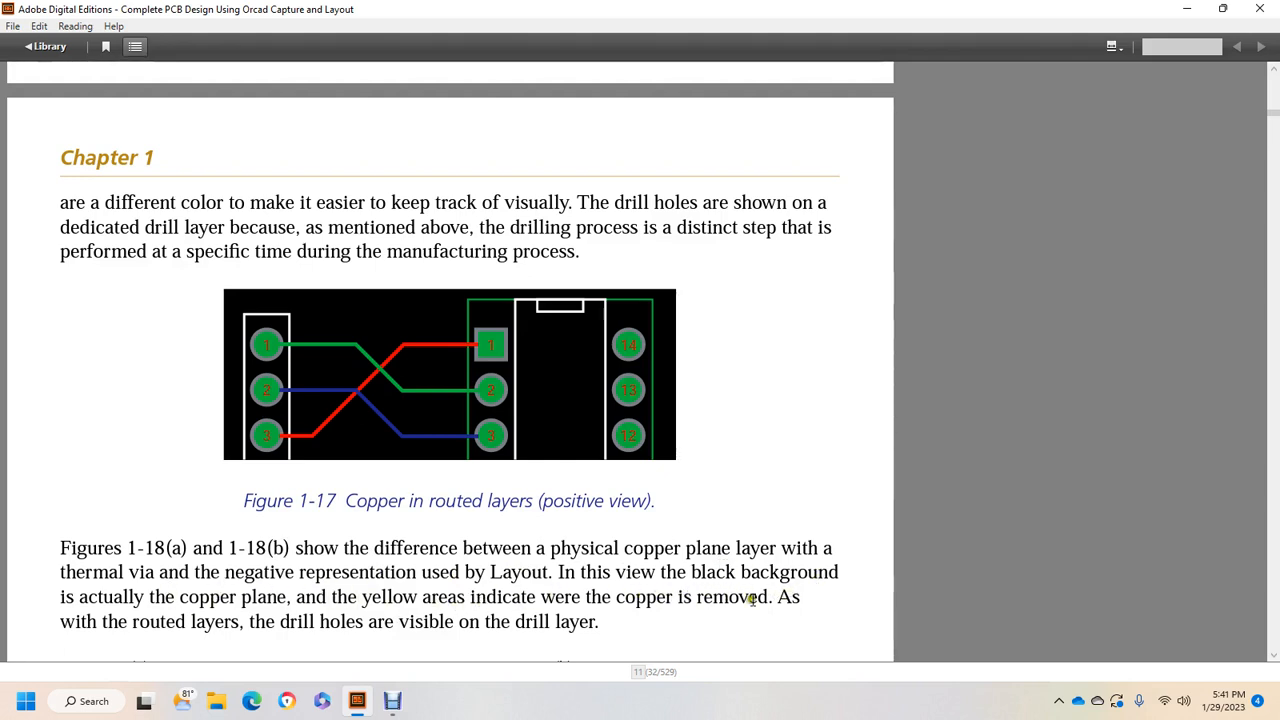
pyautogui.moveTo(533, 612)
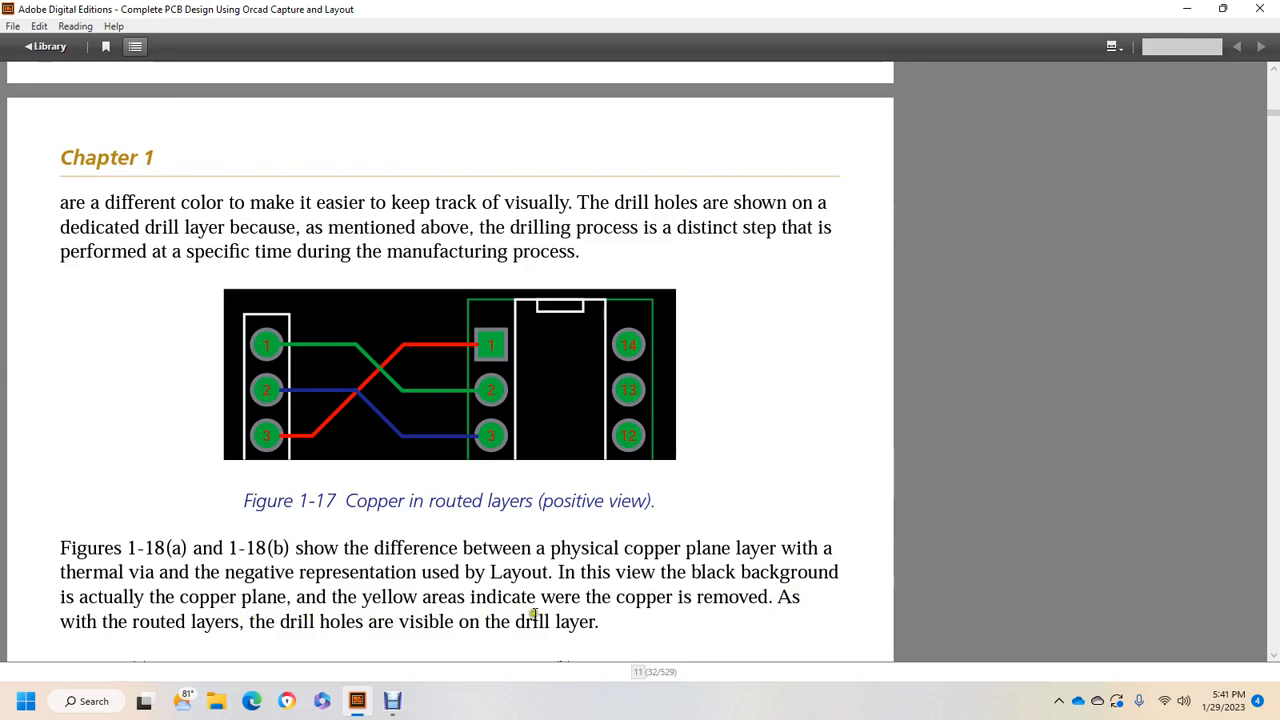
# Scroll through pages 12–13, Figures 1-18 to 1-21, to the Design Files Created by Layout heading
pyautogui.scroll(-3)
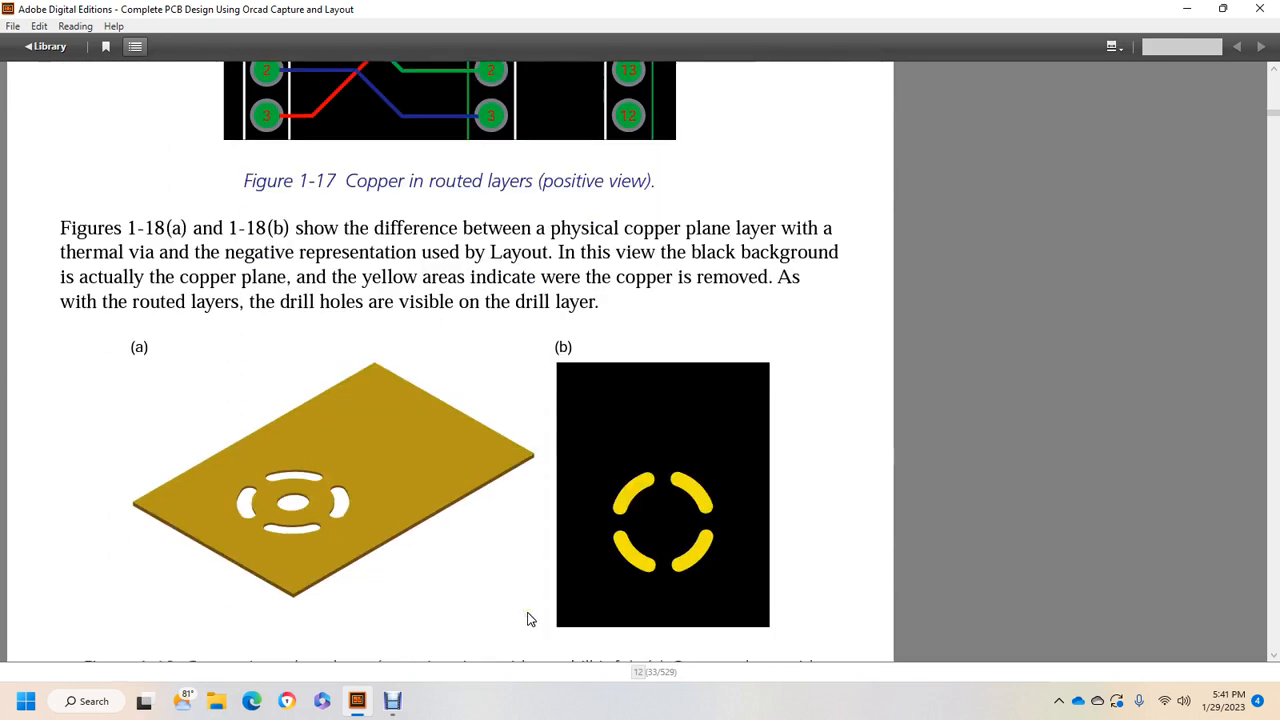
pyautogui.moveTo(603, 537)
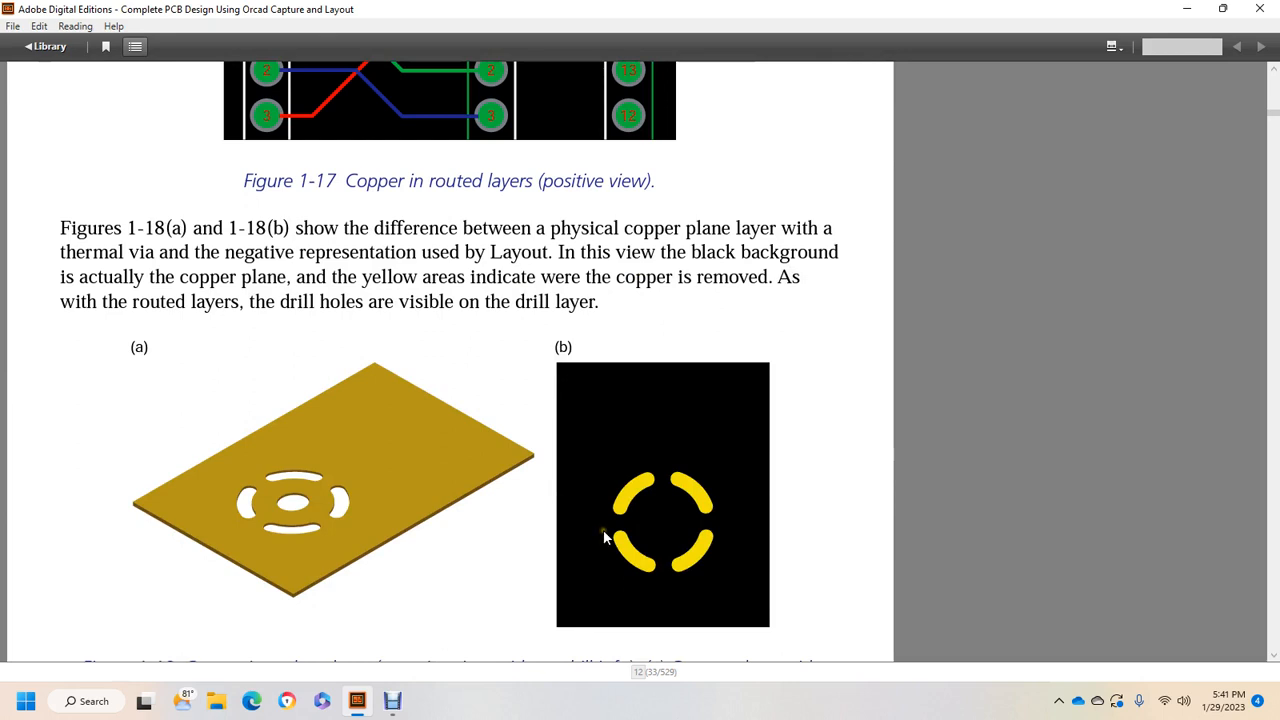
pyautogui.moveTo(491, 522)
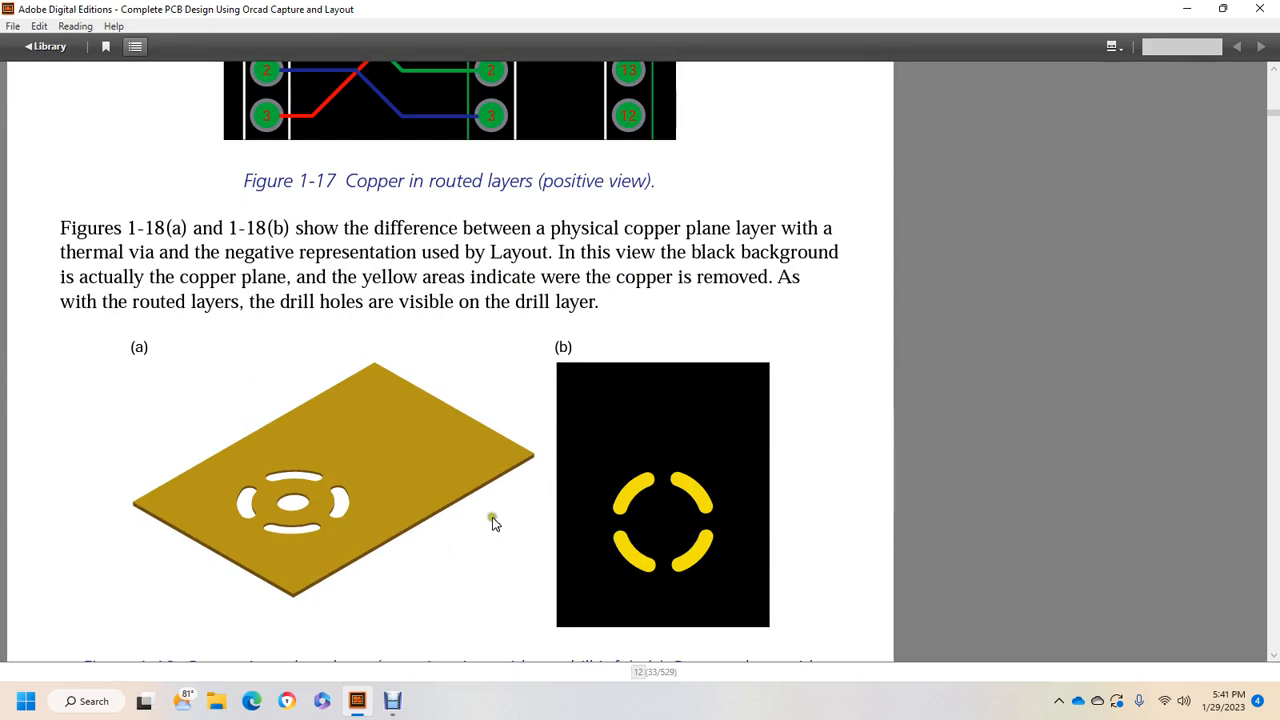
pyautogui.moveTo(560, 557)
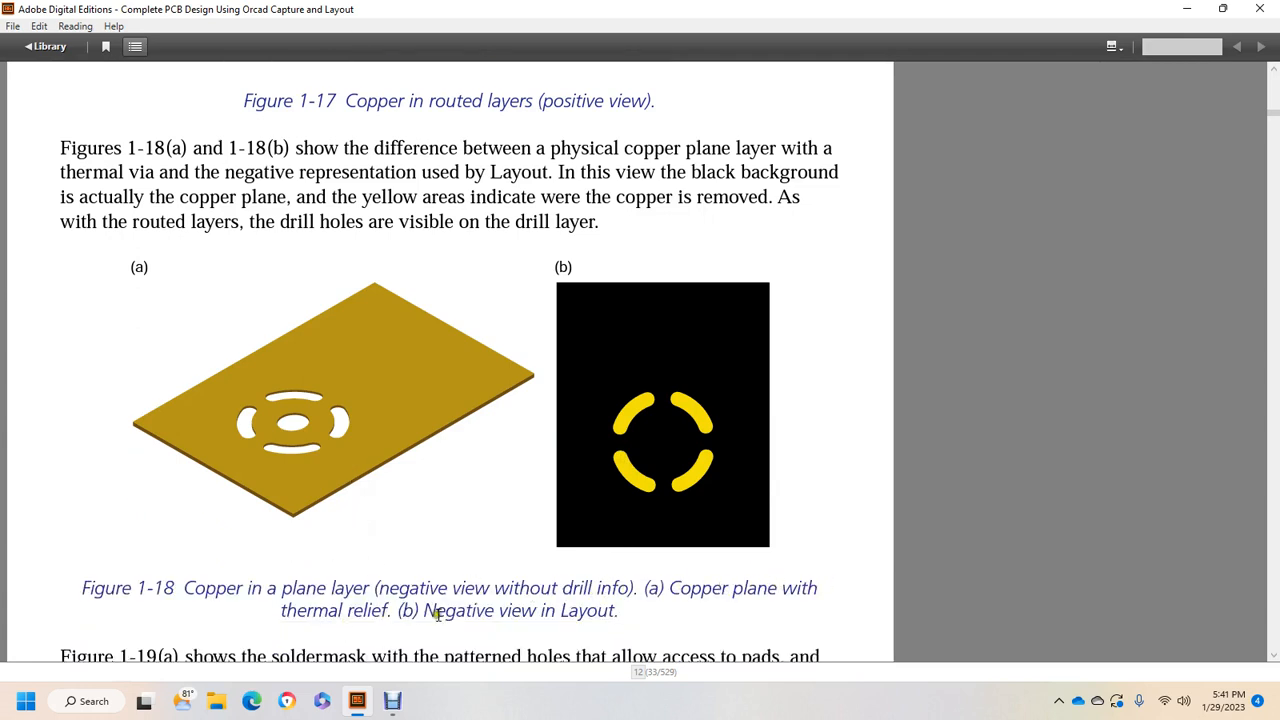
pyautogui.scroll(-3)
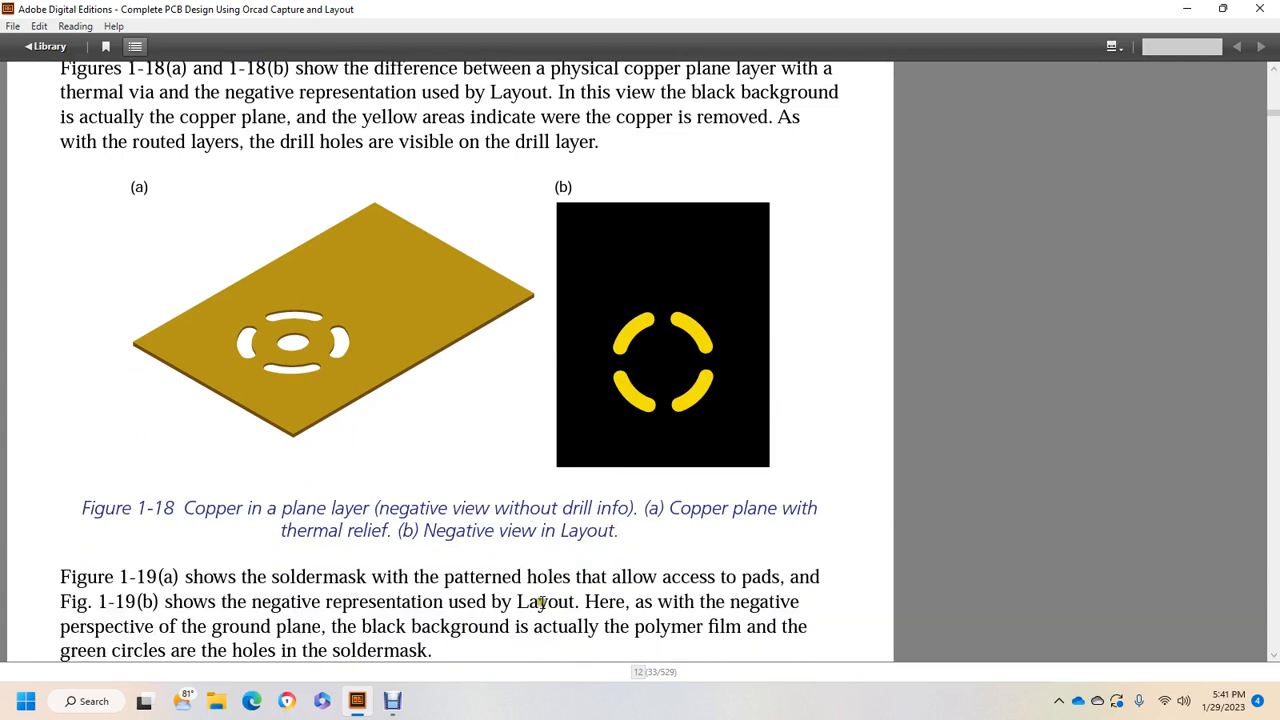
pyautogui.scroll(-3)
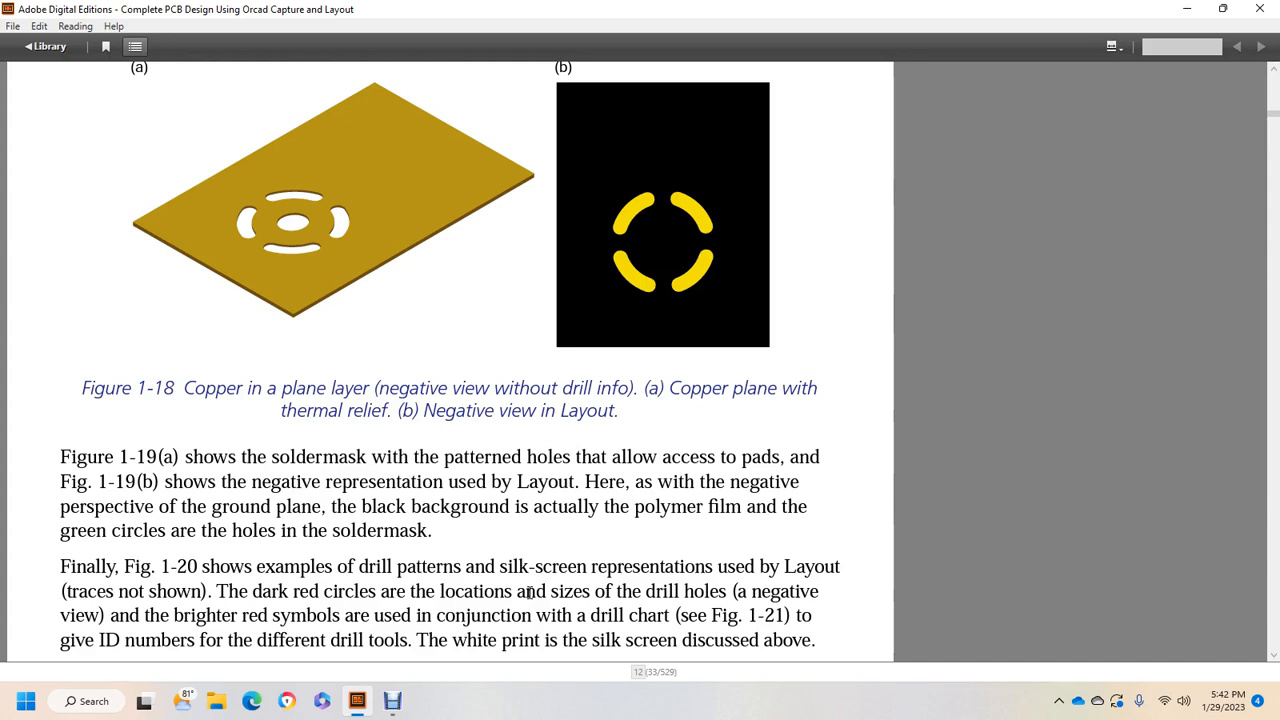
pyautogui.moveTo(378, 613)
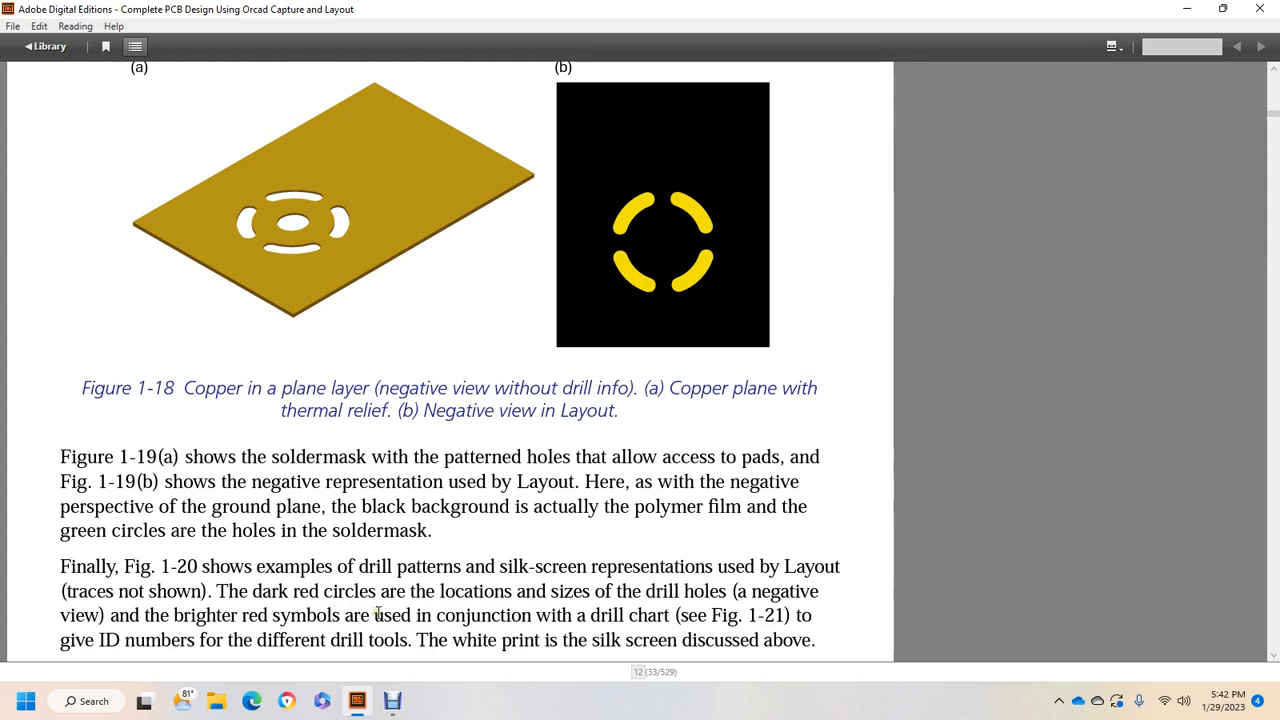
pyautogui.scroll(-3)
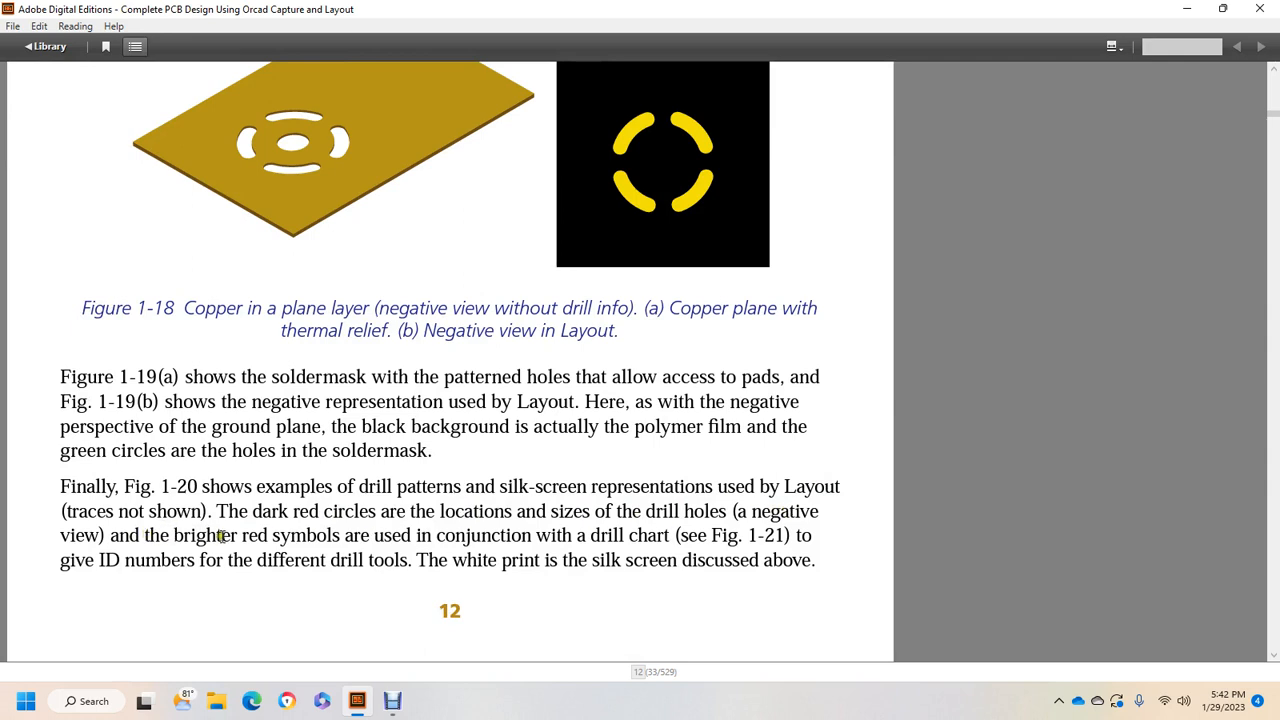
pyautogui.moveTo(590, 527)
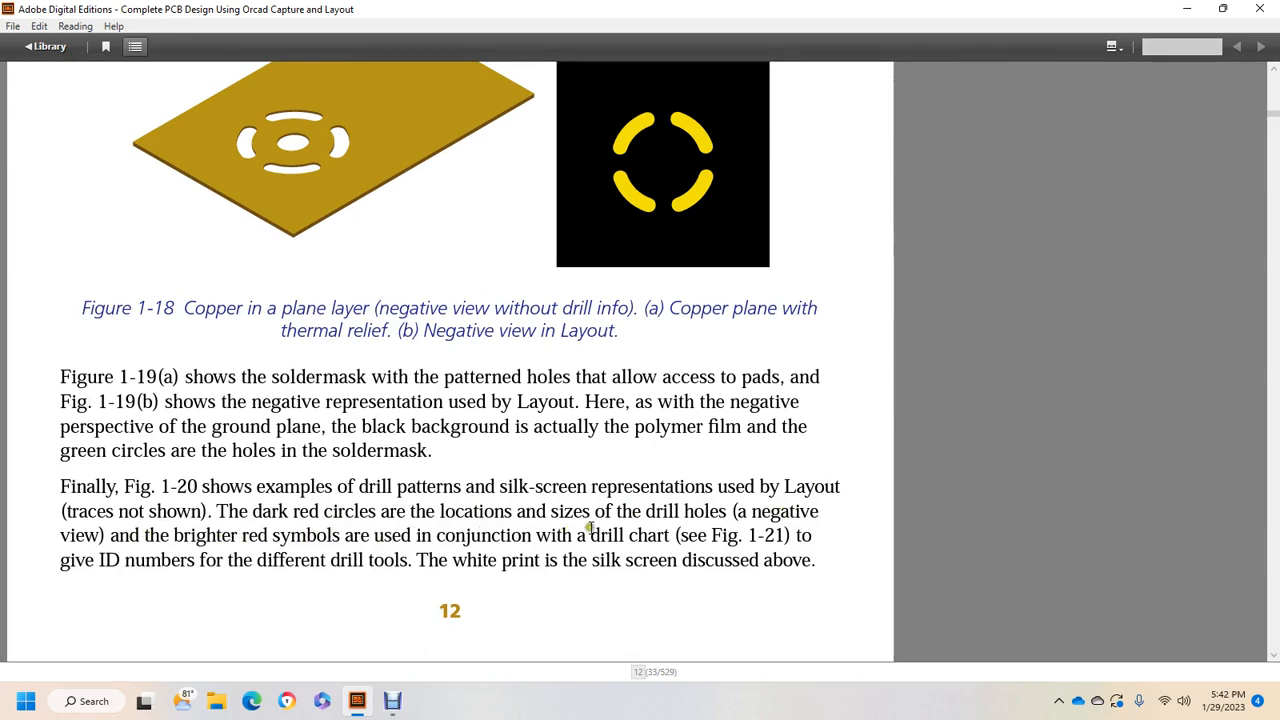
pyautogui.moveTo(115, 555)
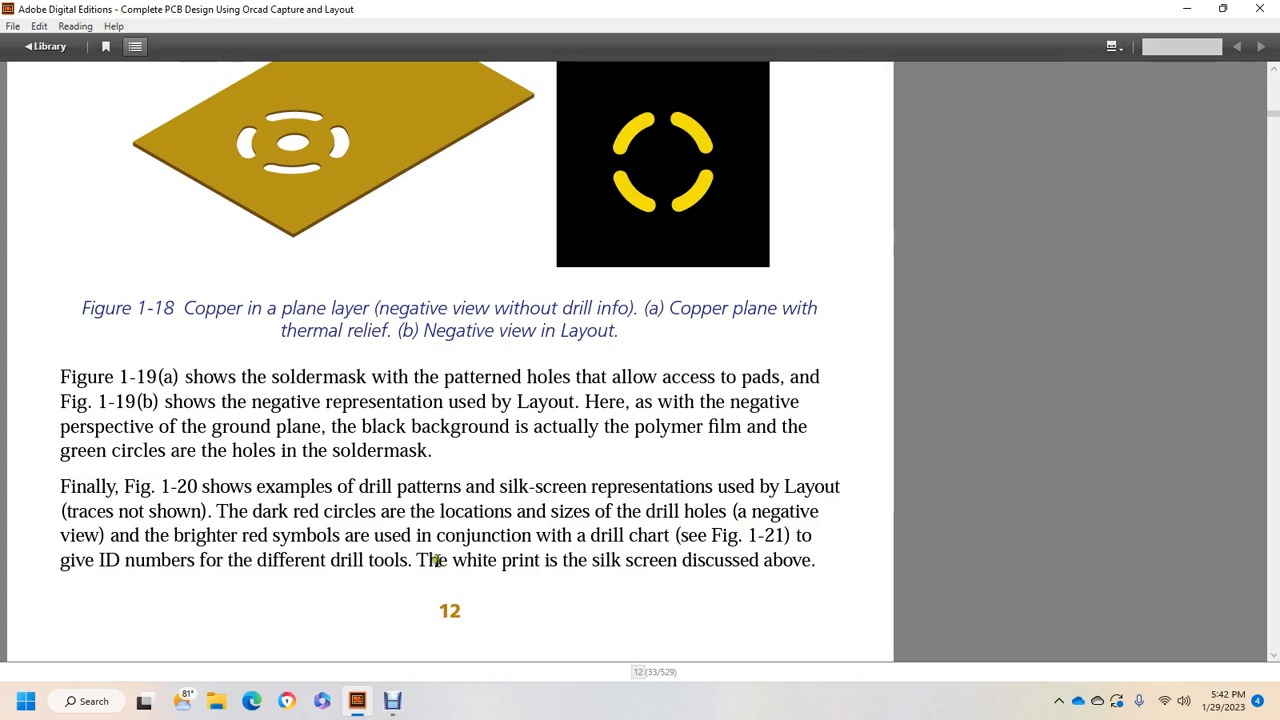
pyautogui.moveTo(594, 557)
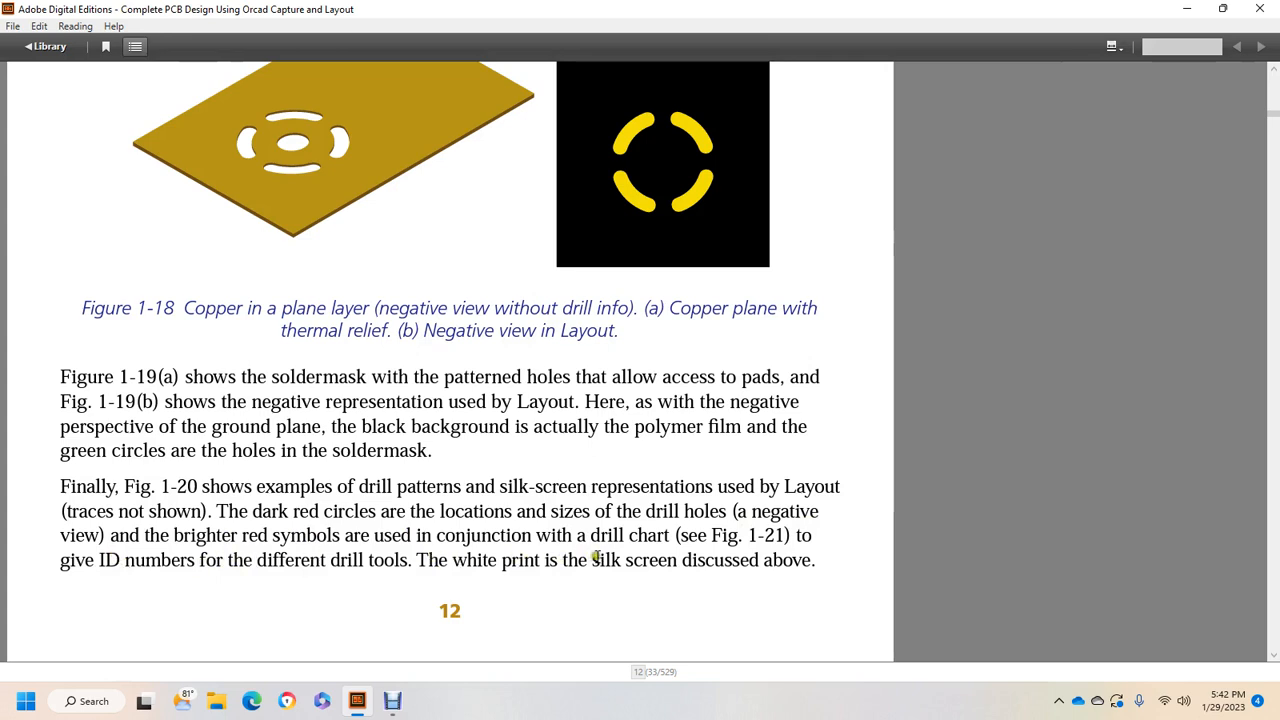
pyautogui.scroll(-3)
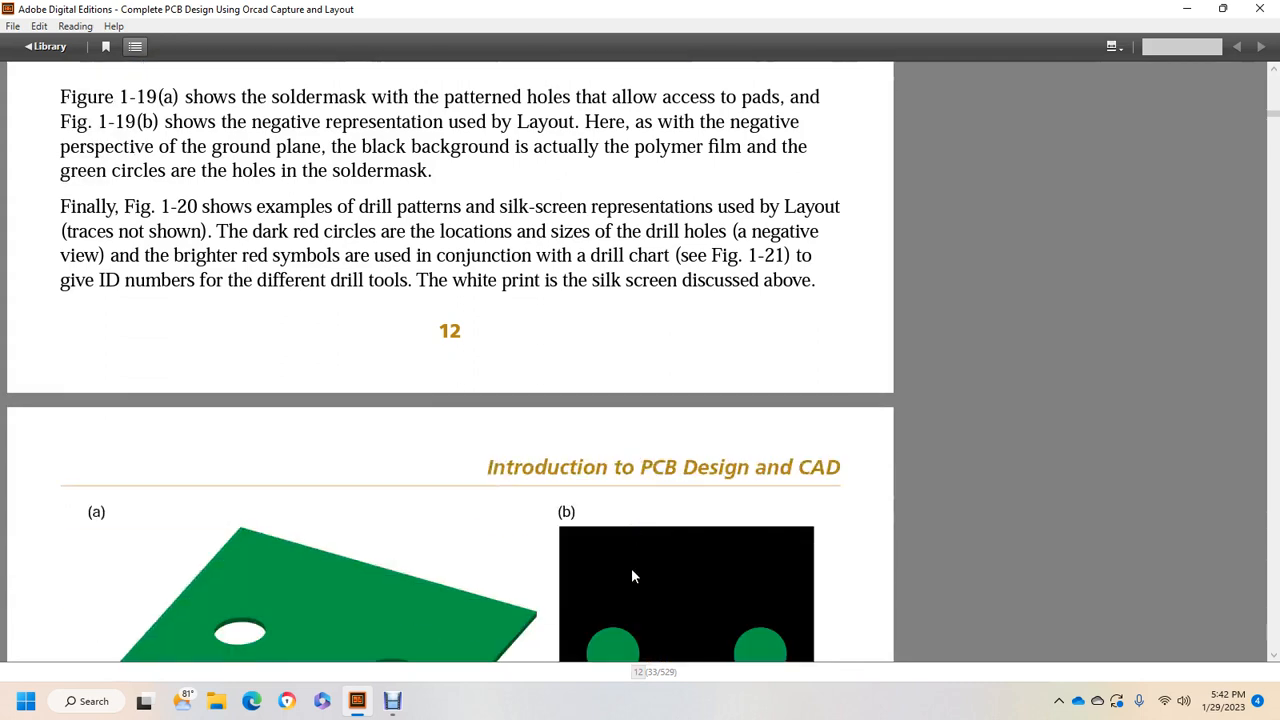
pyautogui.scroll(-3)
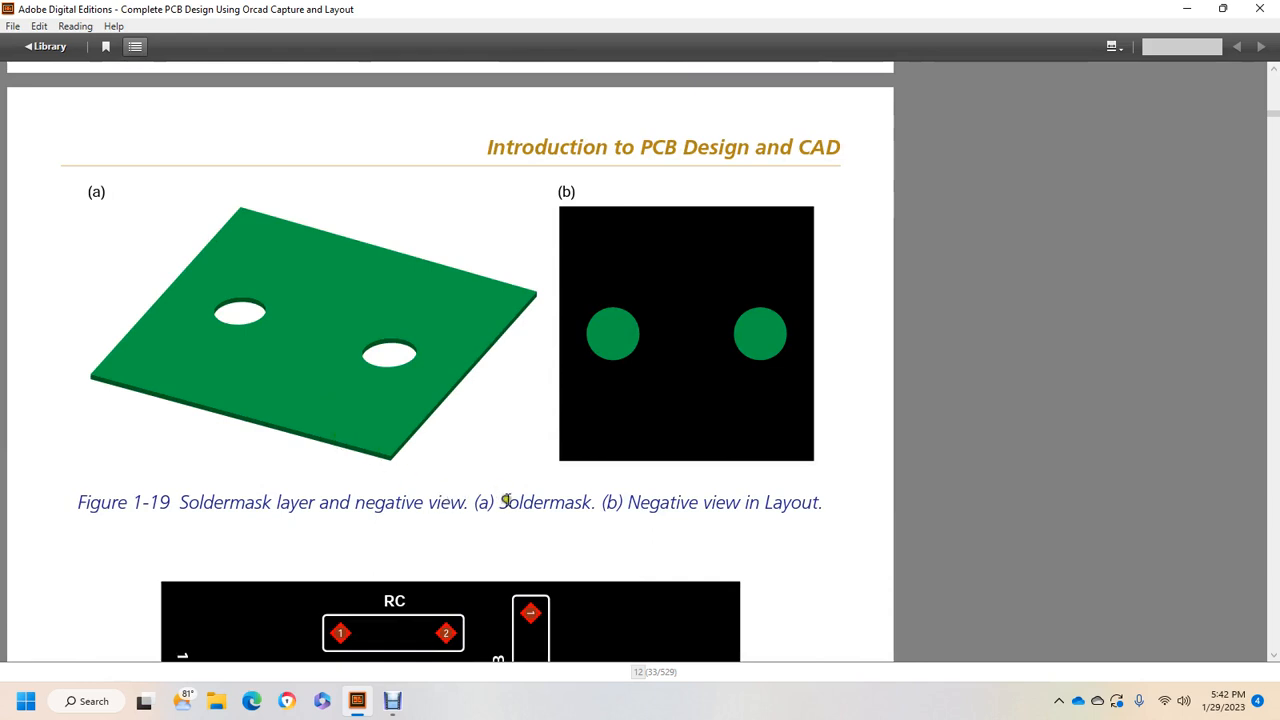
pyautogui.moveTo(565, 502)
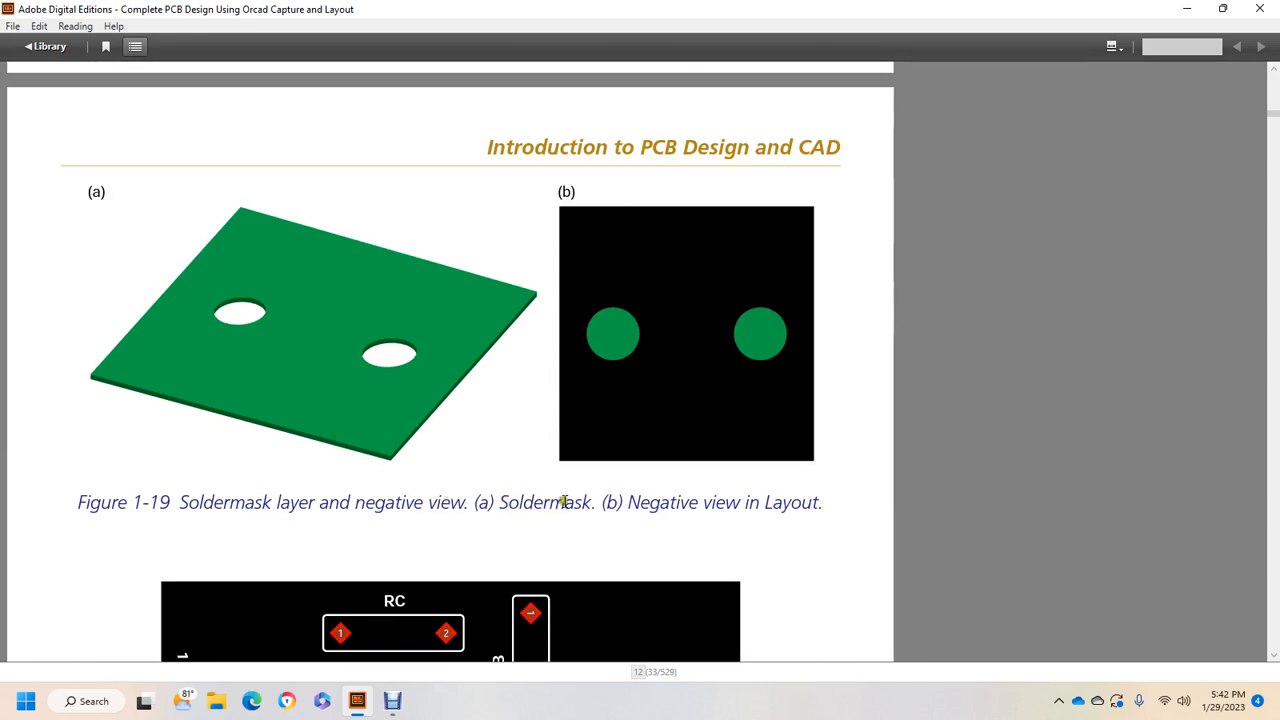
pyautogui.moveTo(670, 520)
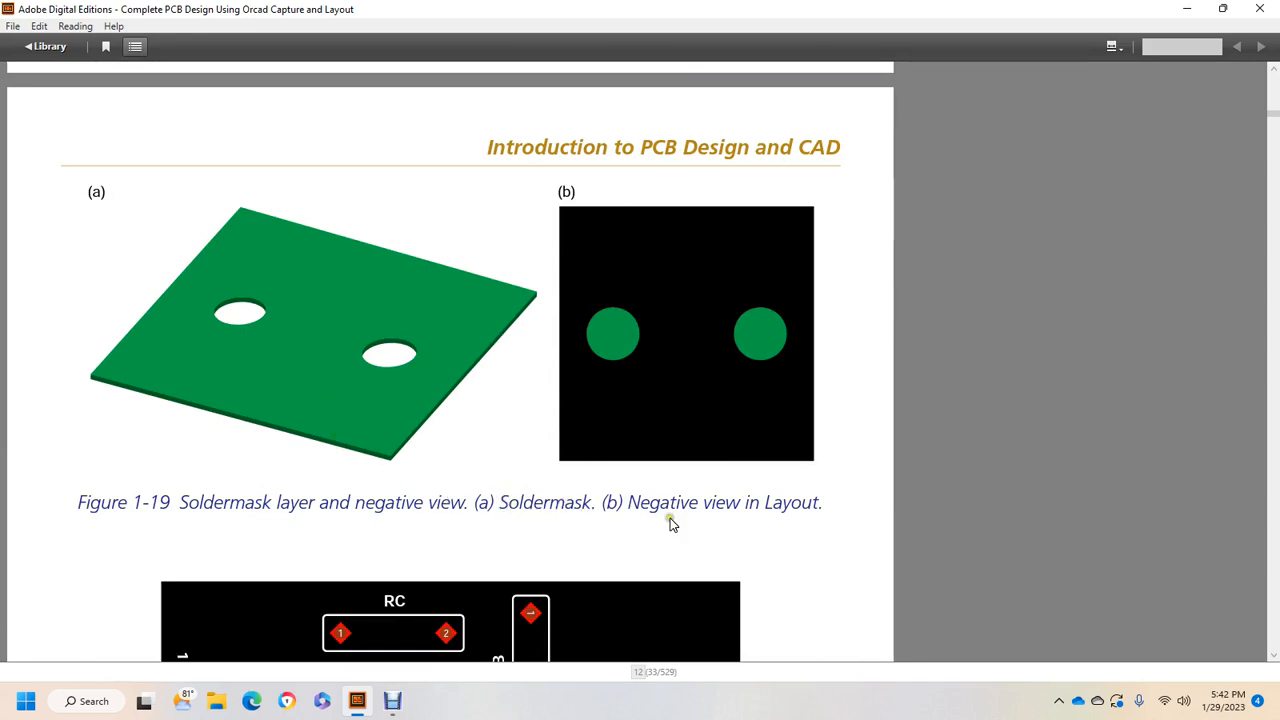
pyautogui.scroll(-3)
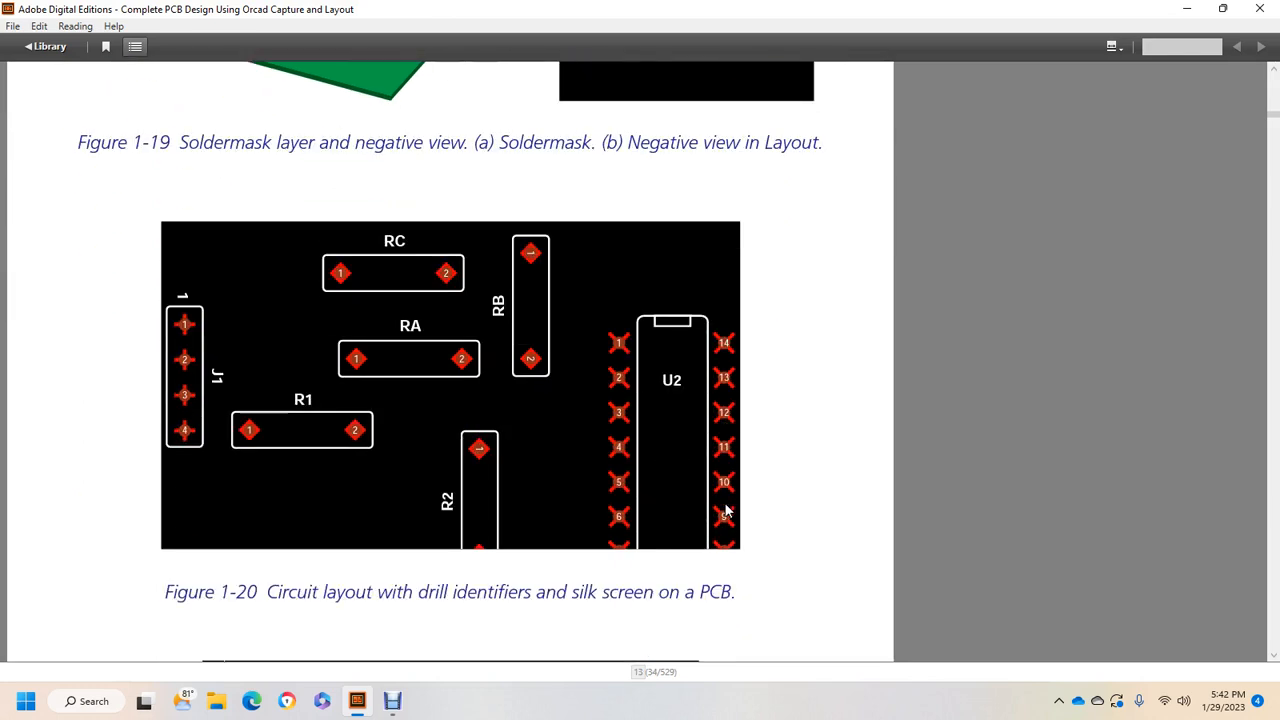
pyautogui.moveTo(418, 584)
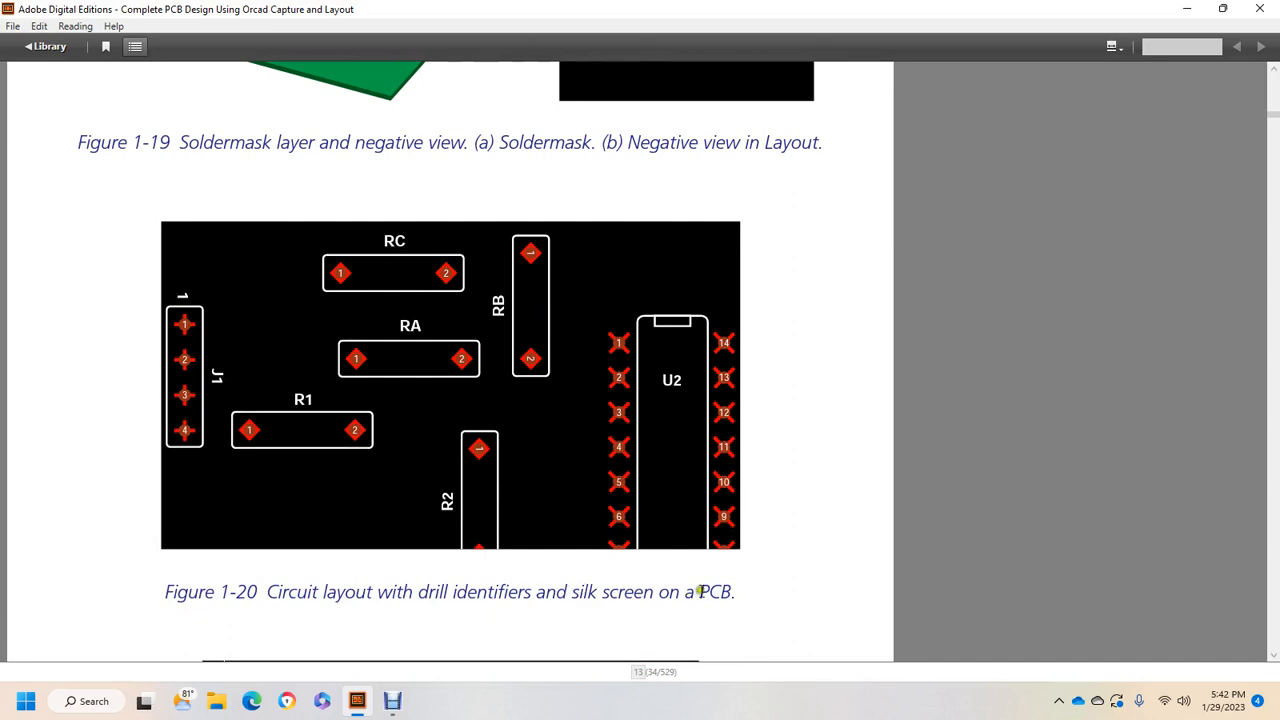
pyautogui.scroll(-3)
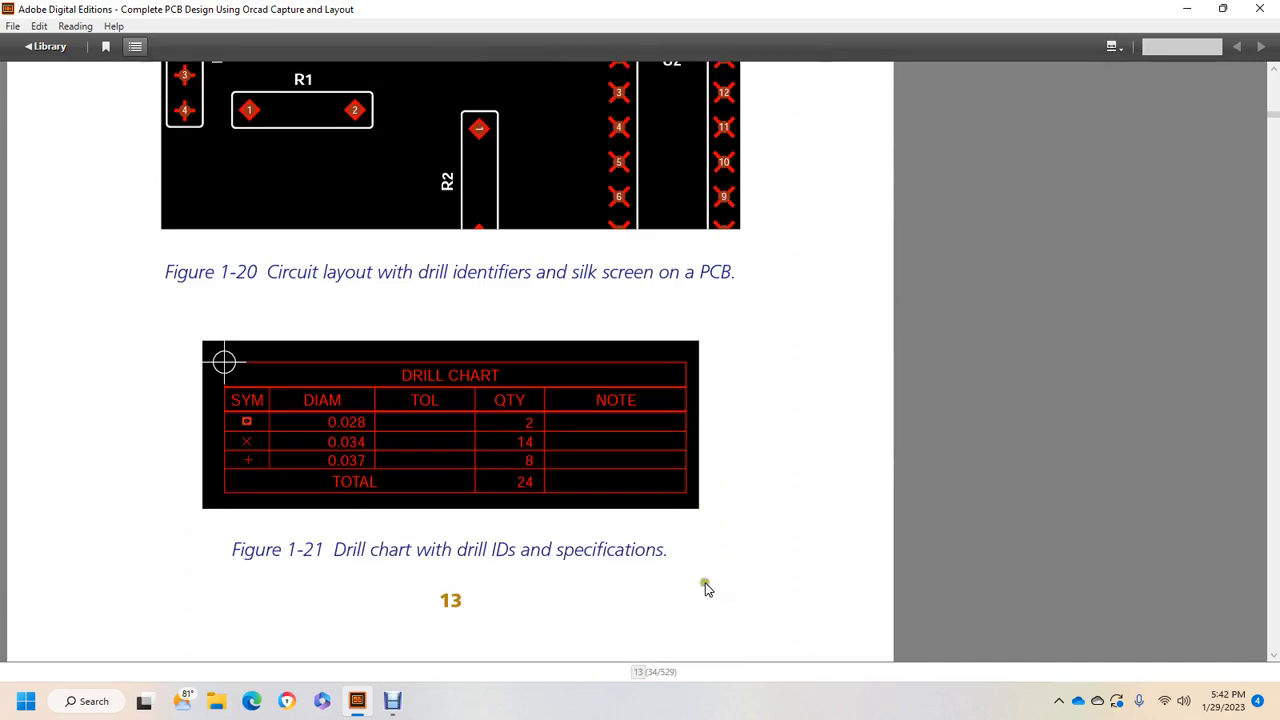
pyautogui.moveTo(483, 545)
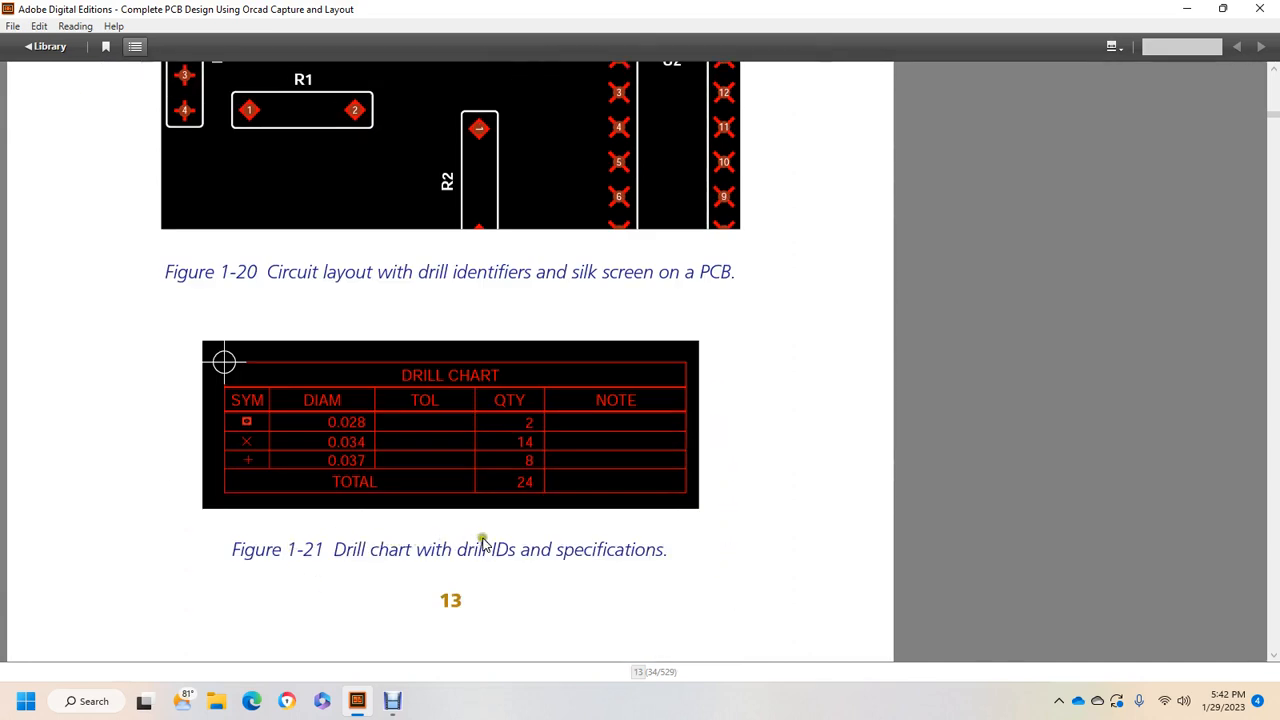
pyautogui.moveTo(645, 549)
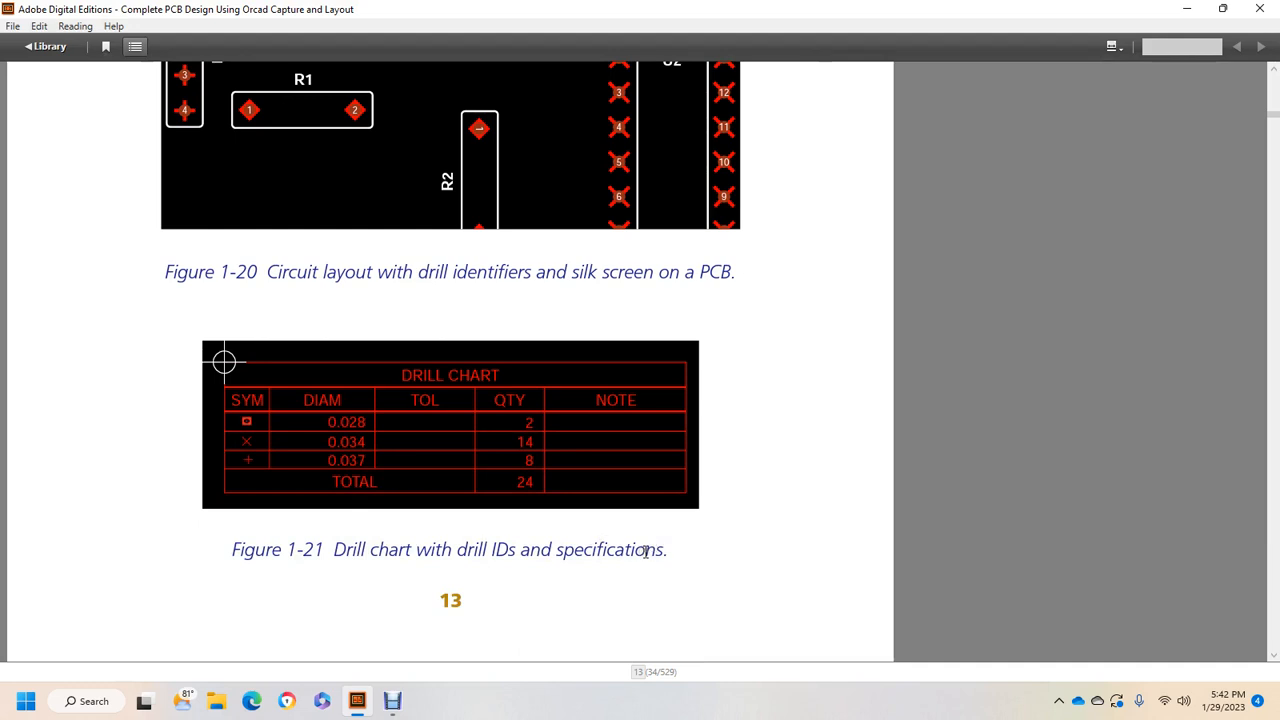
pyautogui.scroll(-3)
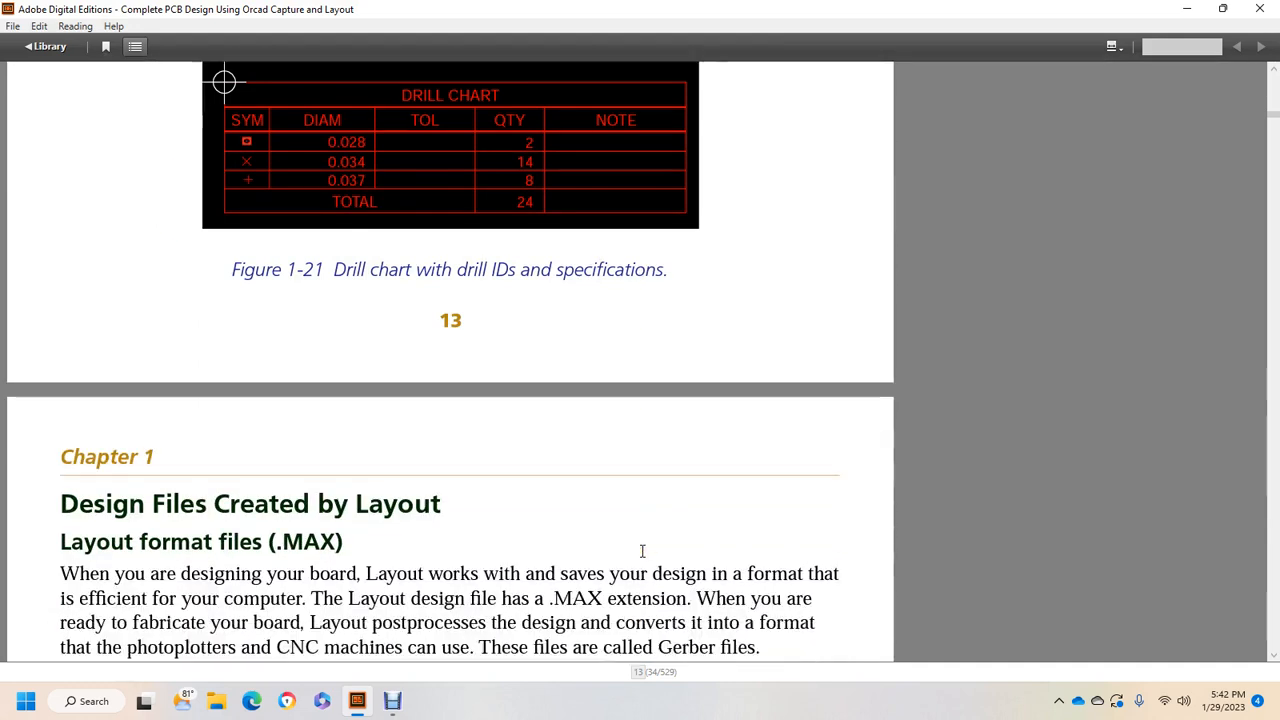
# Scroll through the Layout format files paragraph to the end of the Postprocess (Gerber) files paragraph
pyautogui.scroll(-3)
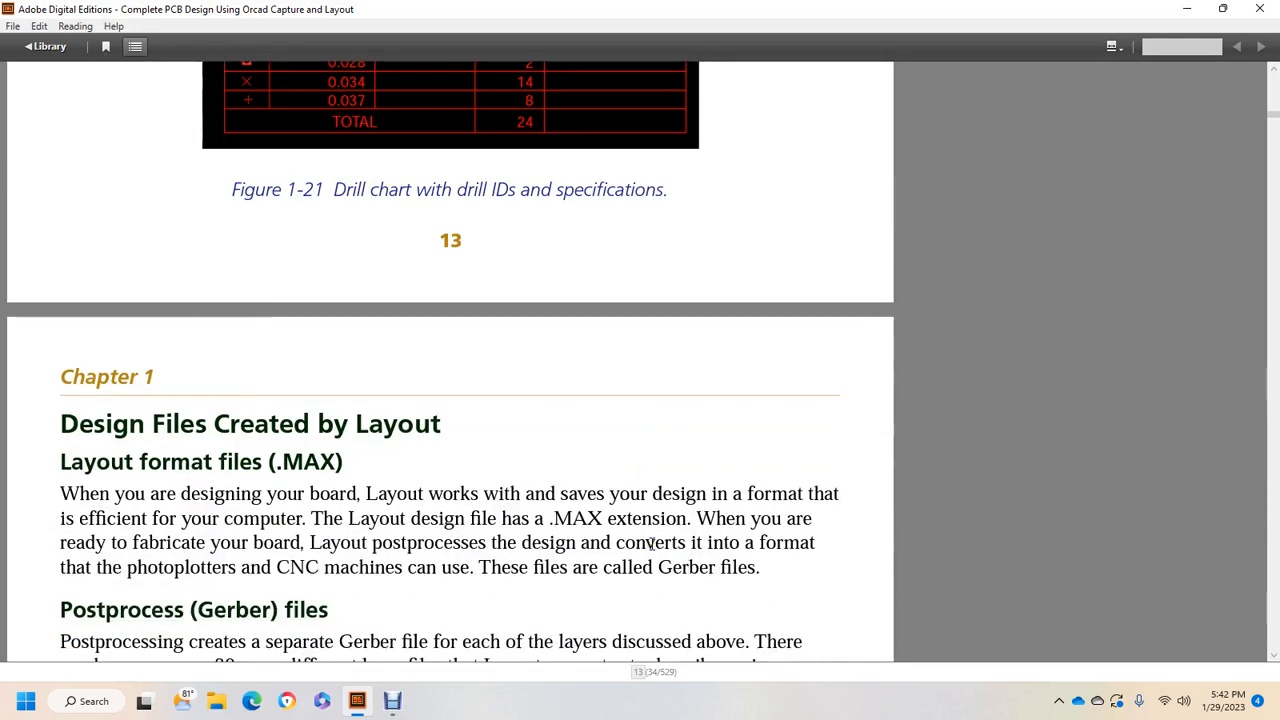
pyautogui.moveTo(765, 490)
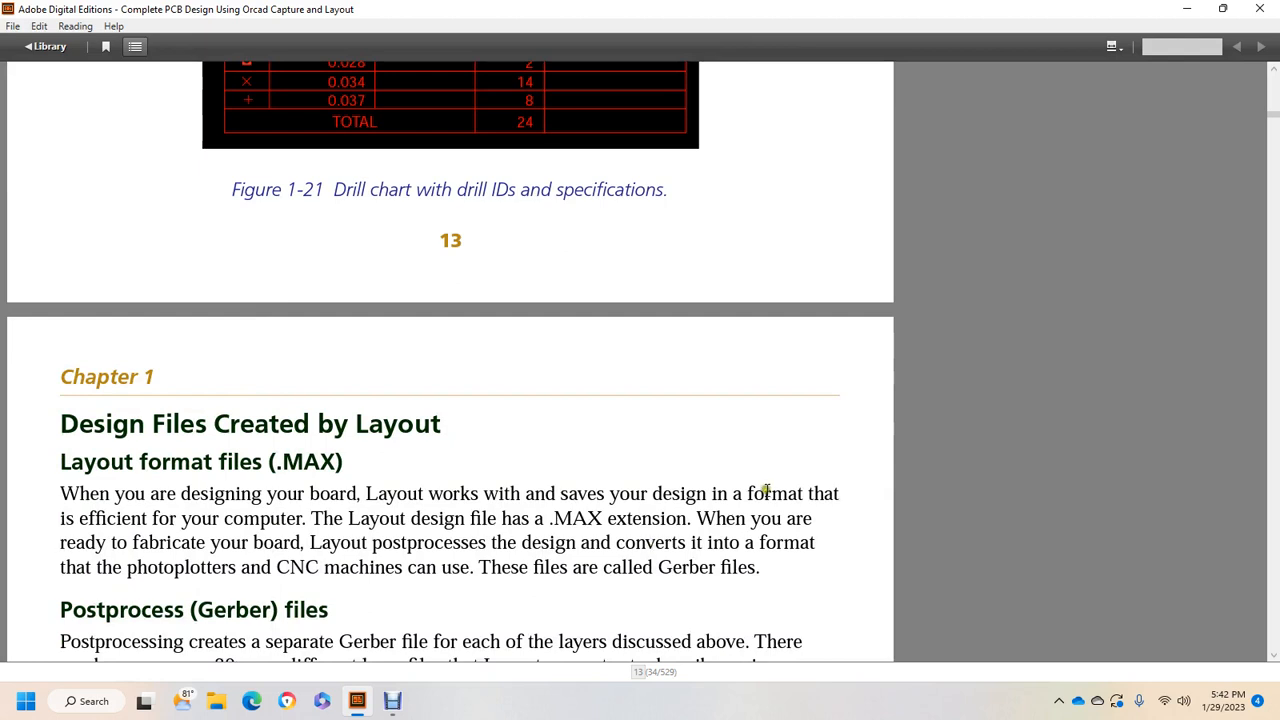
pyautogui.moveTo(283, 513)
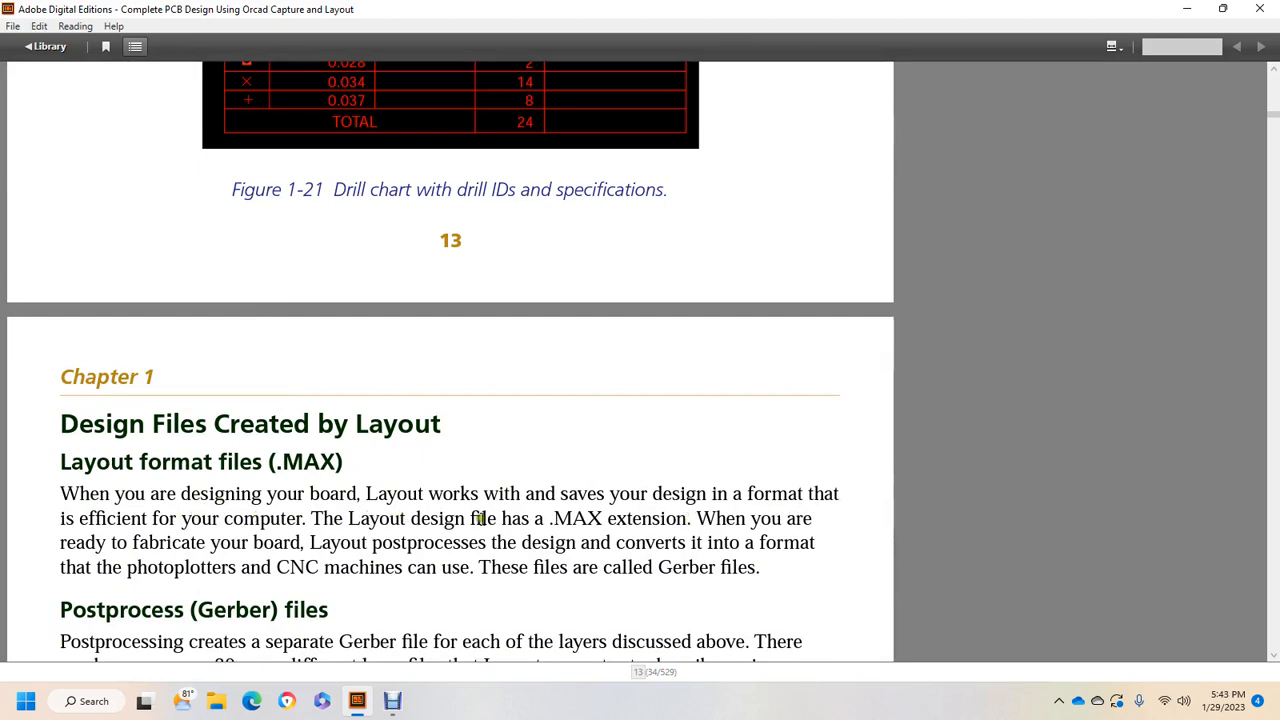
pyautogui.moveTo(647, 505)
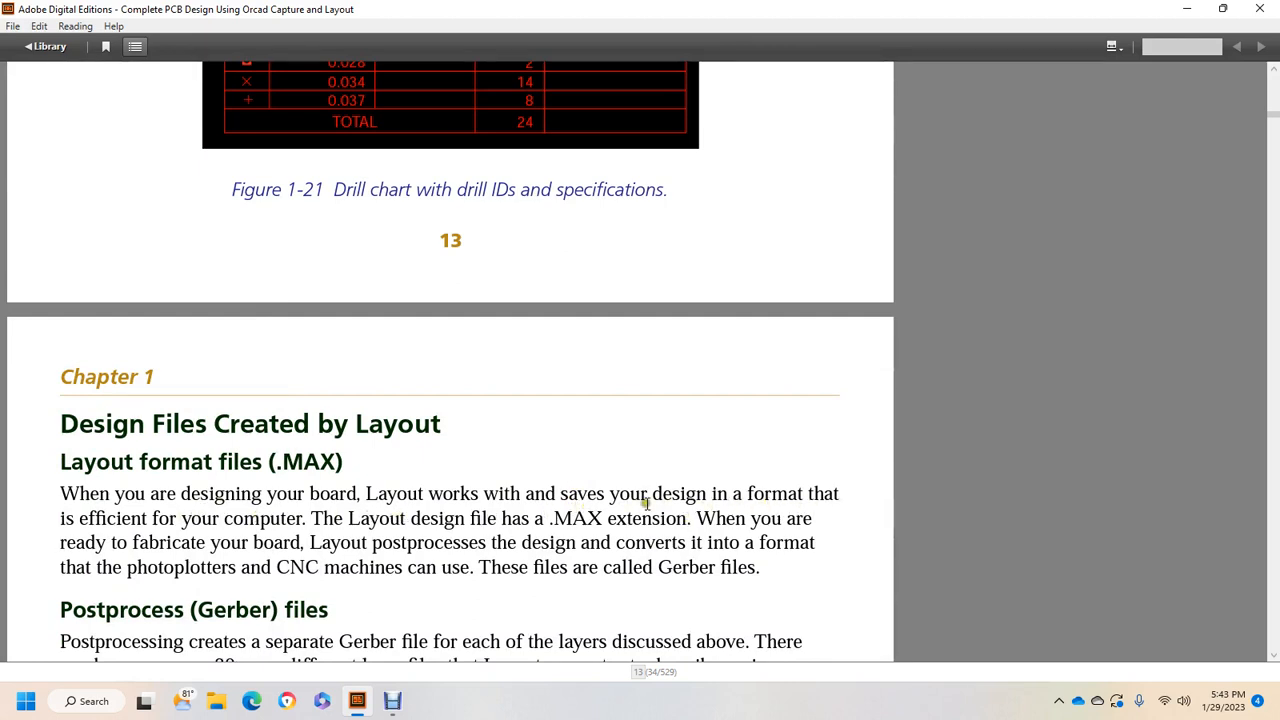
pyautogui.moveTo(349, 521)
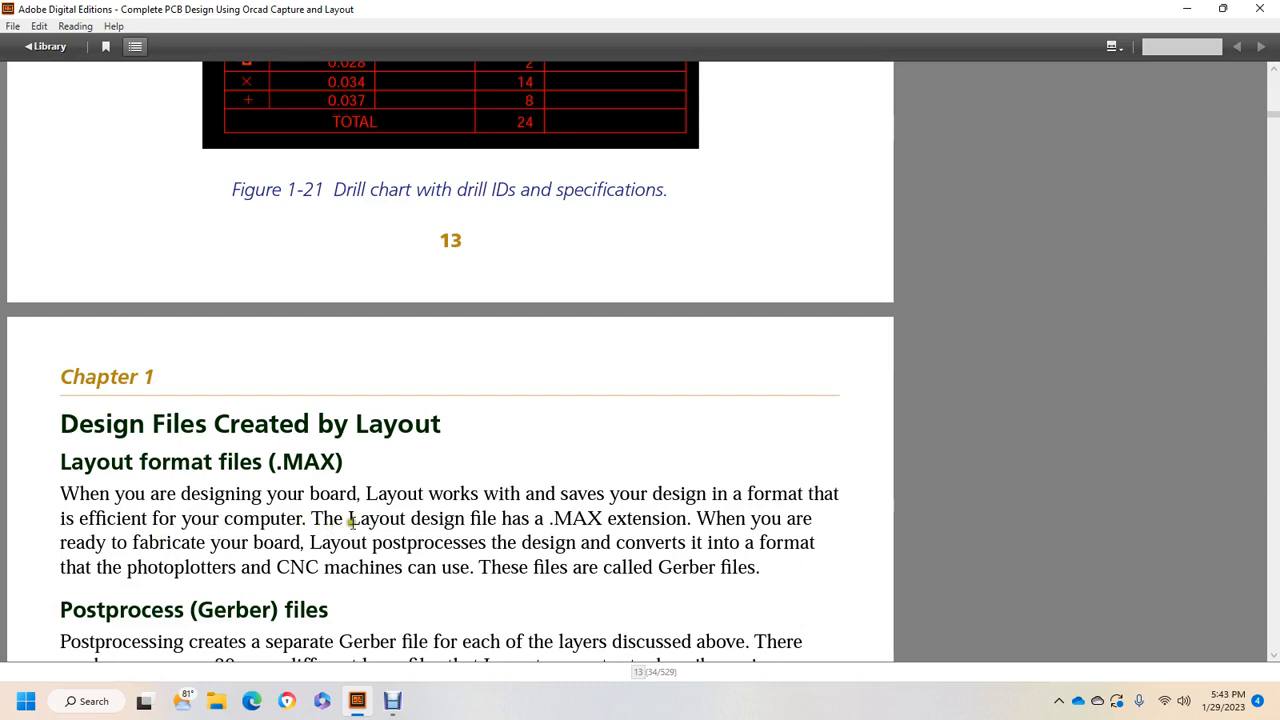
pyautogui.moveTo(614, 531)
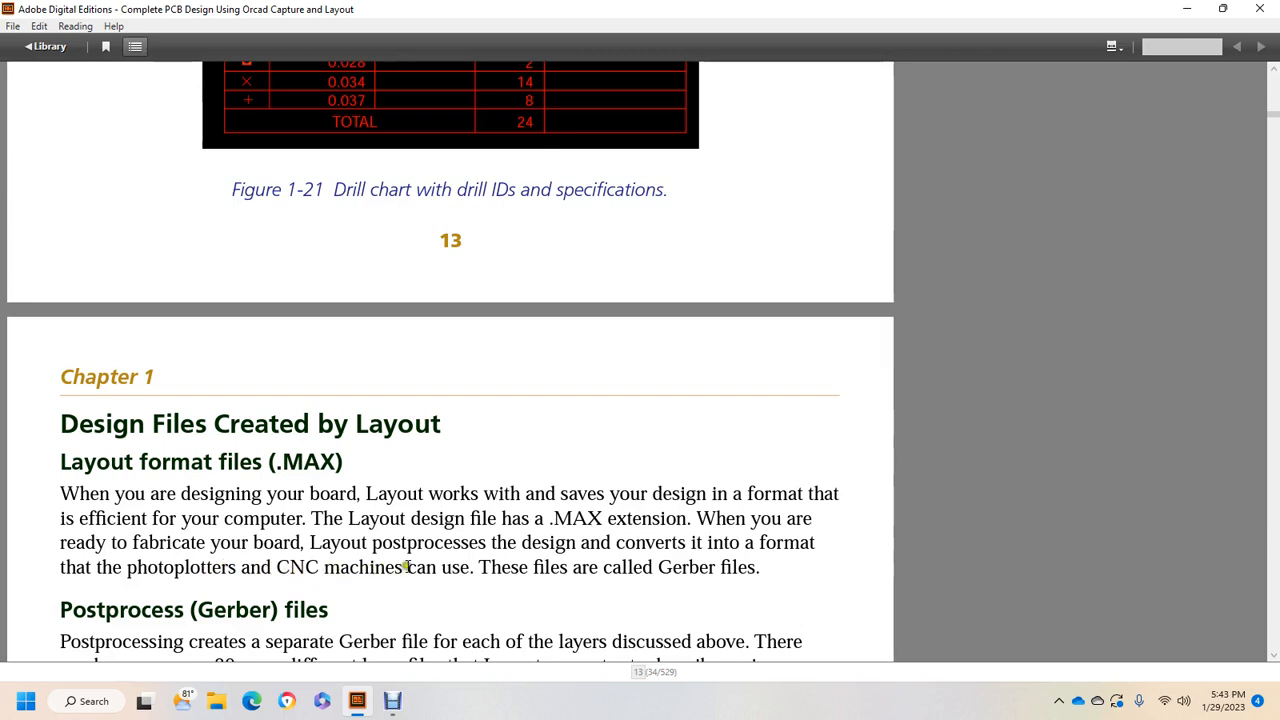
pyautogui.moveTo(655, 548)
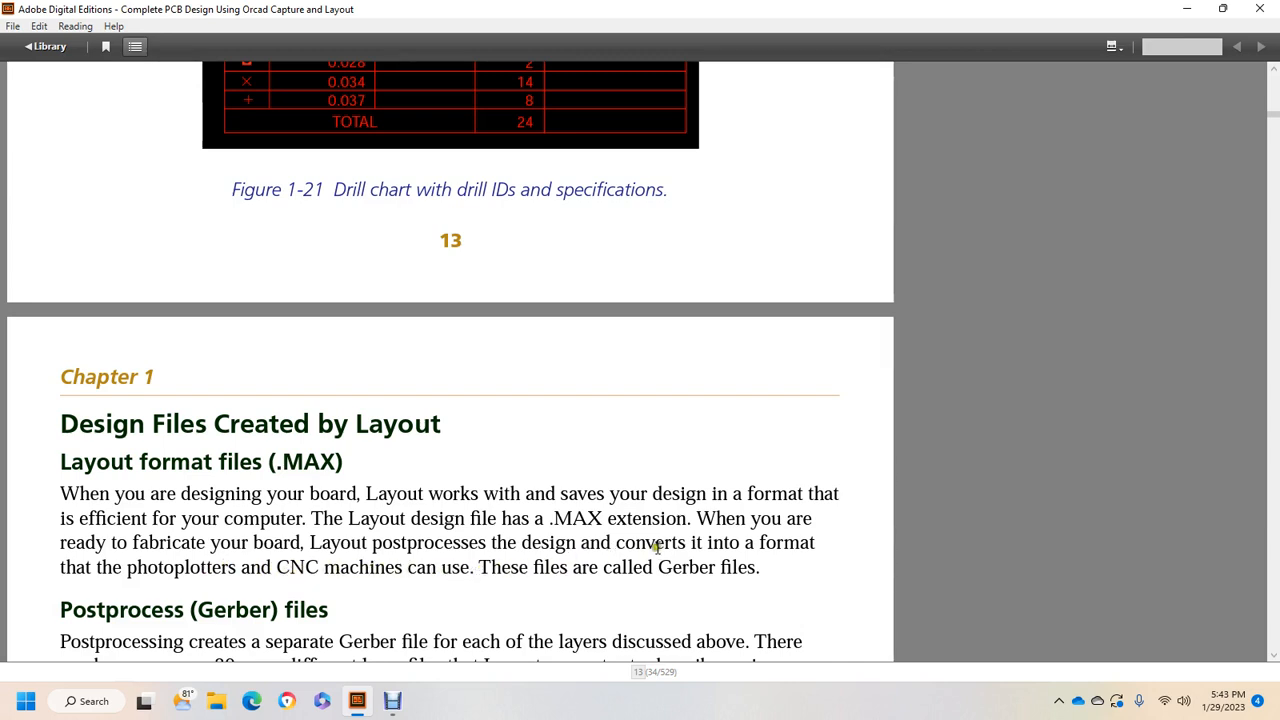
pyautogui.scroll(-3)
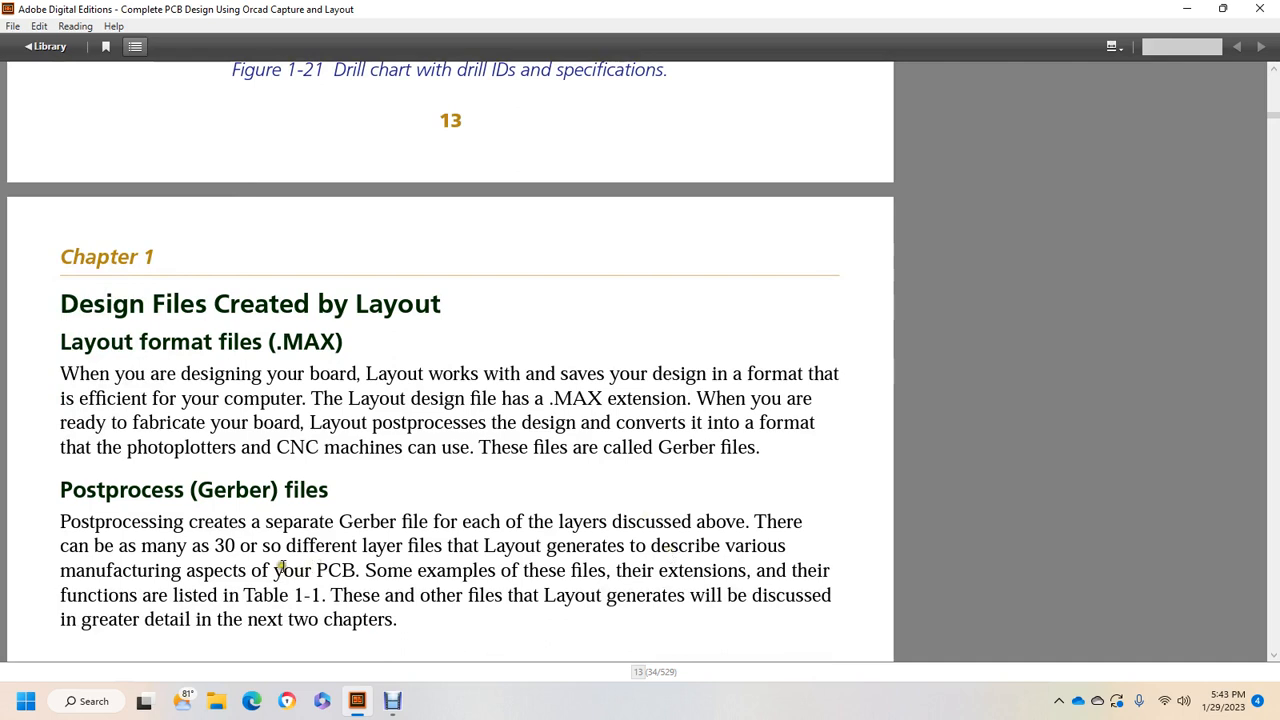
pyautogui.moveTo(603, 545)
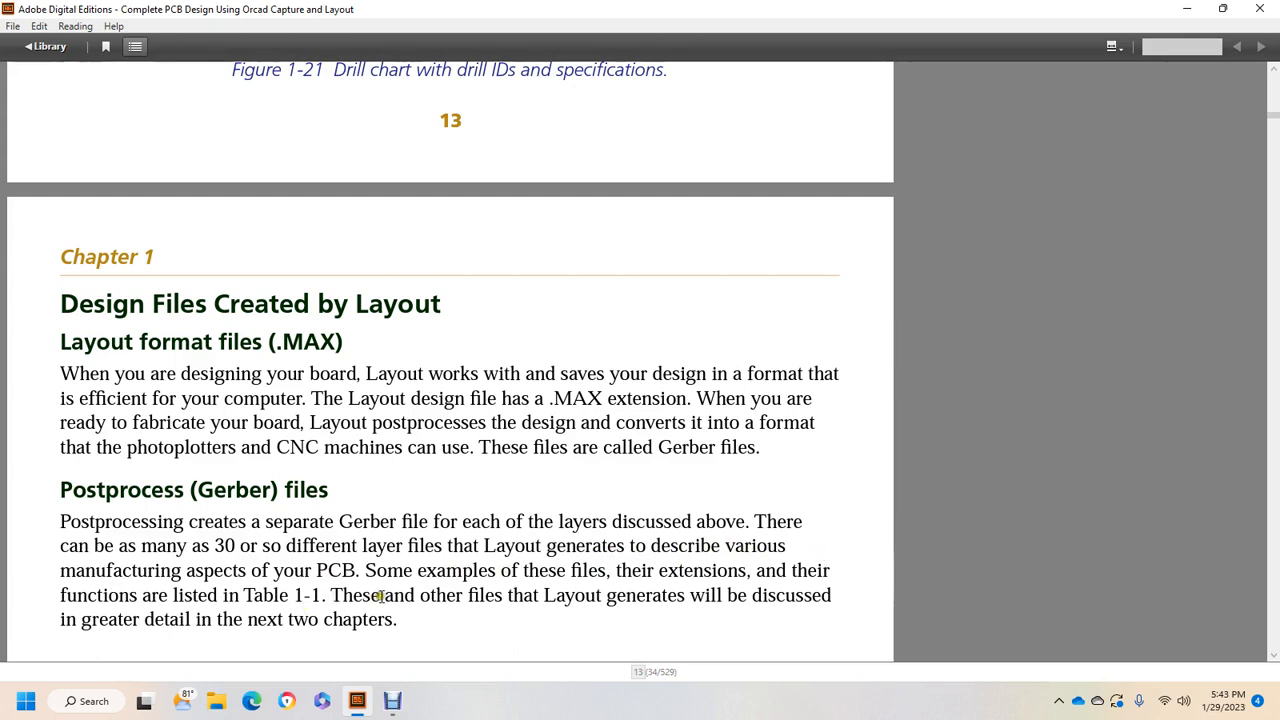
pyautogui.moveTo(670, 588)
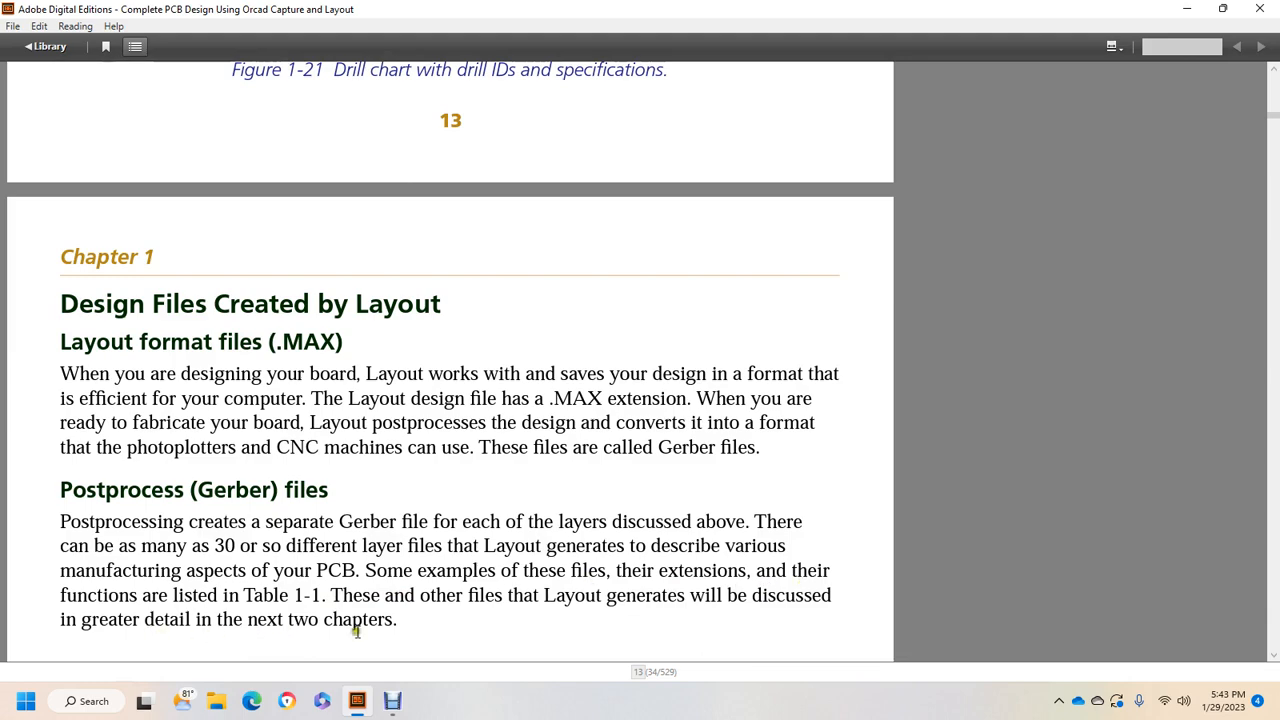
# Scroll to page 14's Table 1-1 of Gerber file names, extensions and functions
pyautogui.scroll(-3)
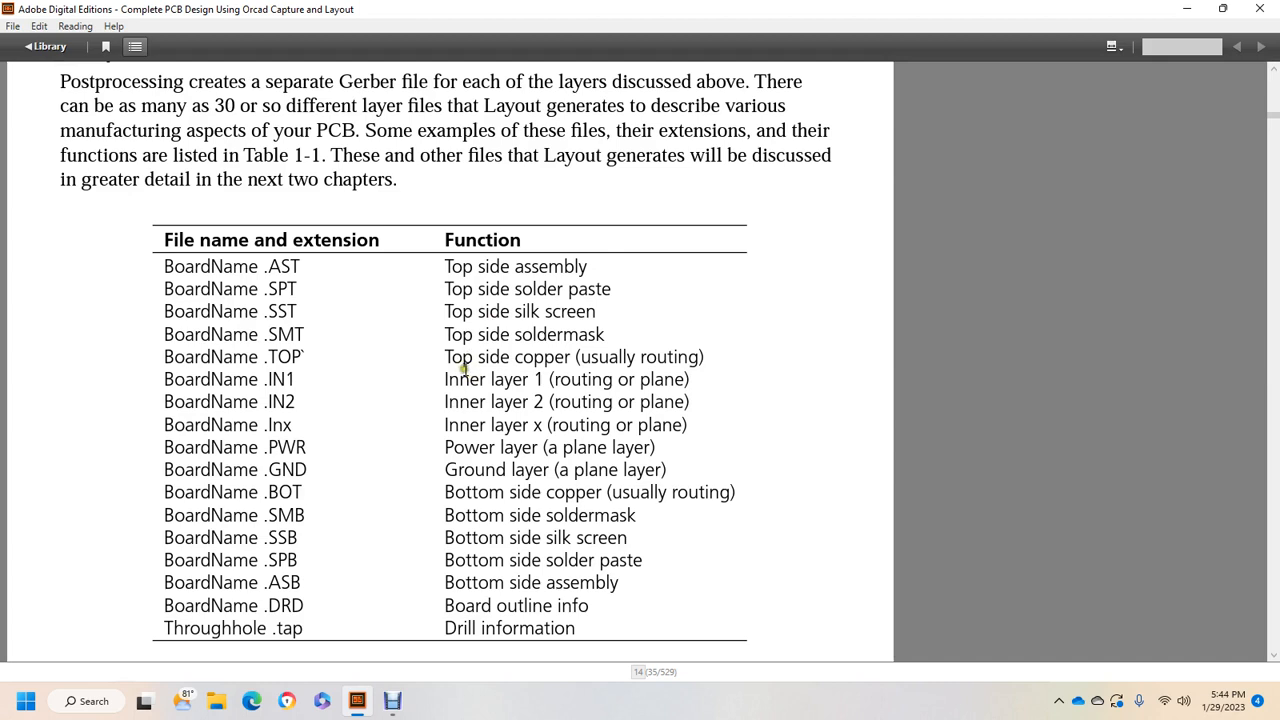
pyautogui.moveTo(557, 508)
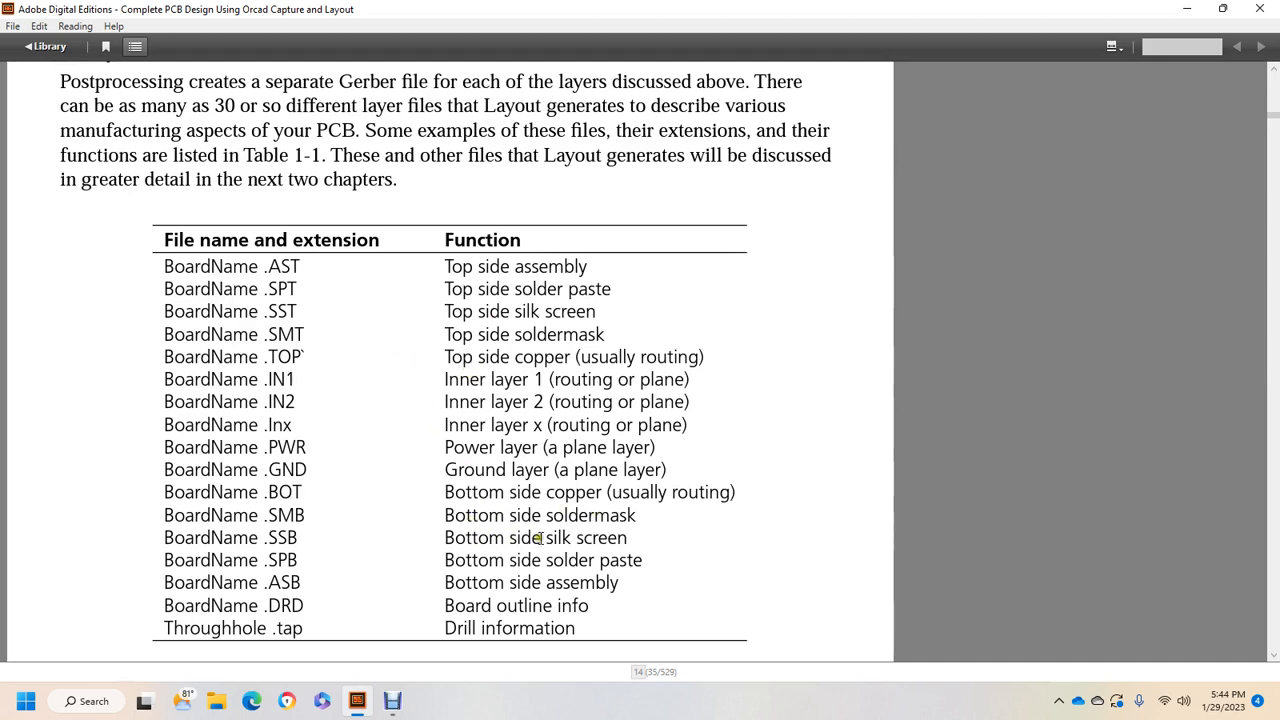
pyautogui.moveTo(610, 547)
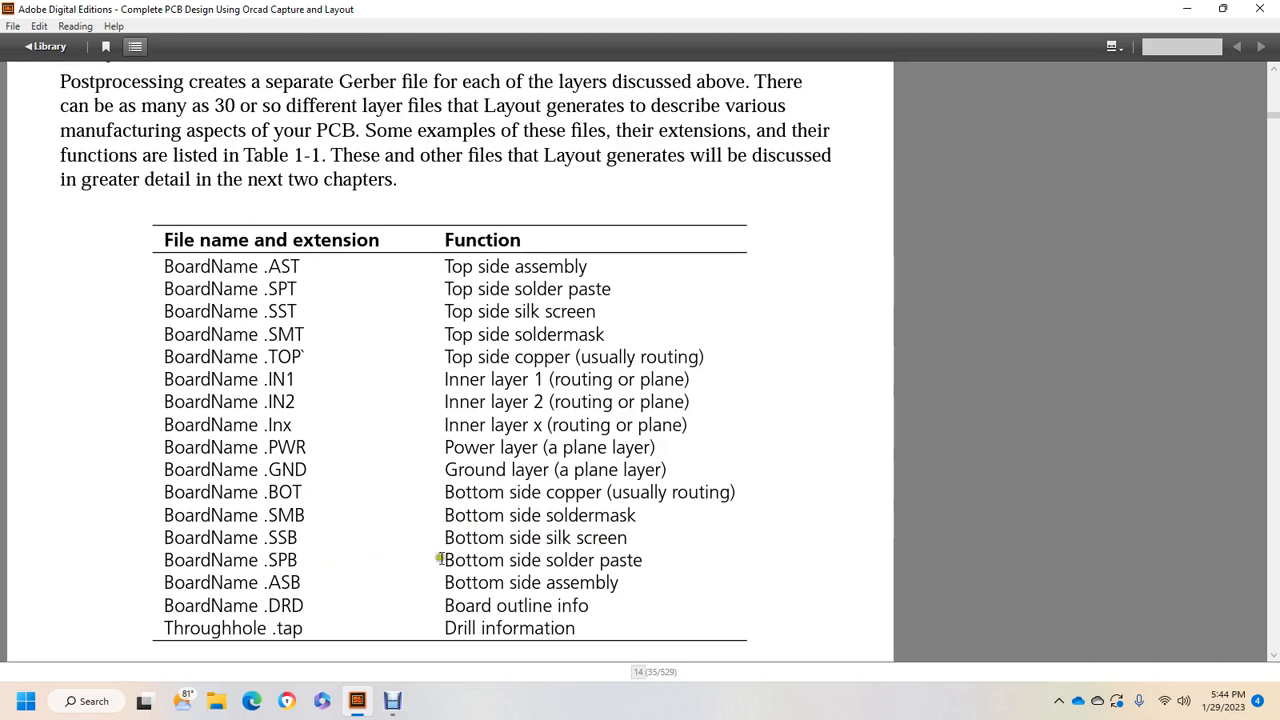
pyautogui.moveTo(375, 580)
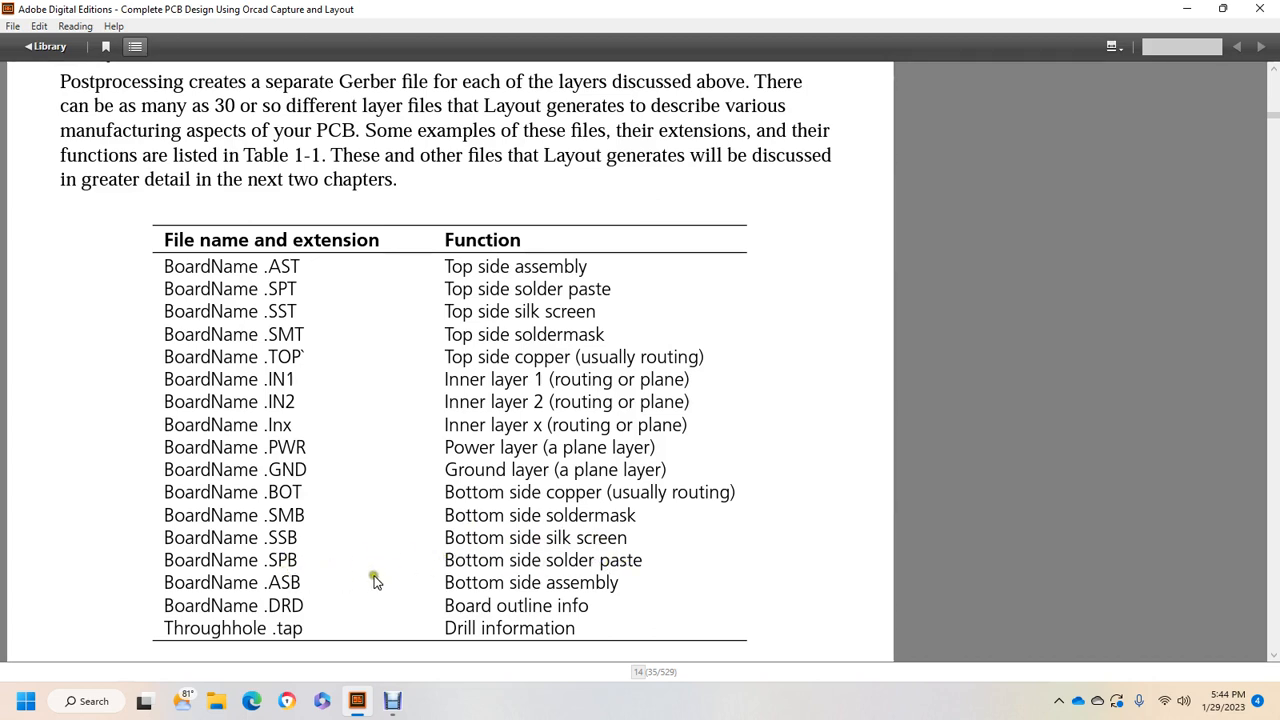
pyautogui.moveTo(580, 588)
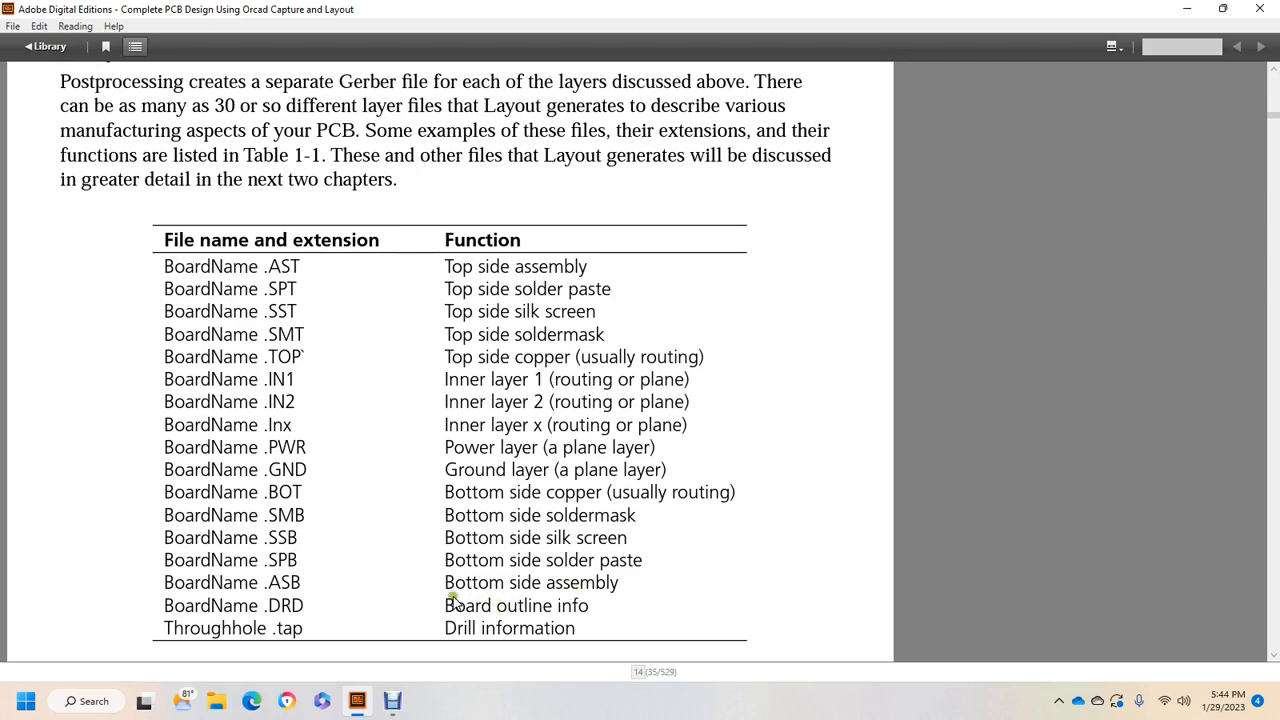
pyautogui.moveTo(588, 600)
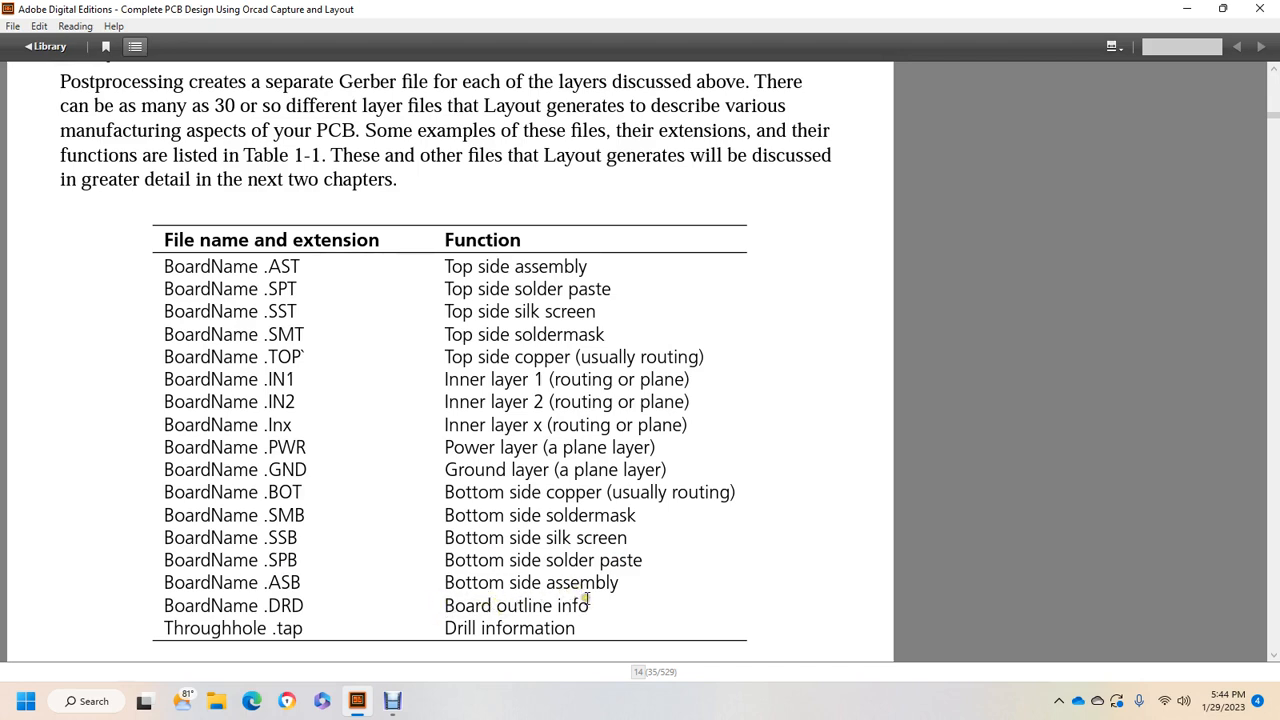
pyautogui.moveTo(602, 620)
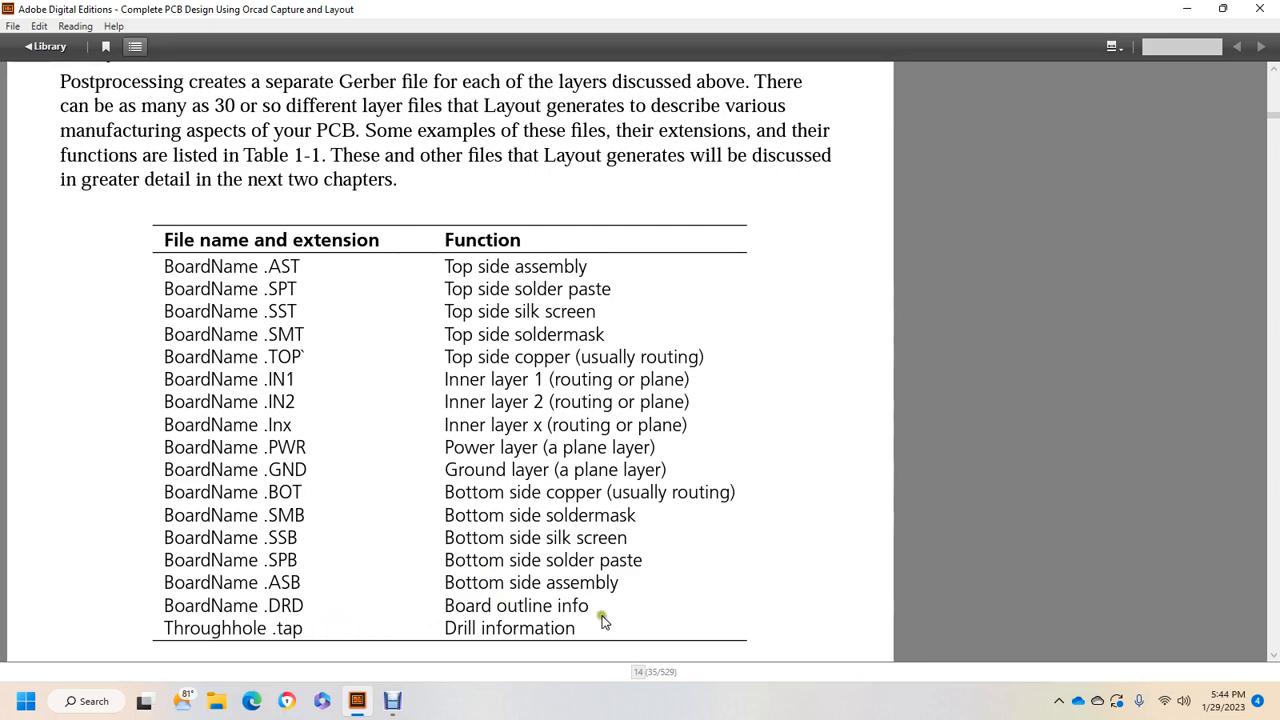
# Scroll past the Table 1-1 caption through the PCB assembly layers and files section
pyautogui.scroll(-3)
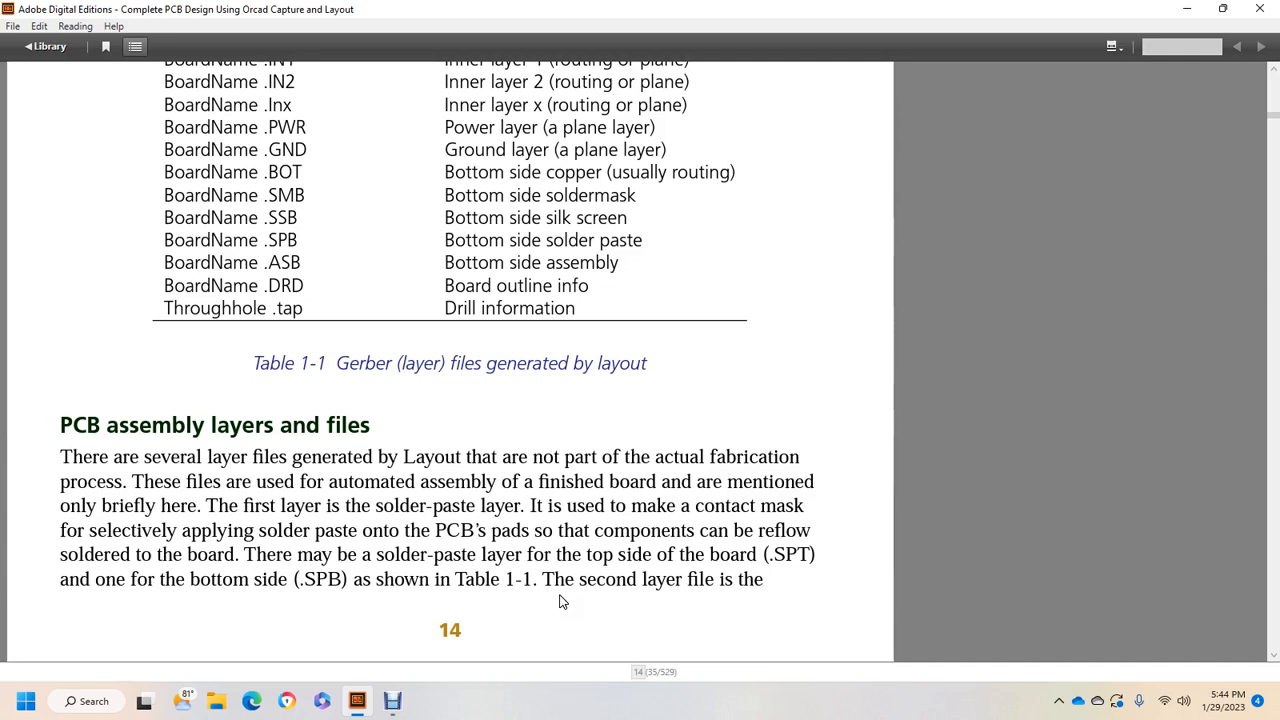
pyautogui.moveTo(148, 504)
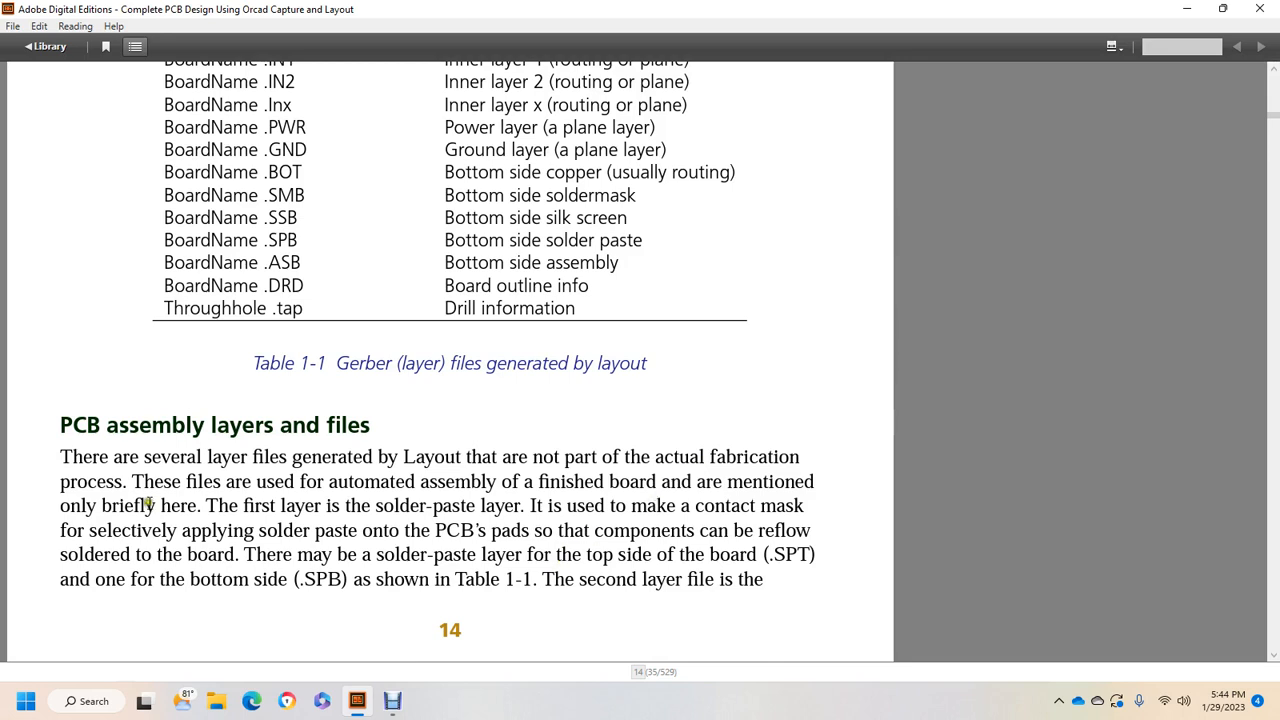
pyautogui.moveTo(430, 490)
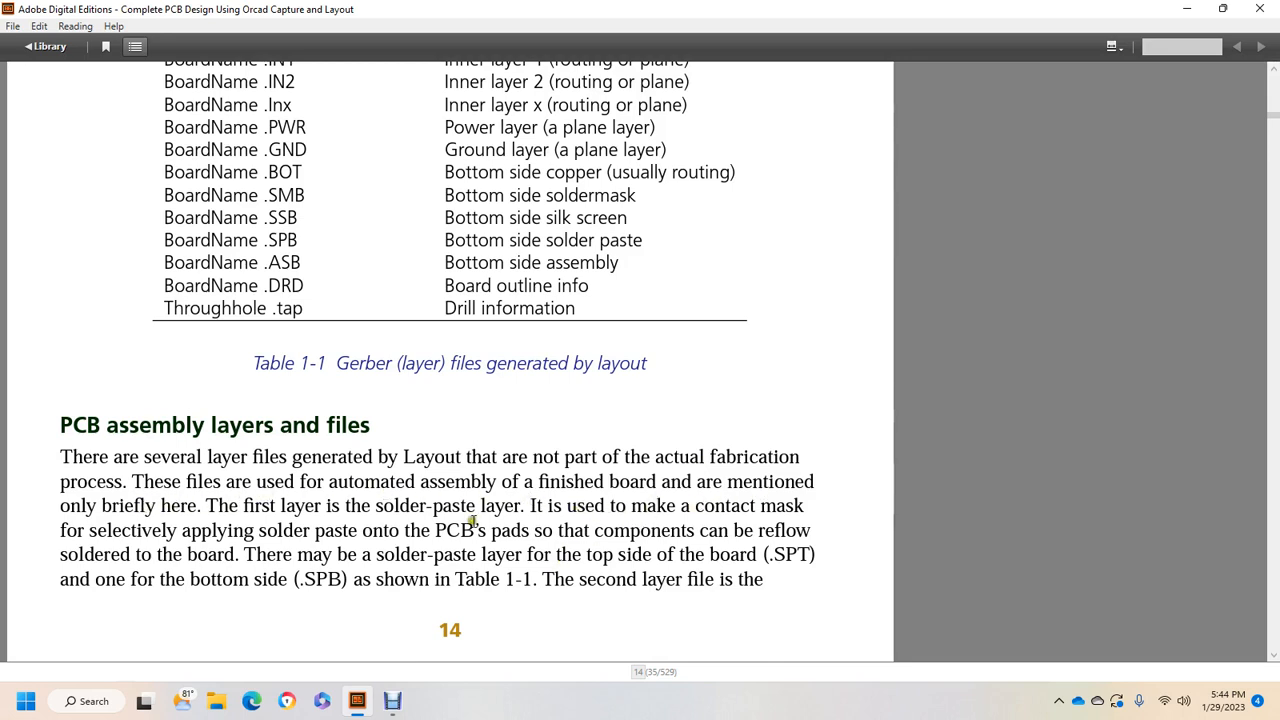
pyautogui.moveTo(425, 538)
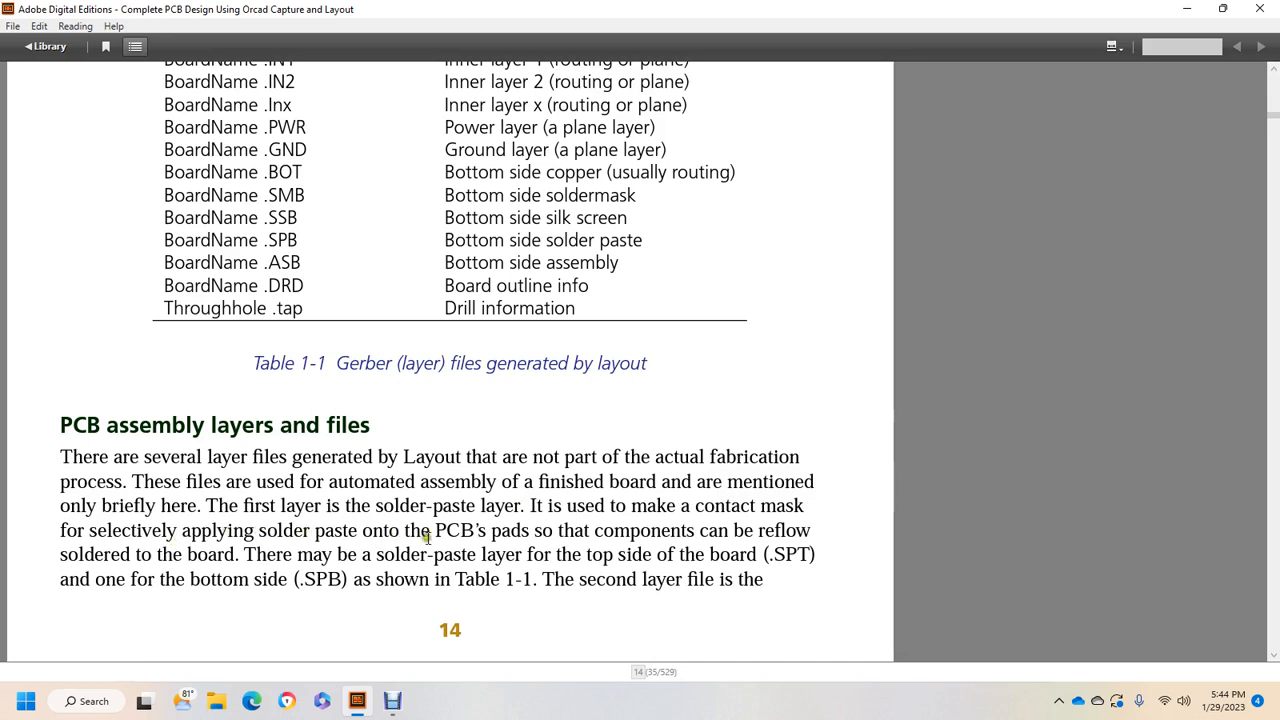
pyautogui.moveTo(712, 530)
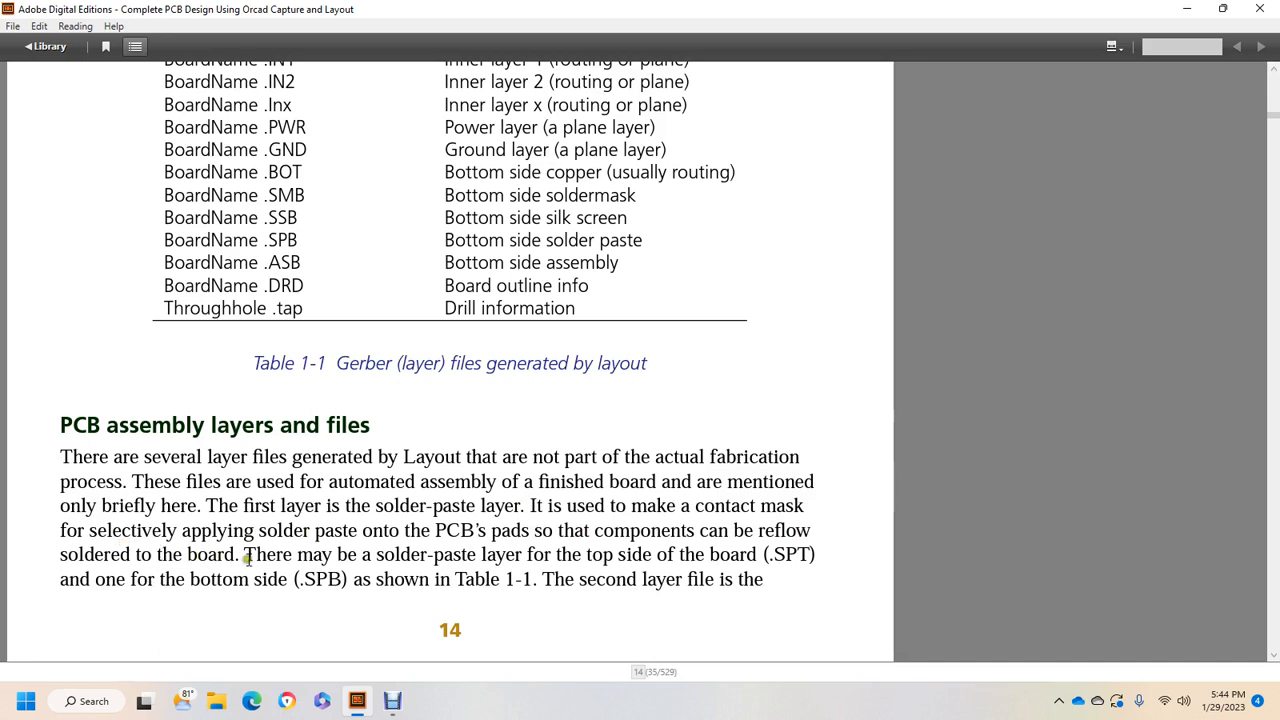
pyautogui.moveTo(485, 555)
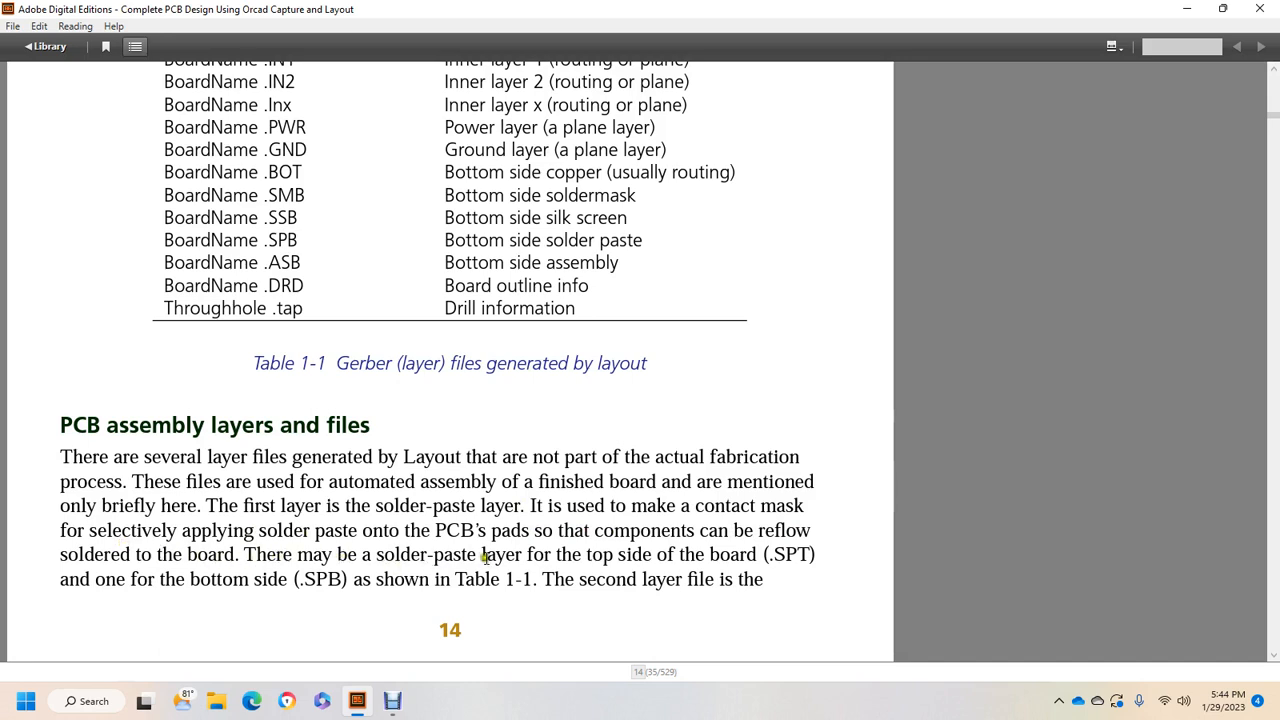
pyautogui.moveTo(638, 554)
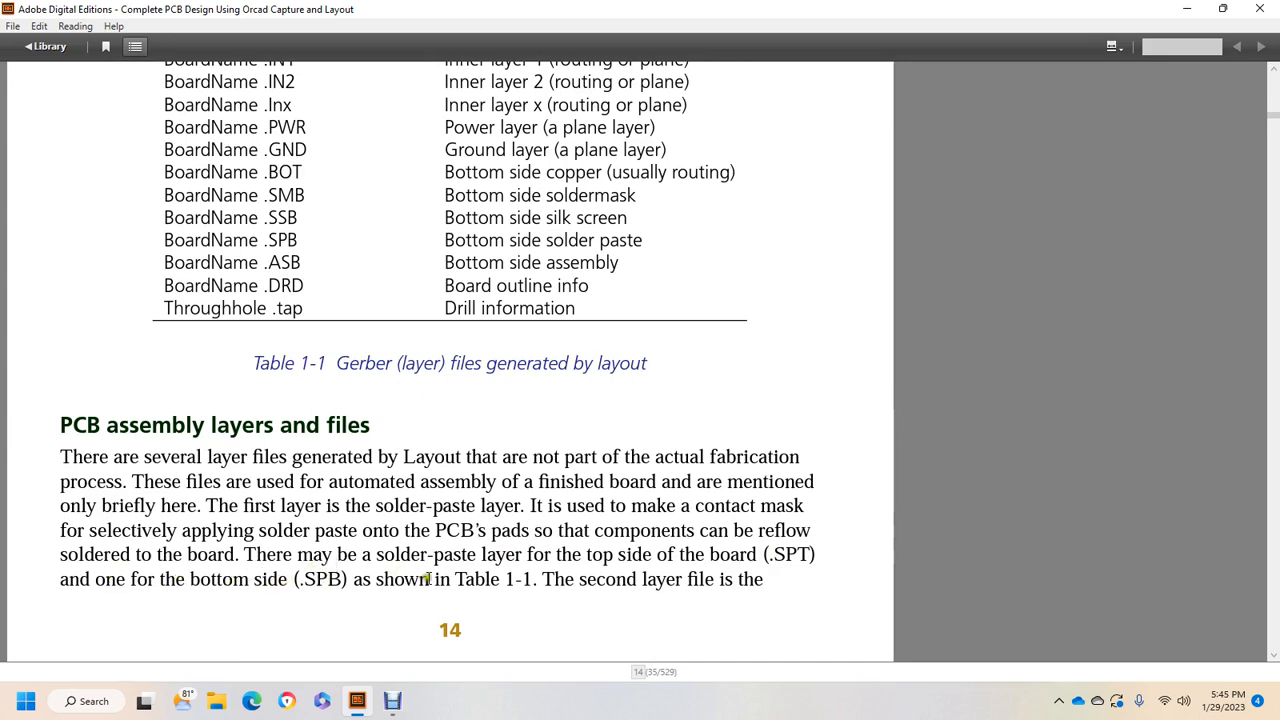
pyautogui.scroll(-3)
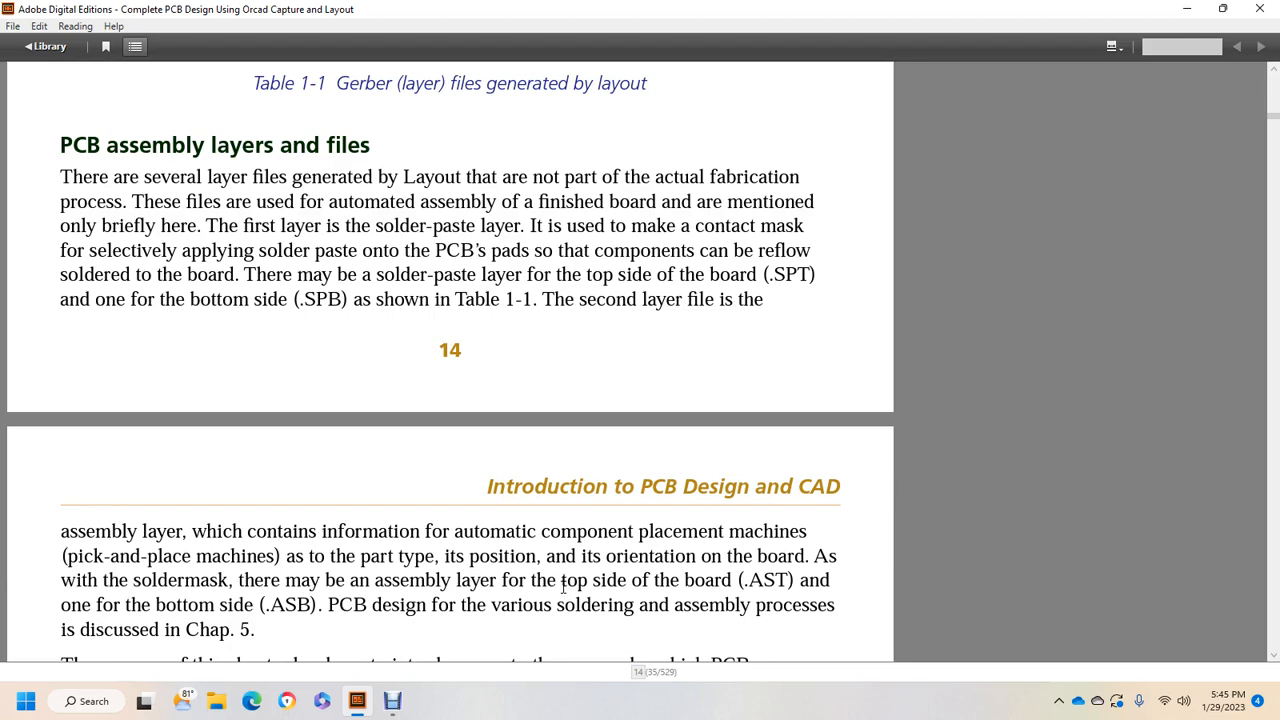
# Read Chapter 1's closing purpose paragraph and move past the blank page to Chapter 2
pyautogui.scroll(-3)
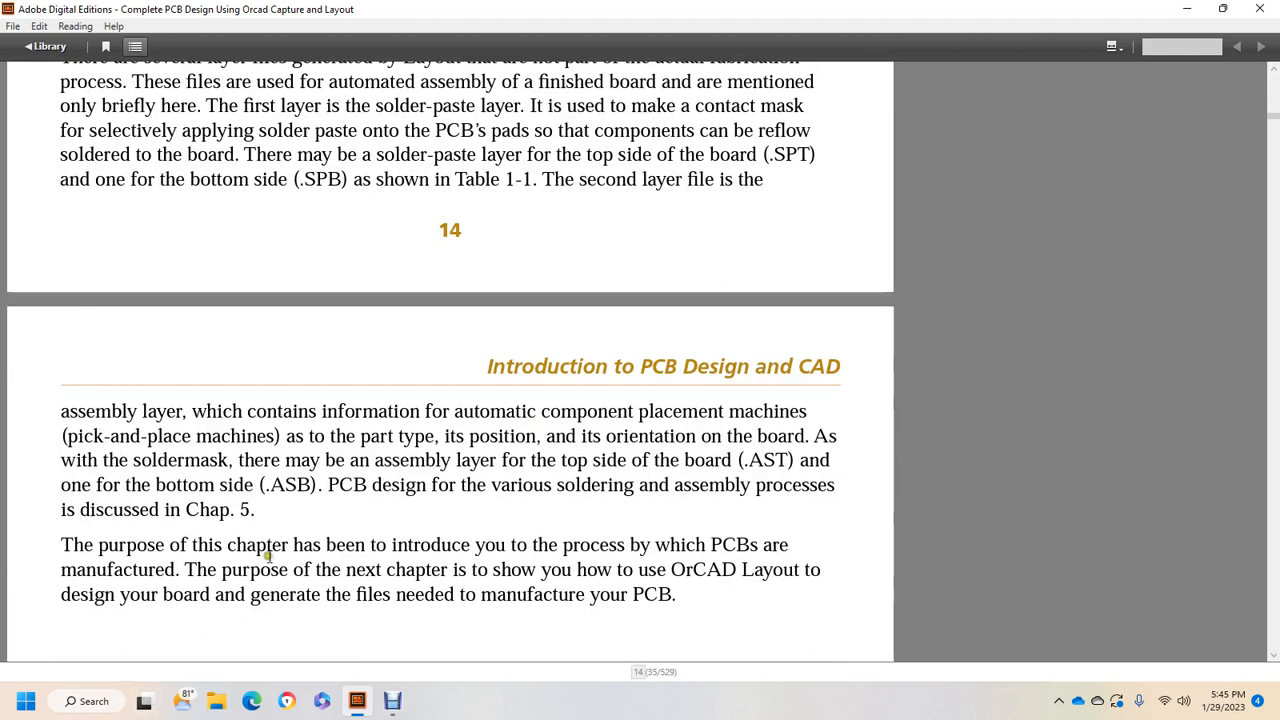
pyautogui.moveTo(537, 545)
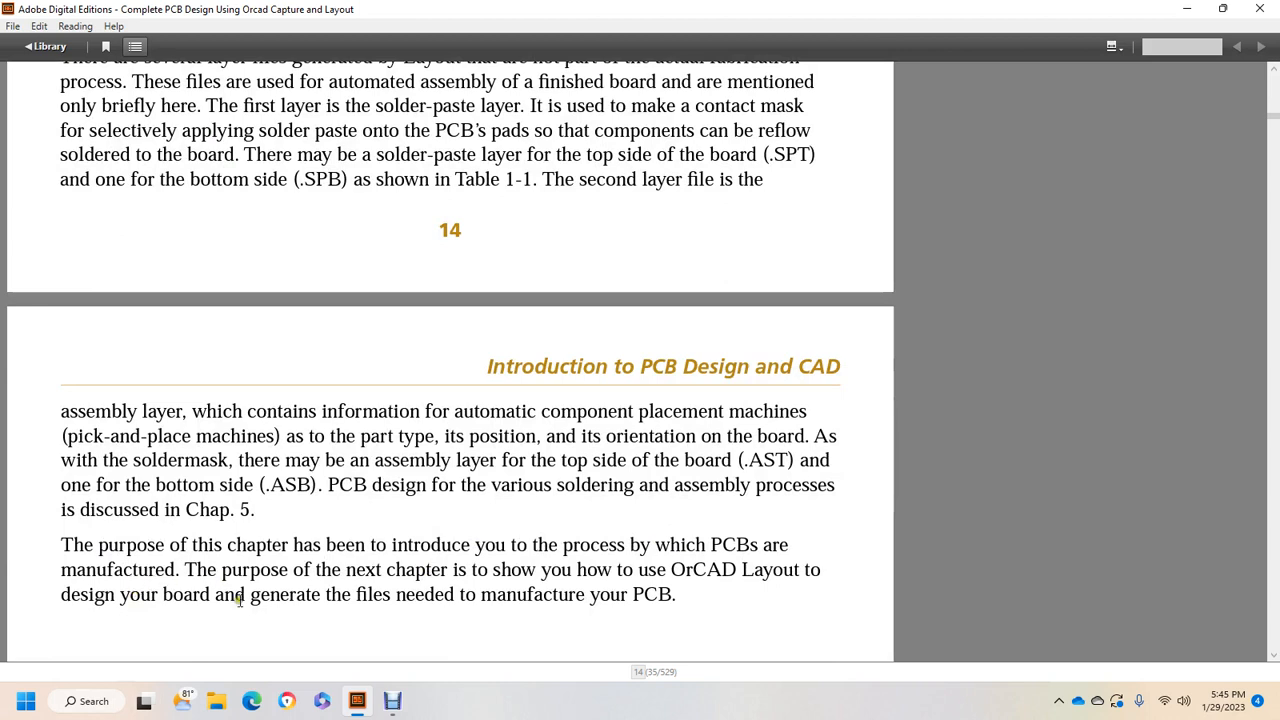
pyautogui.moveTo(609, 582)
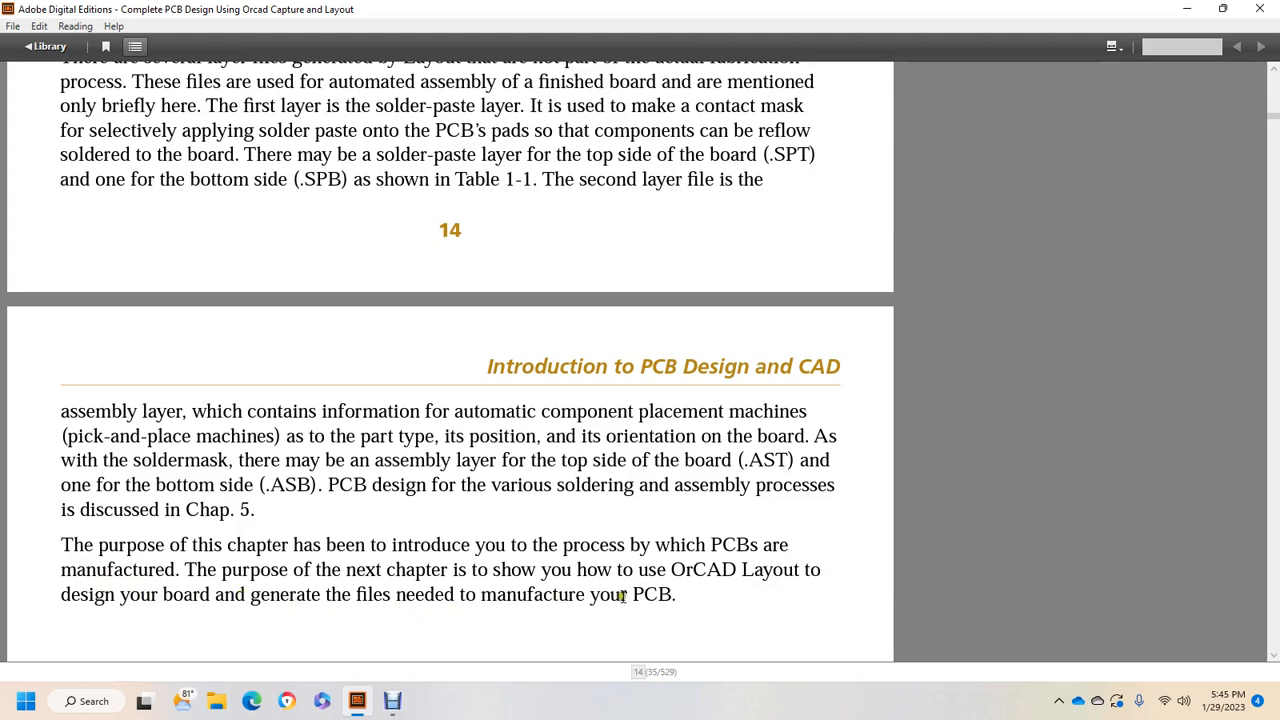
pyautogui.click(1261, 46)
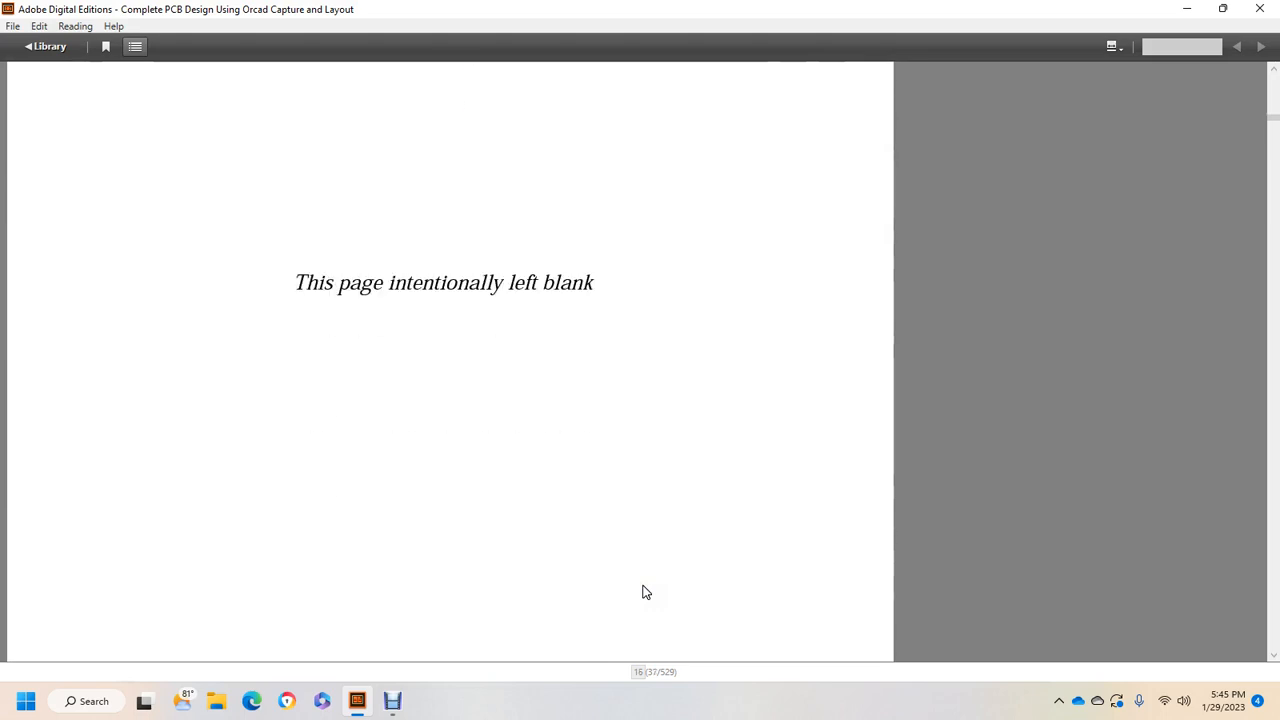
pyautogui.scroll(-3)
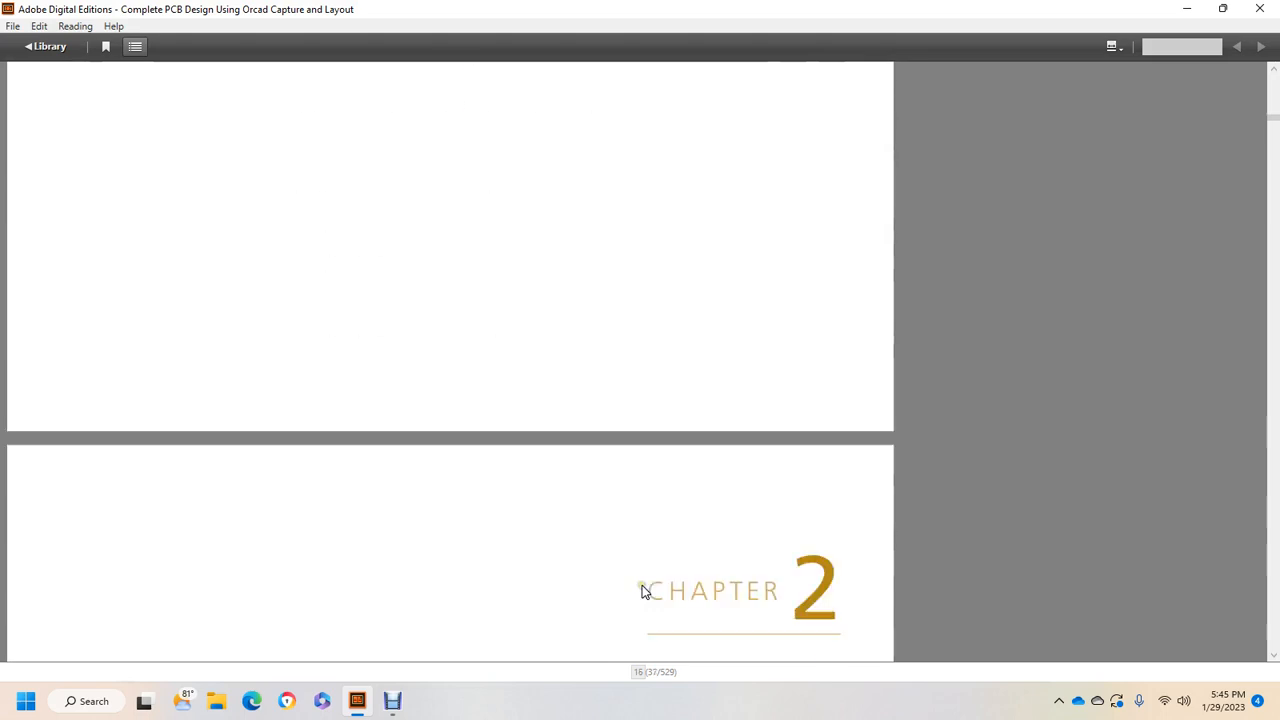